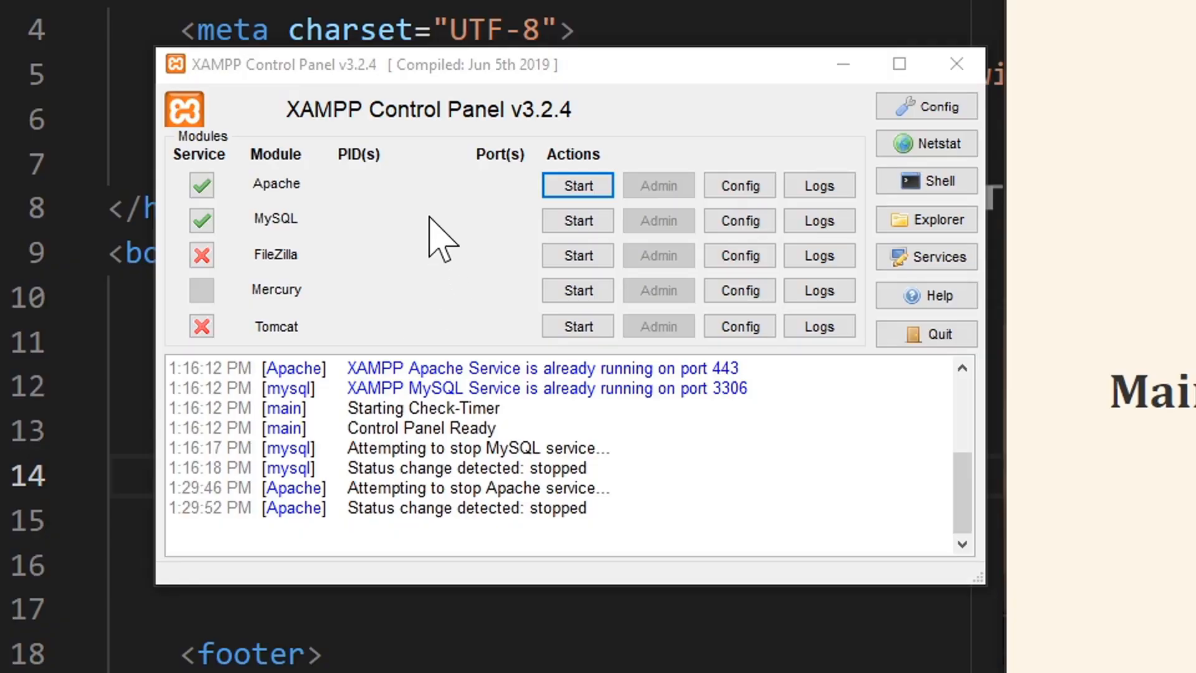
mouse_move(497, 206)
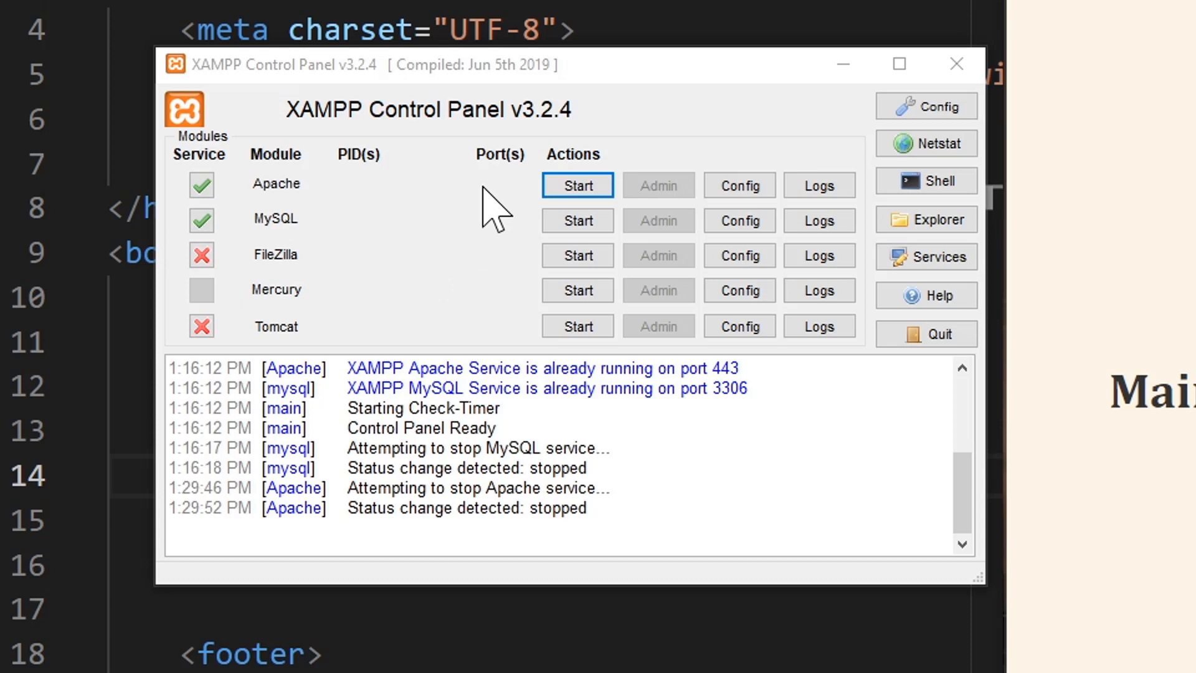
mouse_move(422, 235)
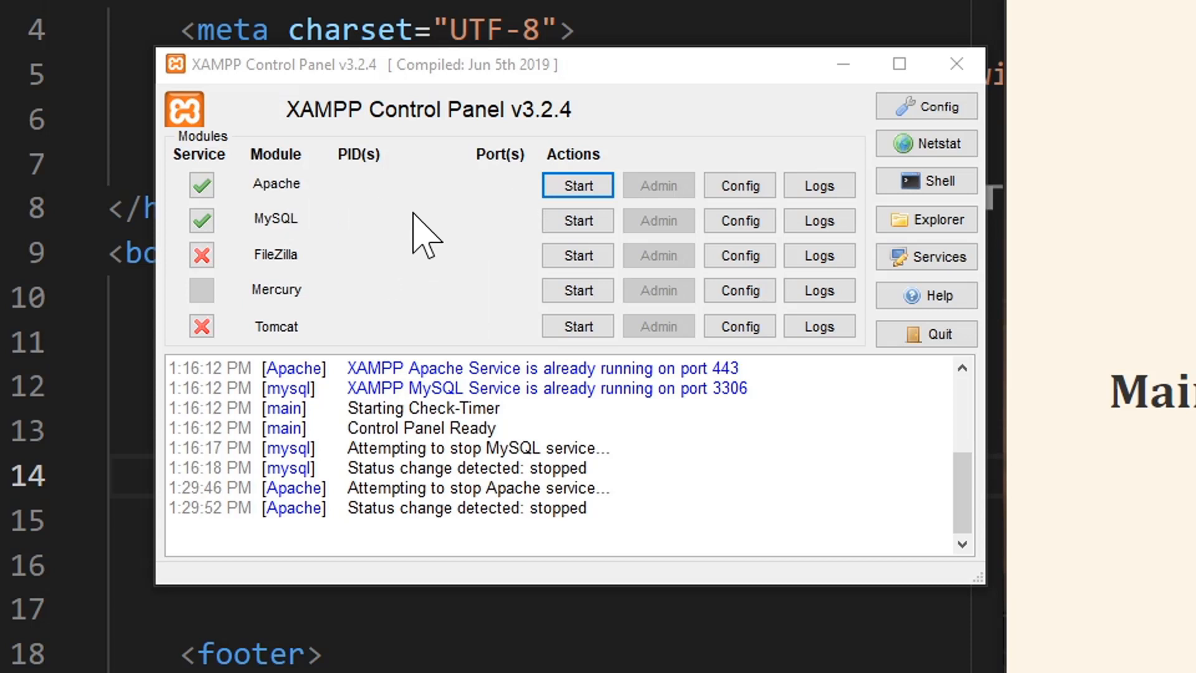
mouse_move(491, 240)
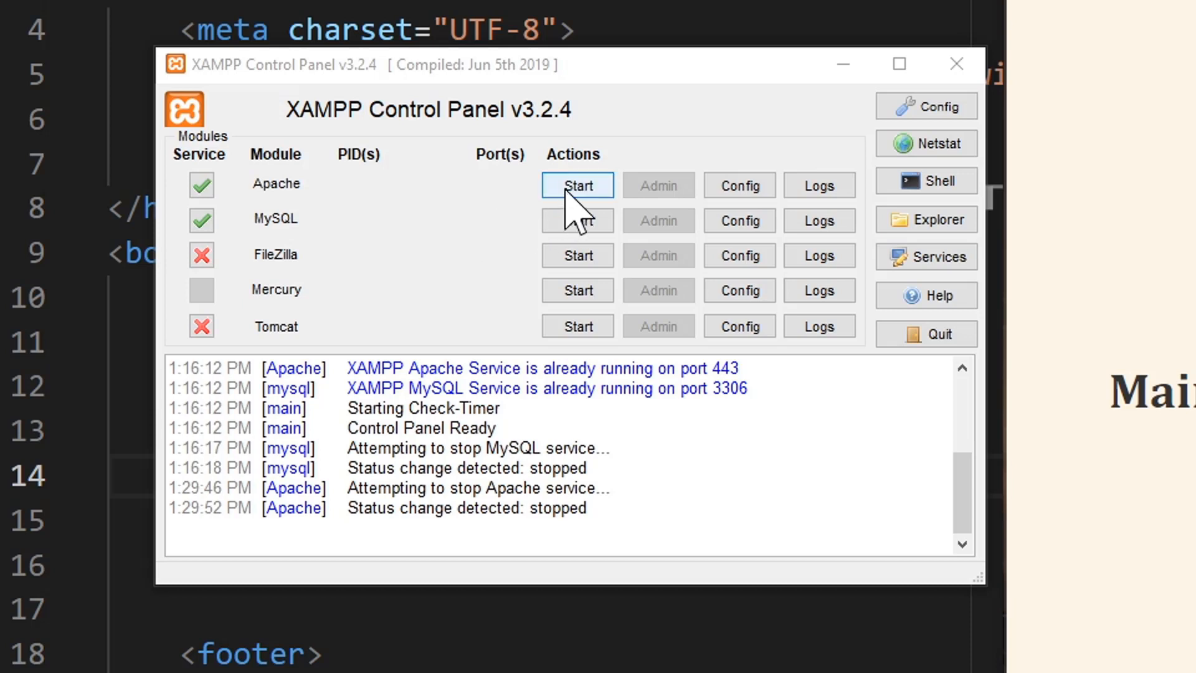
Step: Start the Apache web server from the XAMPP Control Panel
click(578, 184)
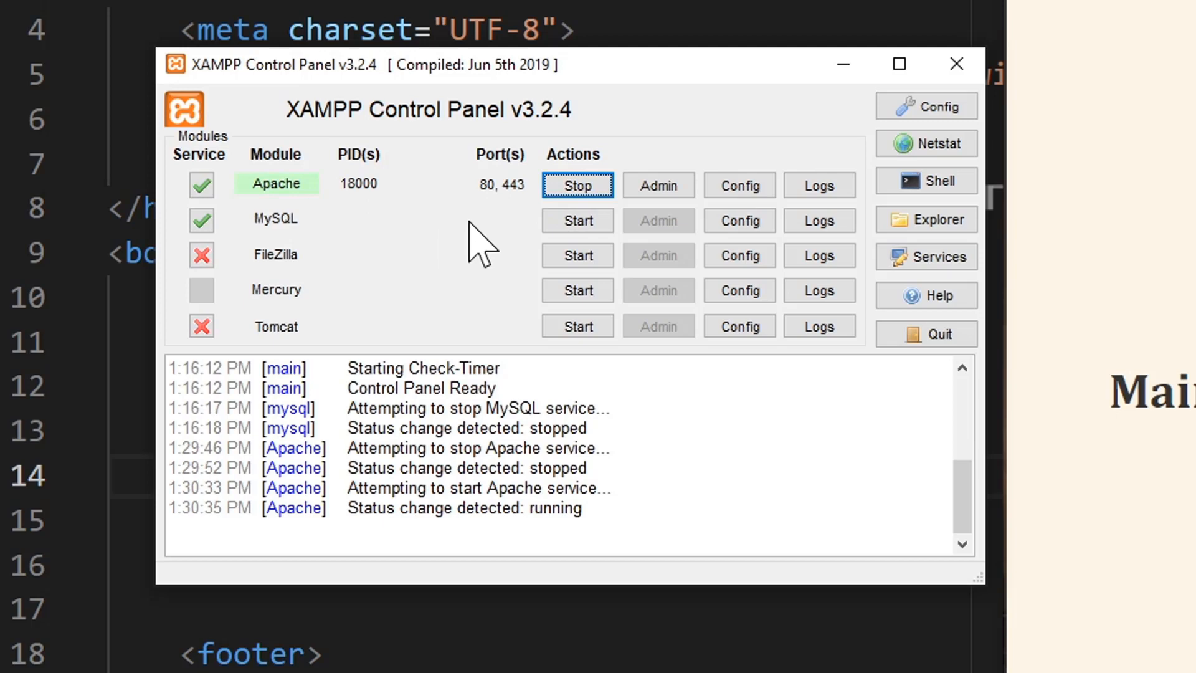
mouse_move(862, 118)
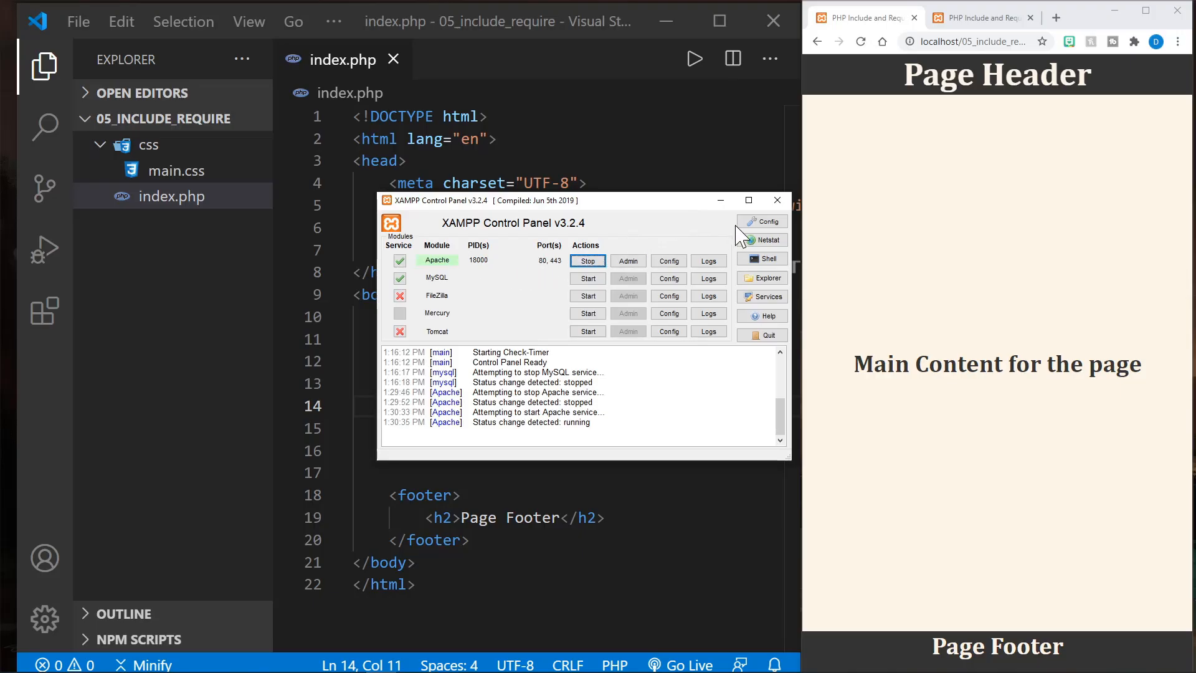
Step: Return to VS Code, hide the Explorer and review index.php's body and main section
click(776, 200)
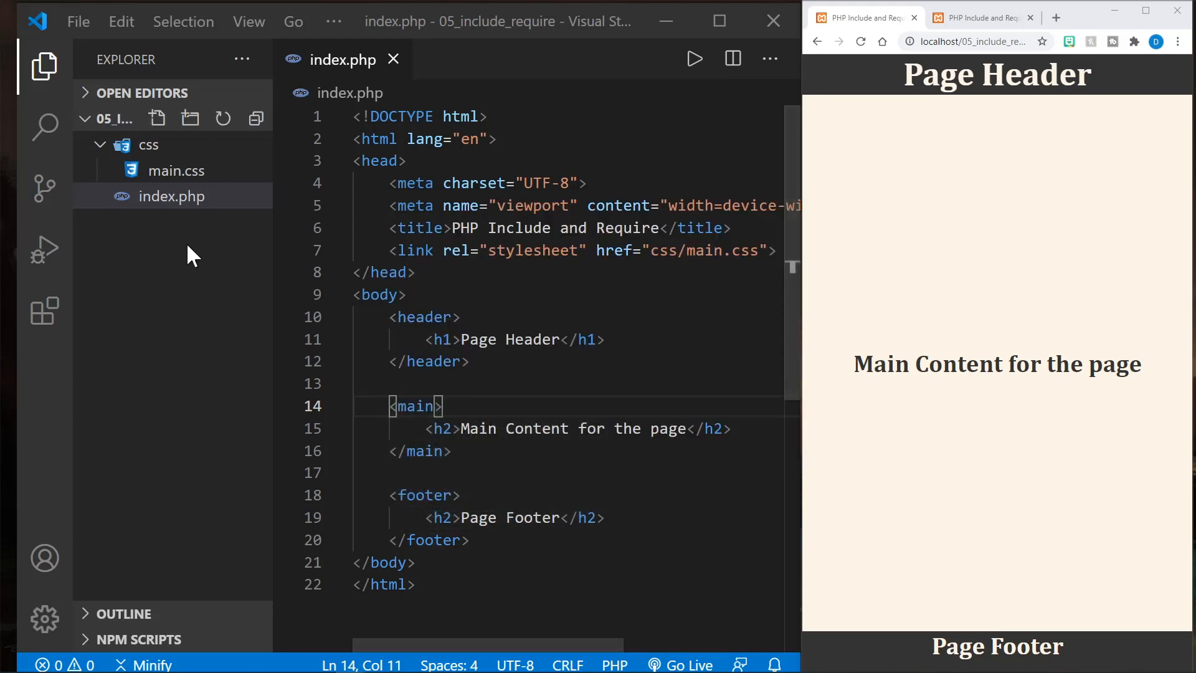
mouse_move(172, 196)
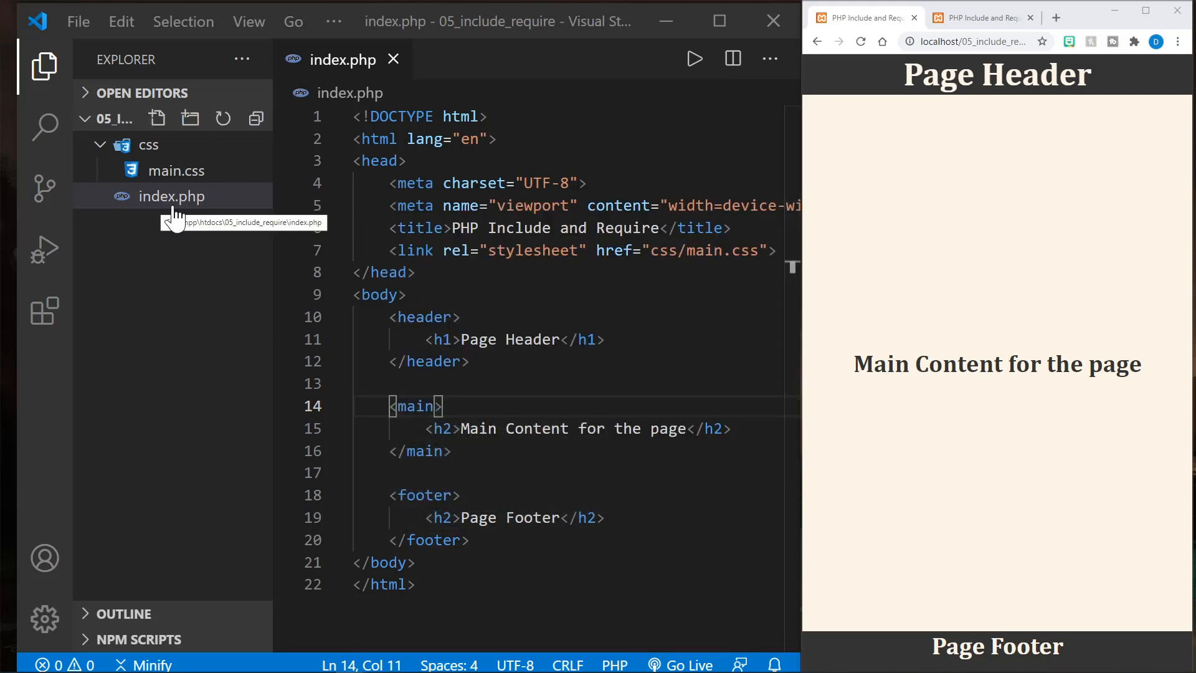
mouse_move(190, 210)
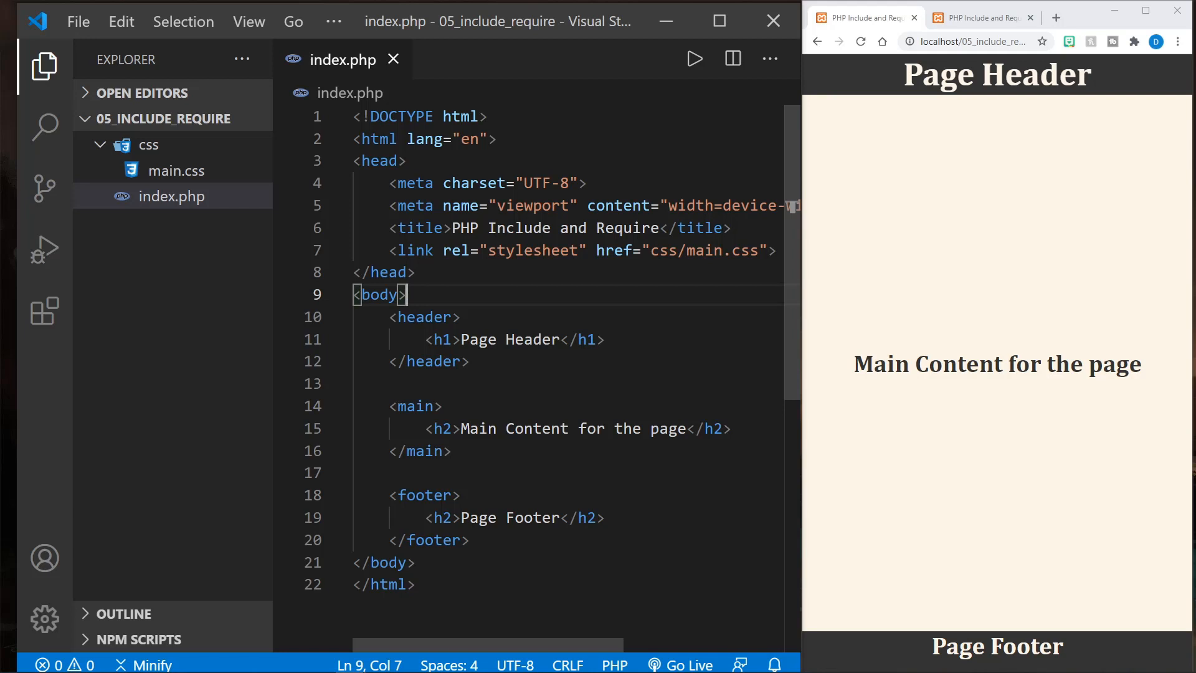
click(44, 67)
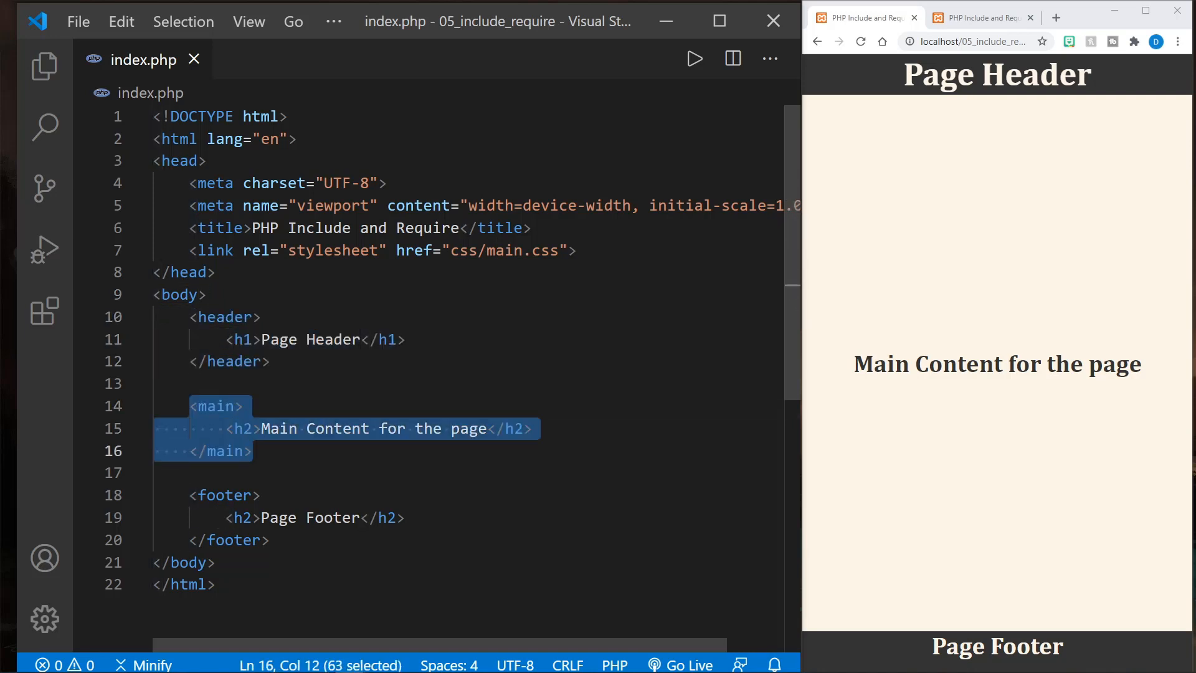
click(214, 472)
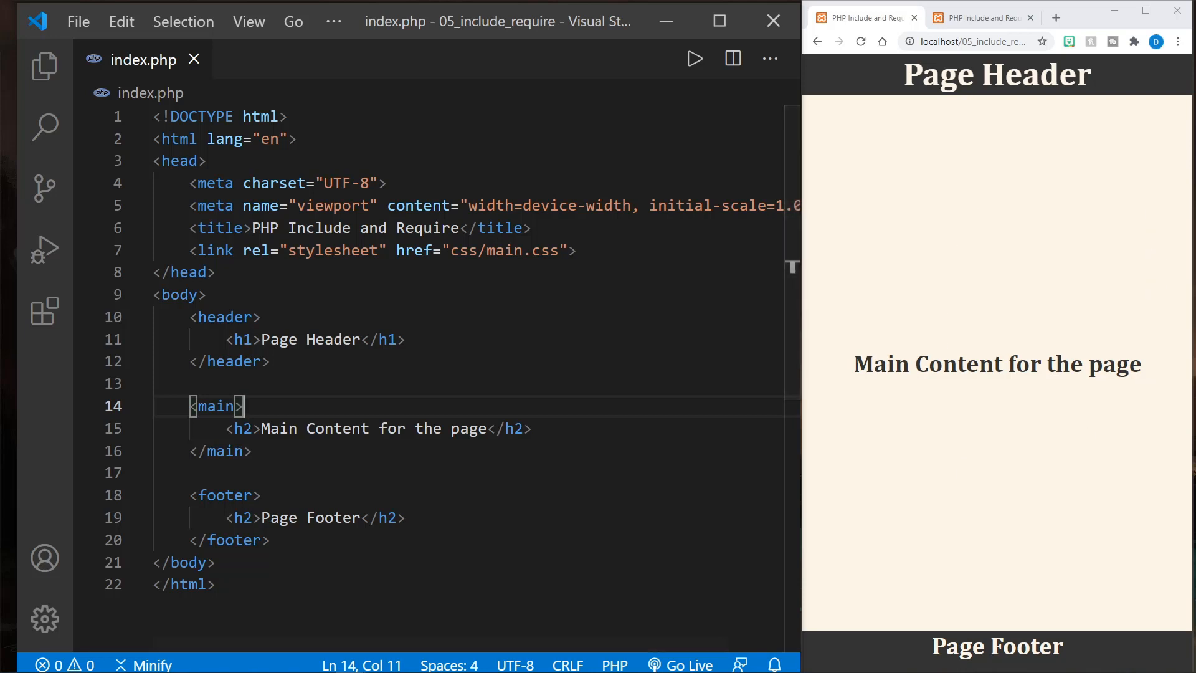
mouse_move(939, 211)
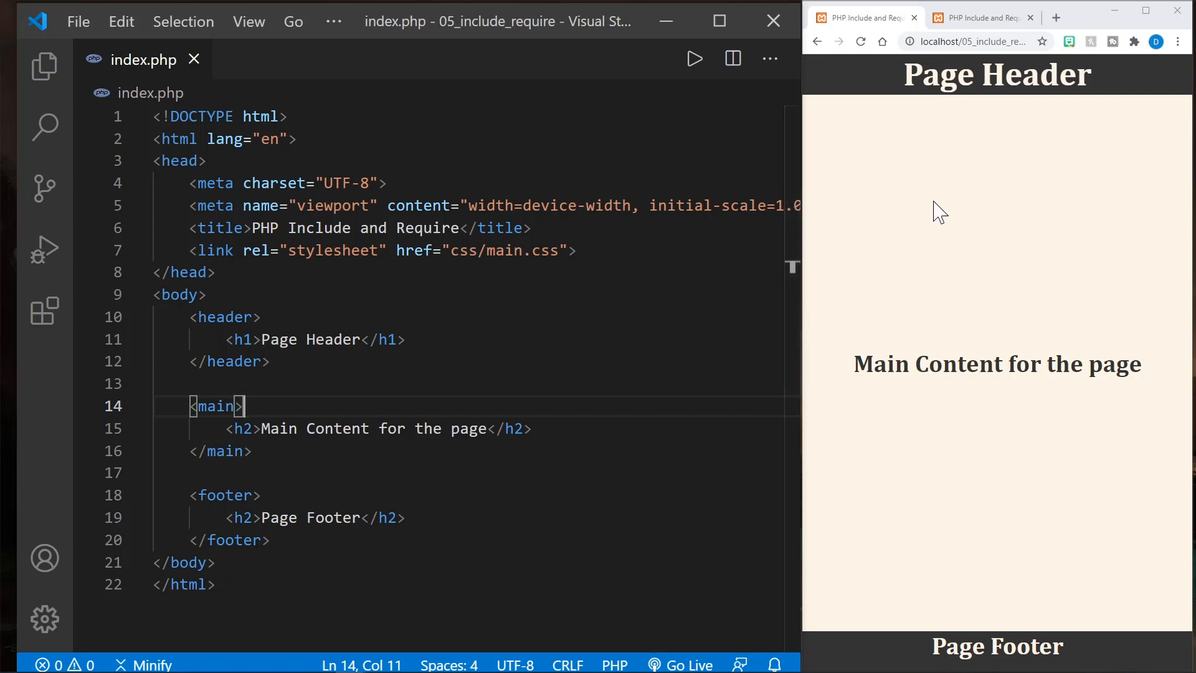
mouse_move(977, 106)
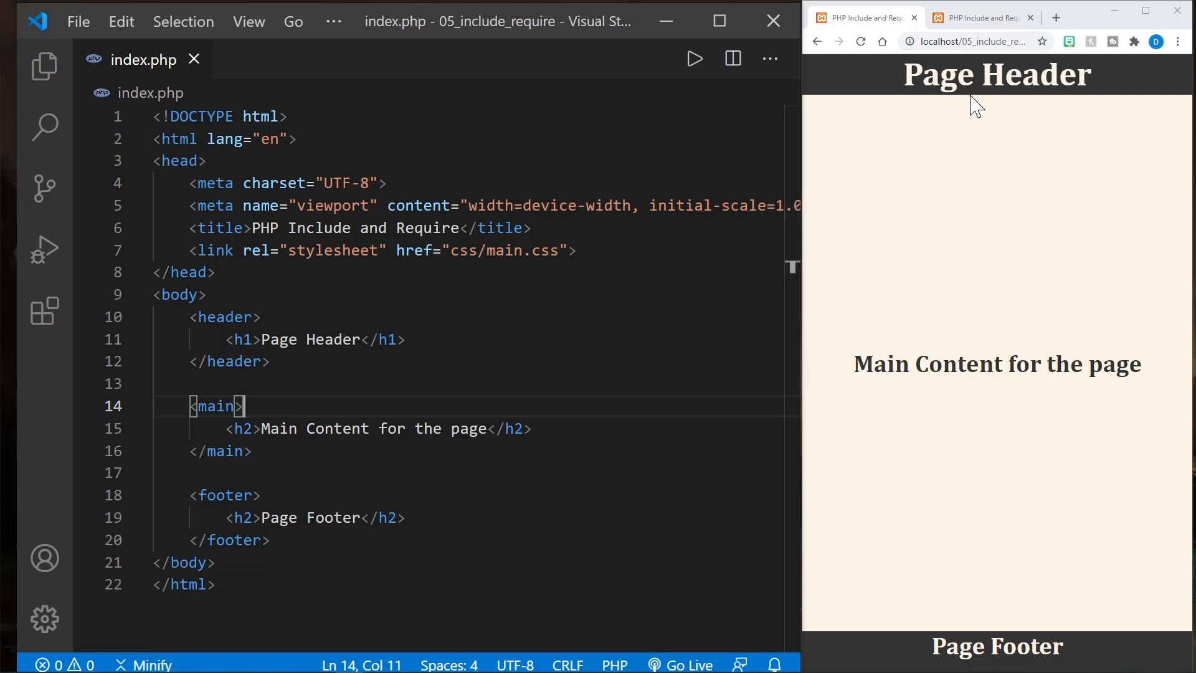
mouse_move(982, 368)
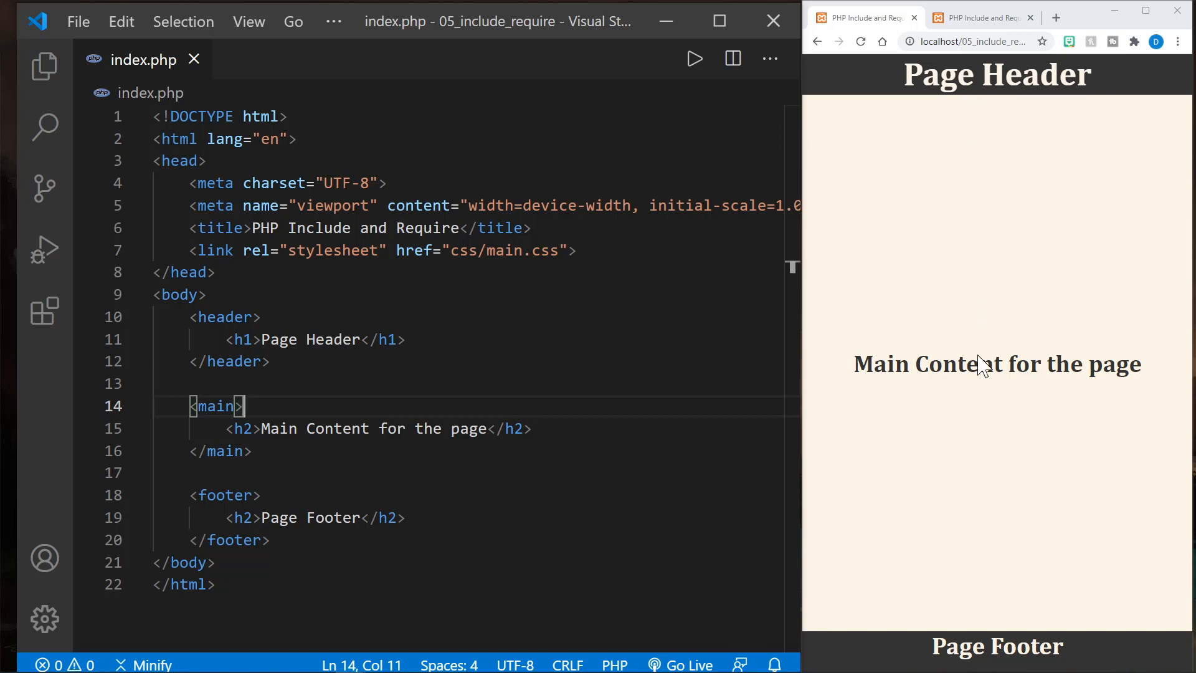
mouse_move(961, 496)
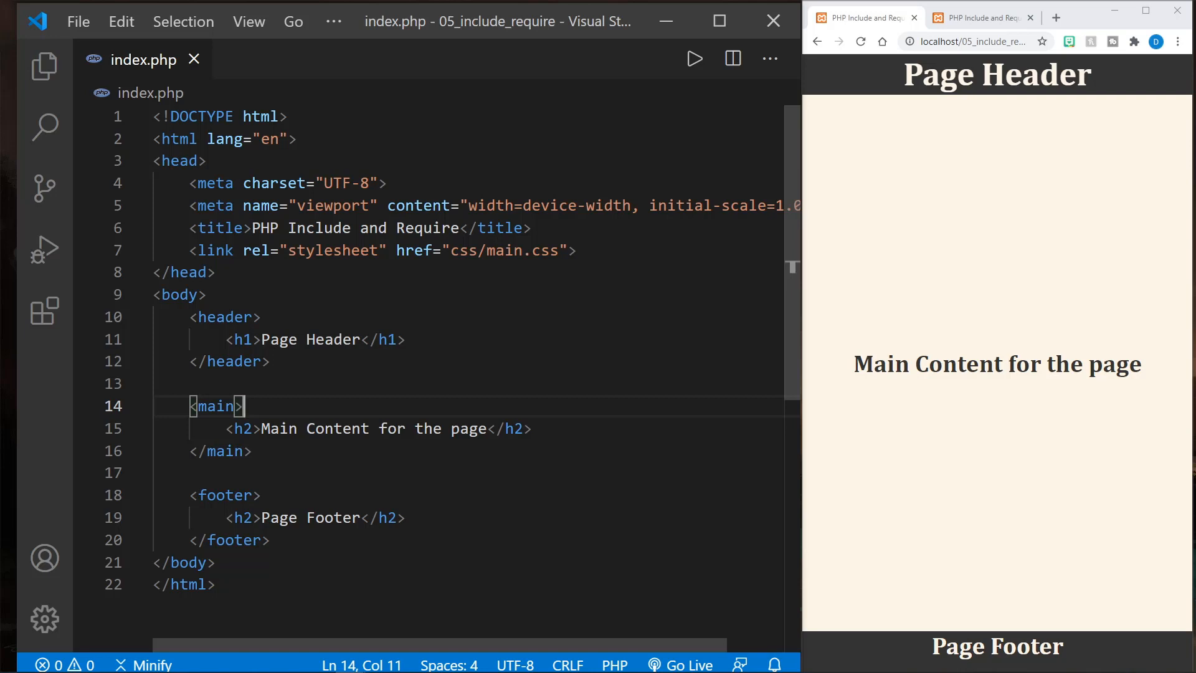
click(271, 361)
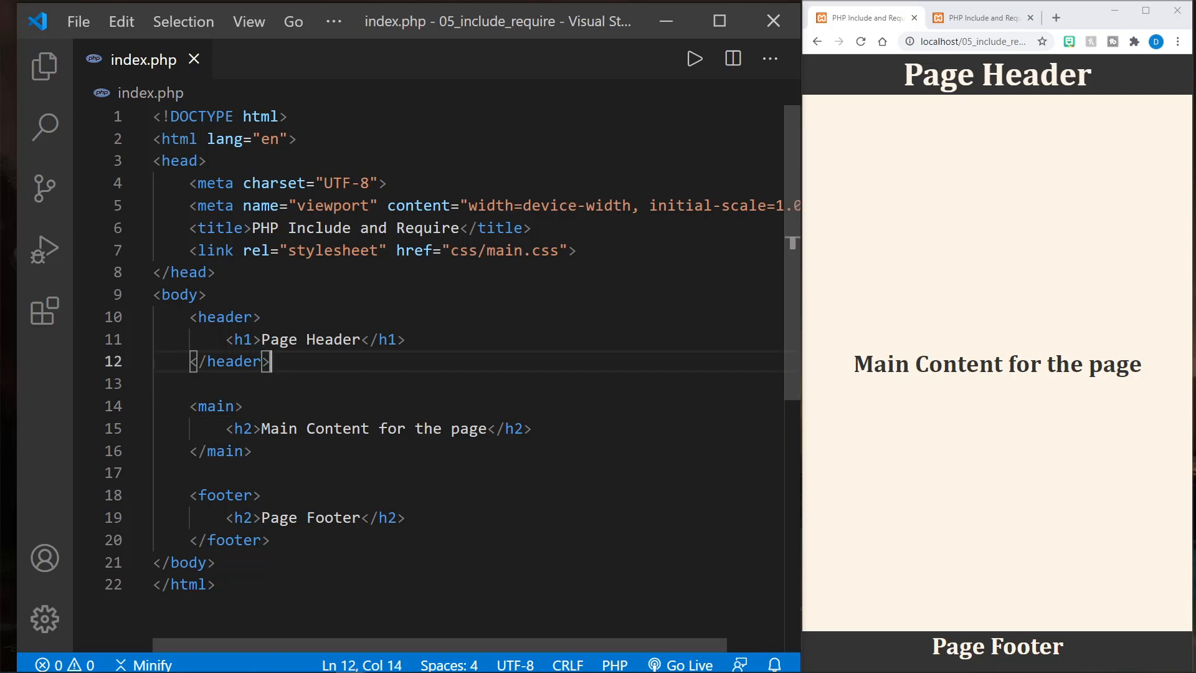
Step: Create a new 'view' folder in the project from the Explorer
click(44, 68)
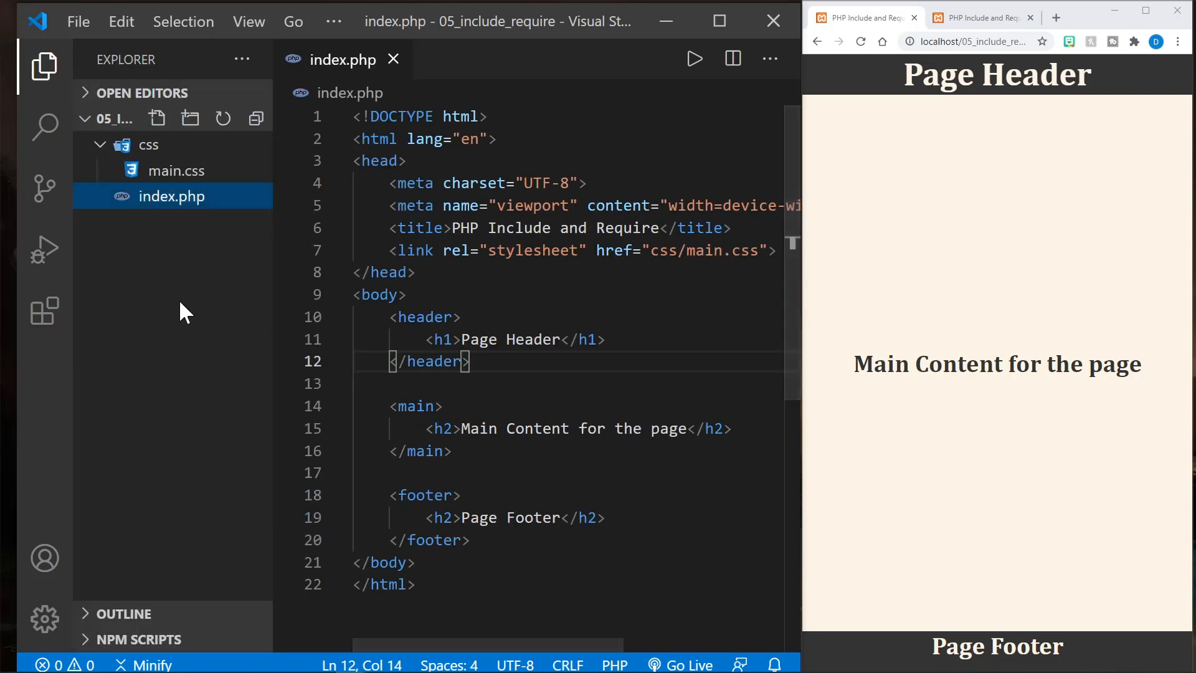
click(188, 118)
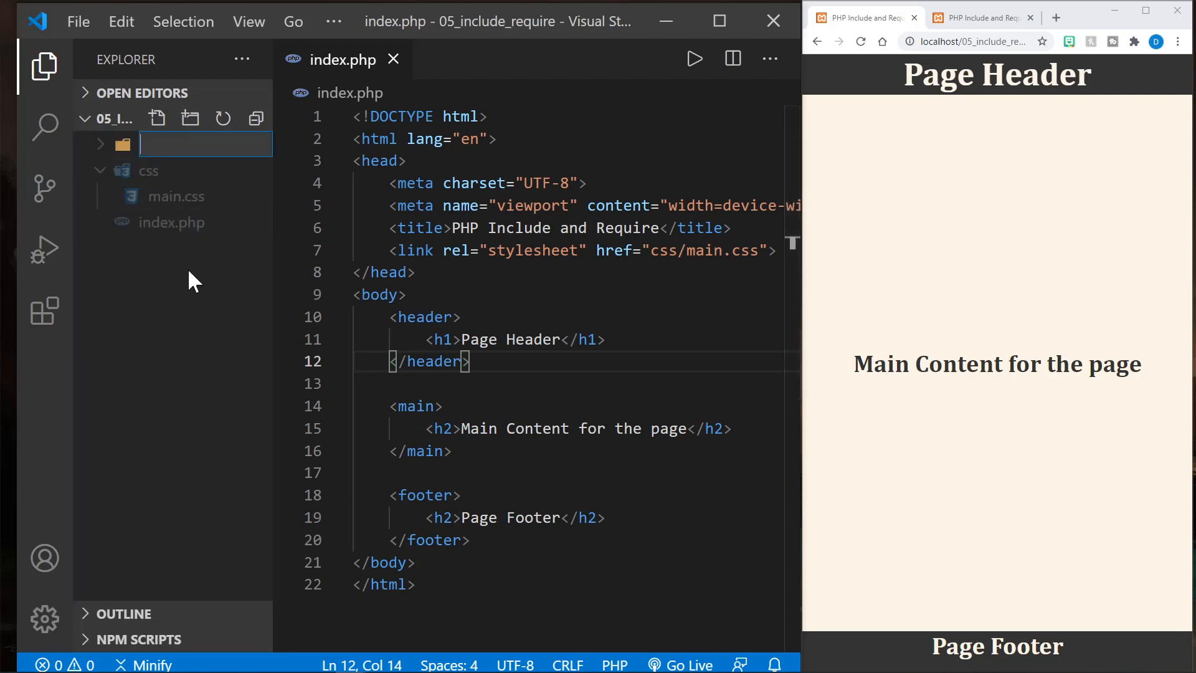
text(view)
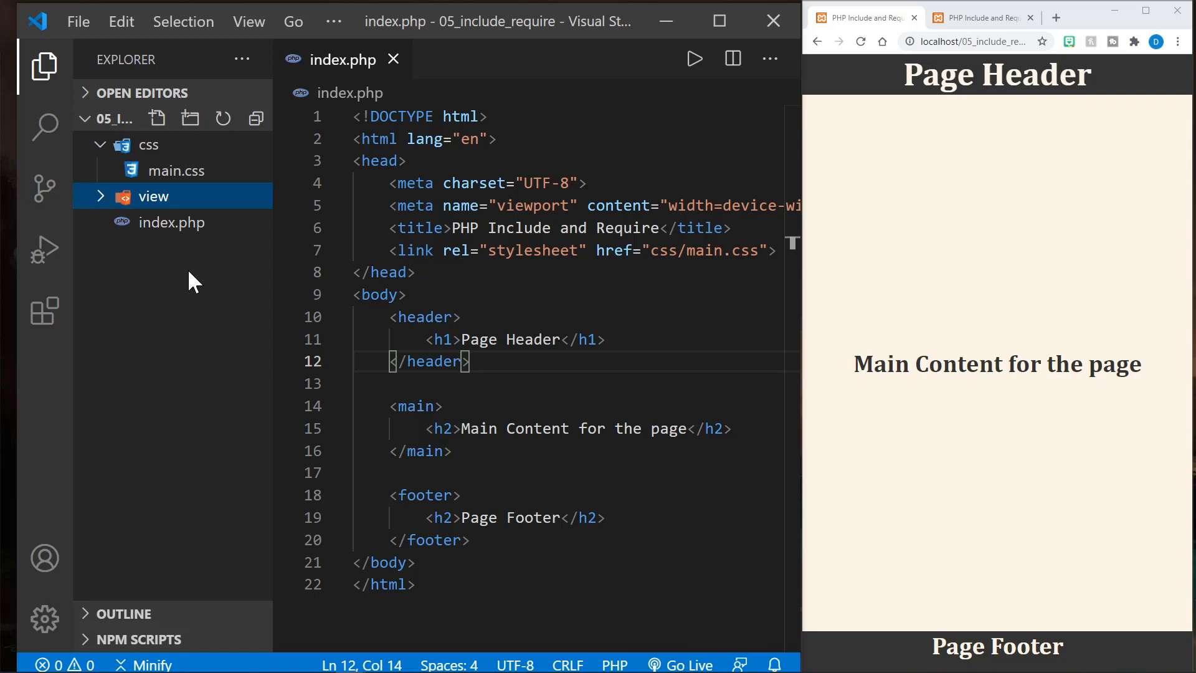
mouse_move(168, 303)
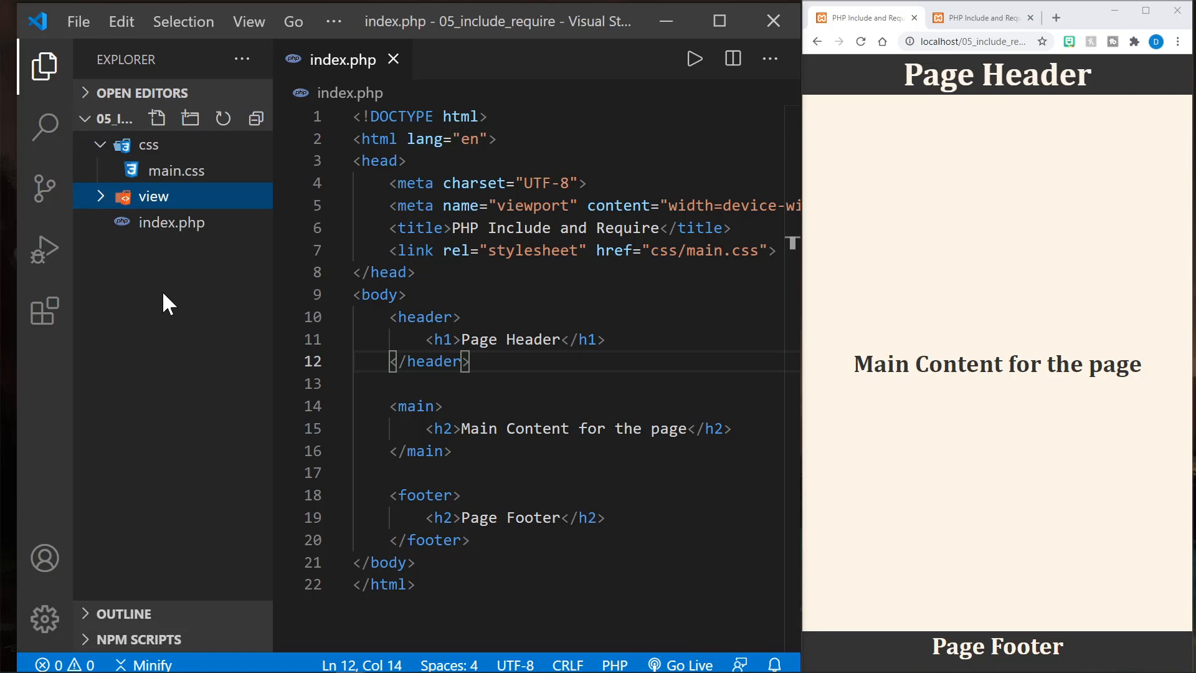
mouse_move(186, 312)
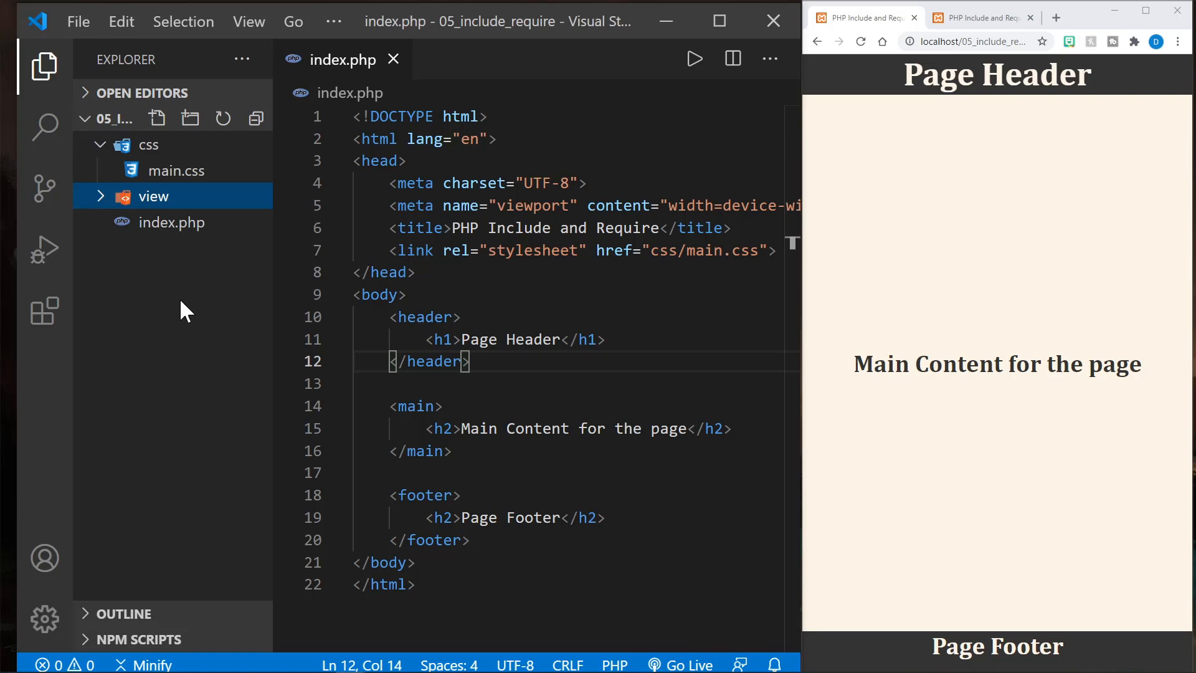
mouse_move(183, 206)
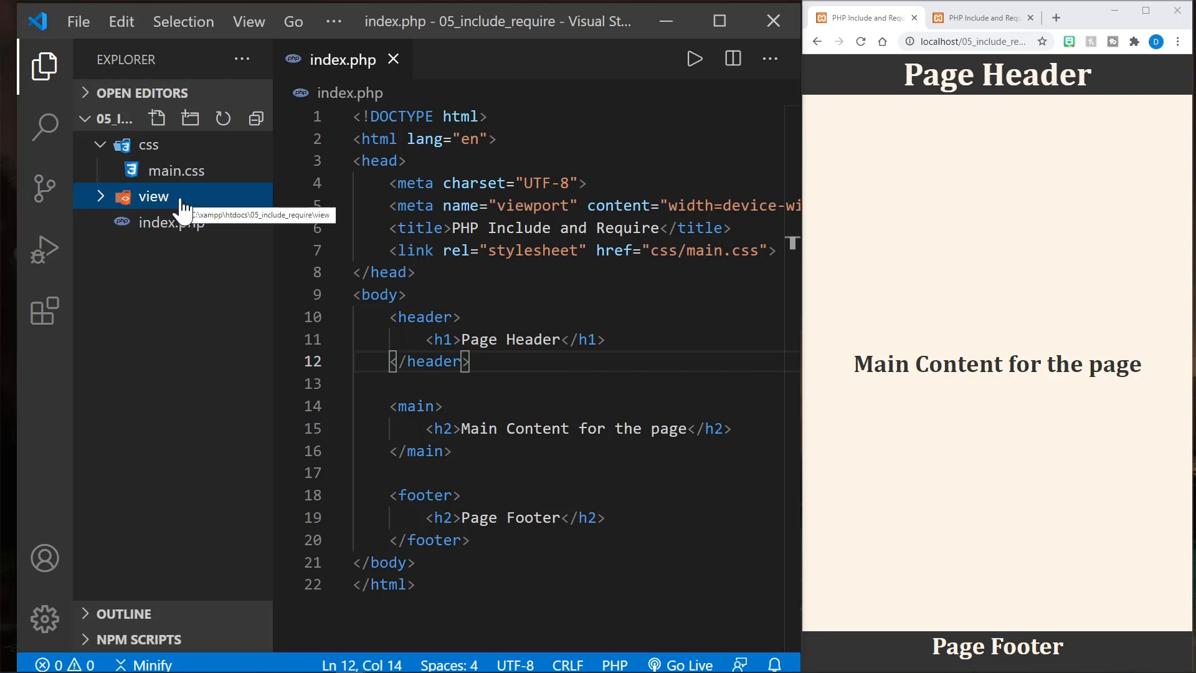
mouse_move(190, 252)
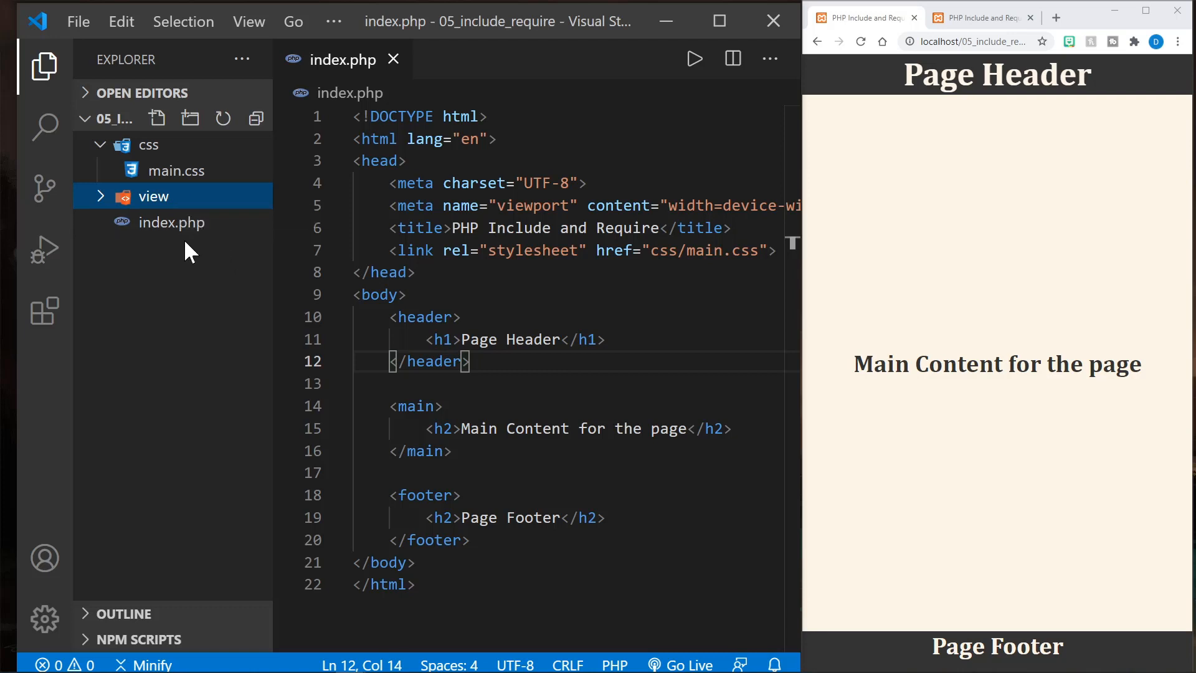
mouse_move(147, 292)
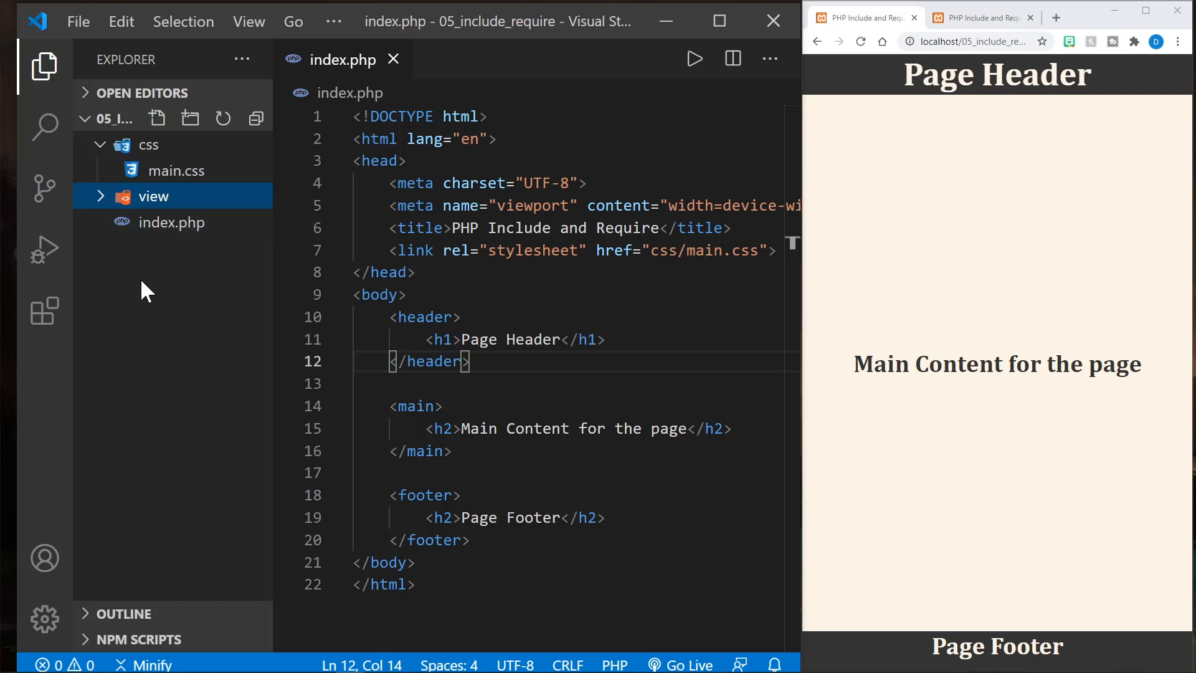
mouse_move(181, 213)
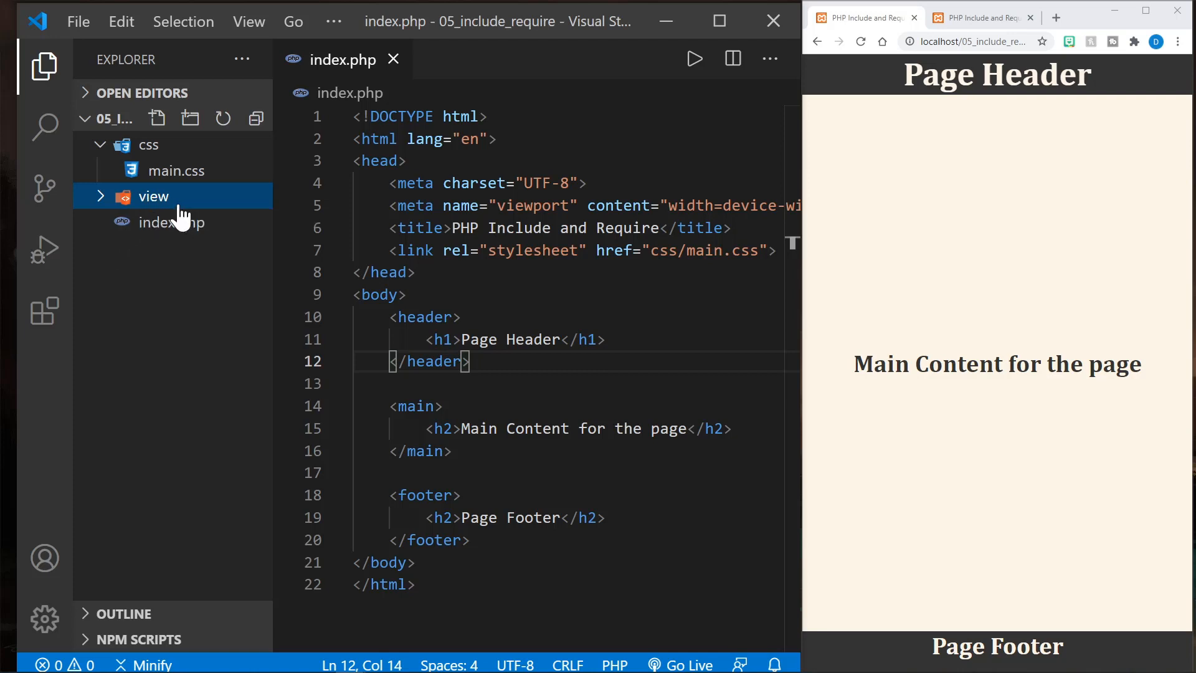
mouse_move(202, 283)
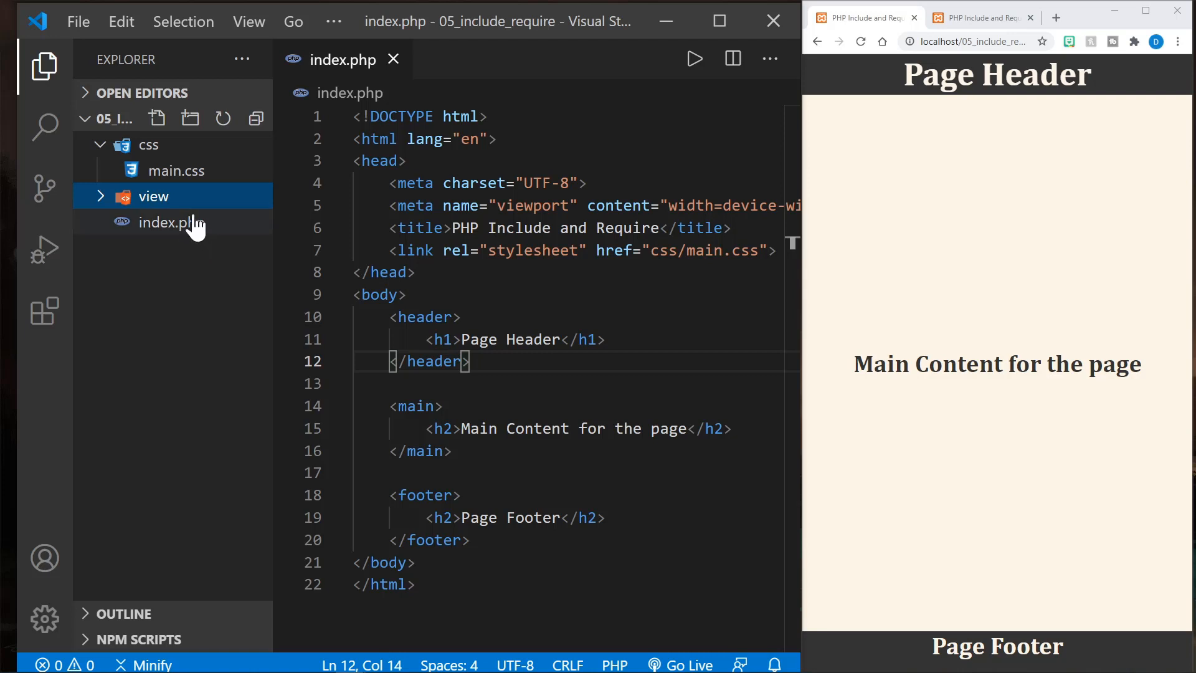
Step: Create an empty header.php file inside the view folder and open it
click(157, 118)
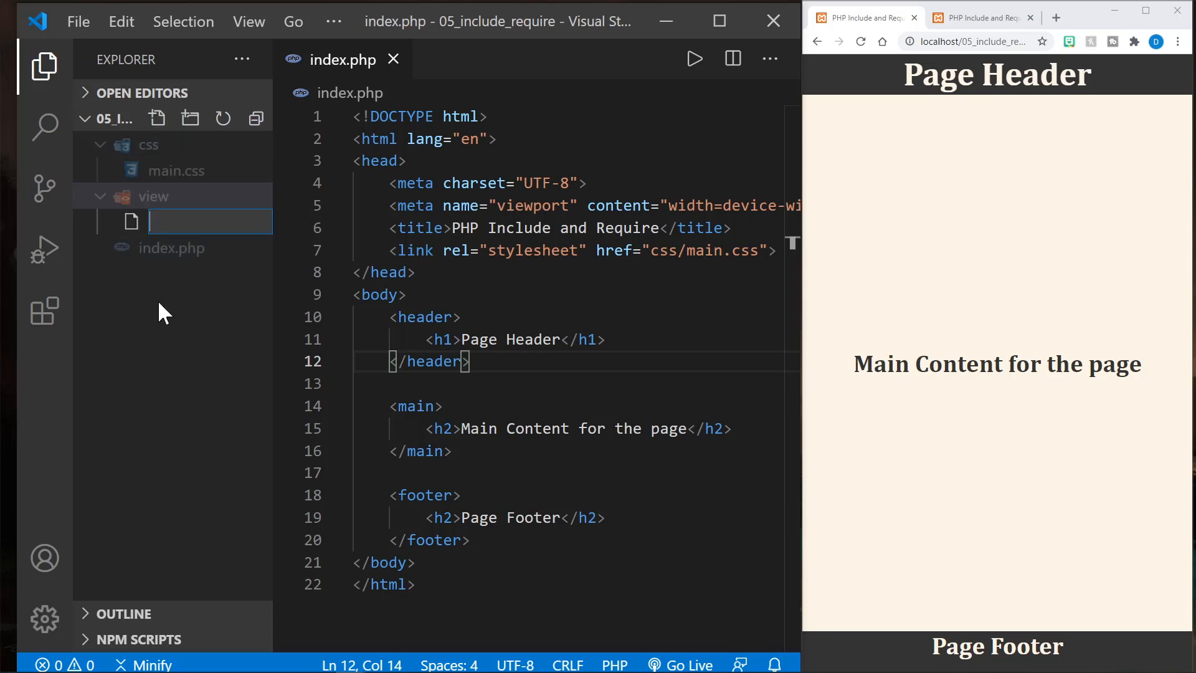
text(header.)
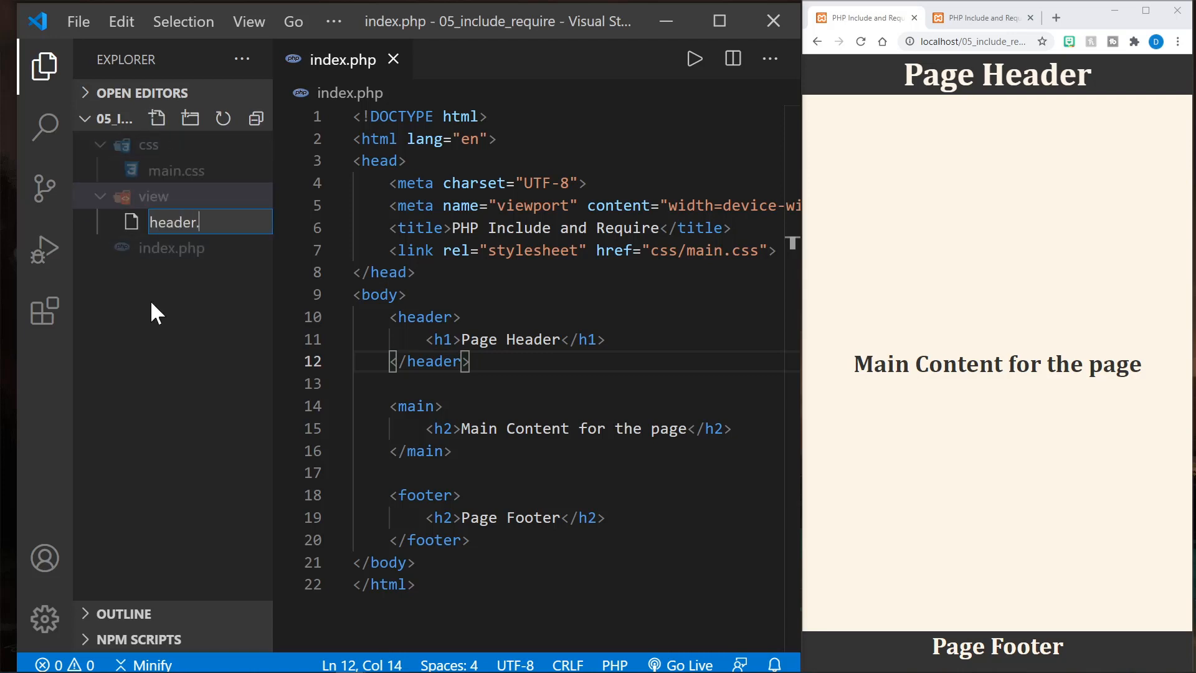
key(Enter)
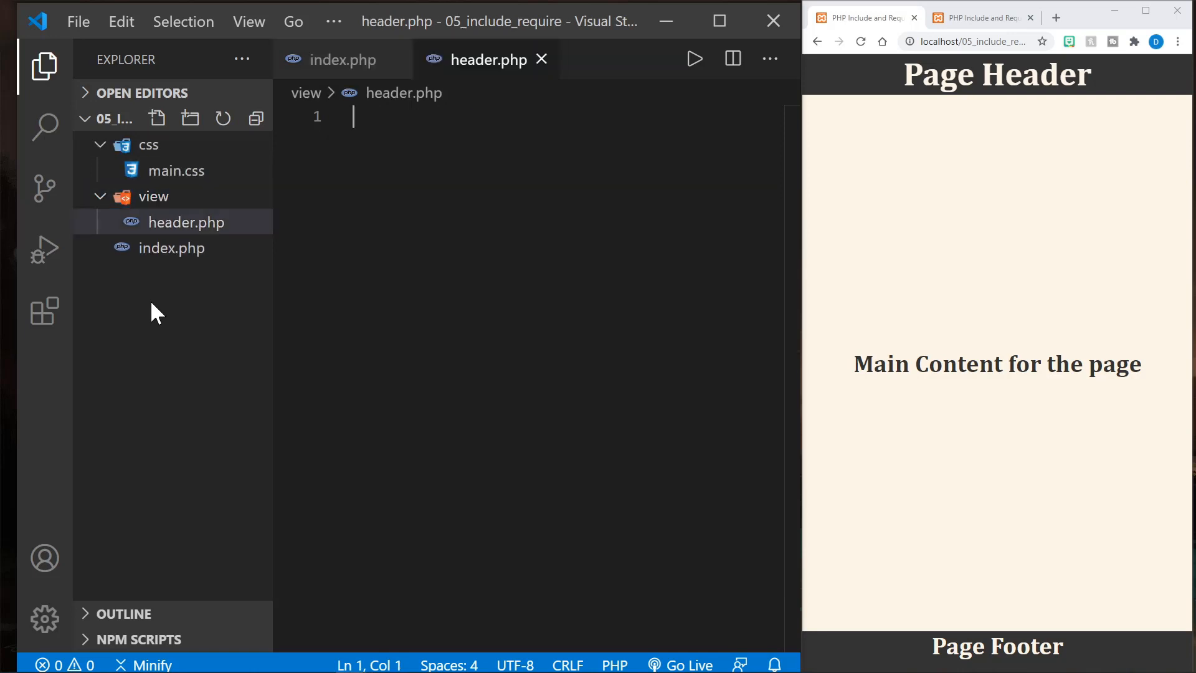
mouse_move(172, 248)
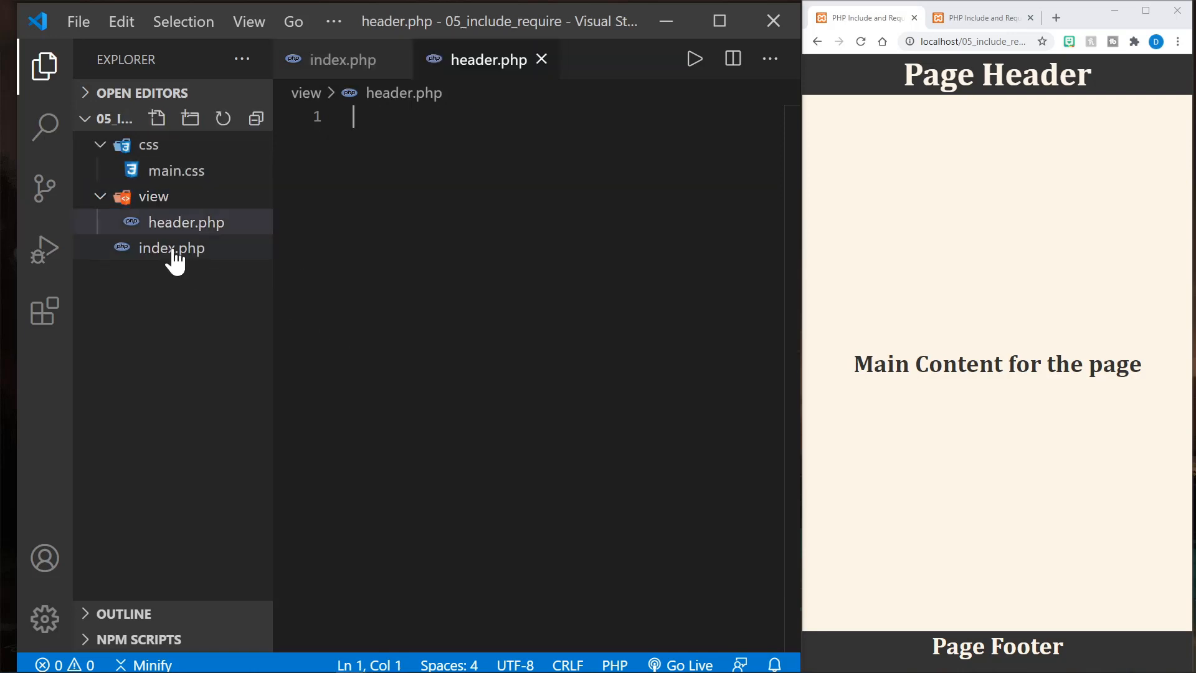
Step: Remove the header section from index.php's body and place the cursor on the blank line
click(172, 248)
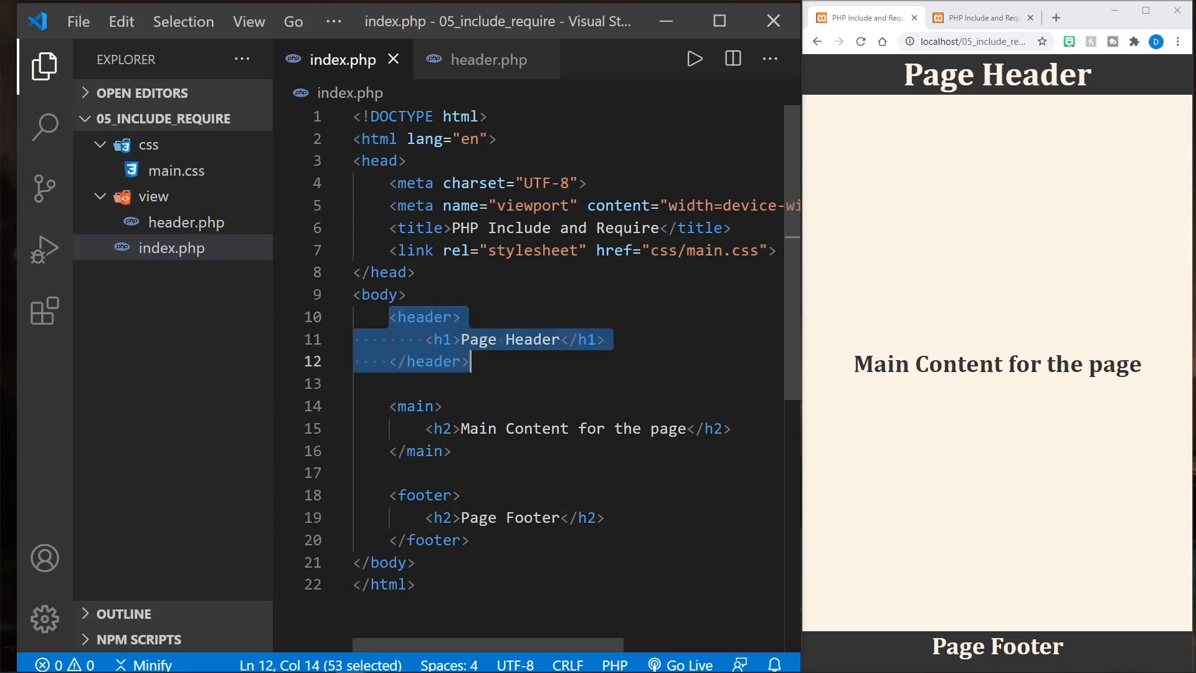
key(Delete)
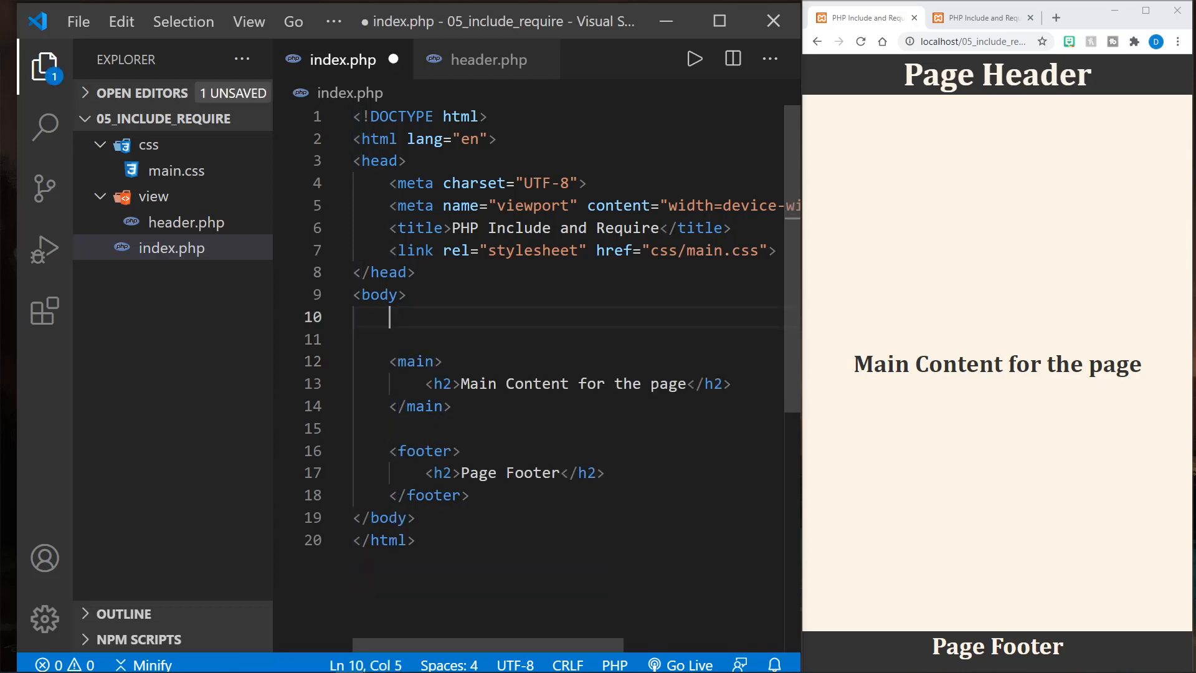
click(172, 247)
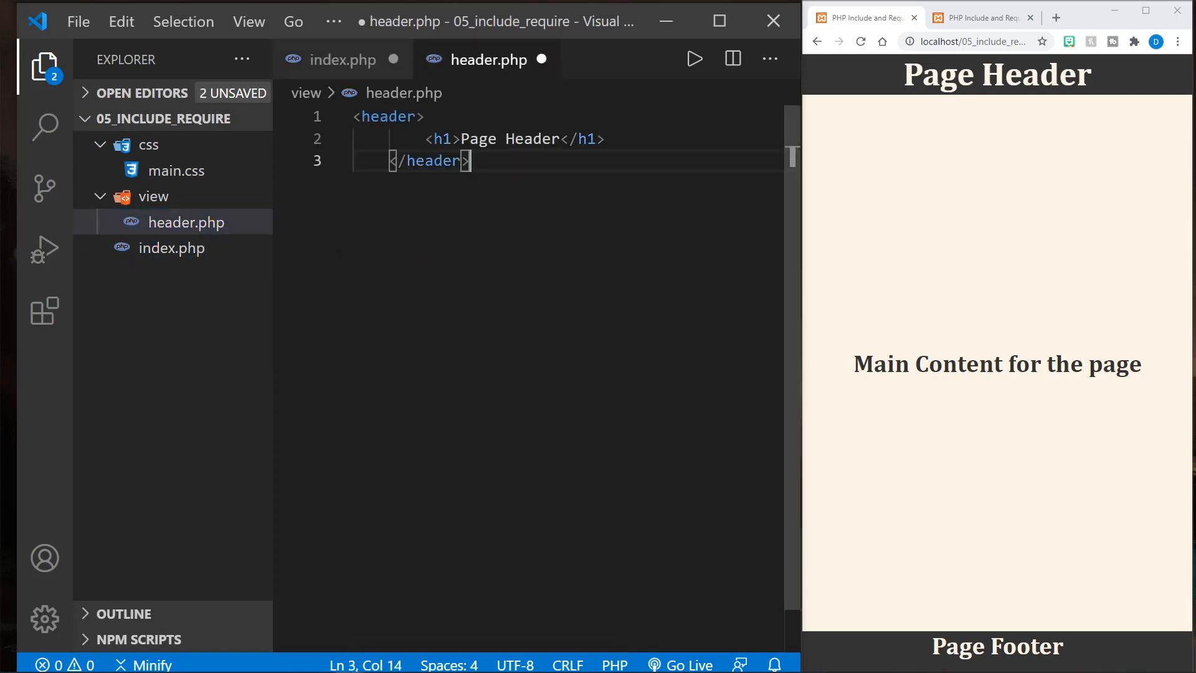
key(ctrl+s)
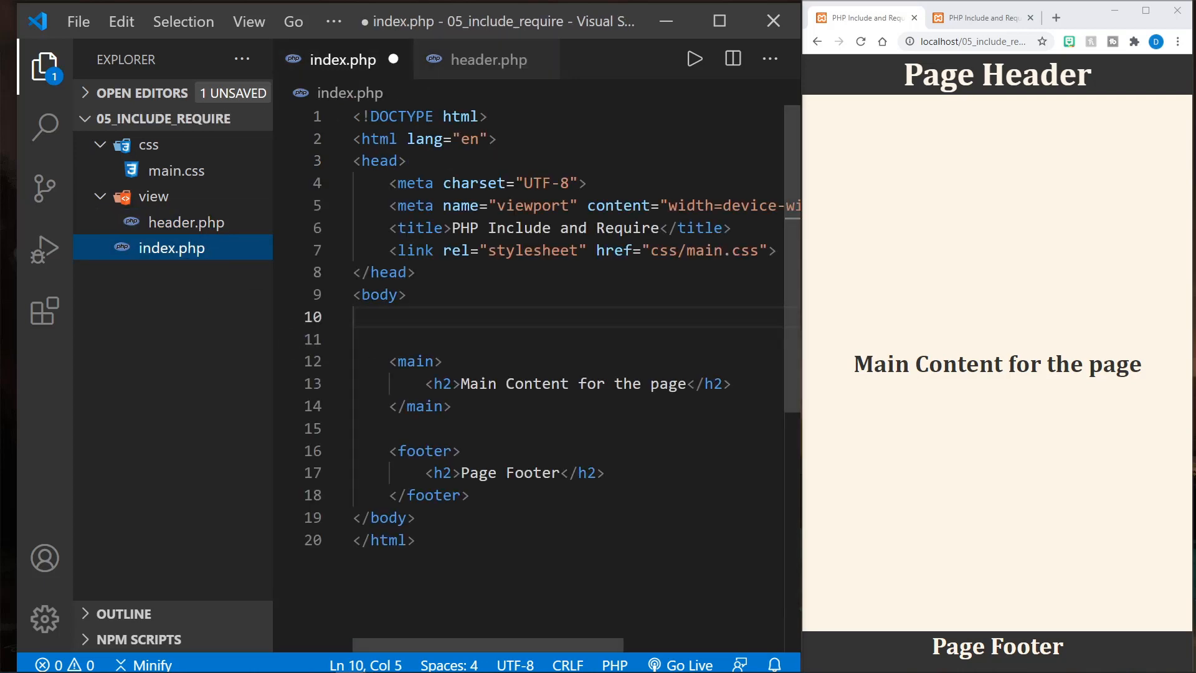
click(388, 316)
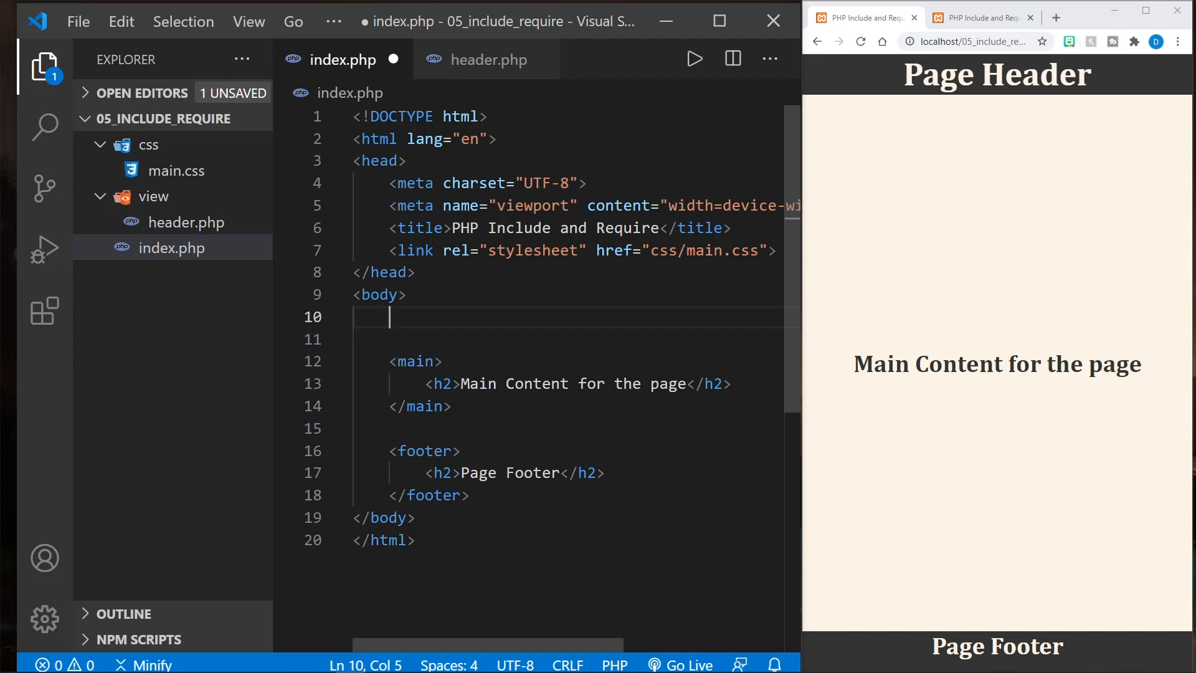
Step: Write <?php include('./view/header.php'); ?> at the top of index.php's body
text(<?php)
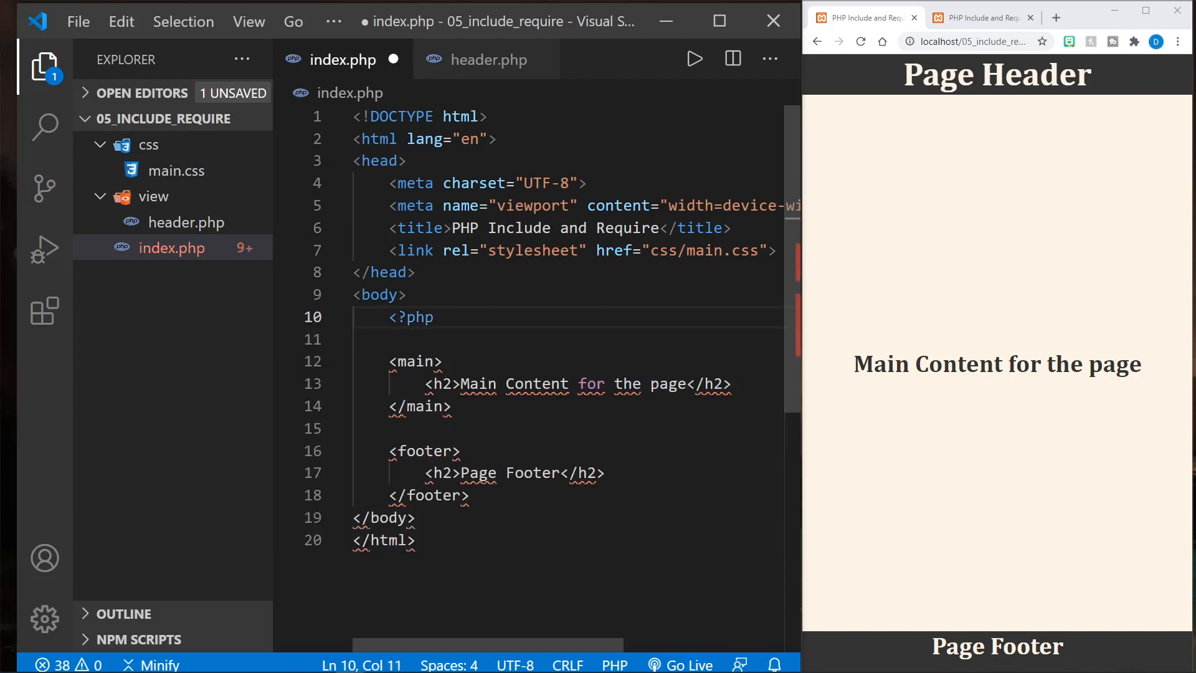
text(include())
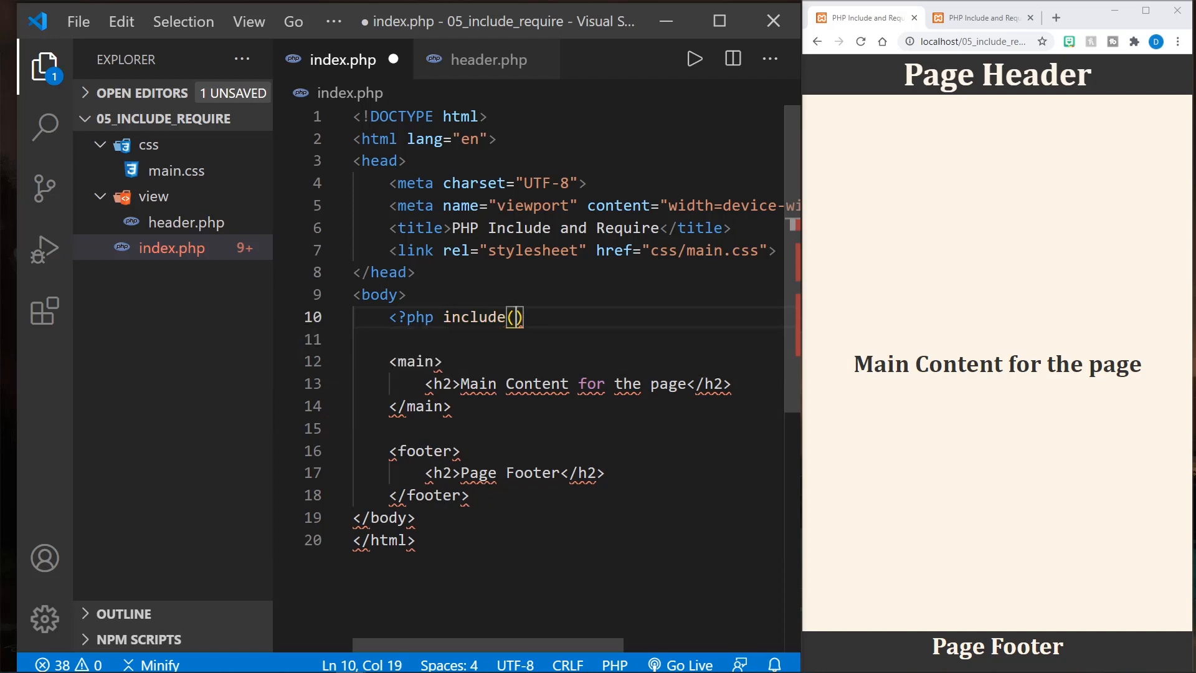
text(')
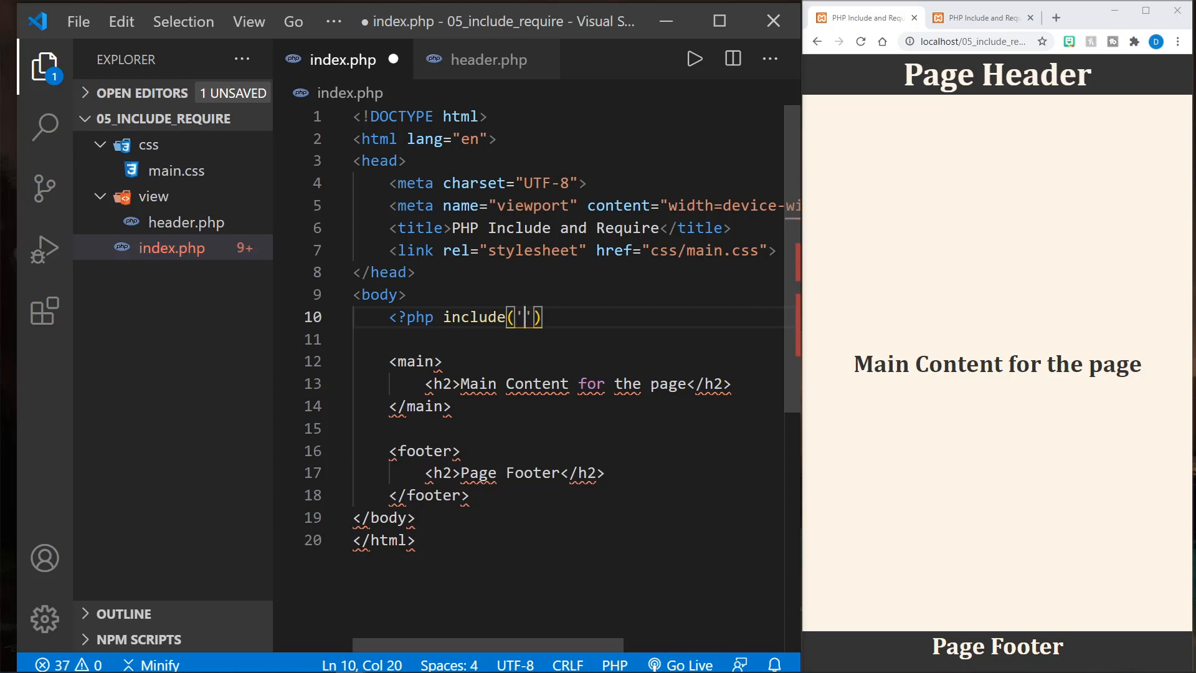
text(./vi)
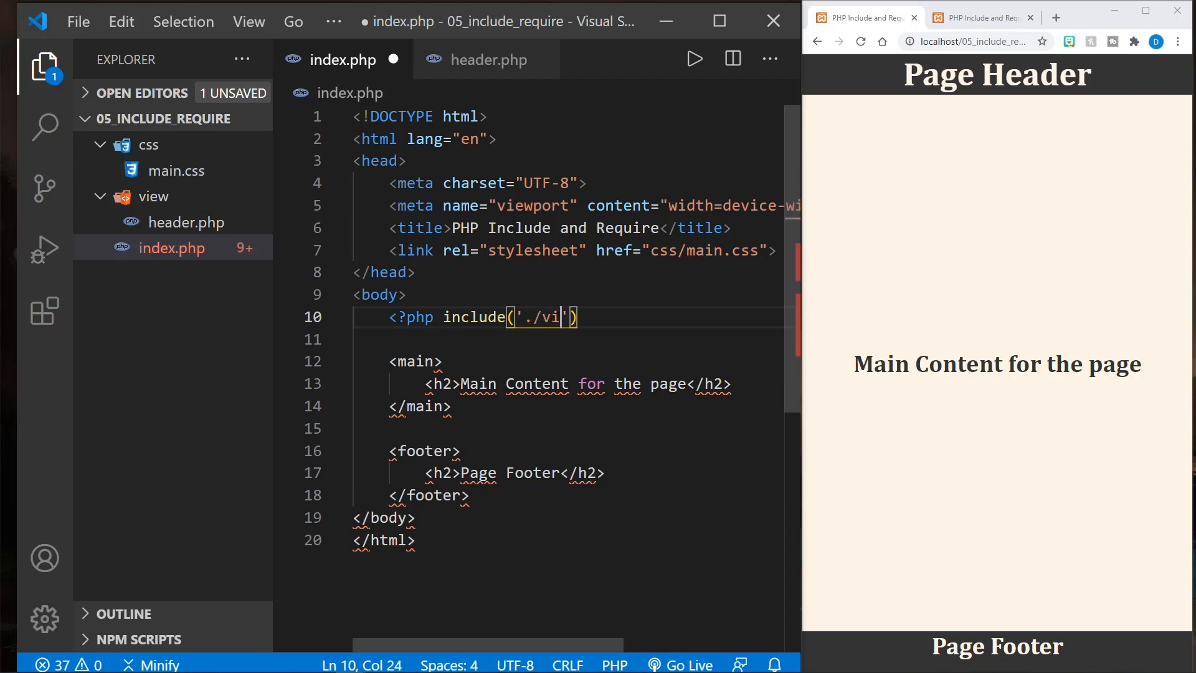
text(ew)
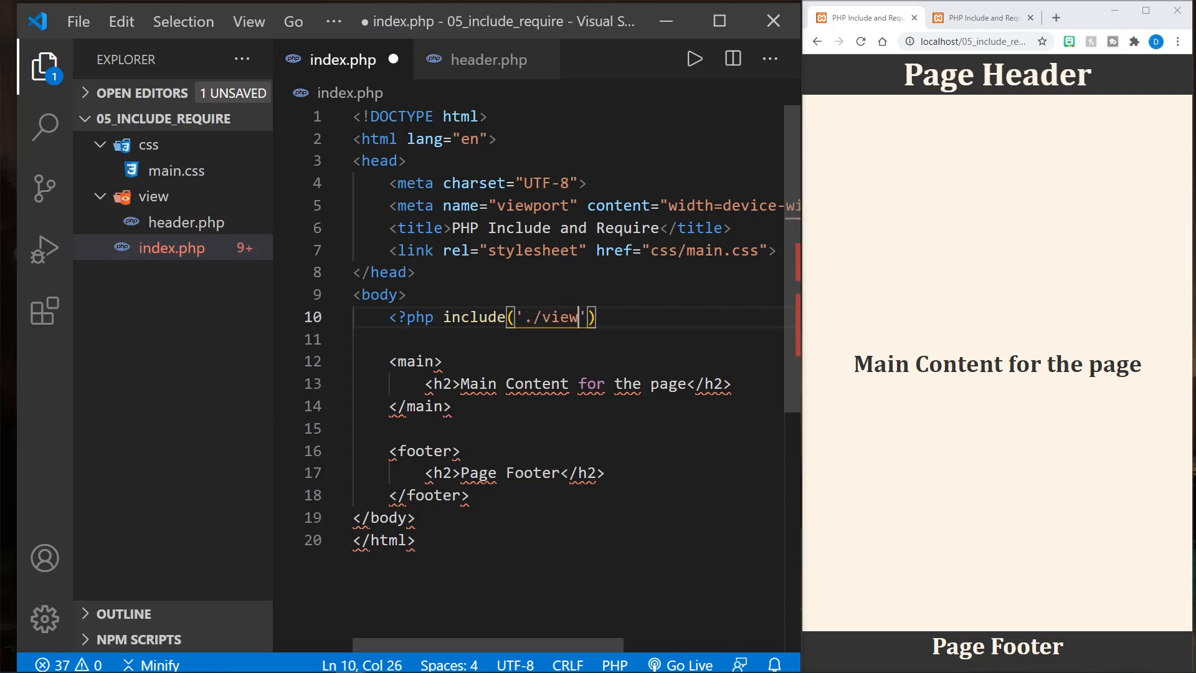
key(Backspace)
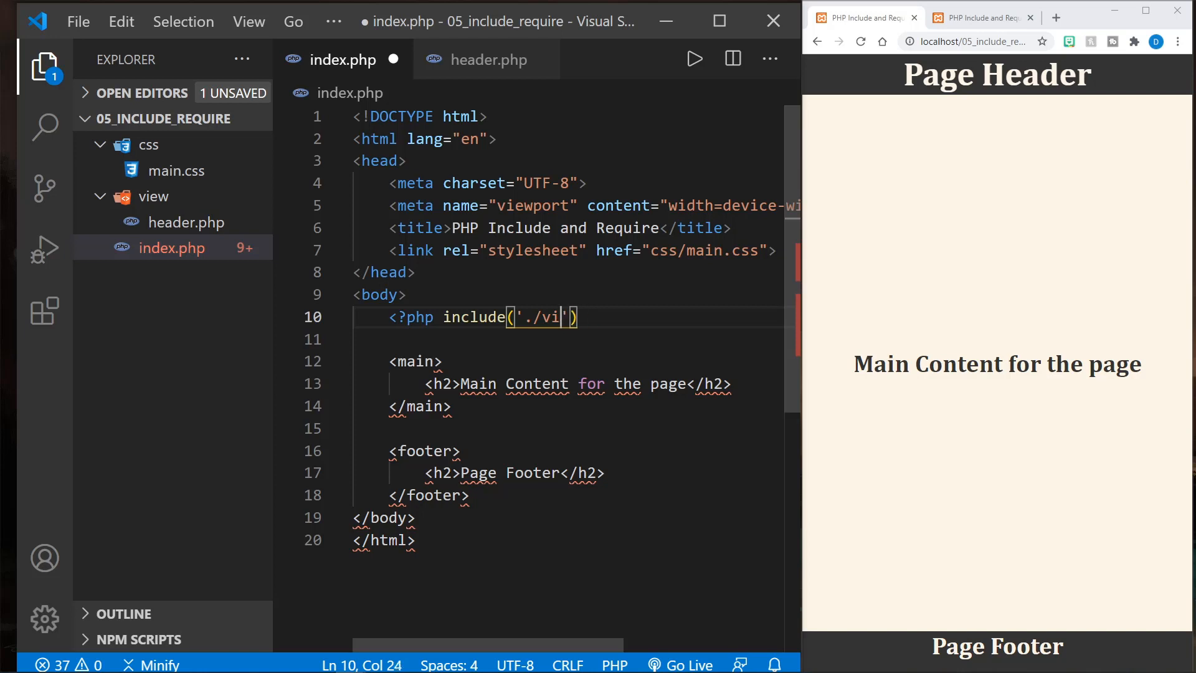
key(BackSpace)
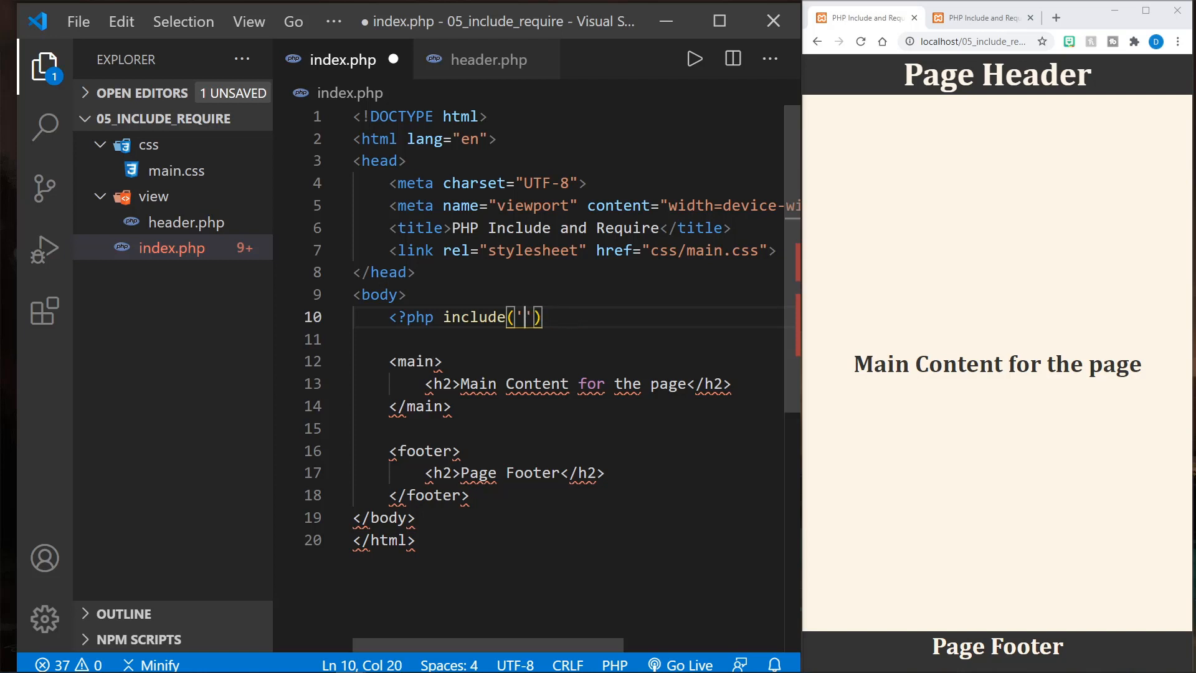
text(..)
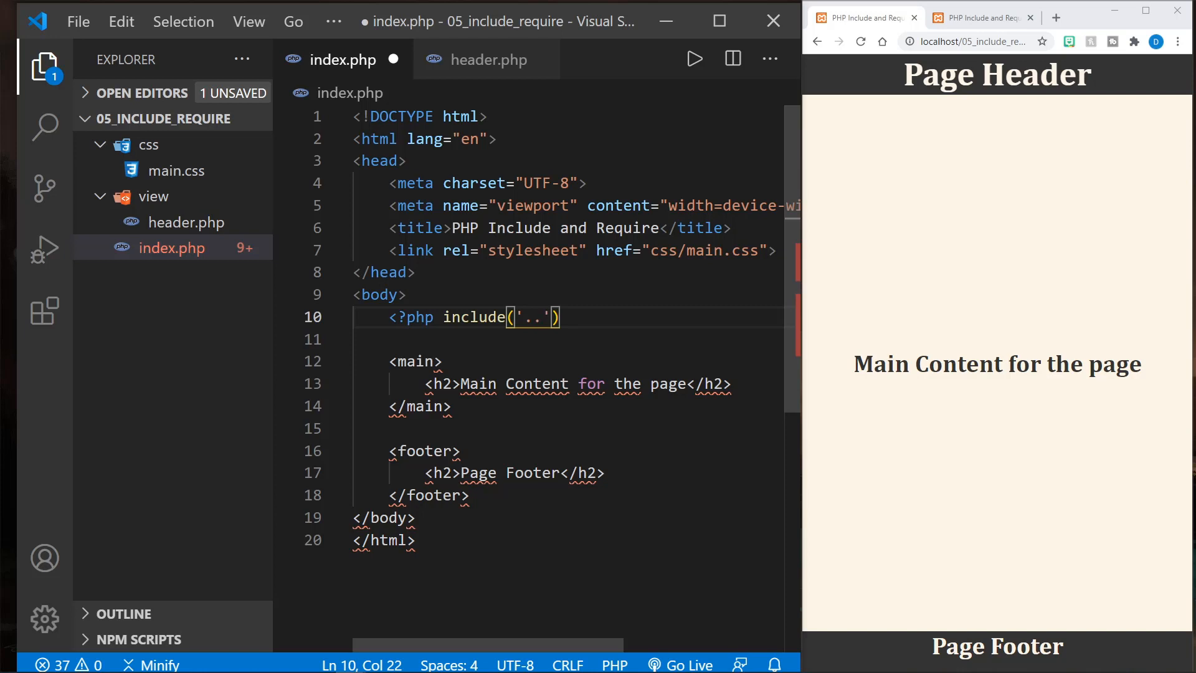
key(Backspace)
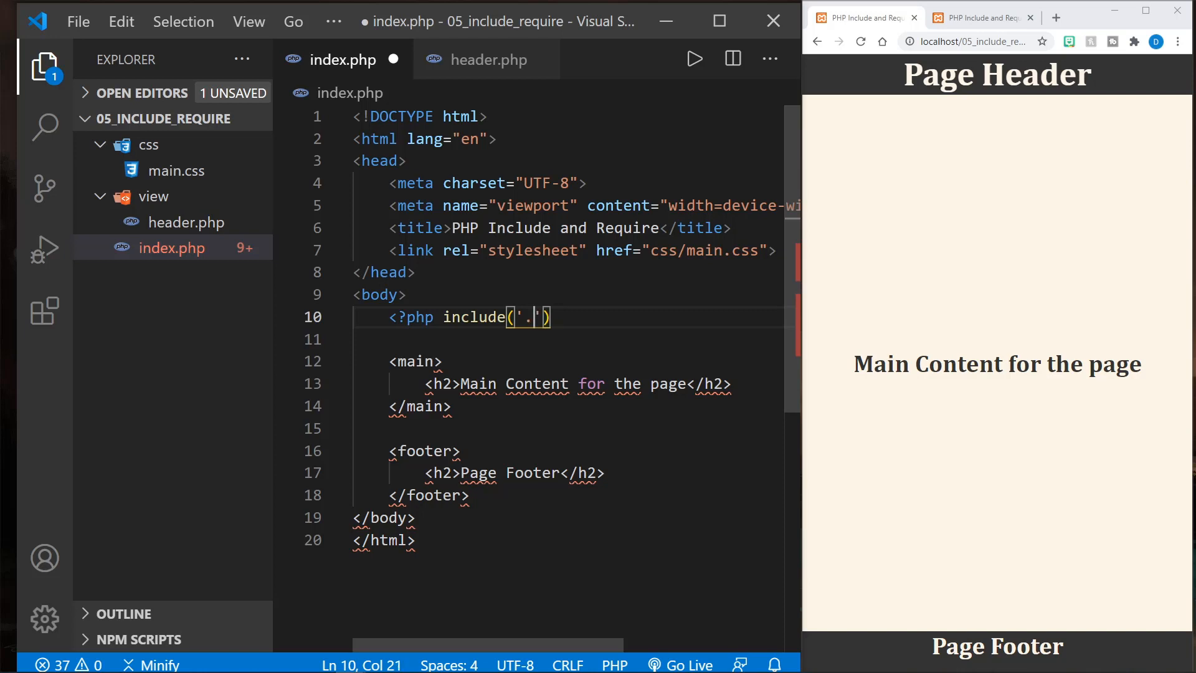
text(/)
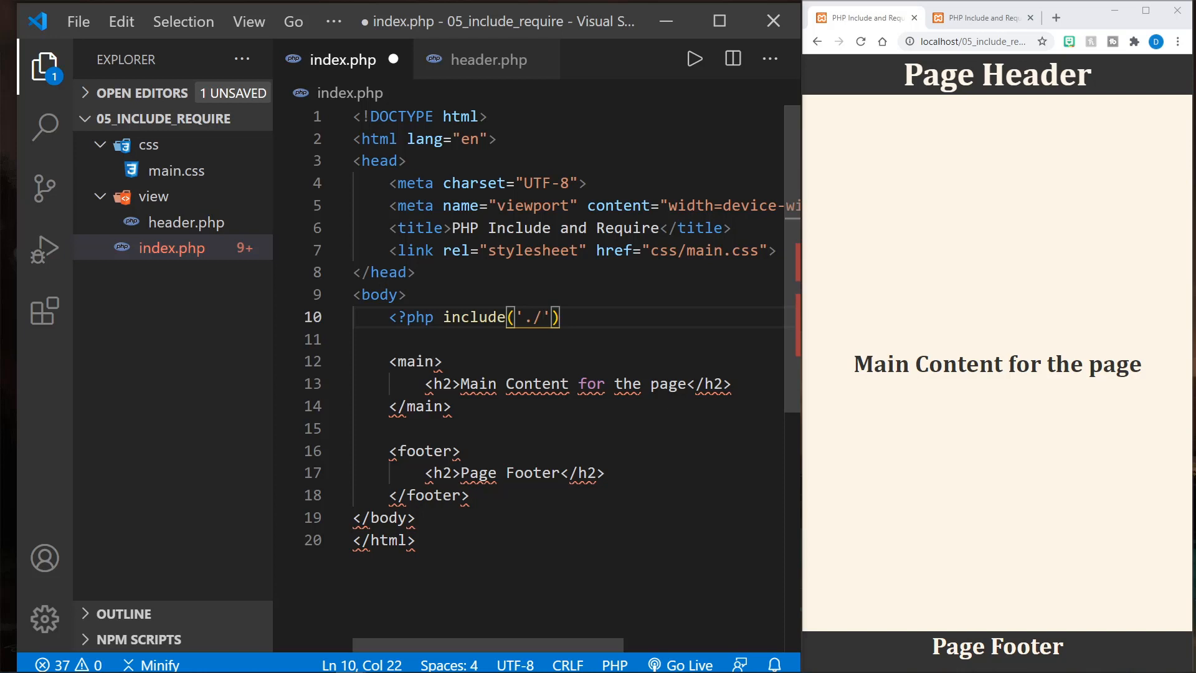
text(vie)
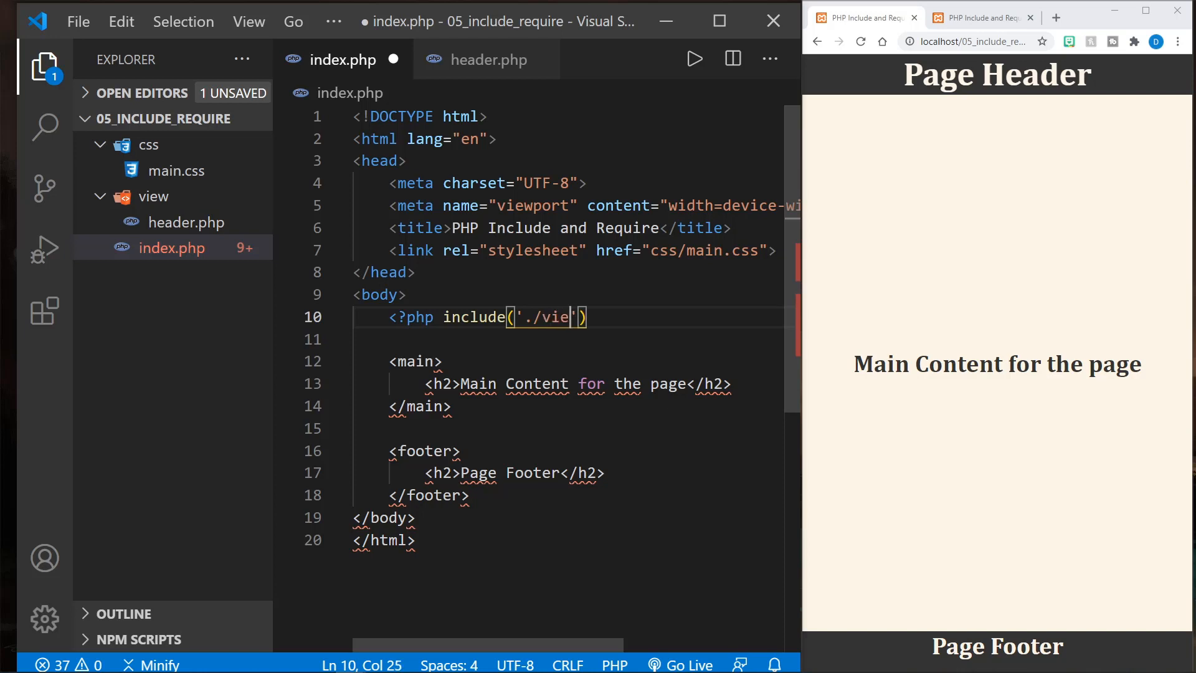
text(w/ind)
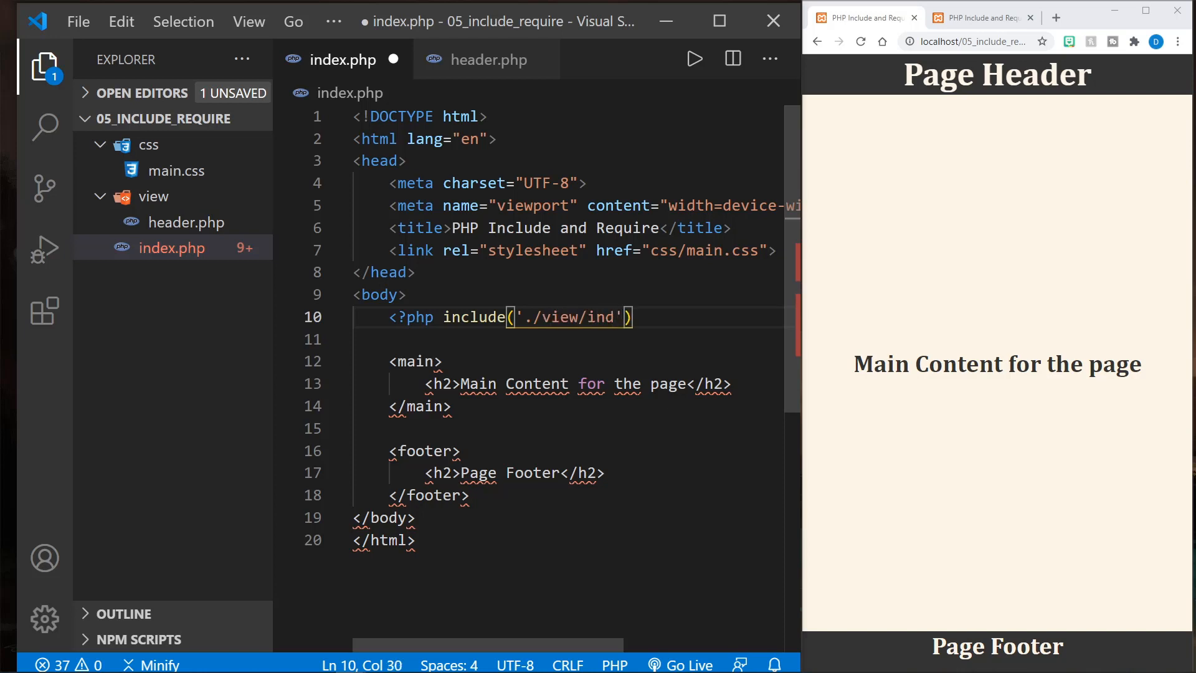
text(eader.)
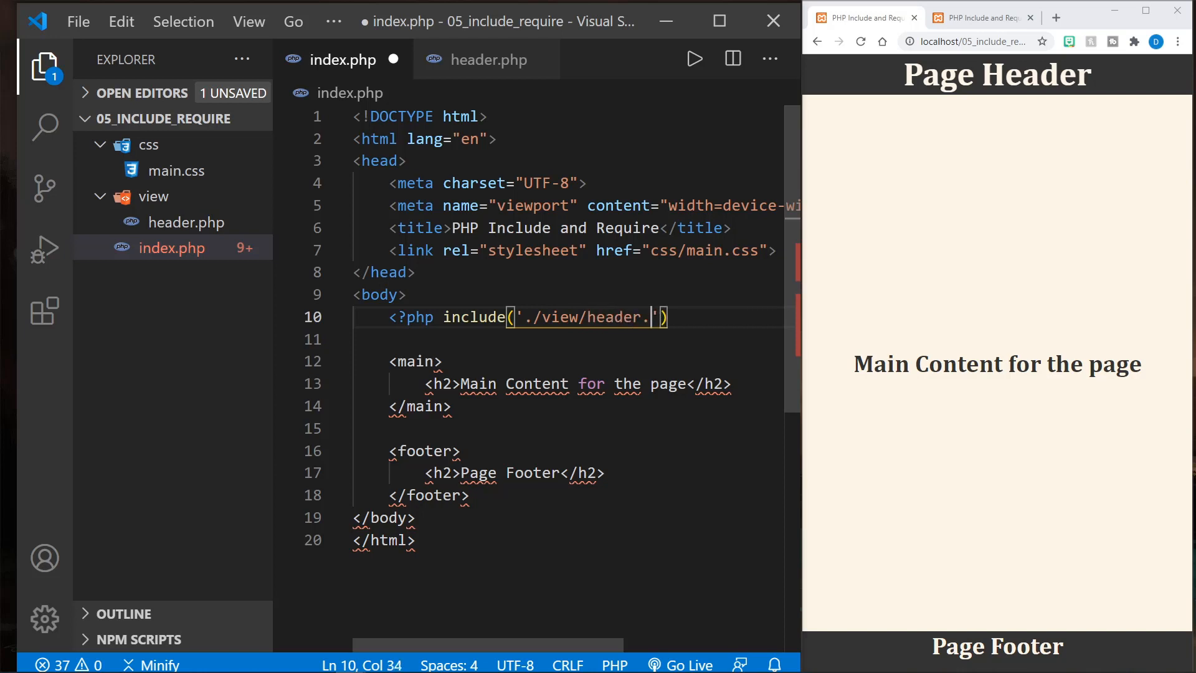
text(php)
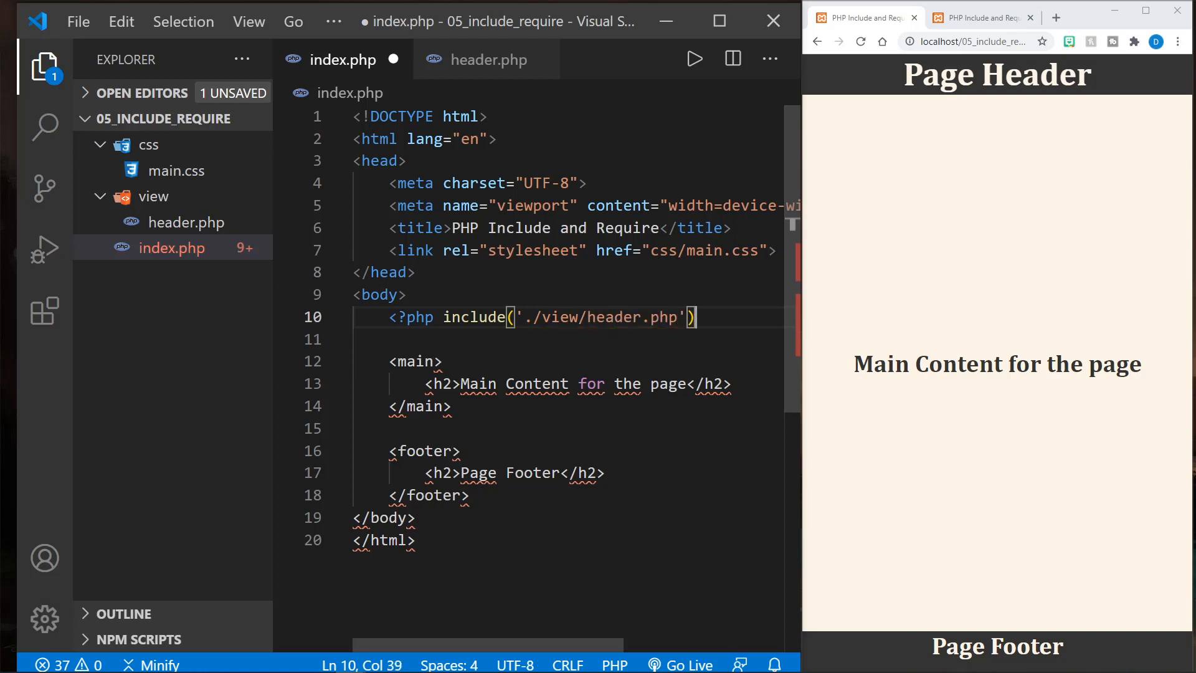
text(;)
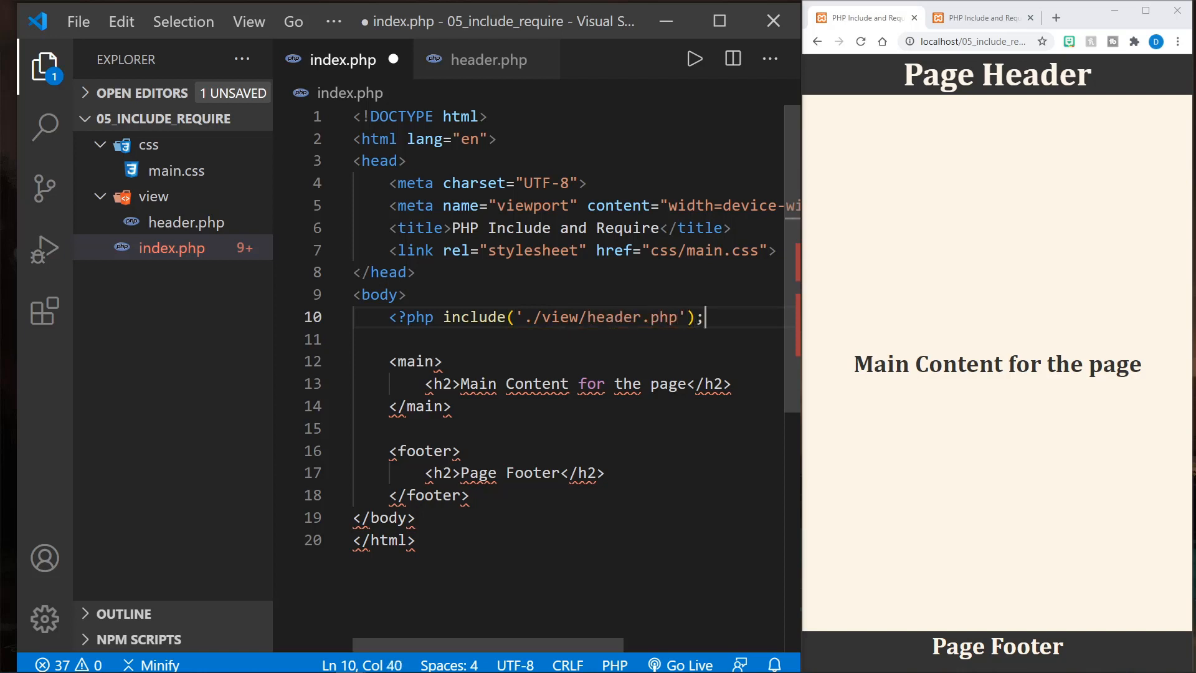
text(?>)
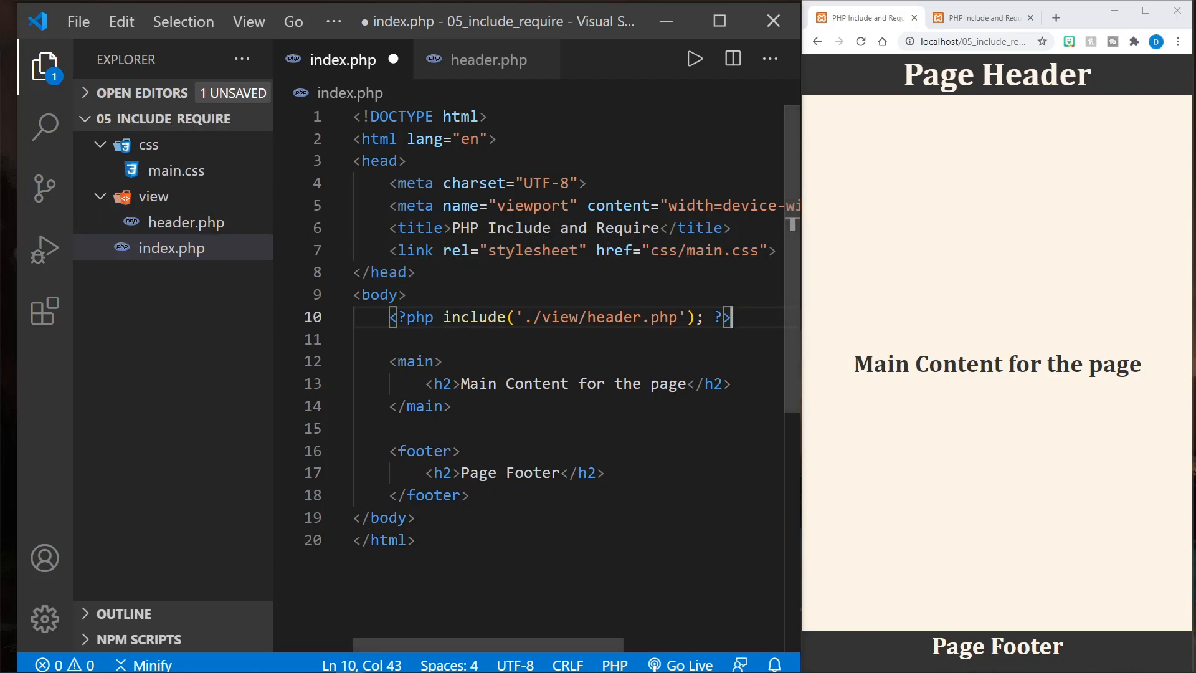
Step: Save index.php, briefly commenting the include line out and back in
key(ctrl+s)
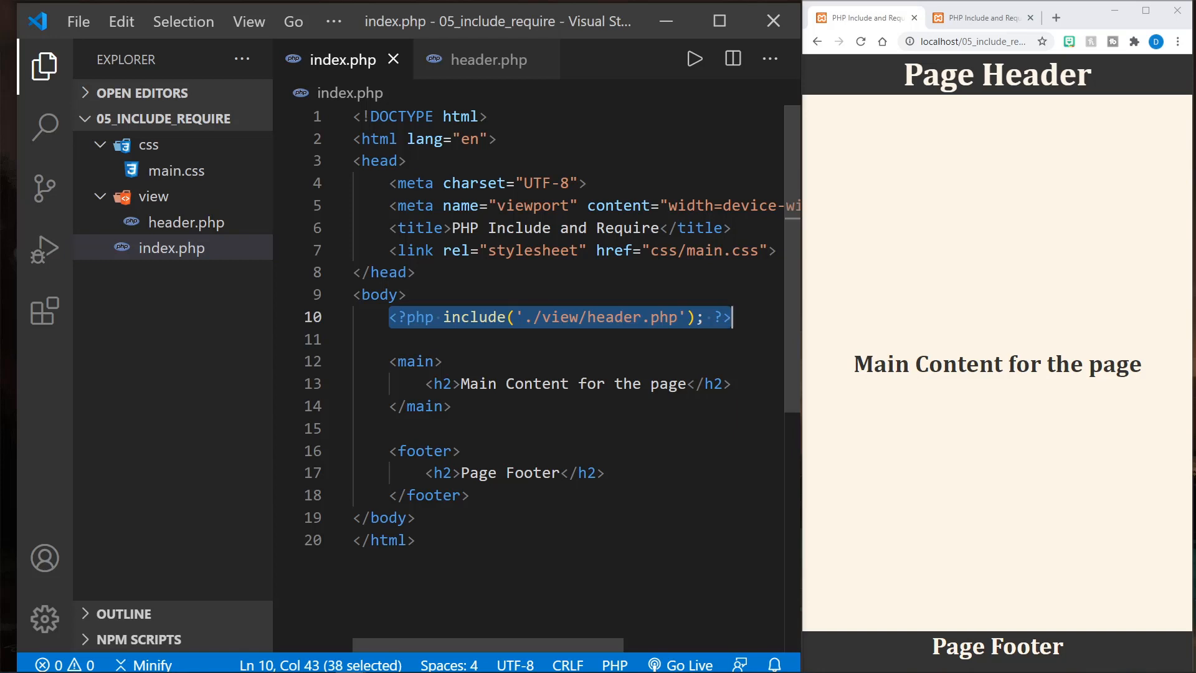
key(Ctrl+/)
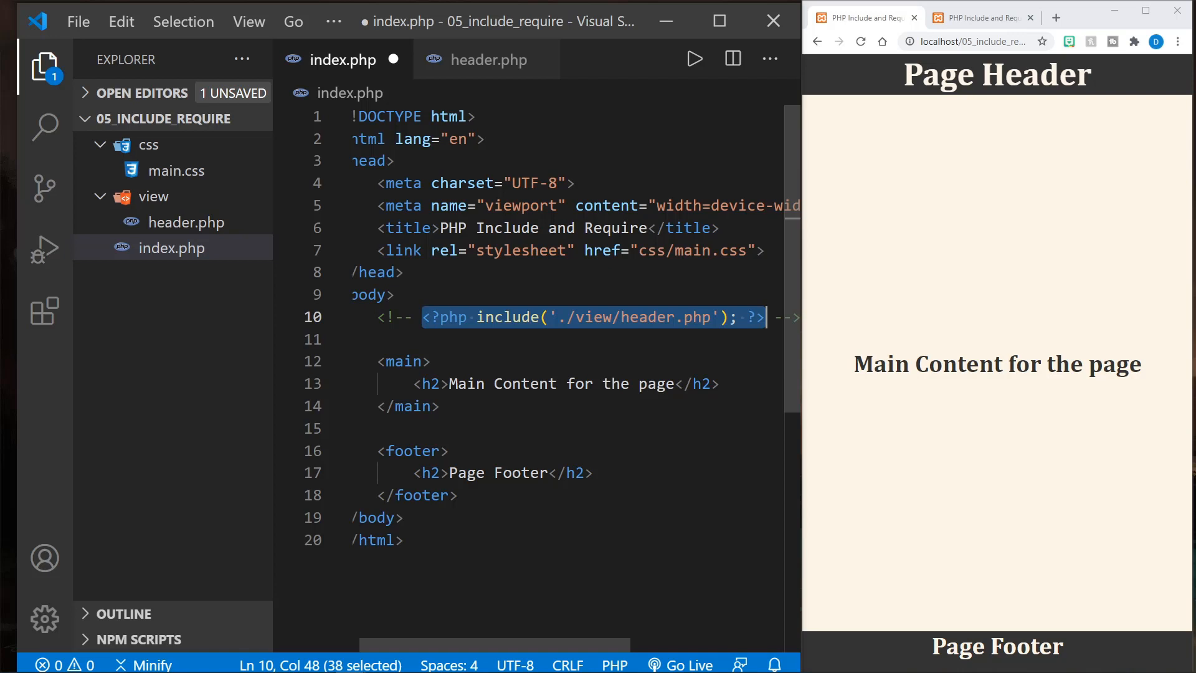
key(ctrl+s)
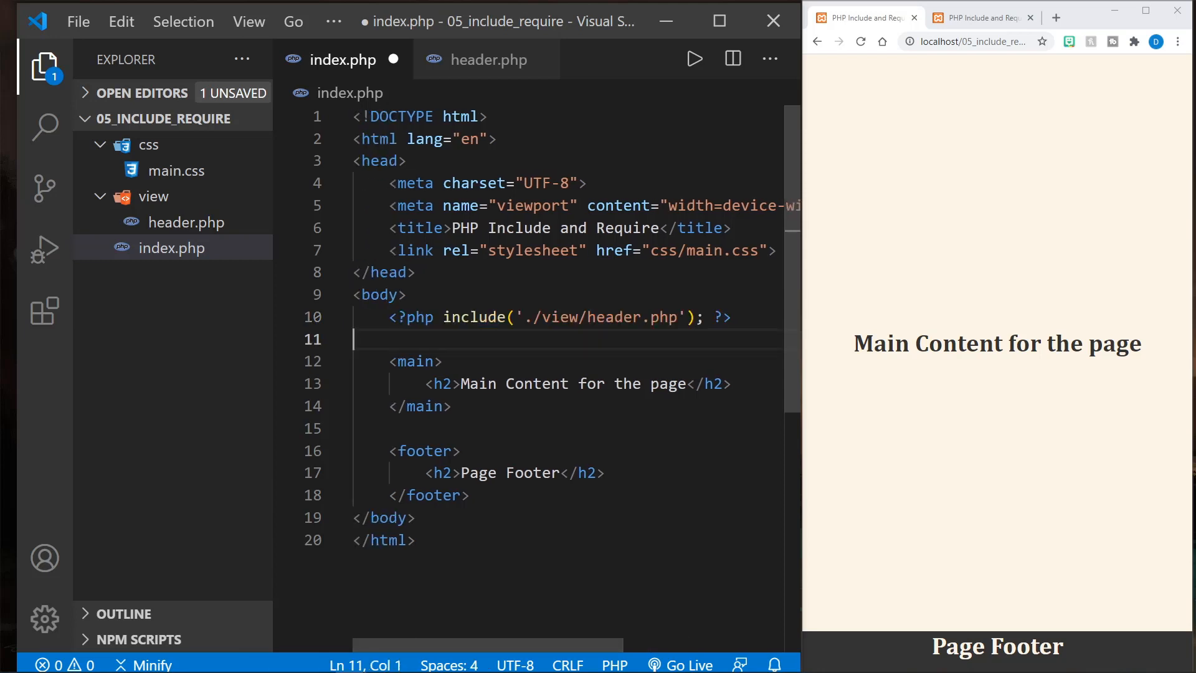
Step: Shorten the include path to 'header.php' and reload the page to show the warnings
double_click(550, 316)
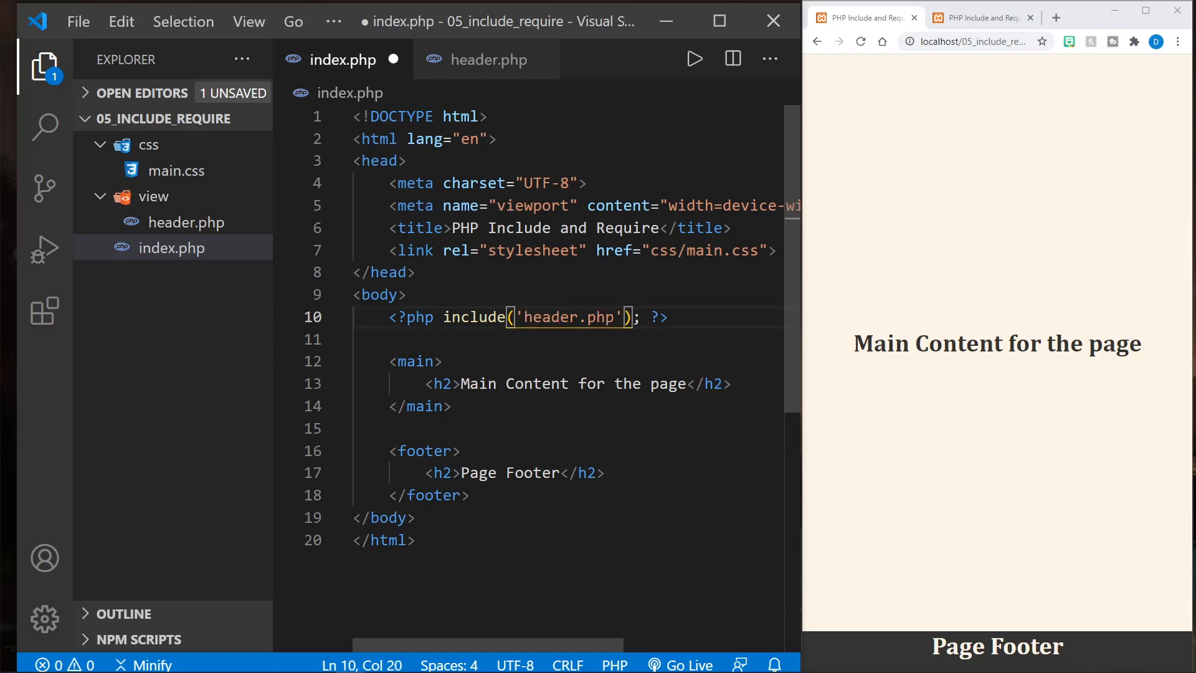
click(416, 360)
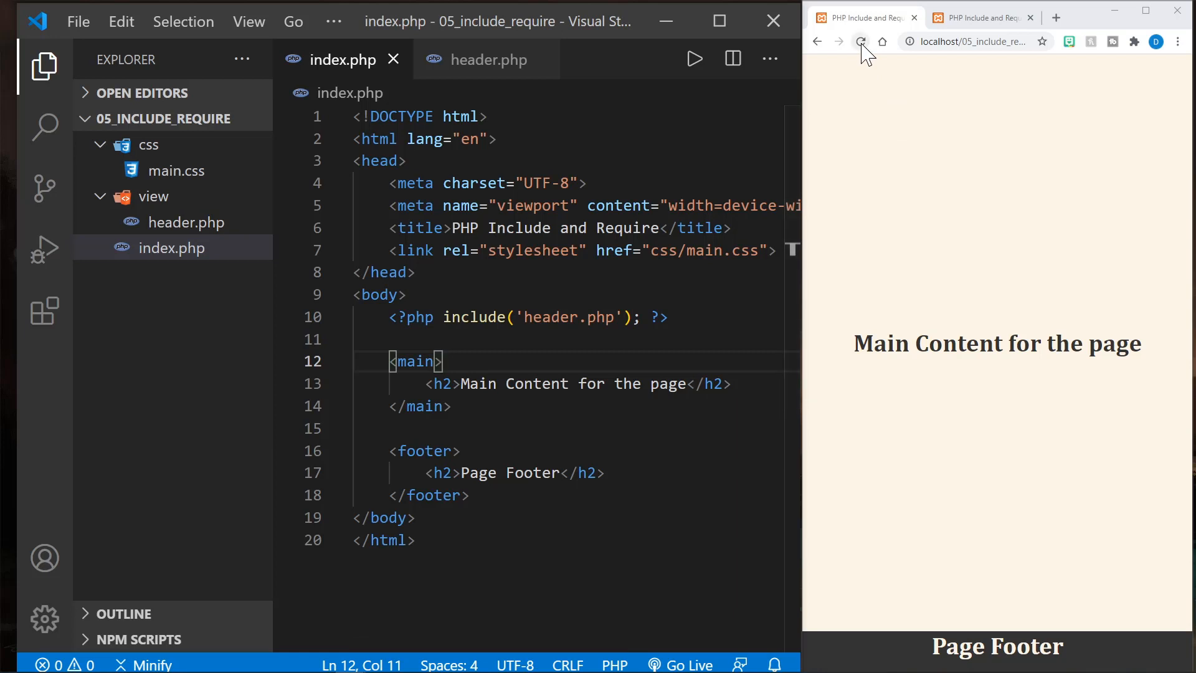
click(860, 41)
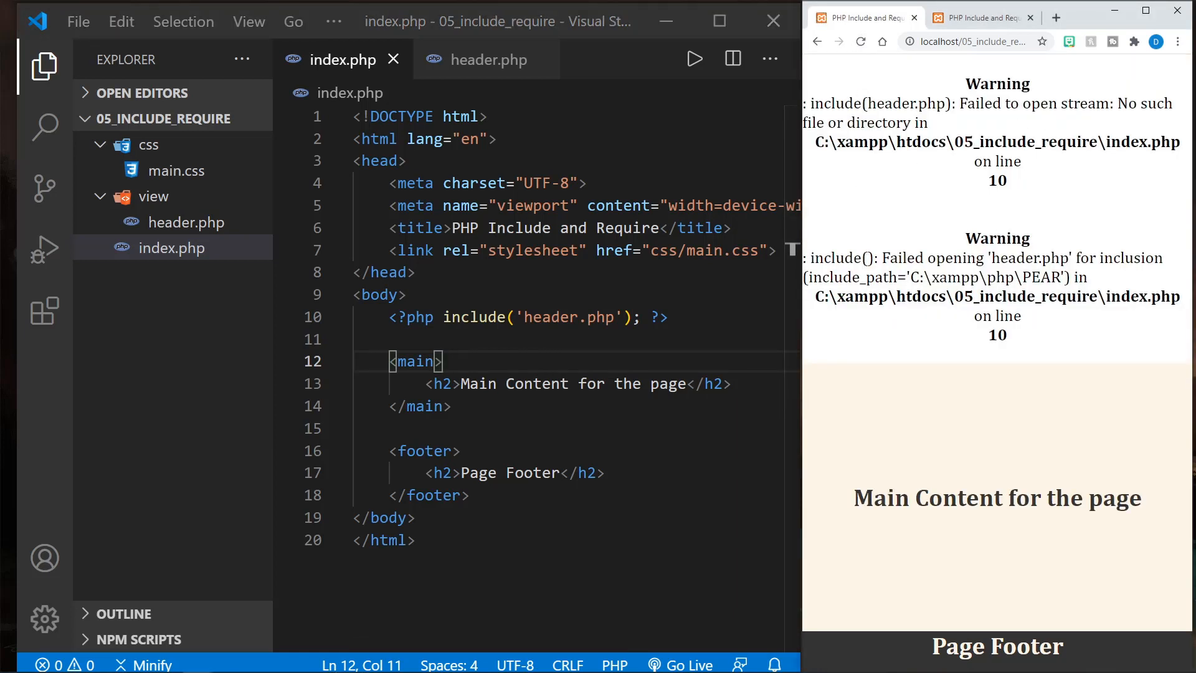
mouse_move(954, 194)
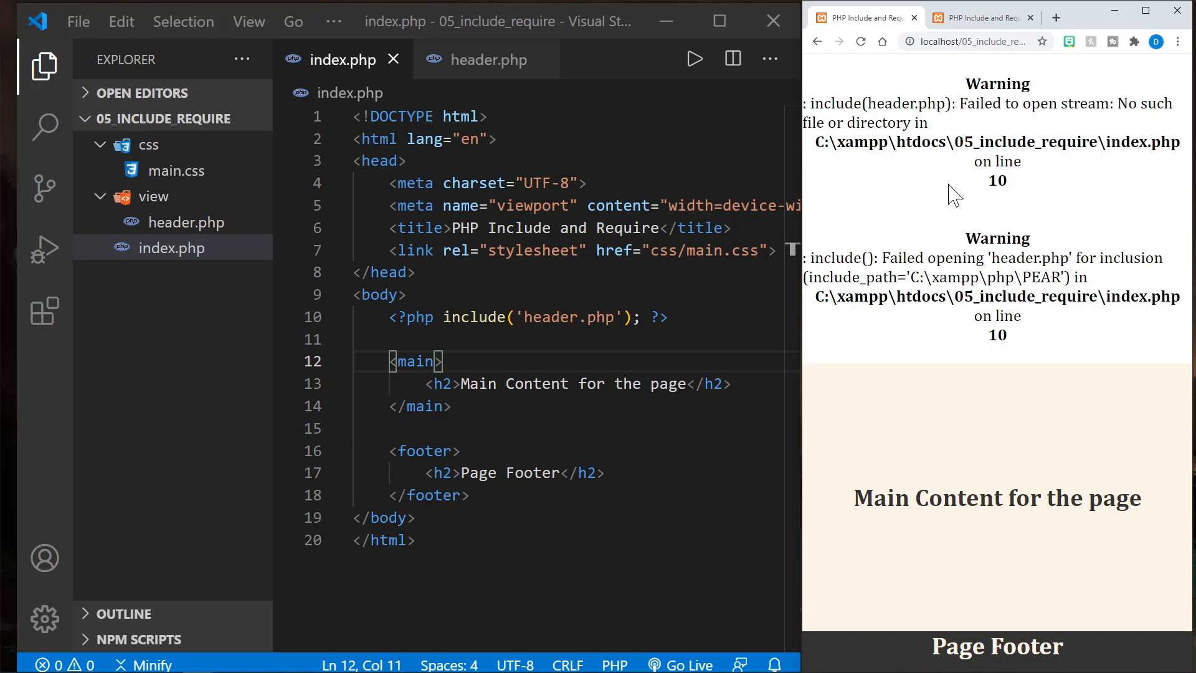
mouse_move(949, 393)
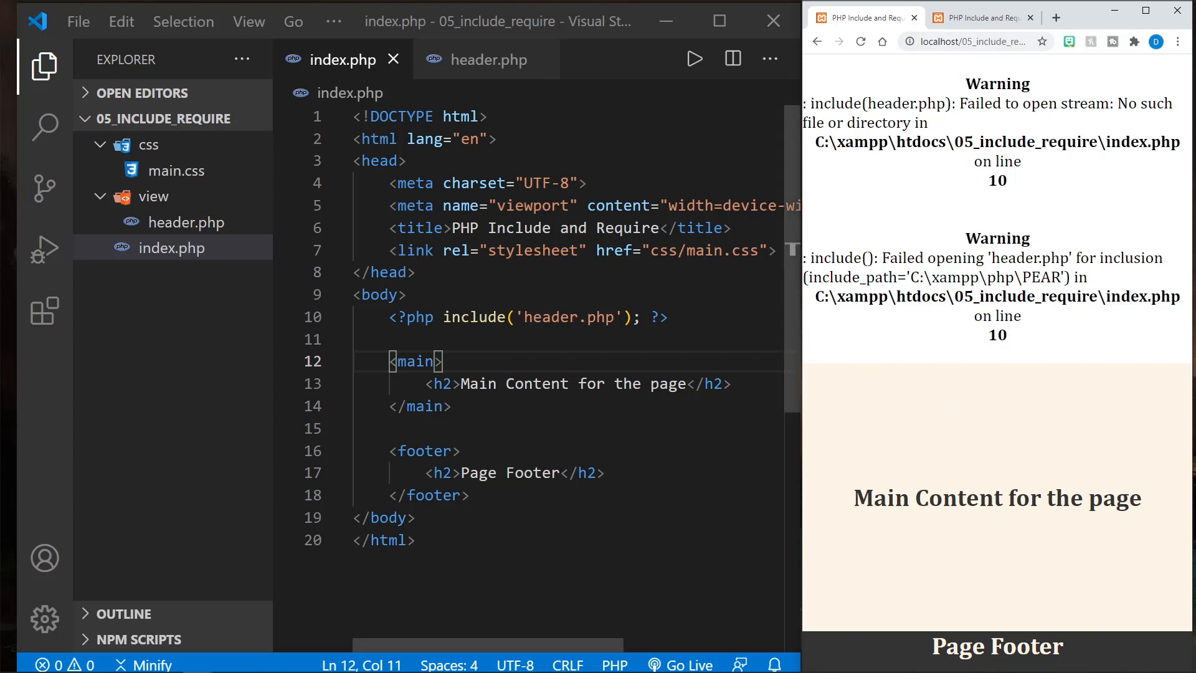
Step: Swap include for require, save and reload to show the Fatal error
double_click(474, 317)
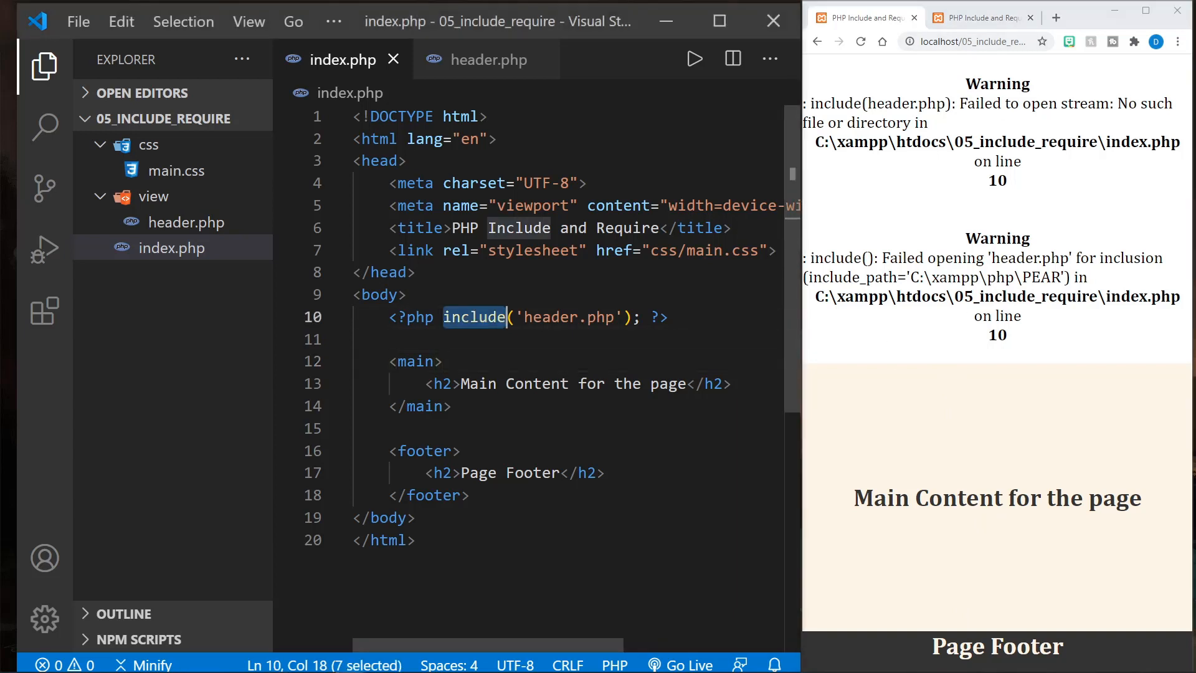
text(require)
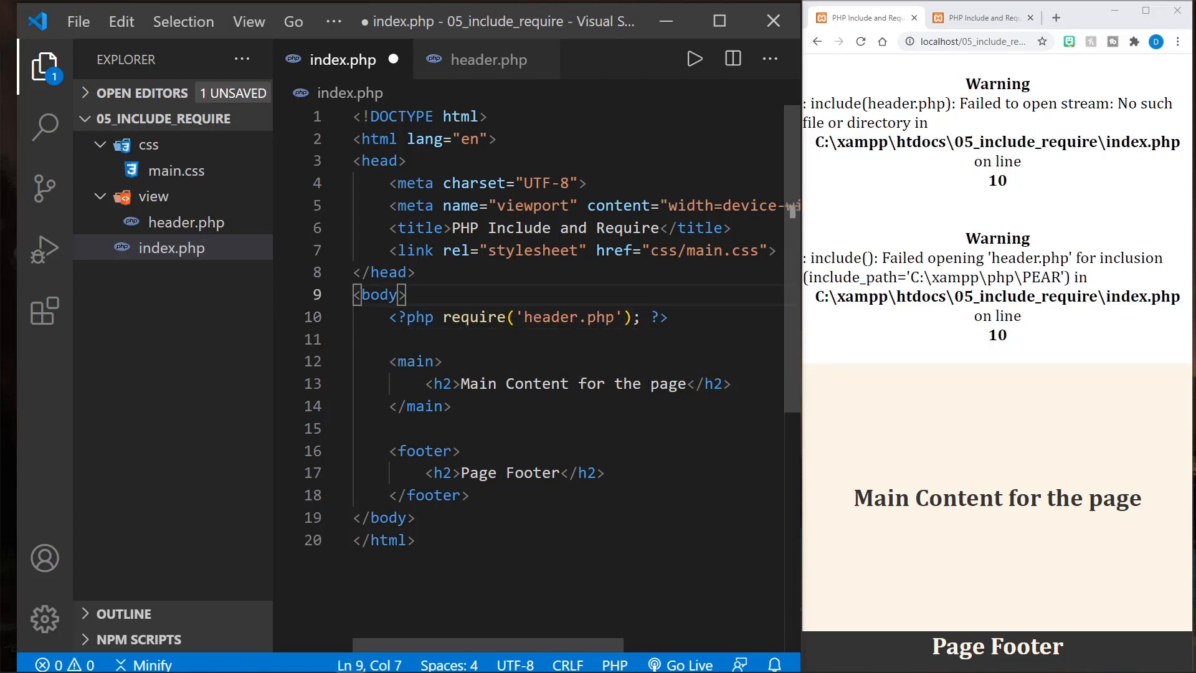
key(ctrl+s)
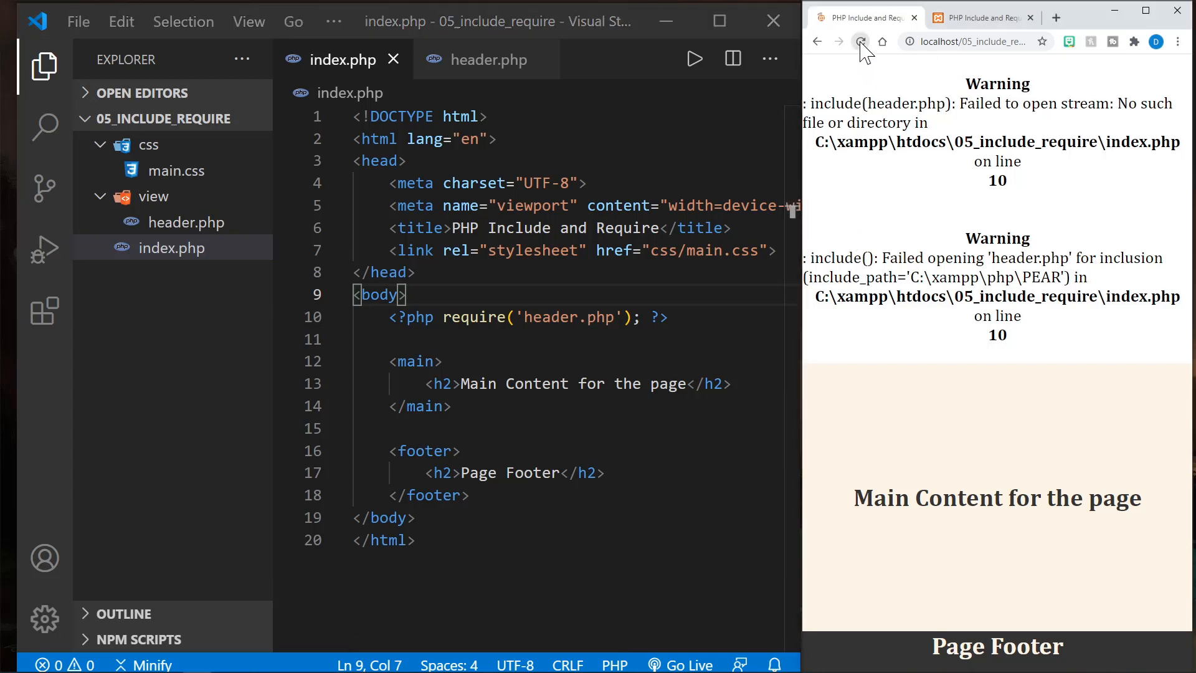
click(860, 41)
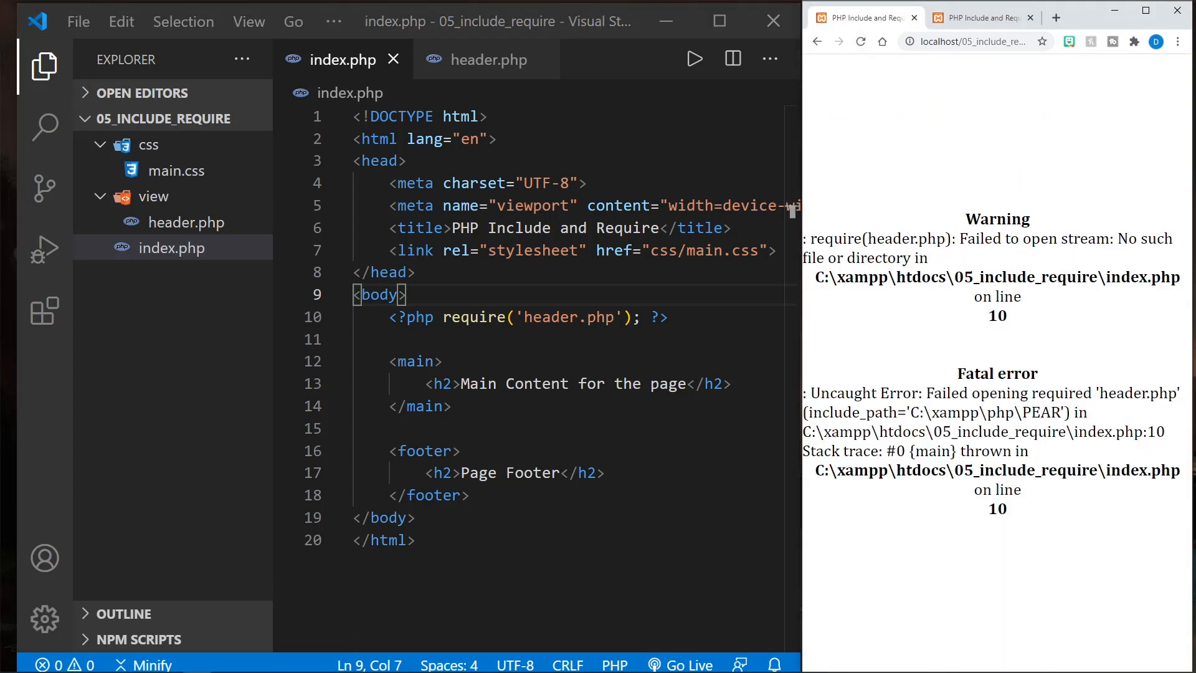
double_click(994, 374)
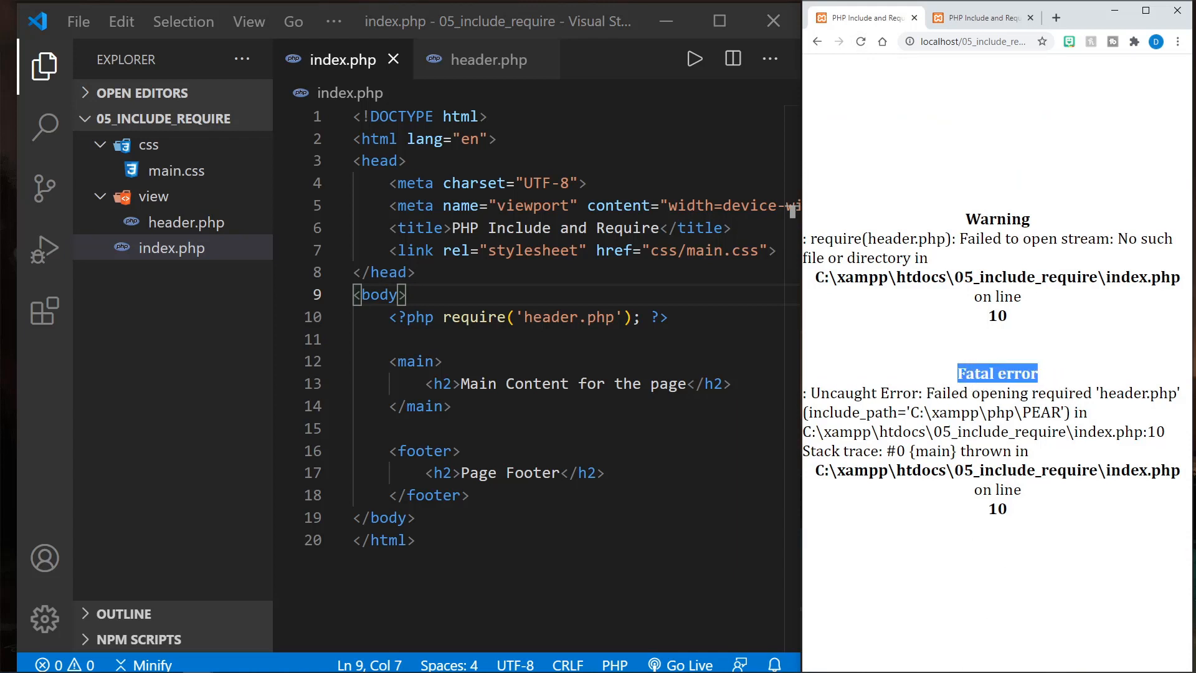
Step: Restore include('header.php') on line 10 and save index.php
click(366, 338)
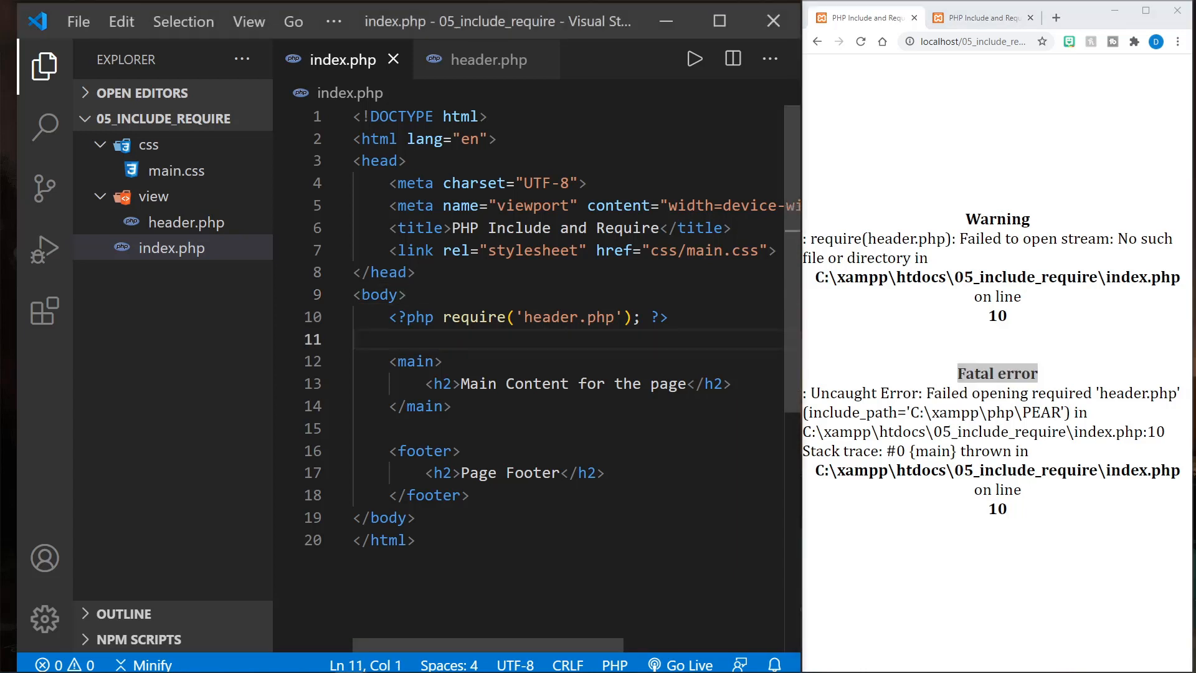
text(includ)
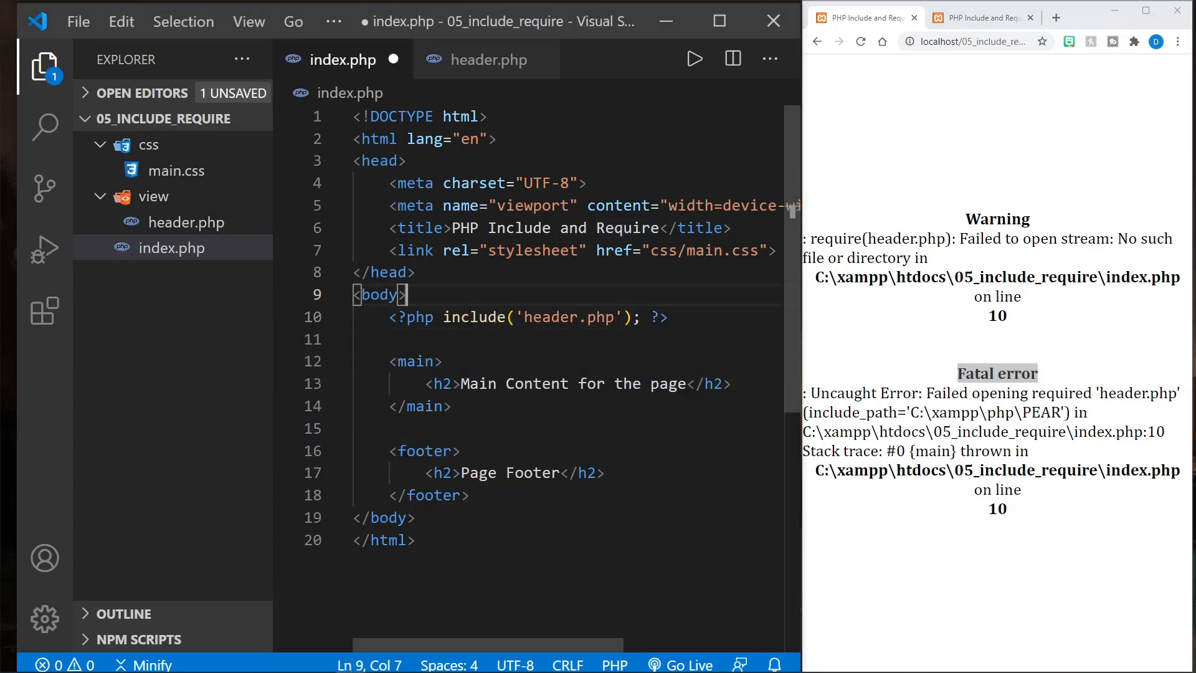
key(ctrl+s)
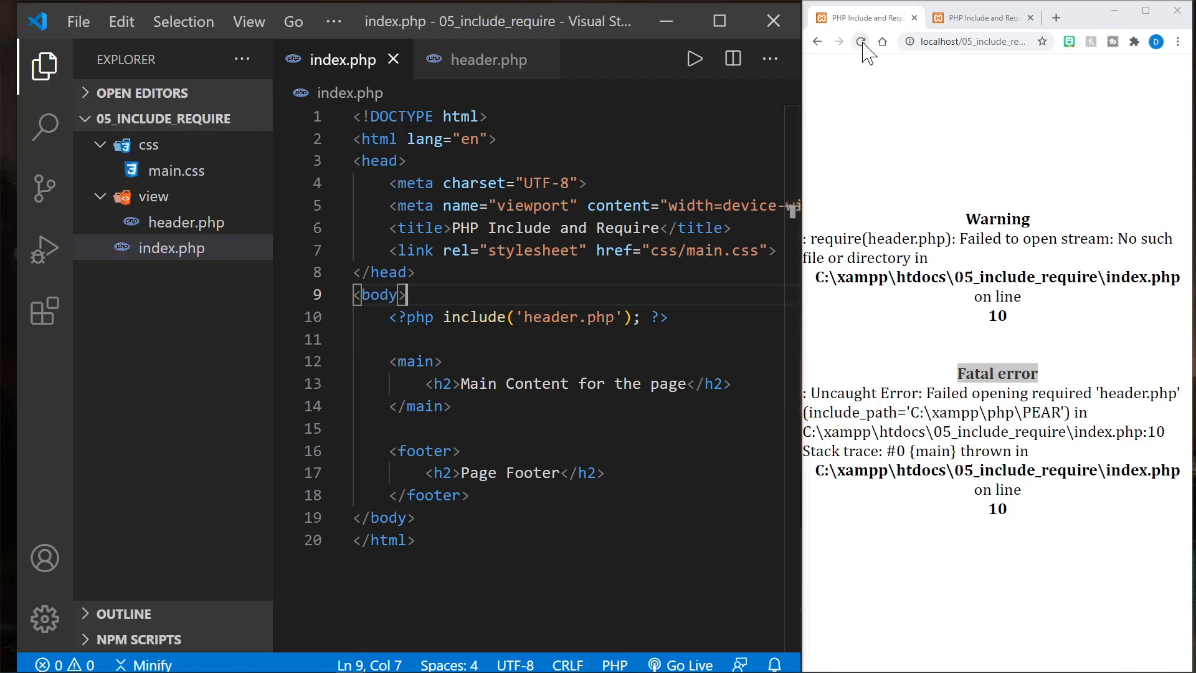
Step: Reload the page, create footer.php in the view folder and move the footer markup into it
click(862, 41)
text(footer.php)
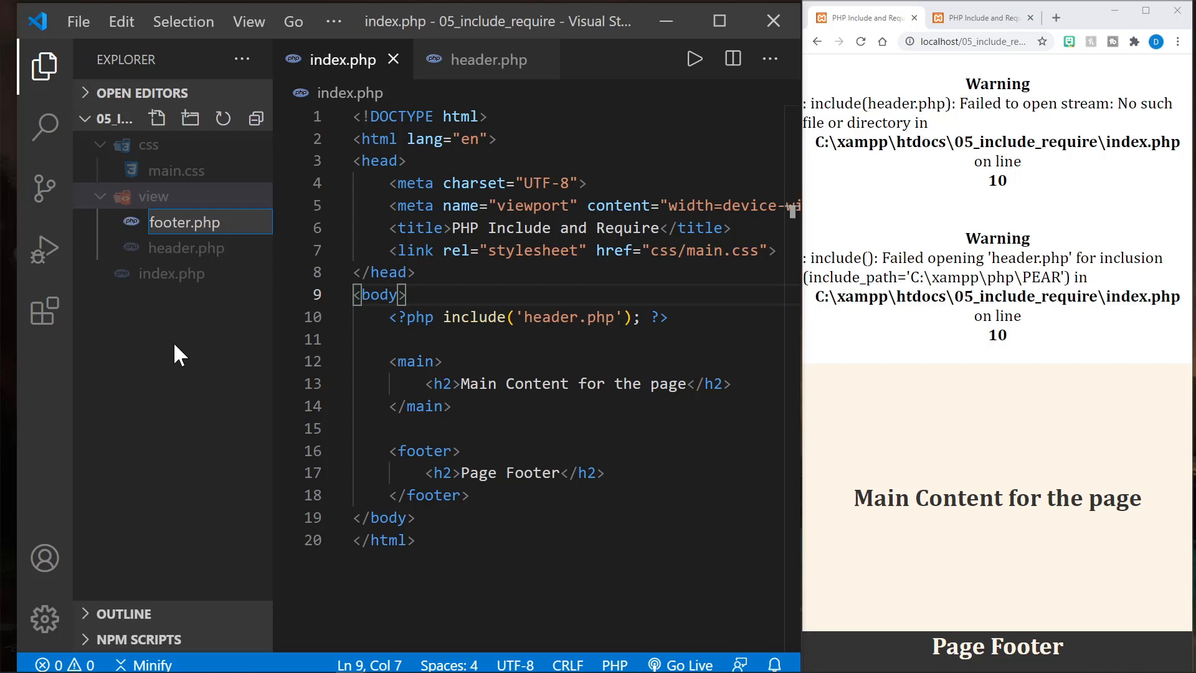
click(183, 221)
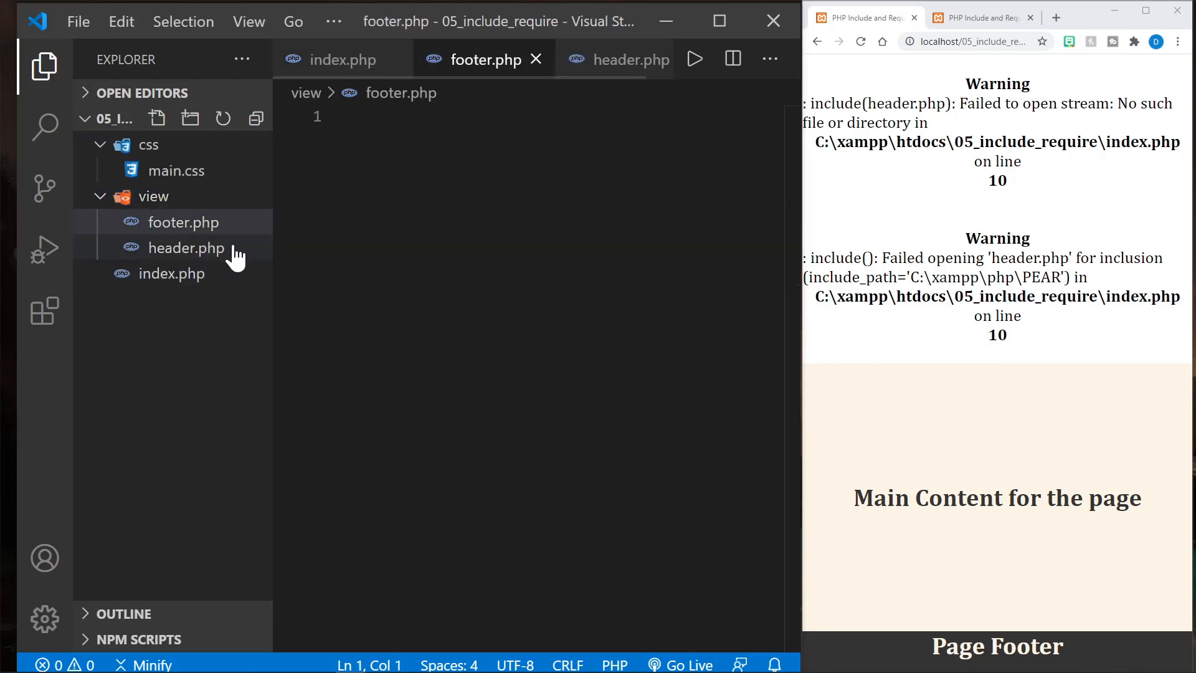
click(173, 273)
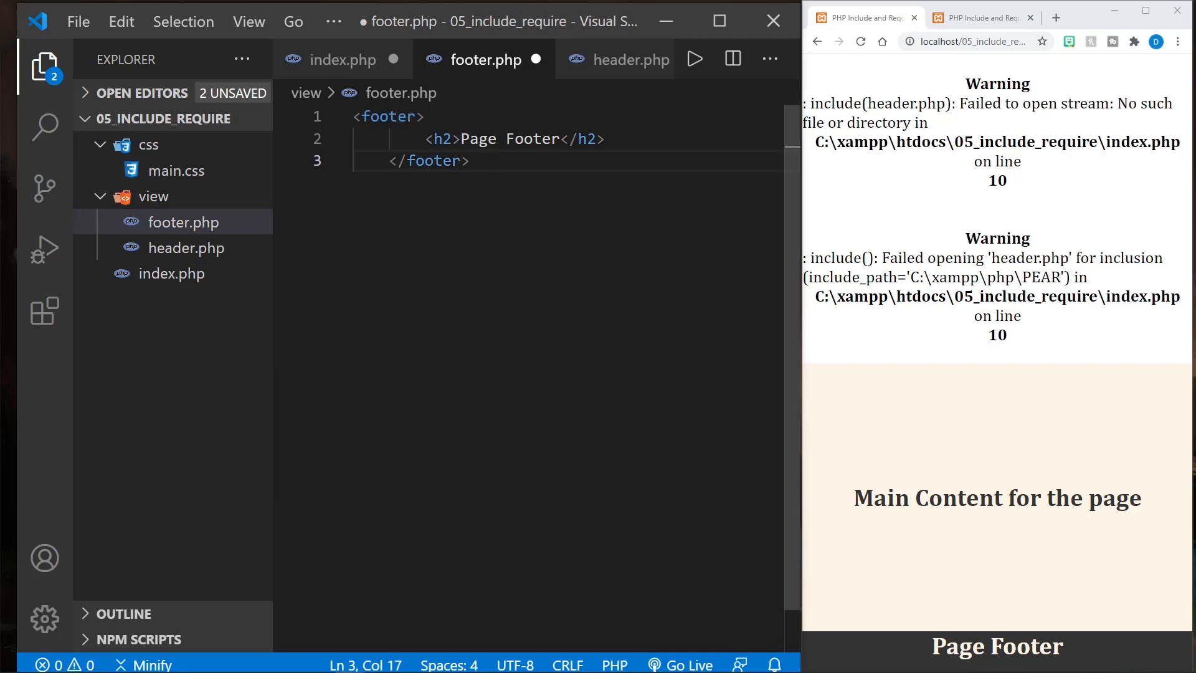
click(173, 273)
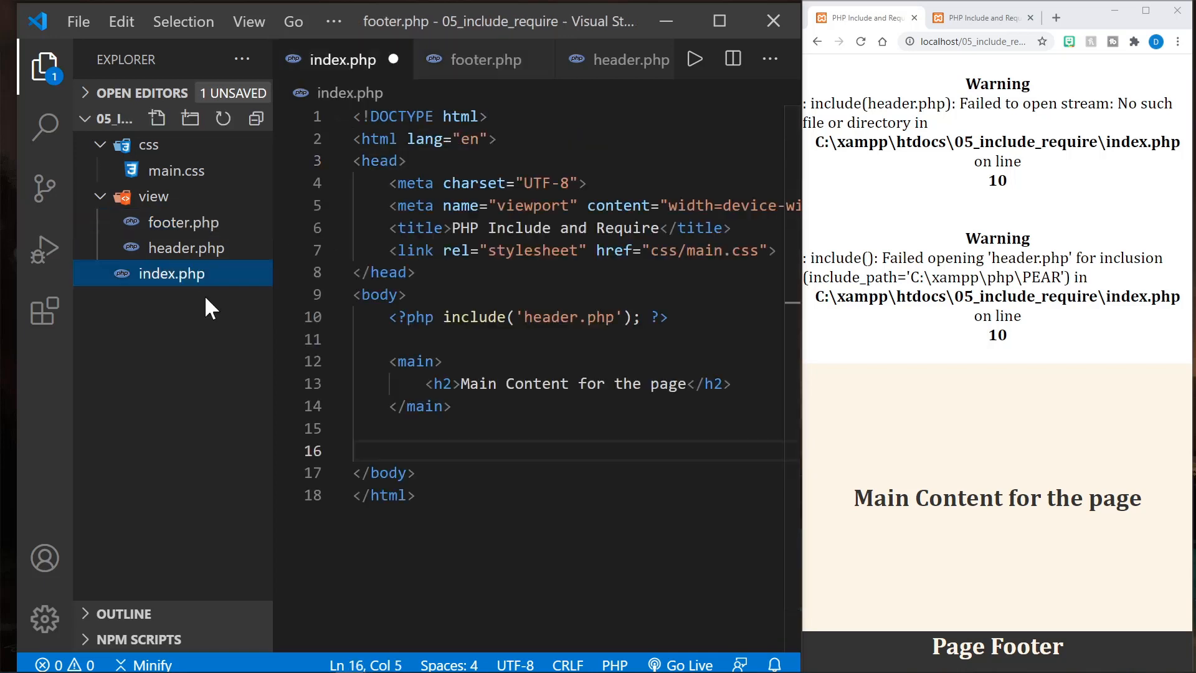
Step: Include ./view/footer.php after main, fix the header path to ./view/header.php, save and reload
click(389, 317)
text(<?php include('..php'); ?>)
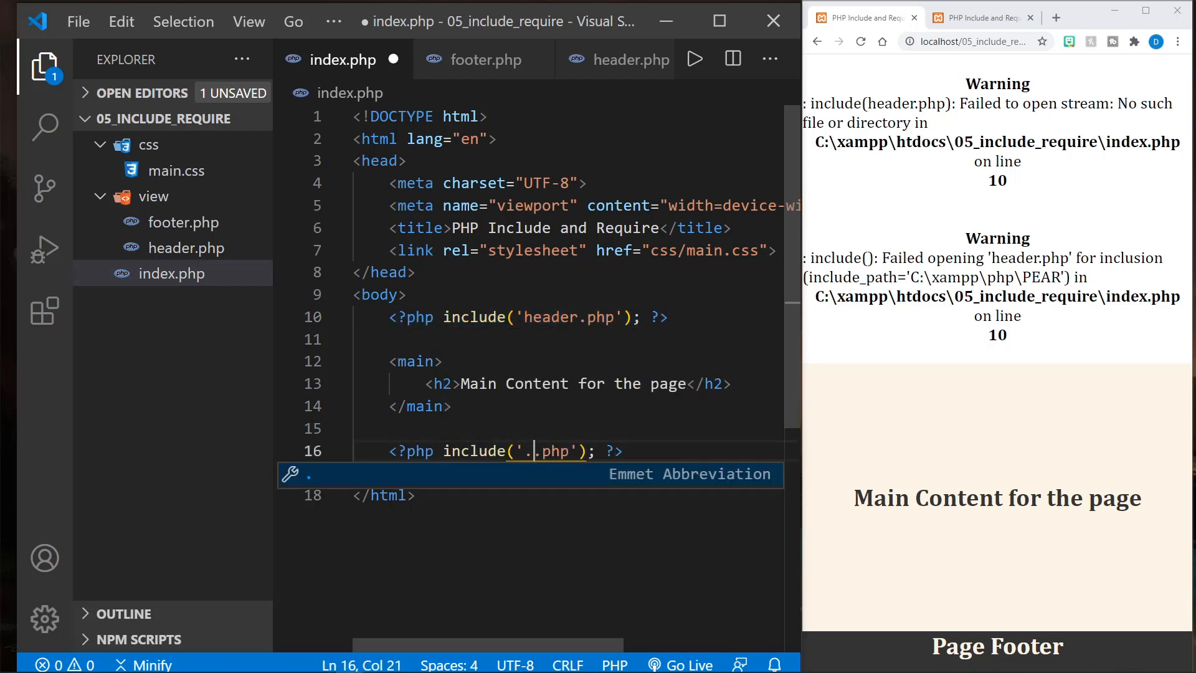
text(/view/)
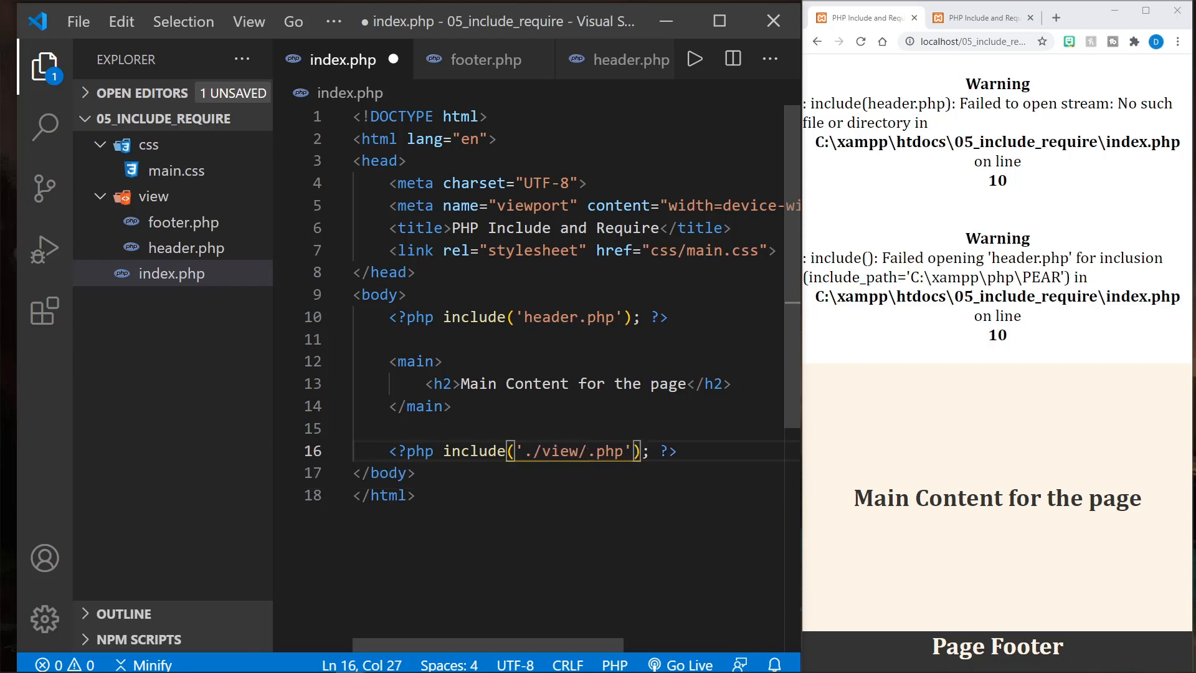
text(footer)
click(569, 317)
text(./view/)
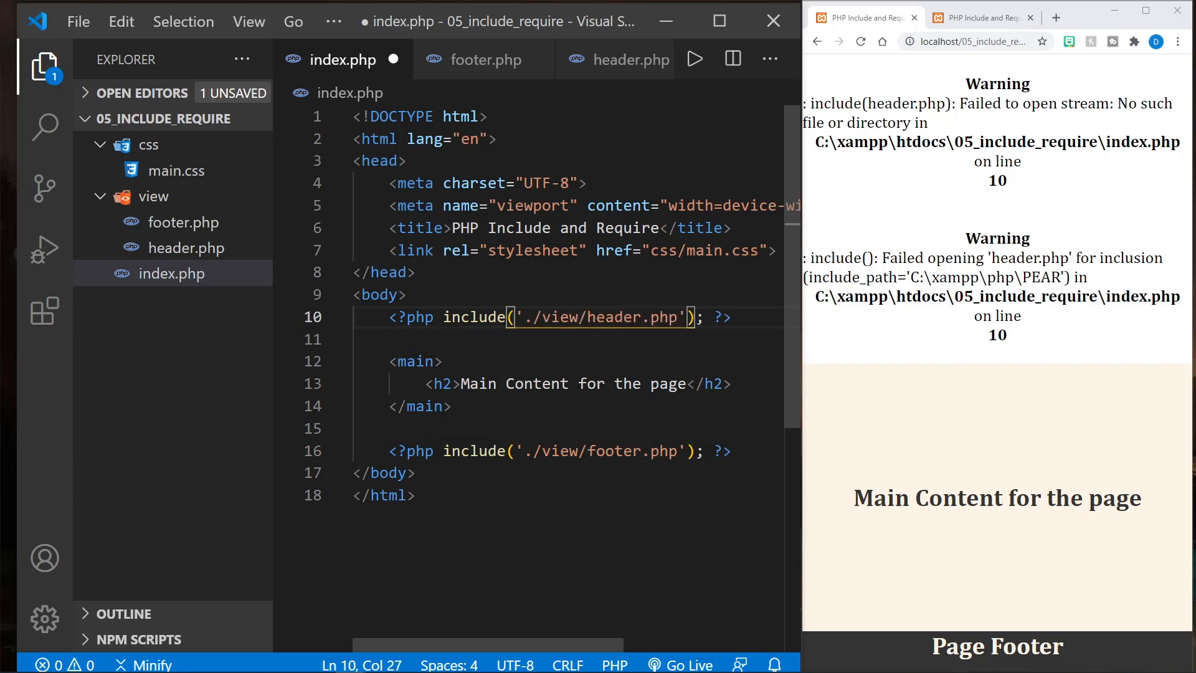
click(389, 428)
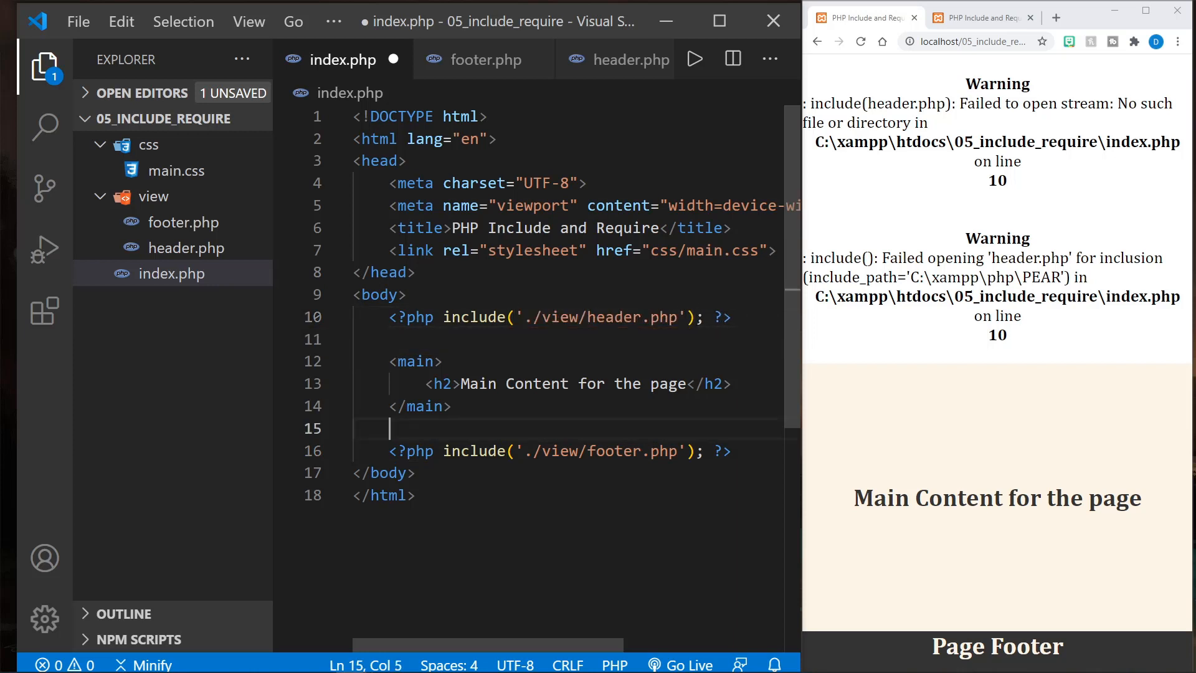
key(ctrl+s)
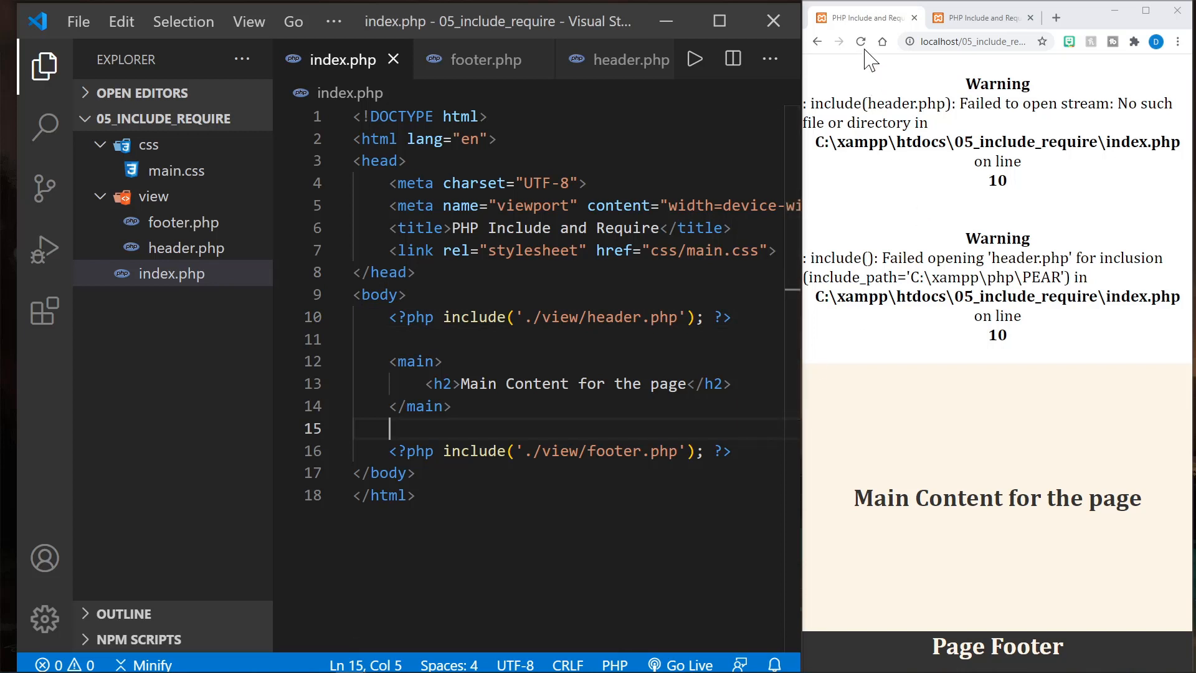
click(860, 42)
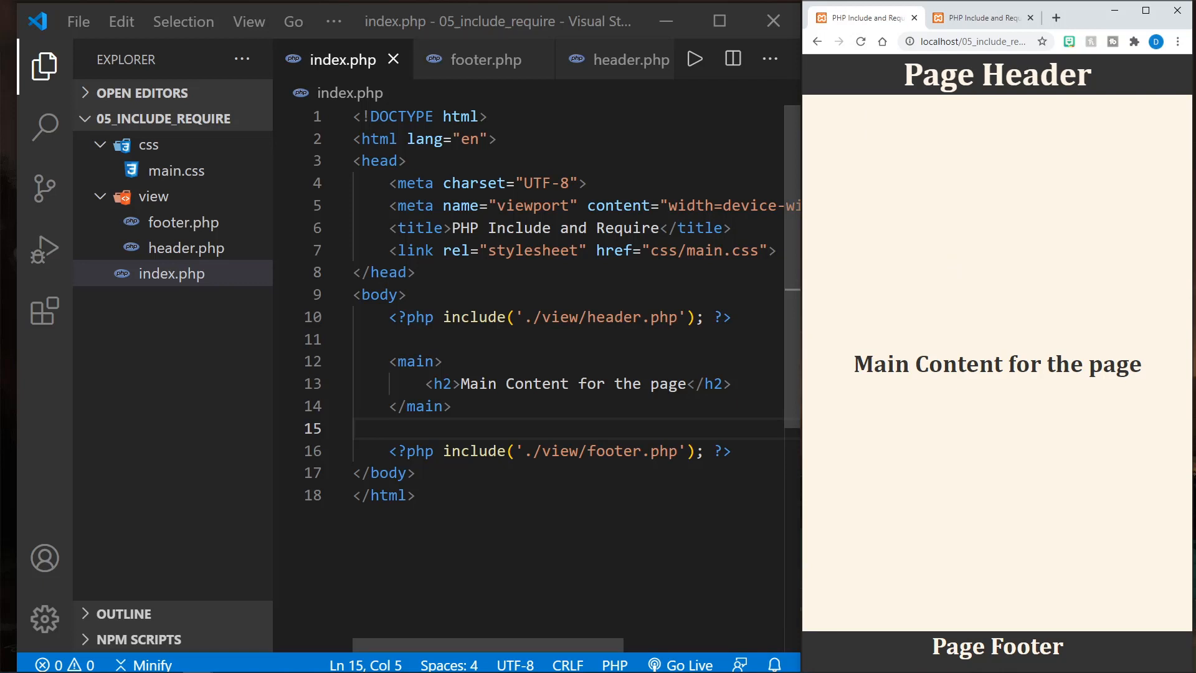
mouse_move(907, 657)
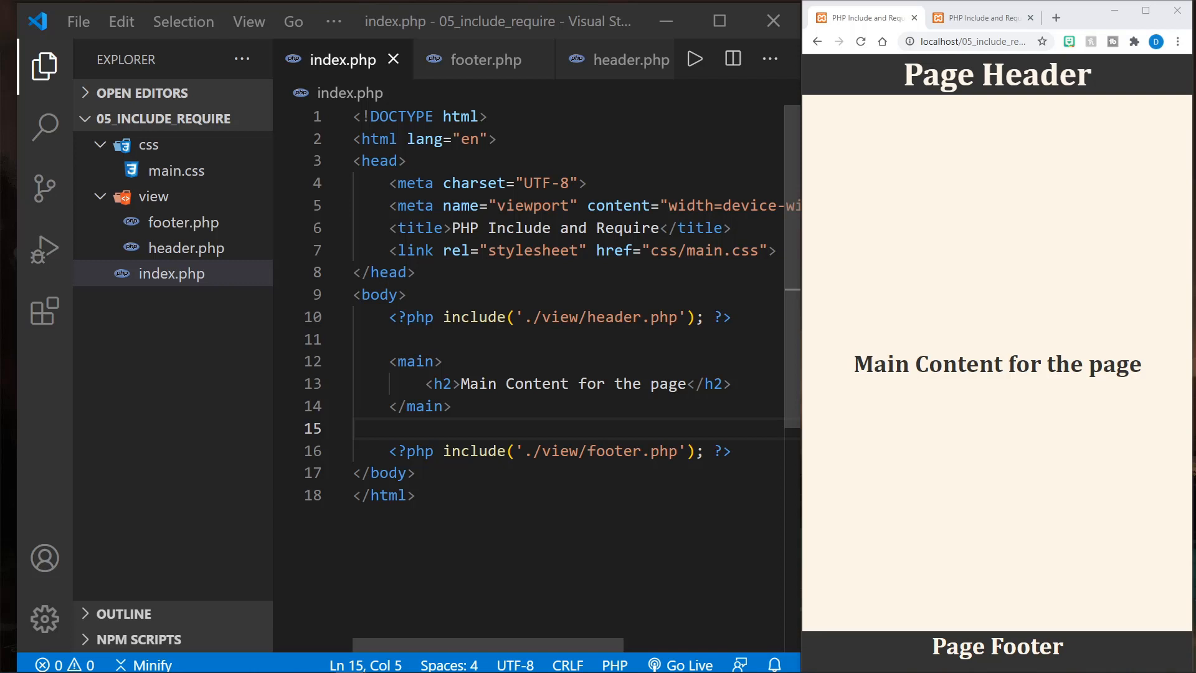
Step: Point the header include at ./view/alt_header.php, save, and start a new file in view
text(alt)
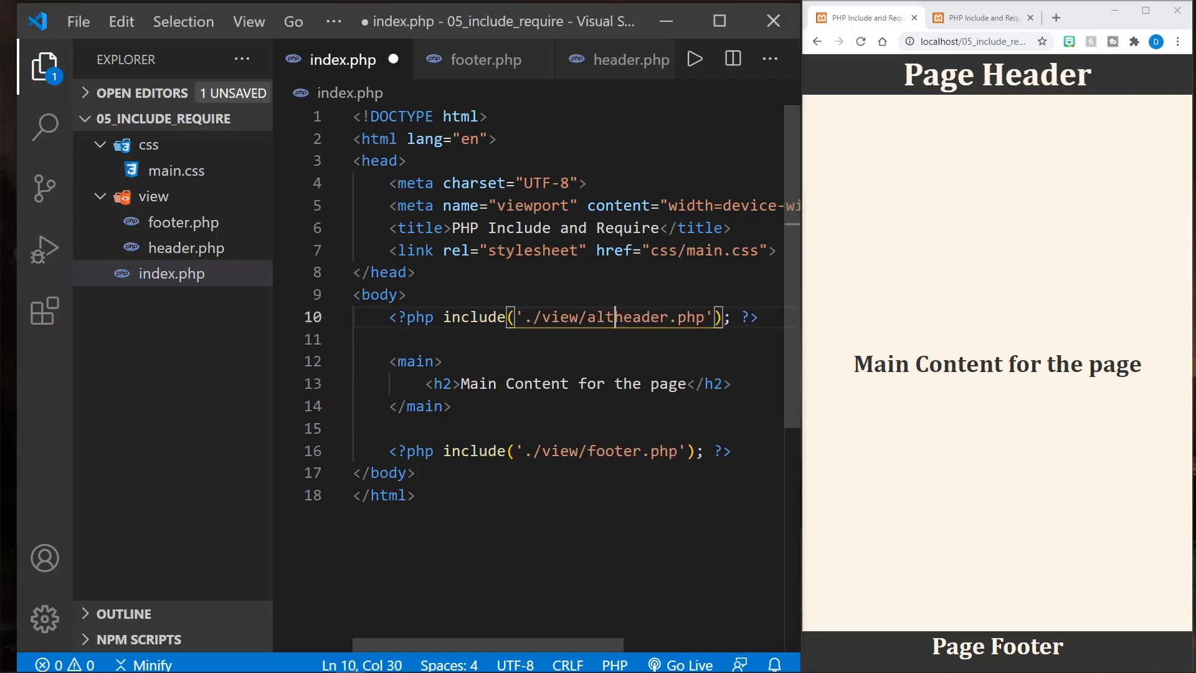
text(_)
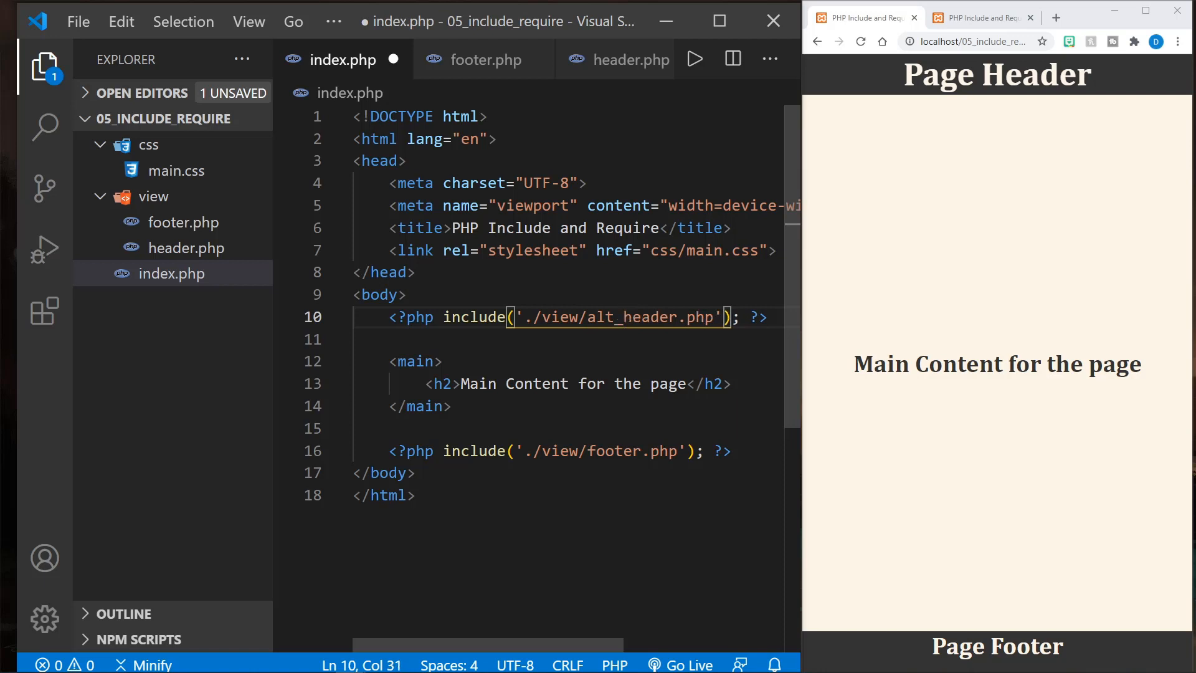
click(415, 360)
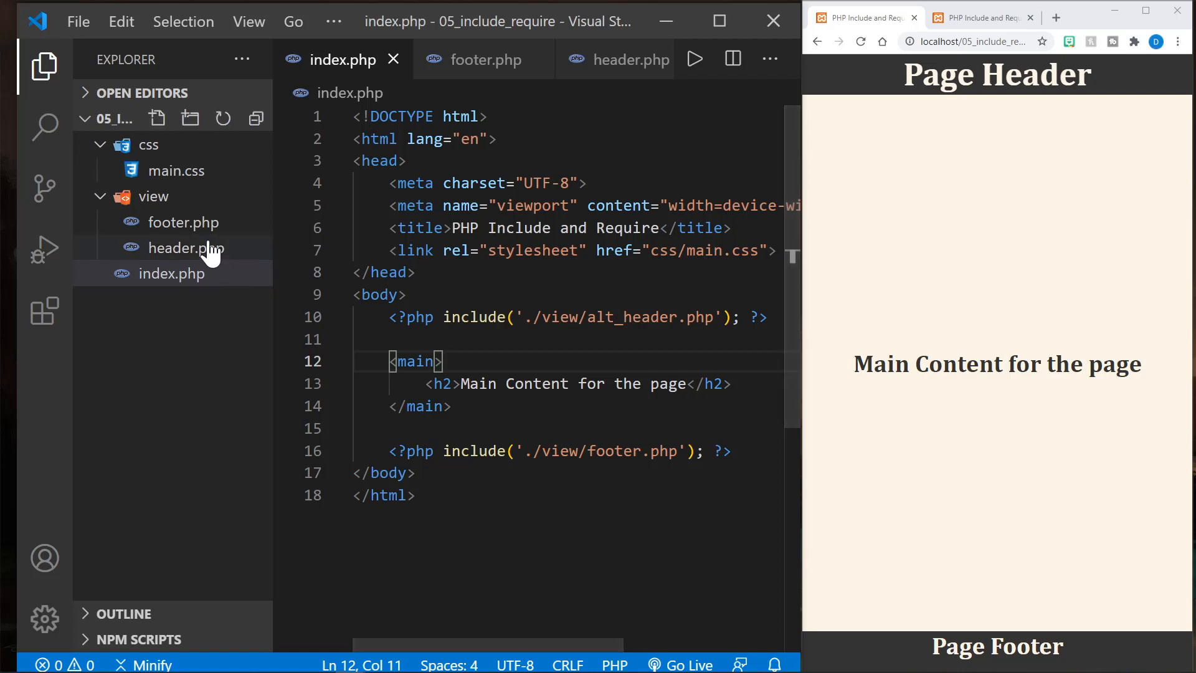
click(158, 119)
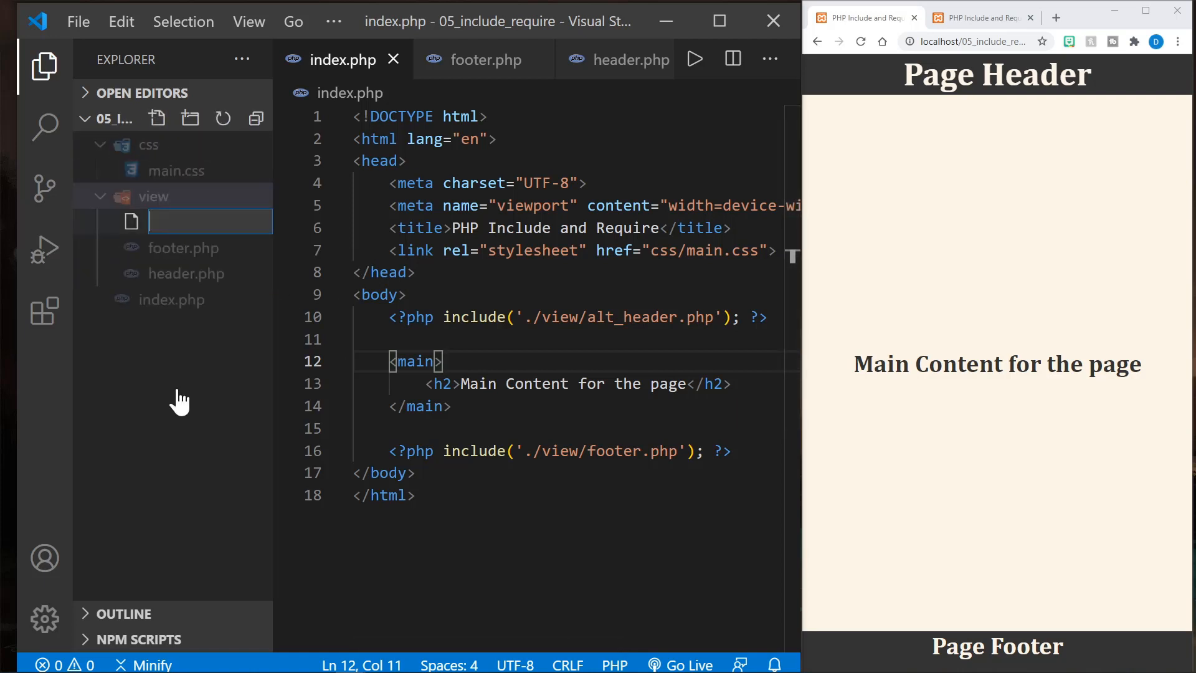
Step: Start alt_header.php with a <header> element that outputs $name and a PHP block above it
text(alt_header.php)
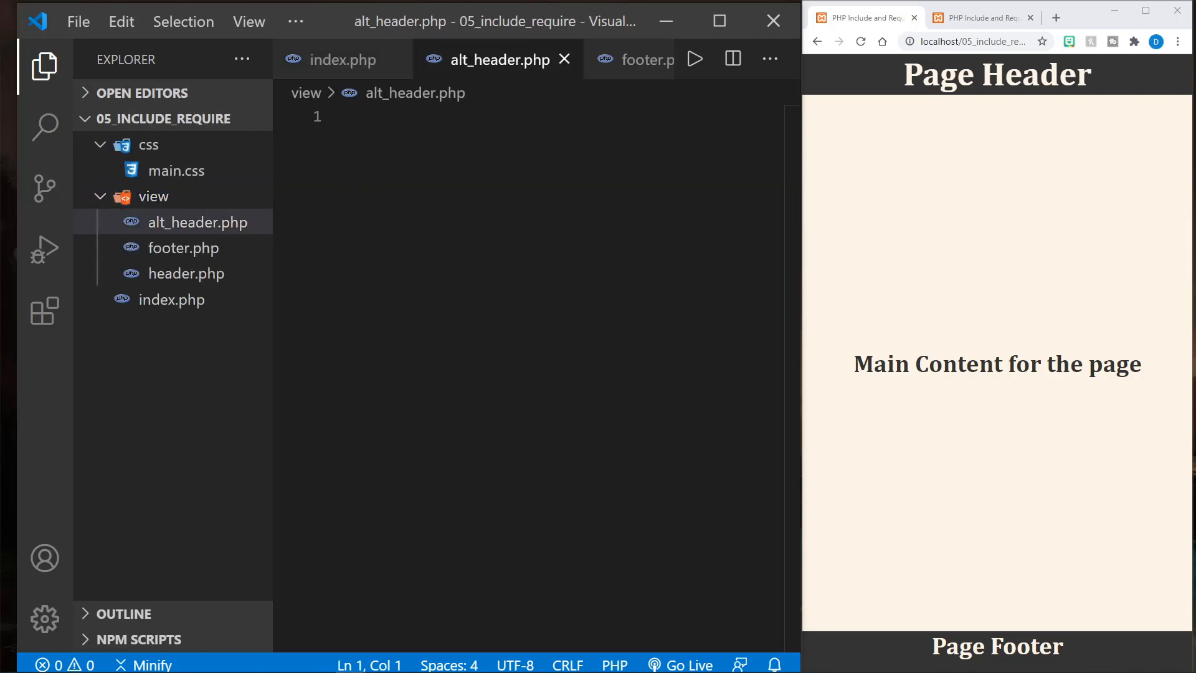
text(<header>)
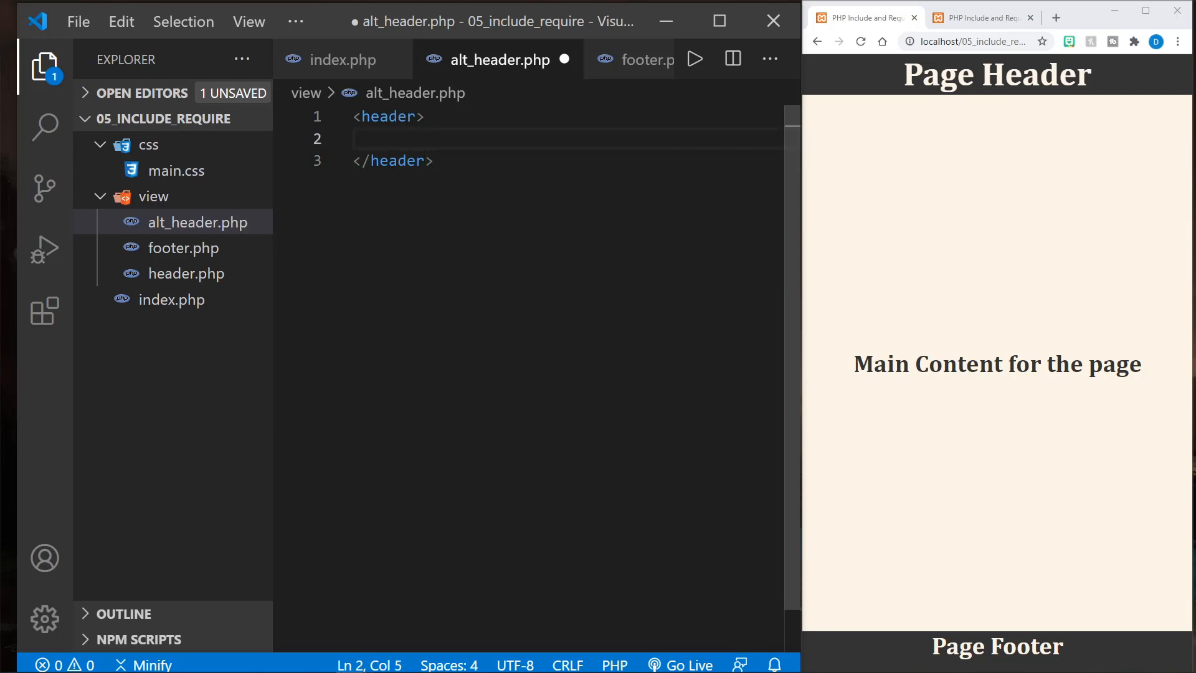
text($name)
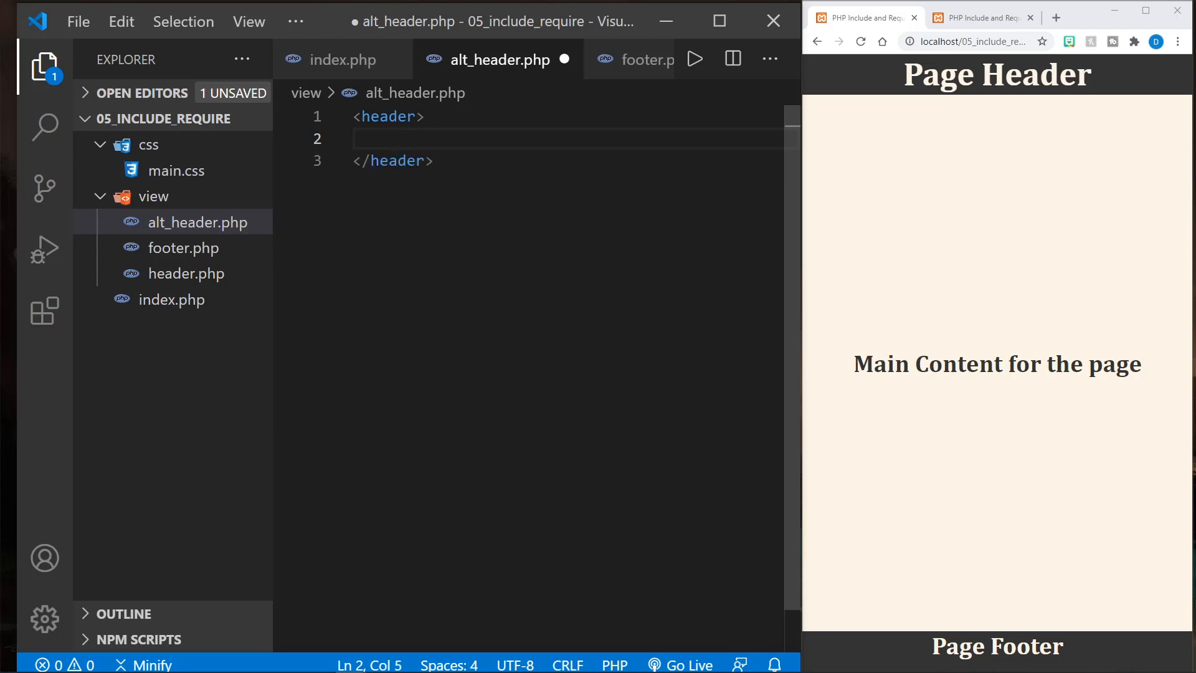
text(<?php)
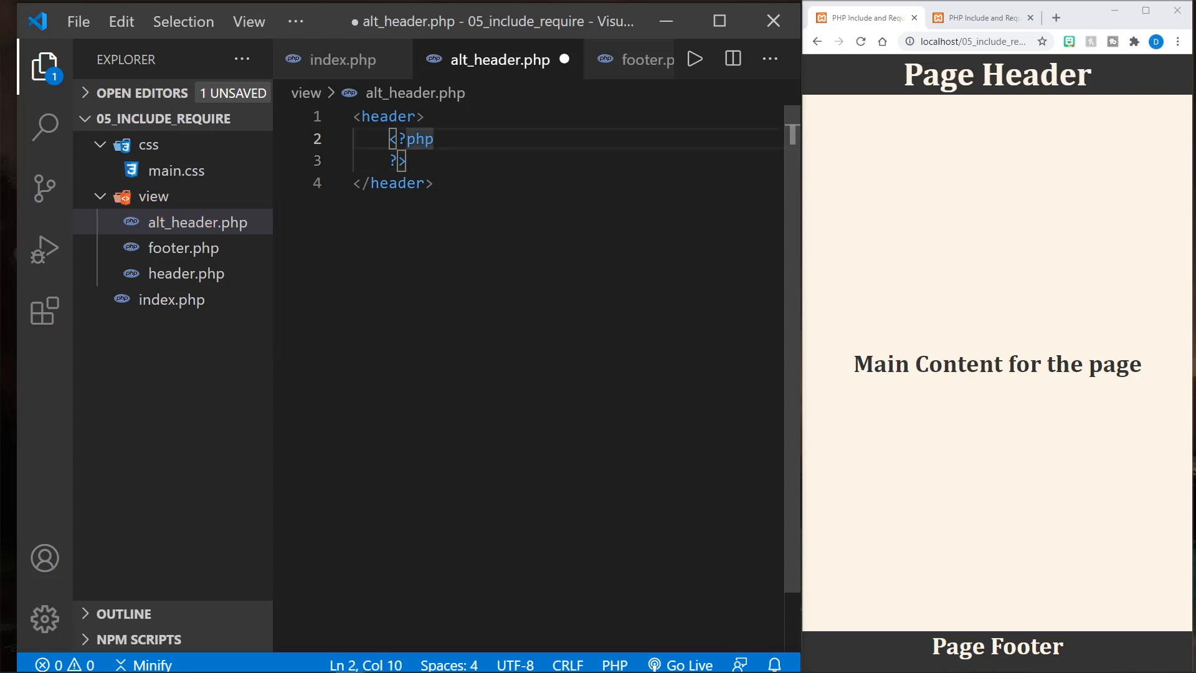
Step: Assign $name from filter_input with the 'firstname' field and FILTER_SANITIZE_STRING
text($)
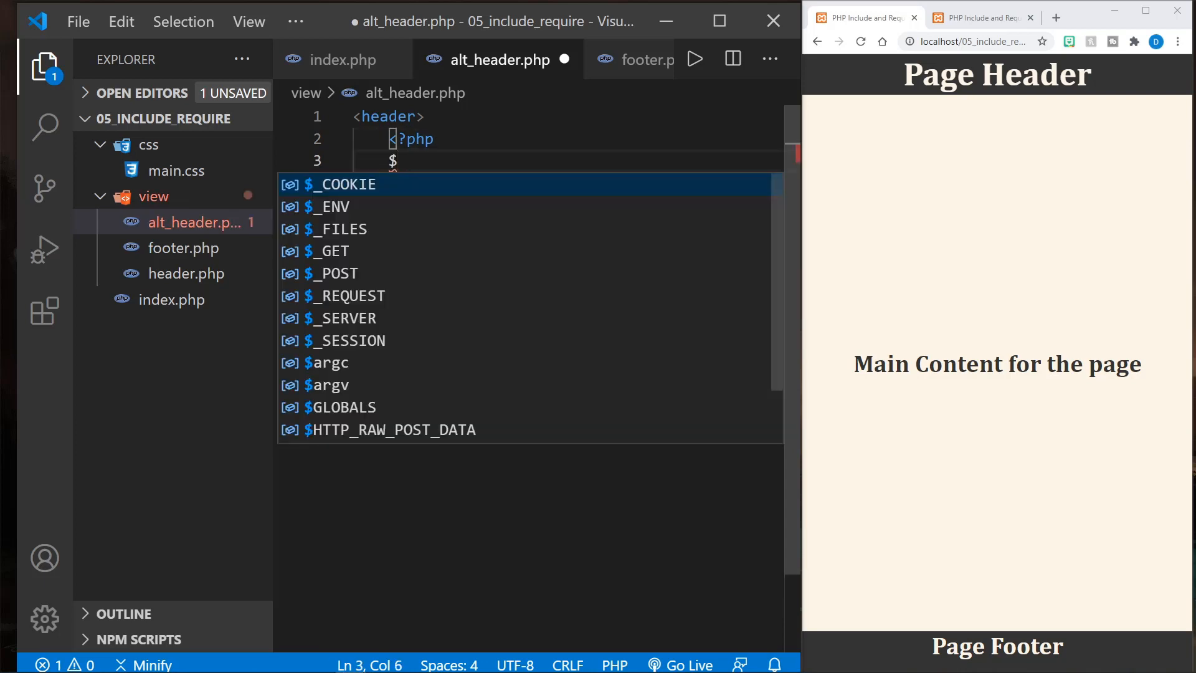
text(name =)
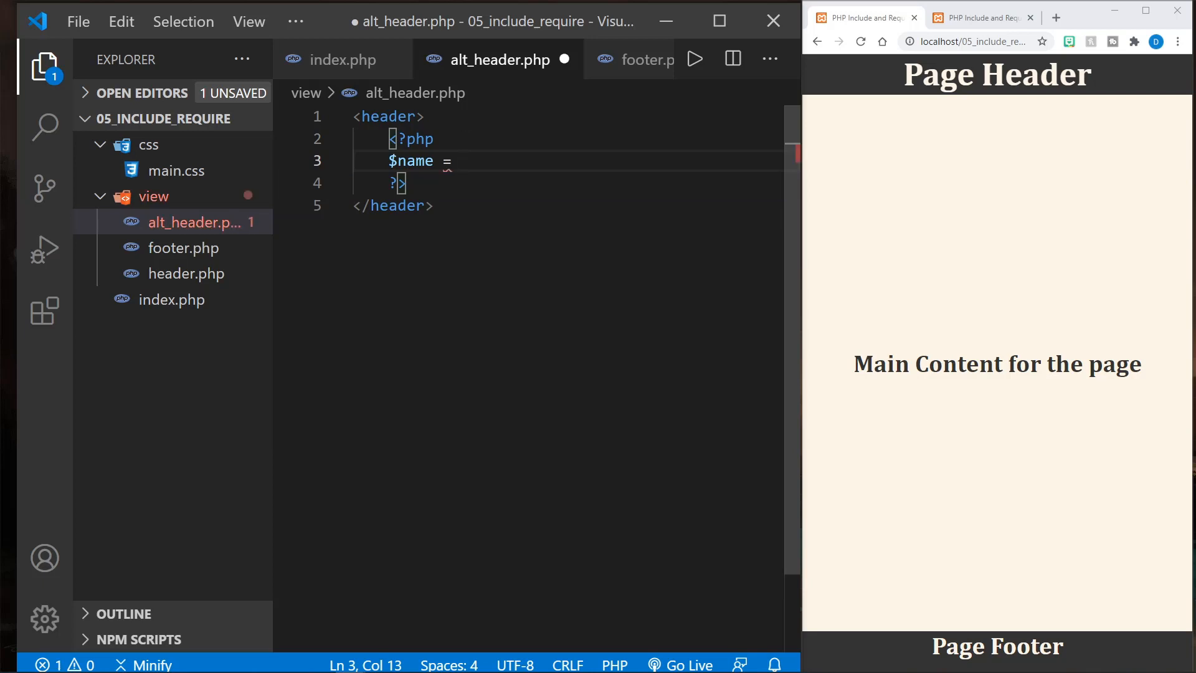
text(filter_)
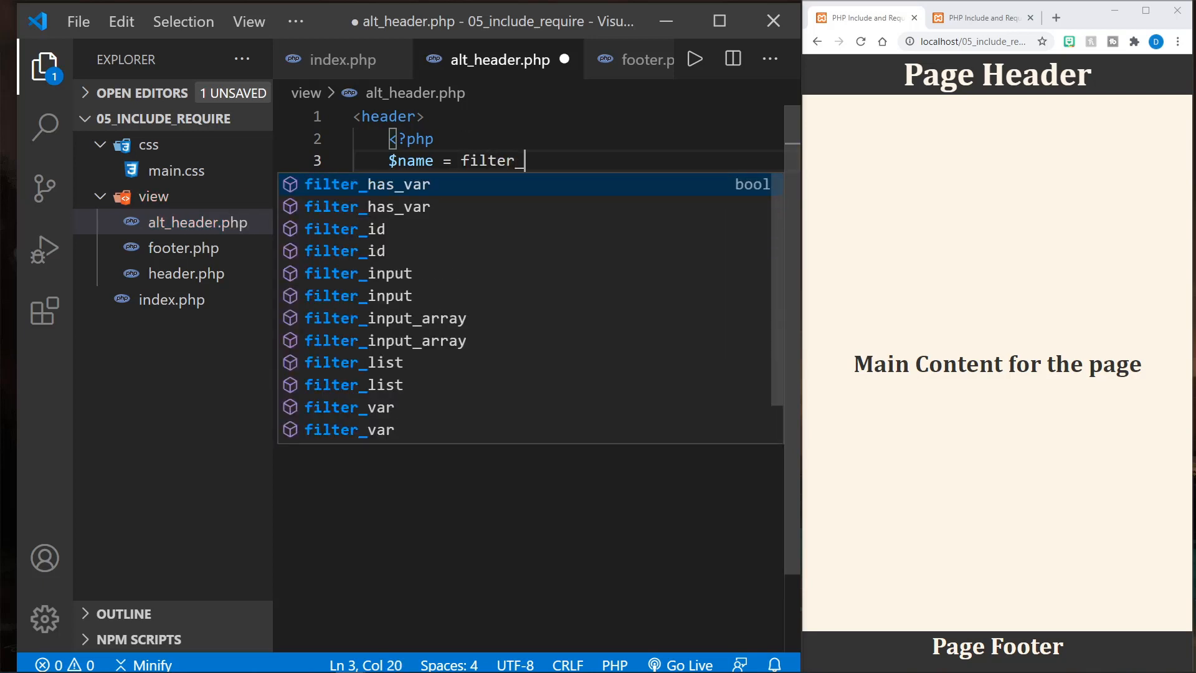
text(input)
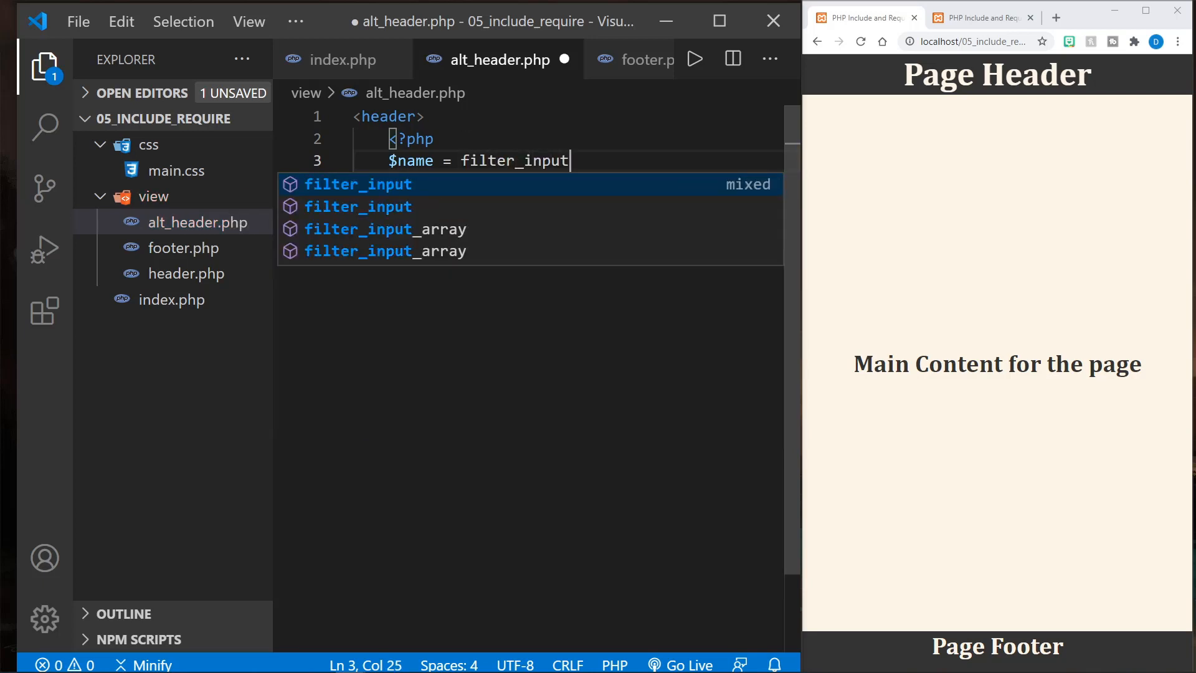
text((INPUT_GET, ")
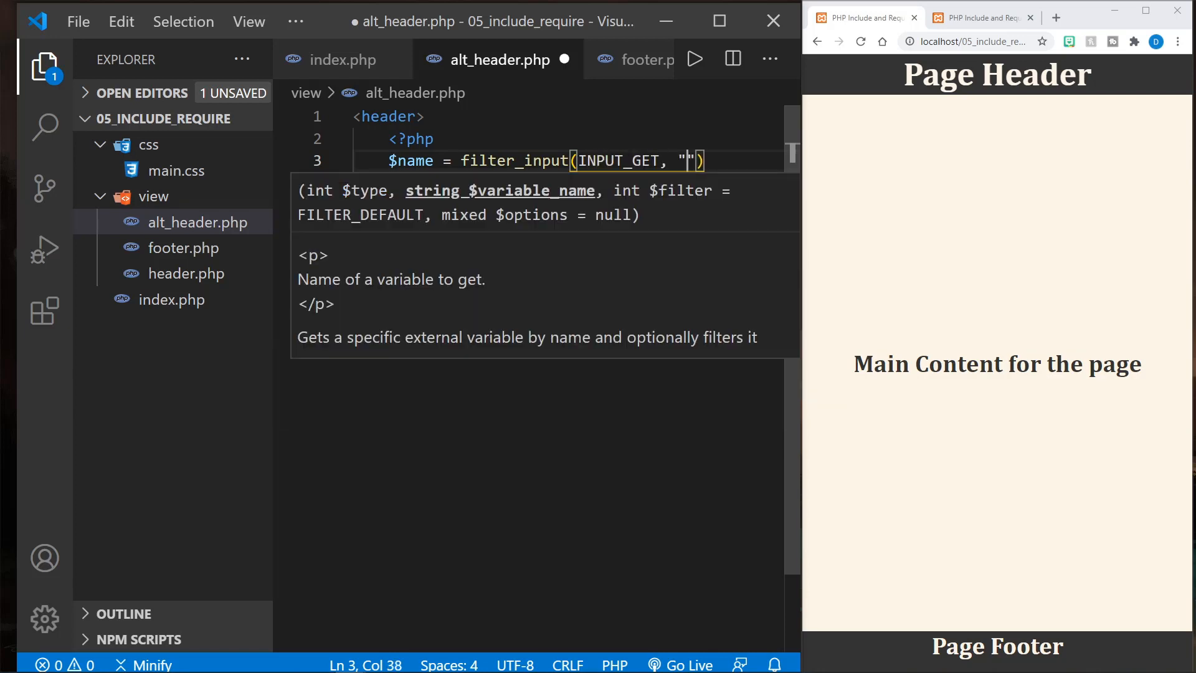
text(firstname)
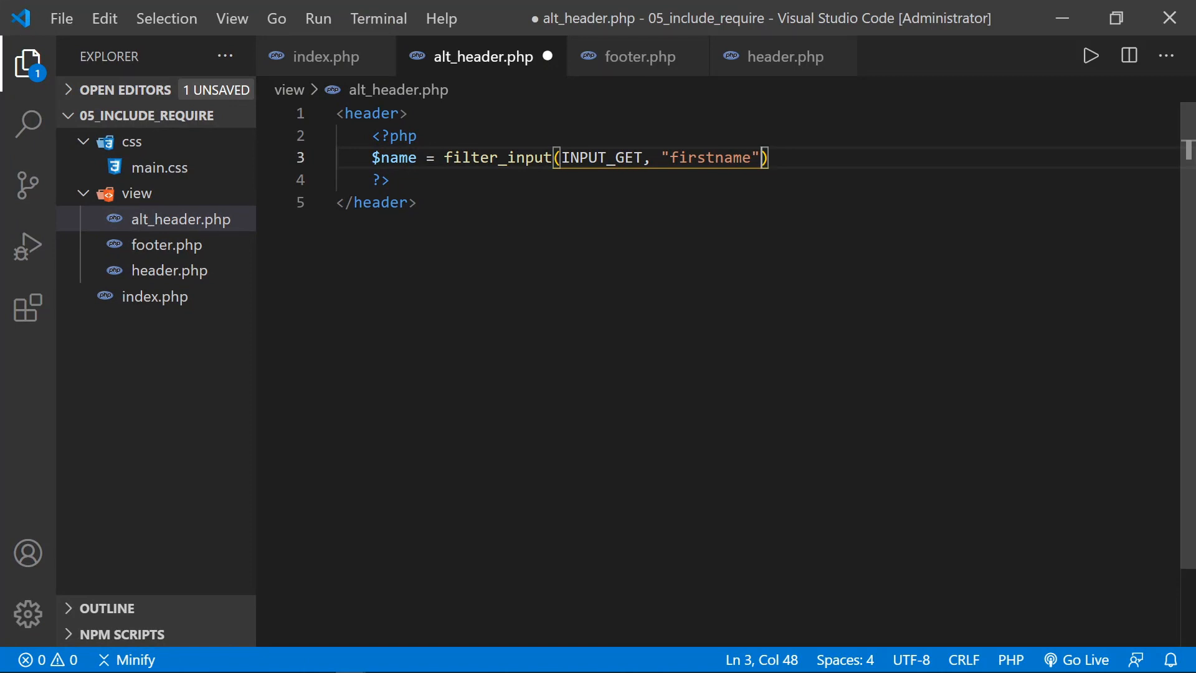
text(, FILTER)
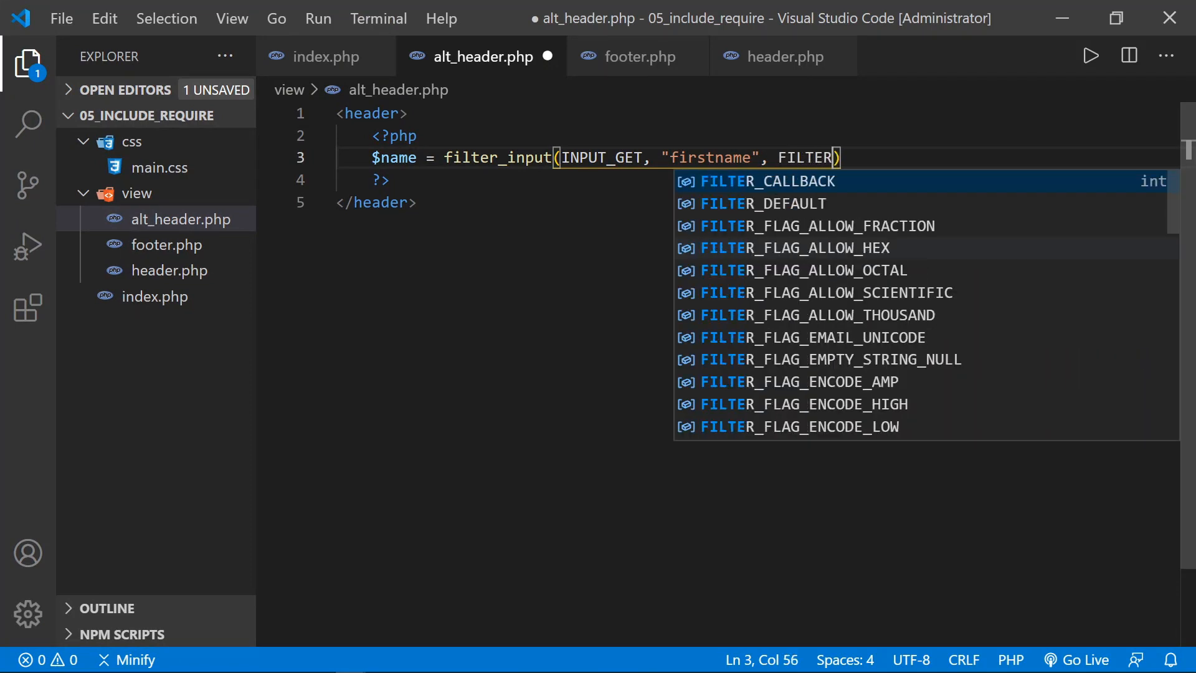
text(SANI)
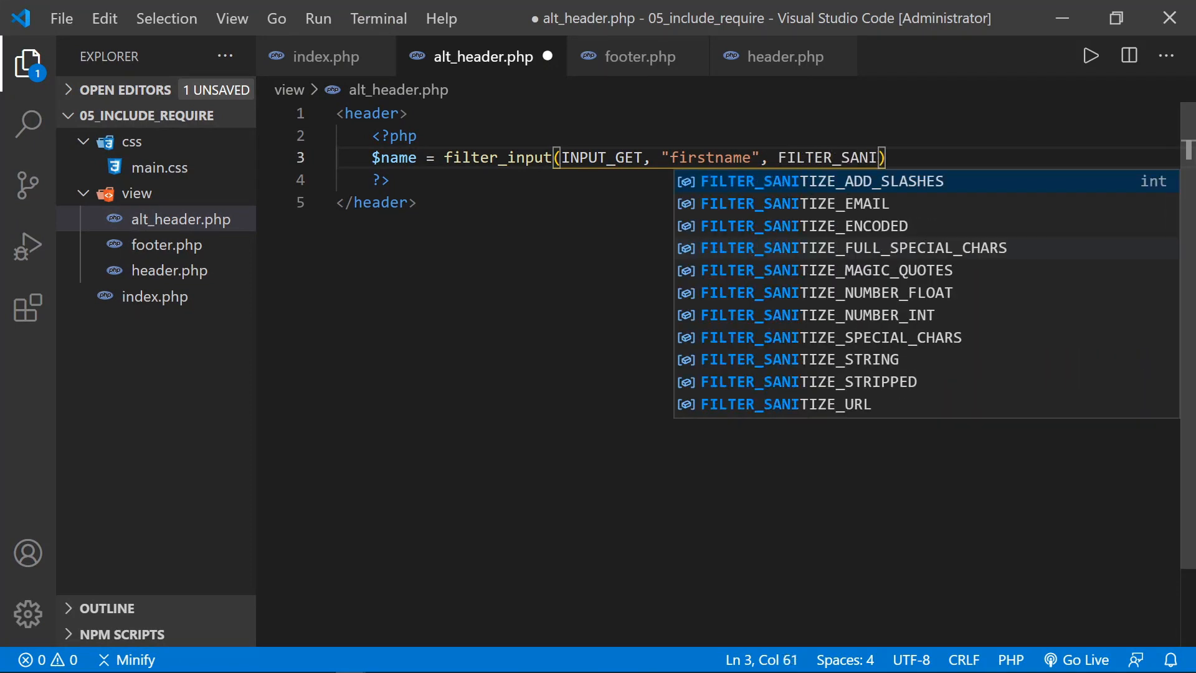
text(TIZE_STRING)
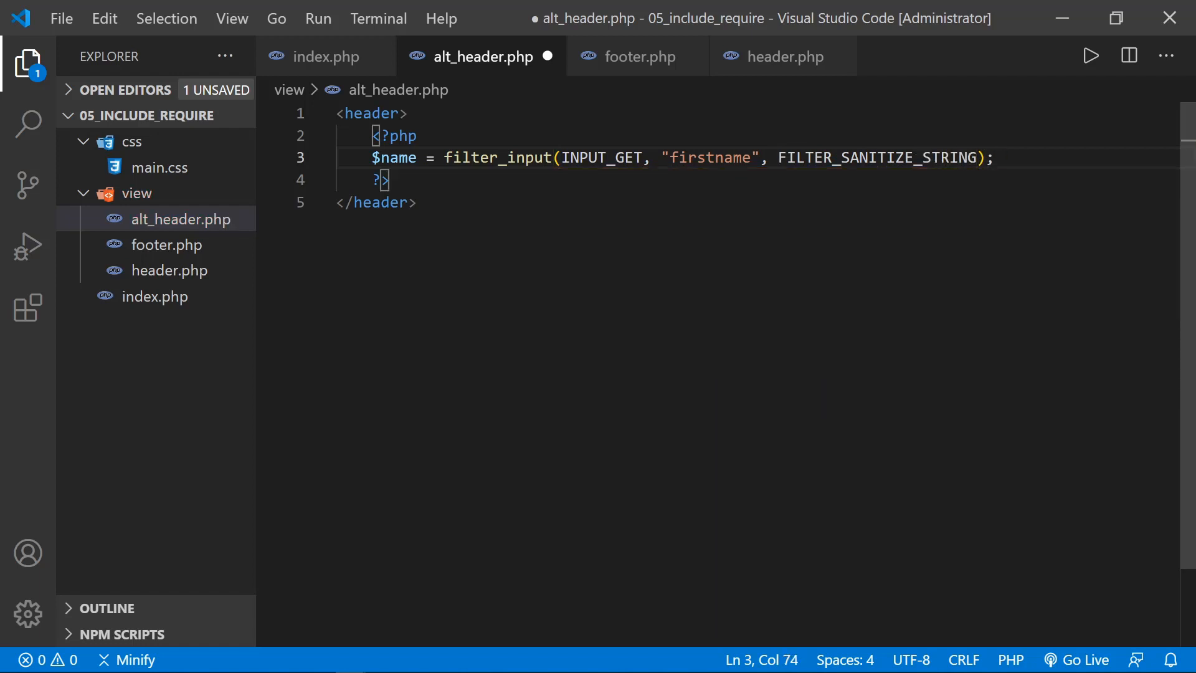
key(Enter)
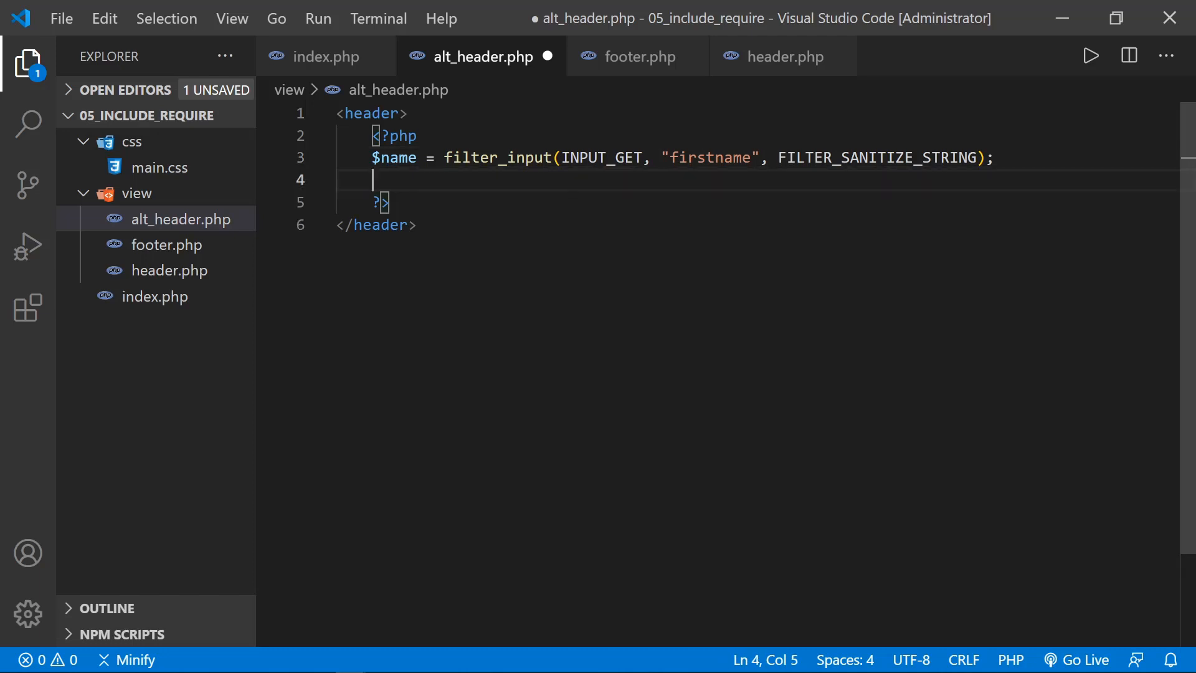
Step: Add an empty if (!empty($name)) {} block, discarding a draft include line, and save
text(if)
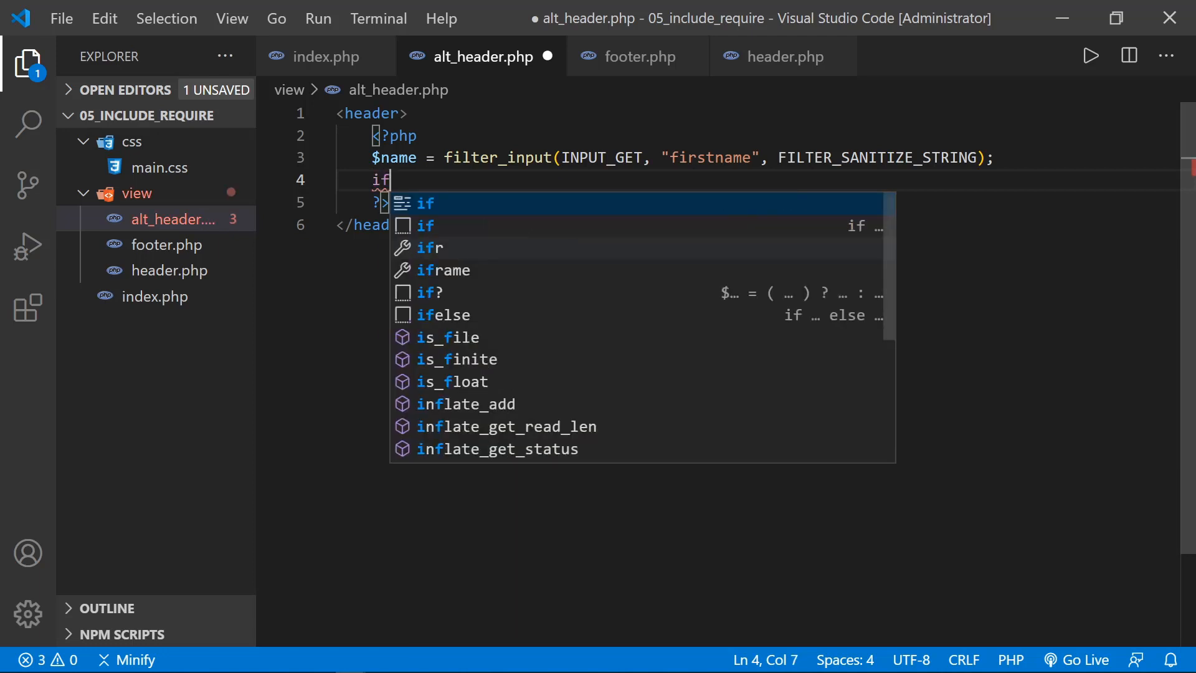
text((!e)
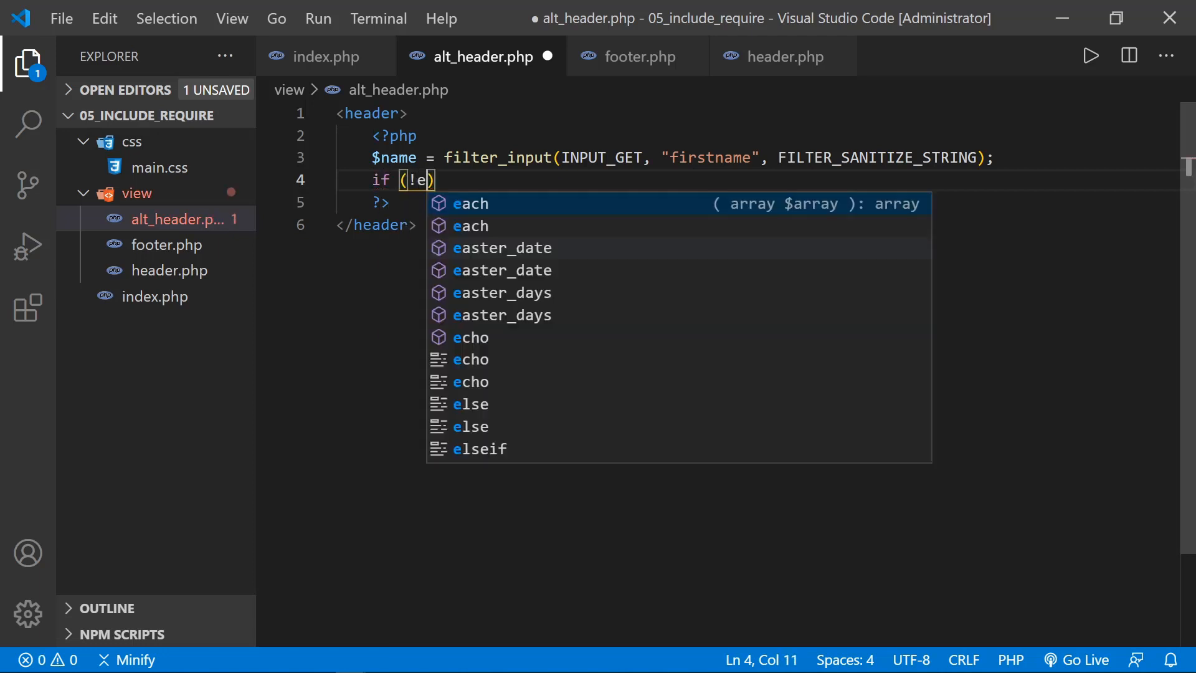
text(mpty($)
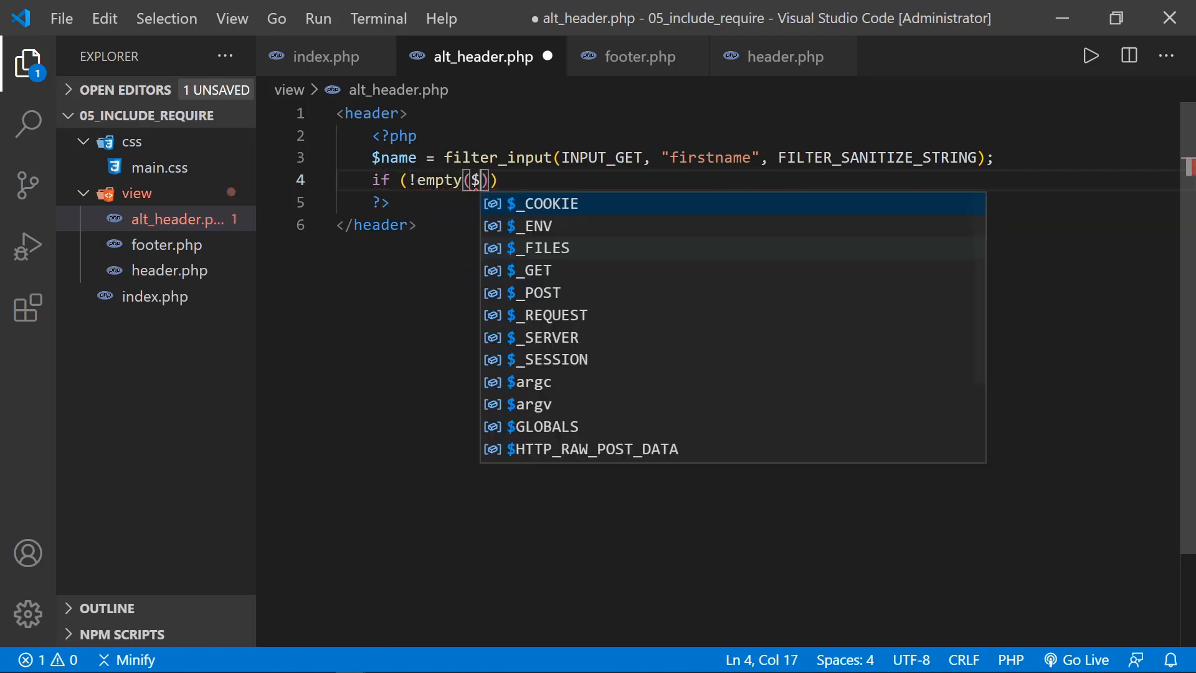
text(name)
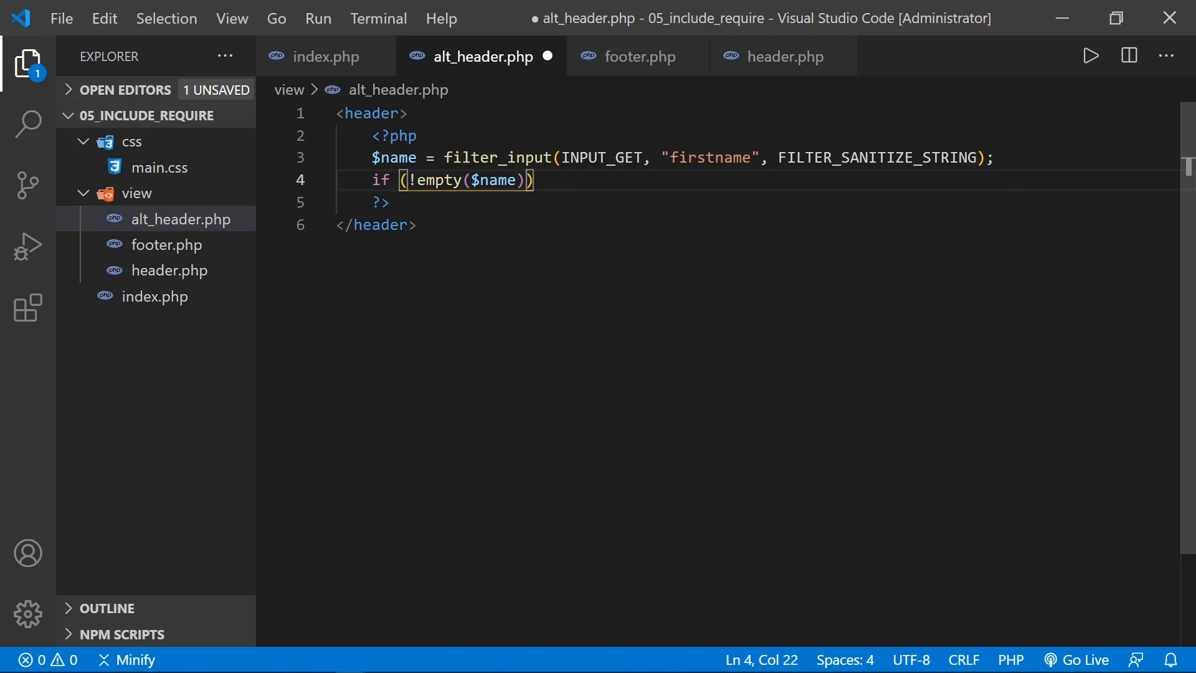
text({})
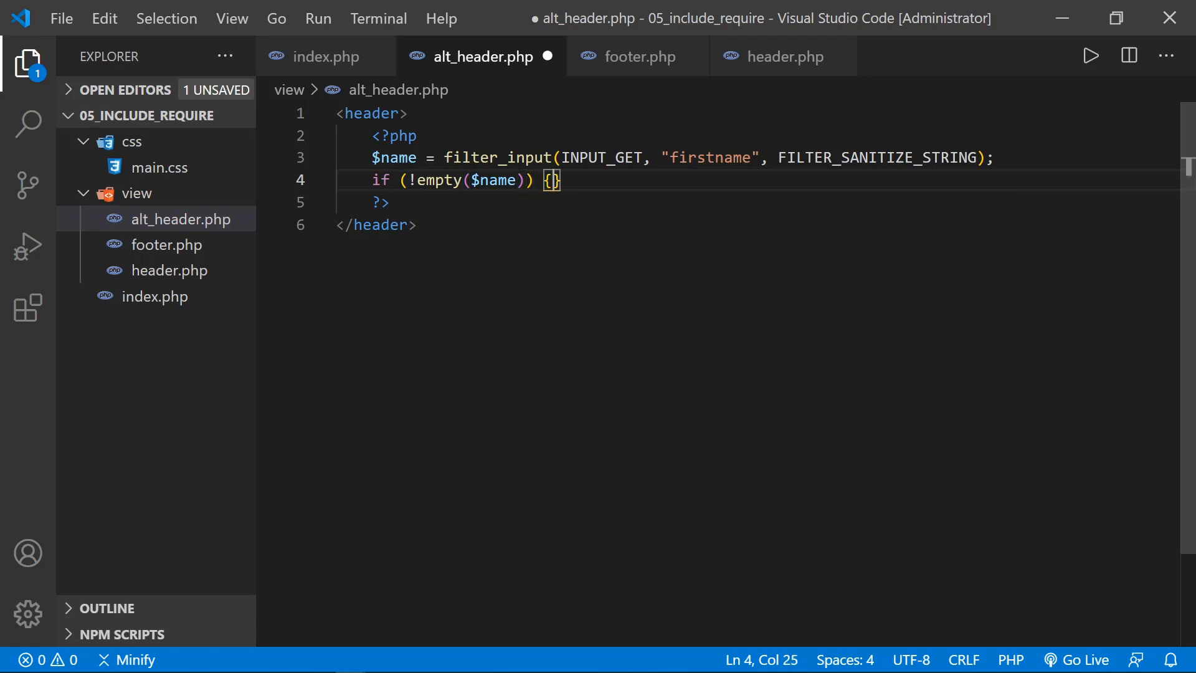
key(Enter)
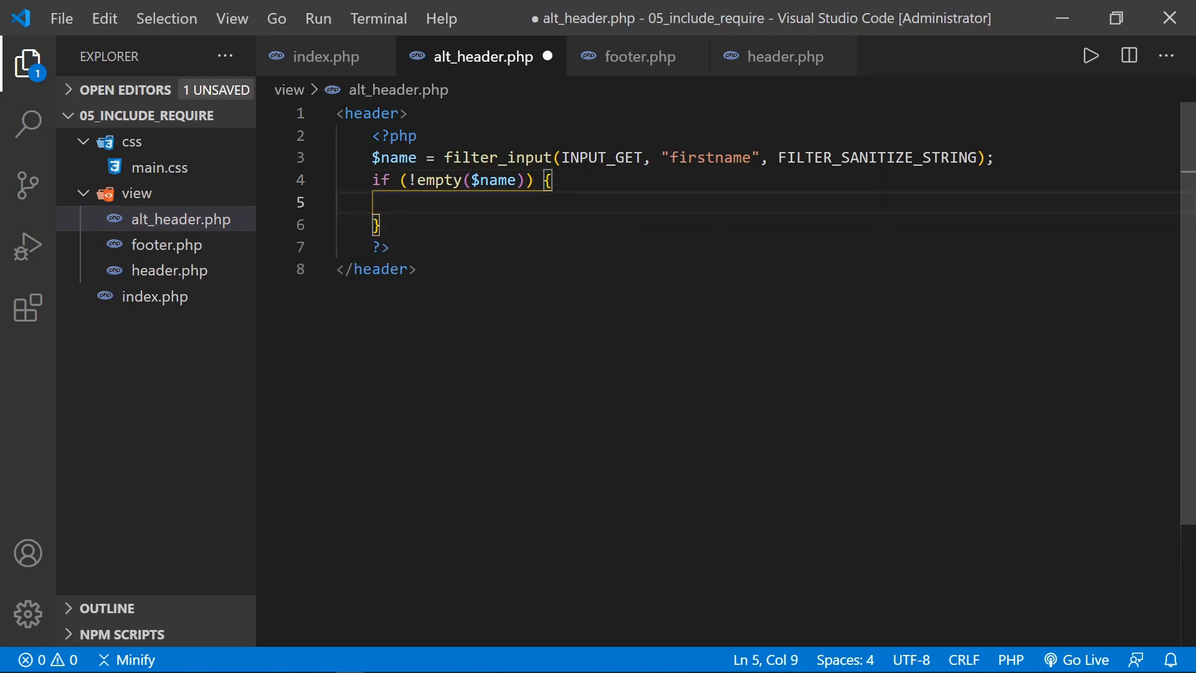
text(include()
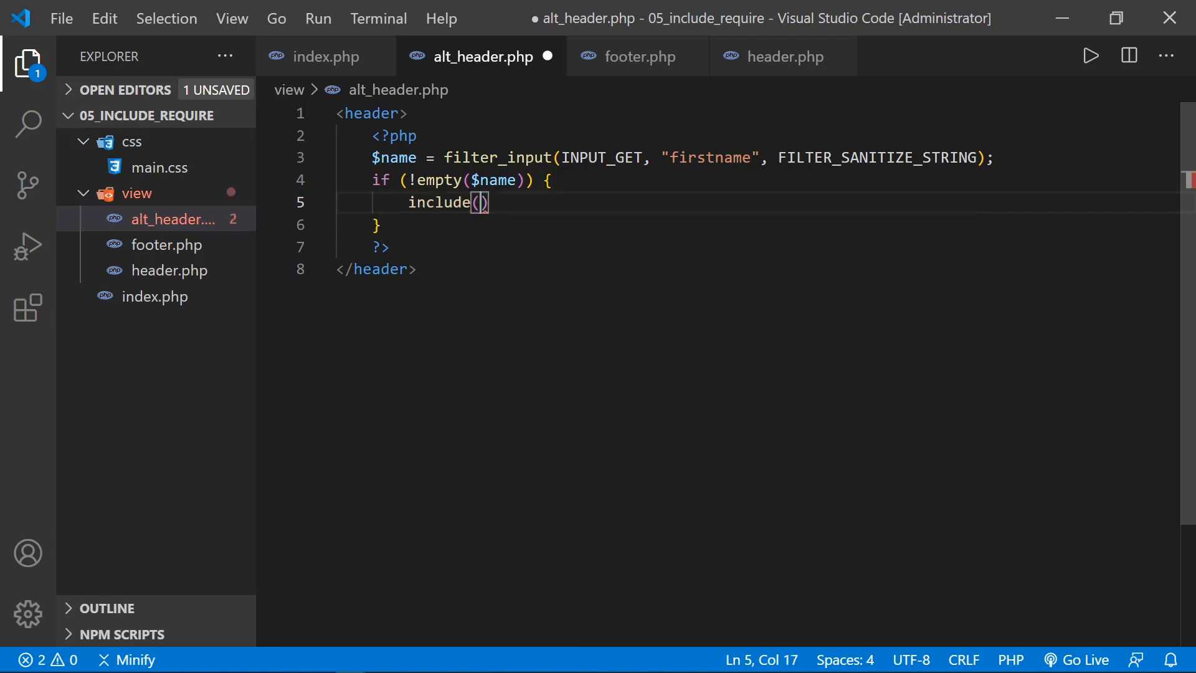
text(')
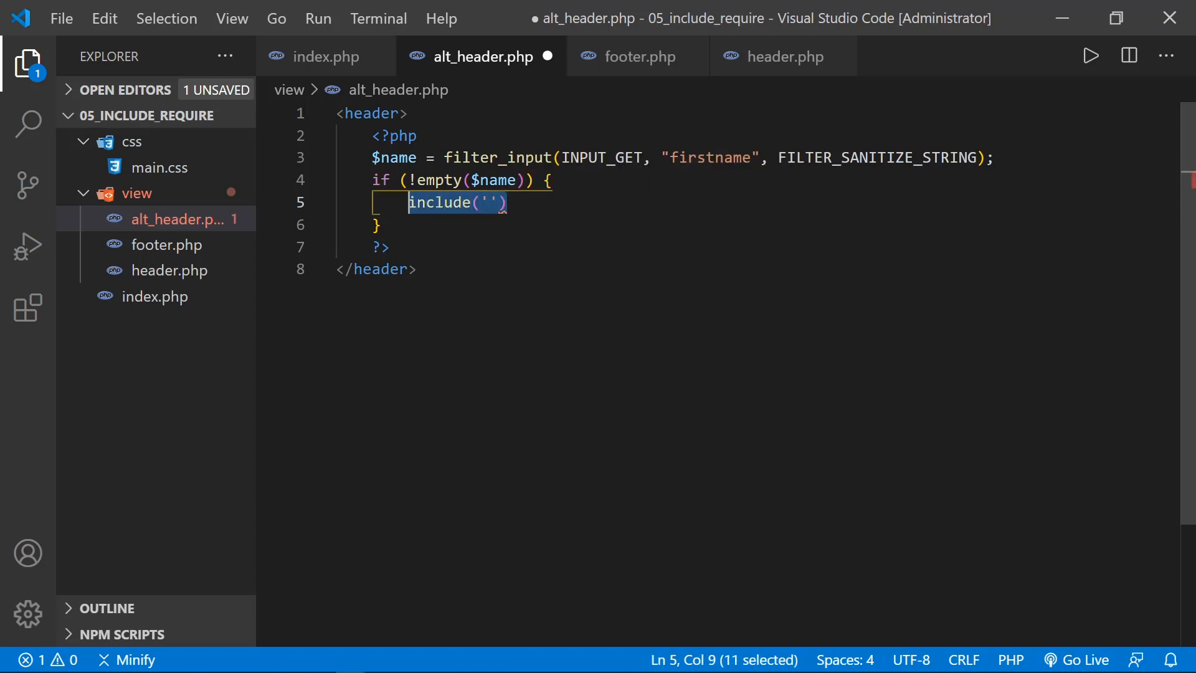
key(Delete)
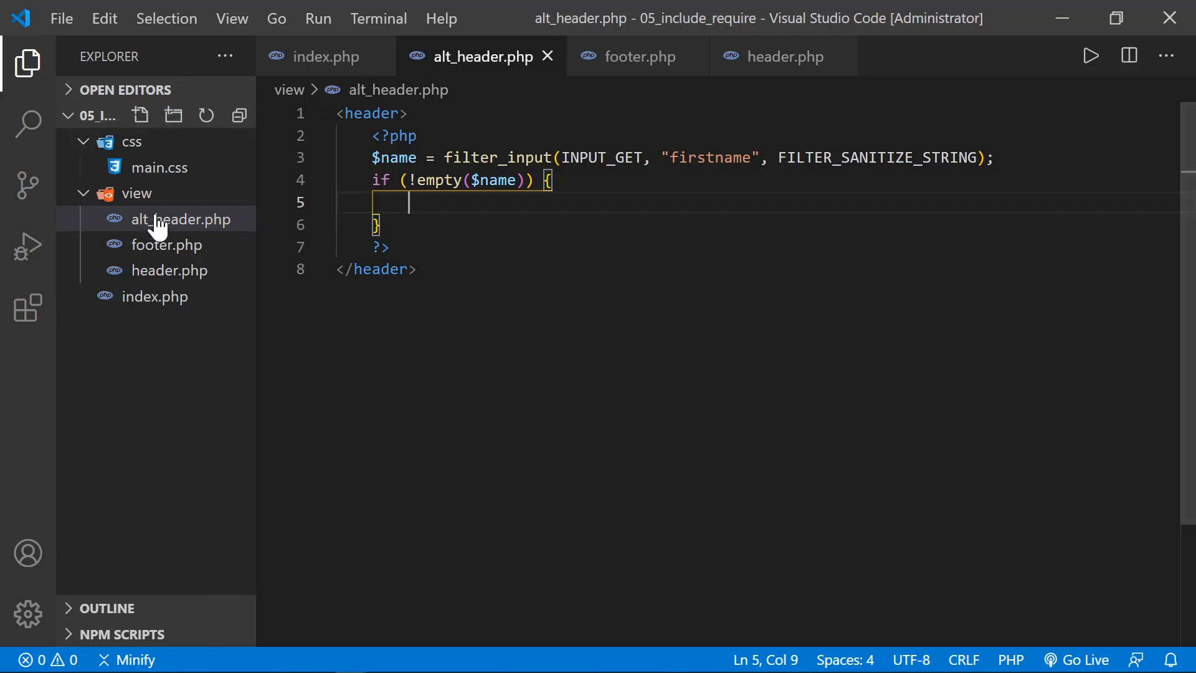
mouse_move(136, 193)
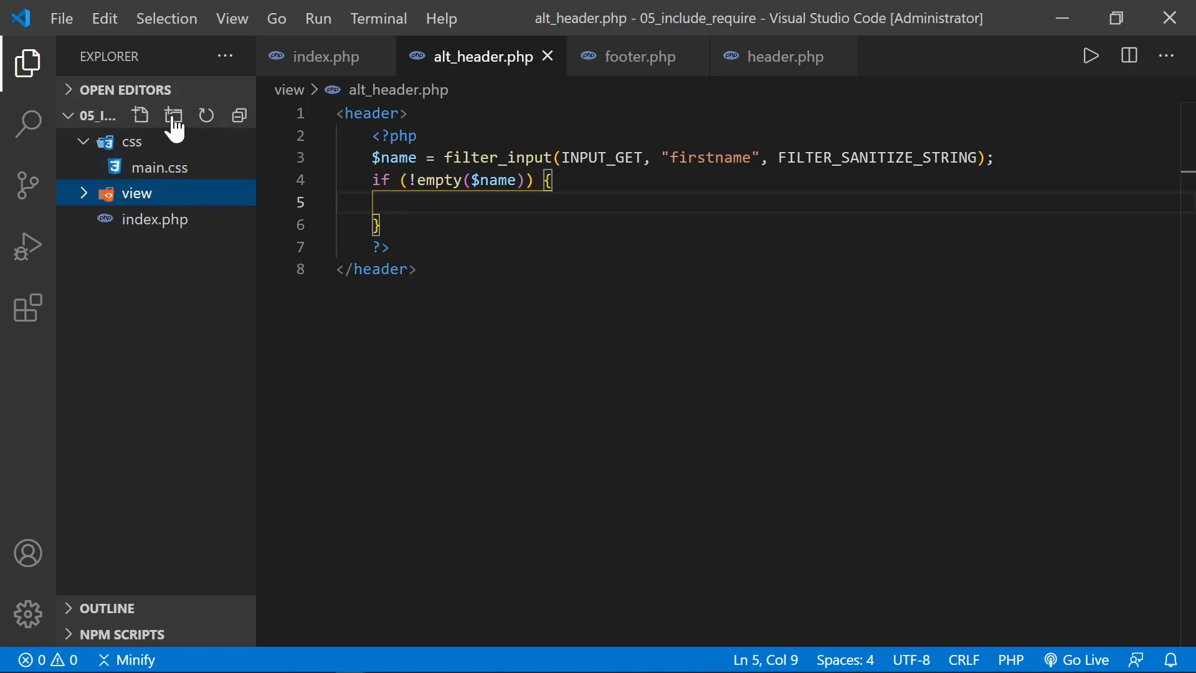
Step: Create view/greetings holding empty user_greeting.php and visitor_greeting.php, then reopen alt_header.php
click(173, 114)
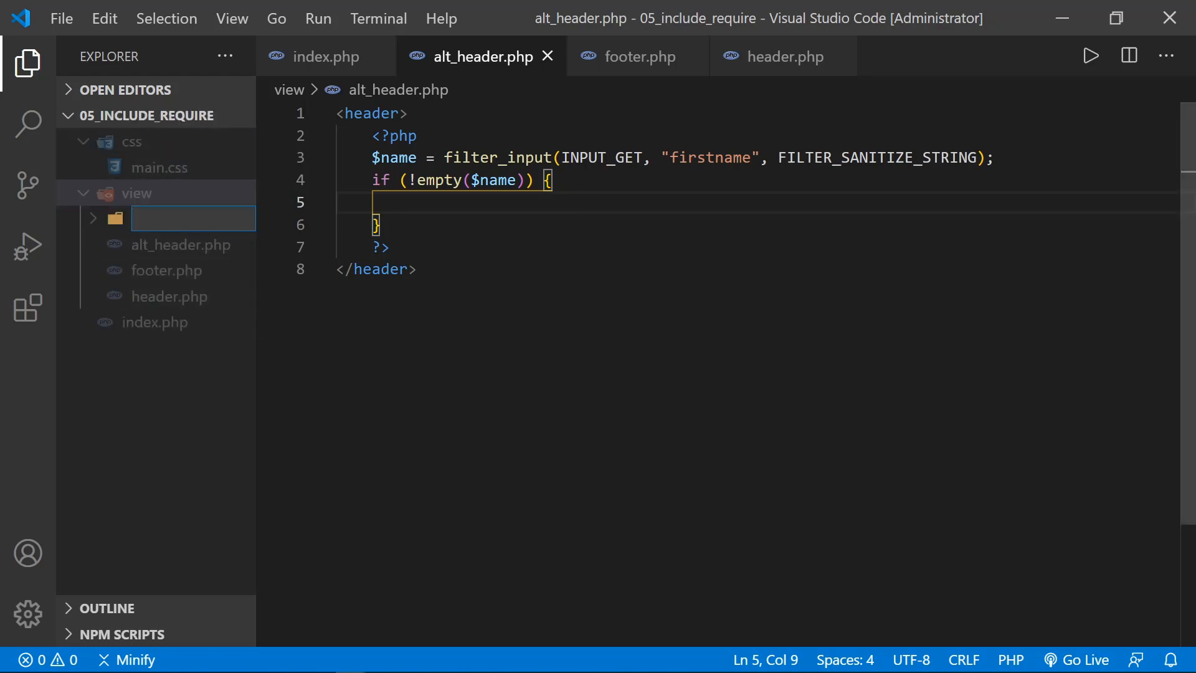
text(greetings)
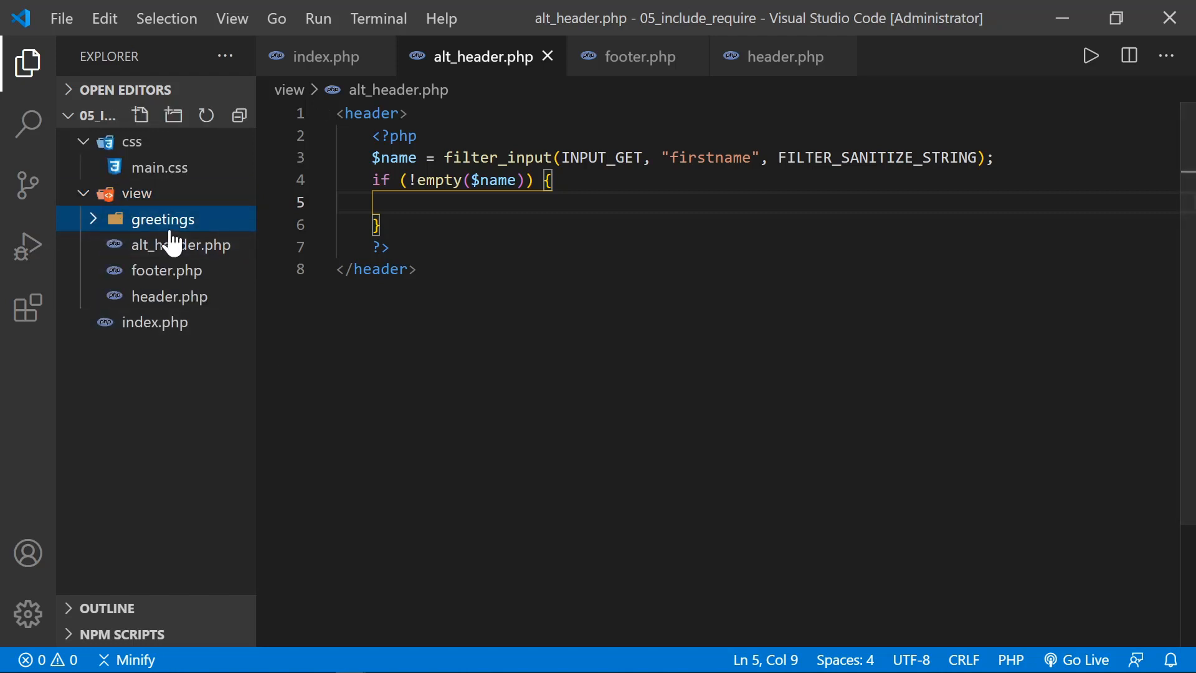
click(140, 115)
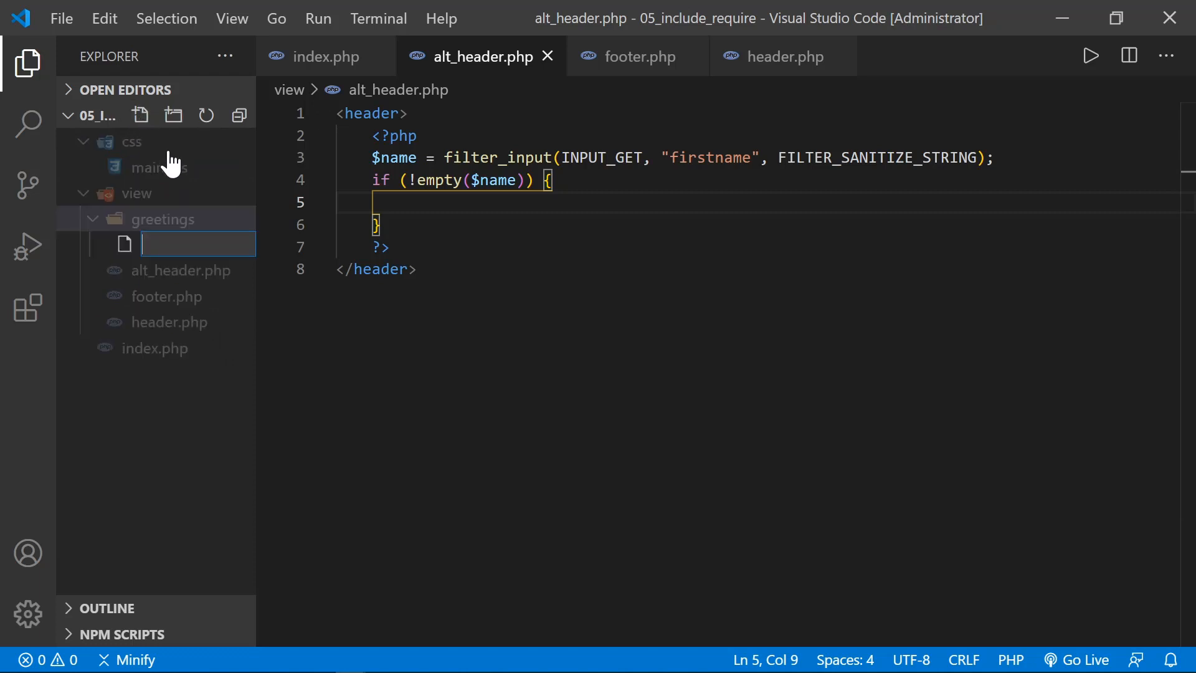
text(user_g)
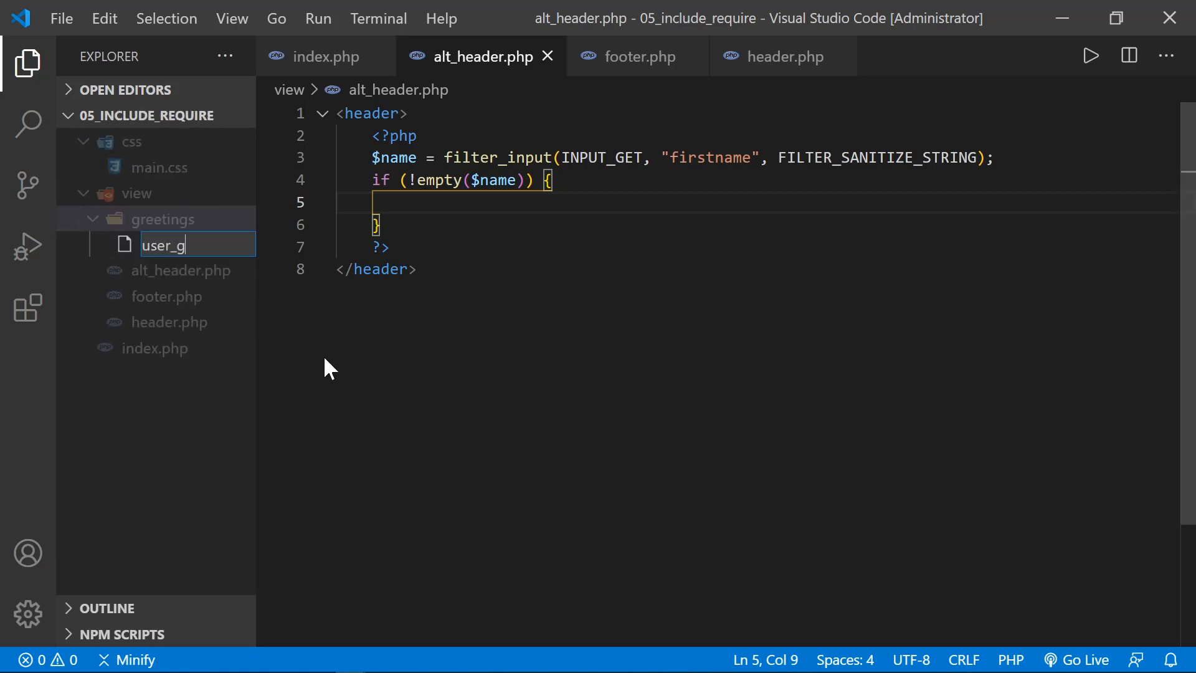
text(reeting.ph)
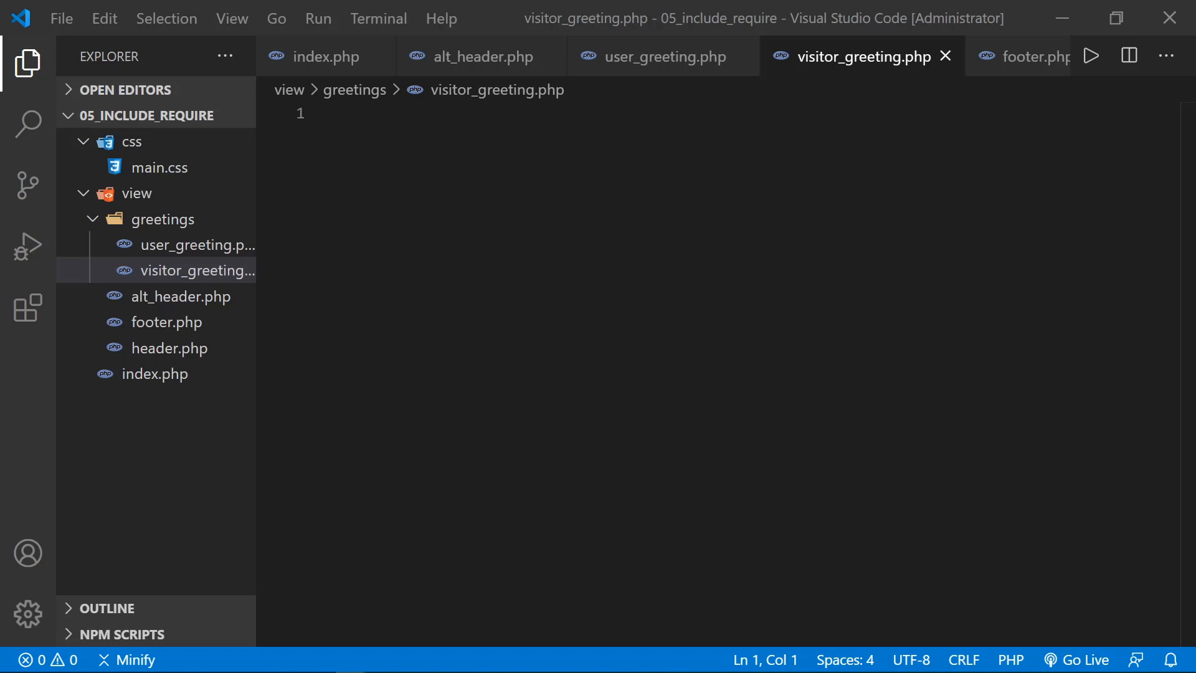
click(181, 296)
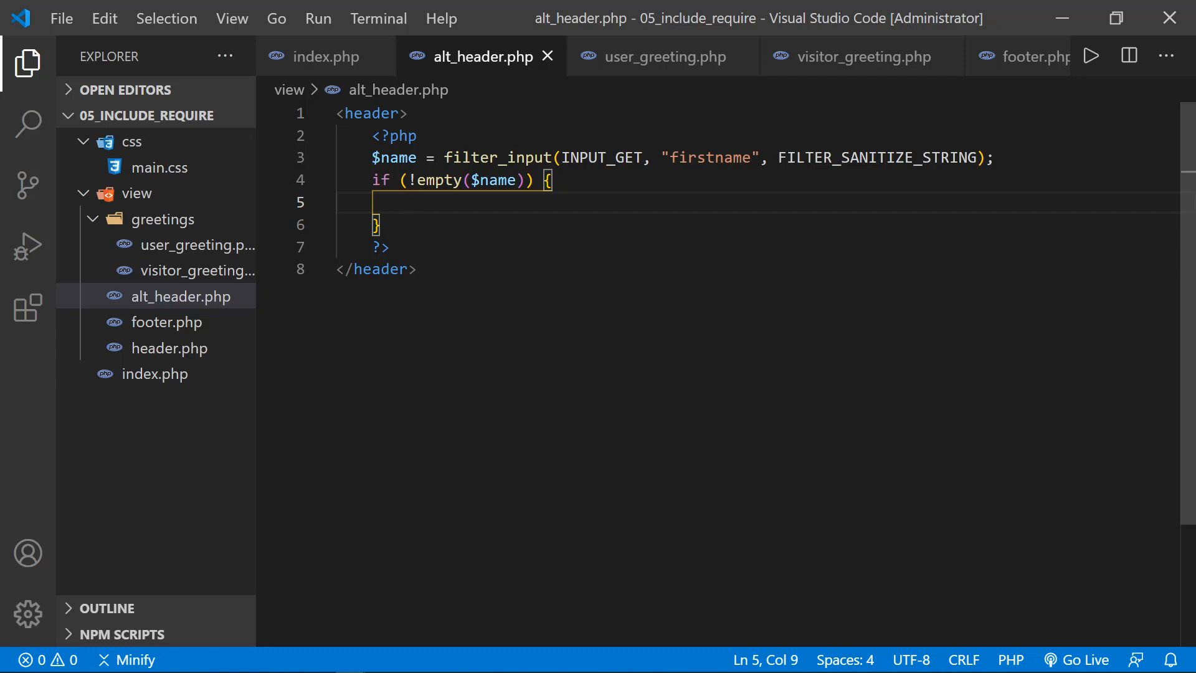
Step: Write include('./view/greetings/user_greeting.php'); inside the if (!empty($name)) block
text(include()
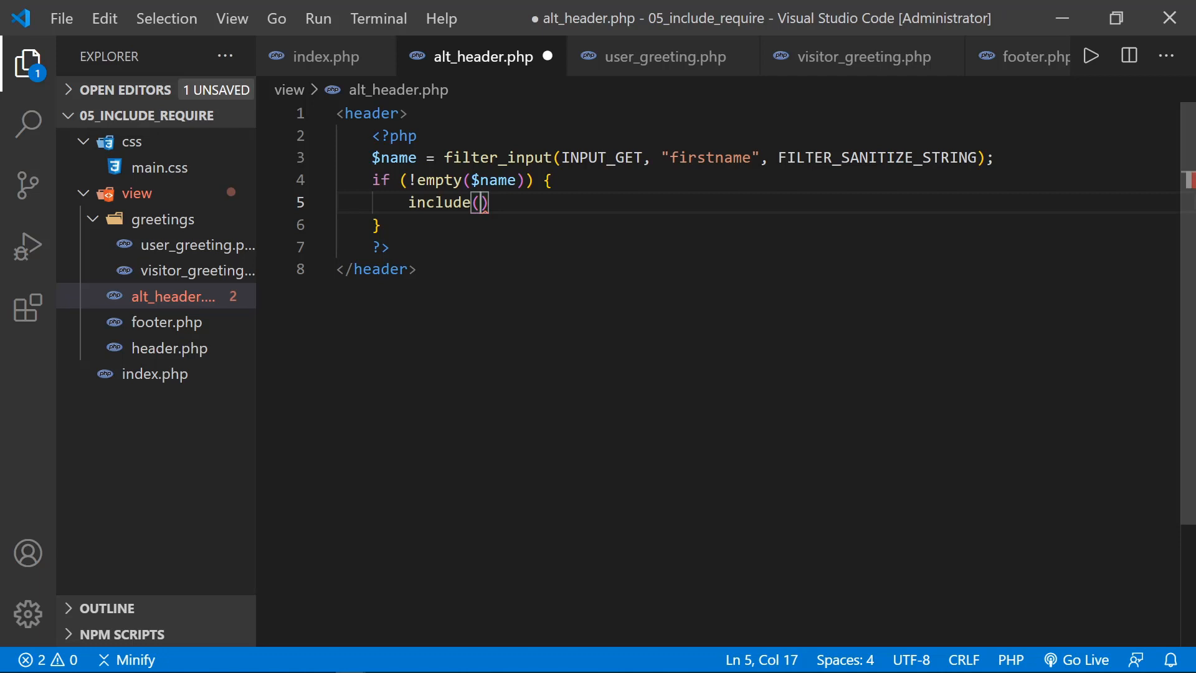
text(')
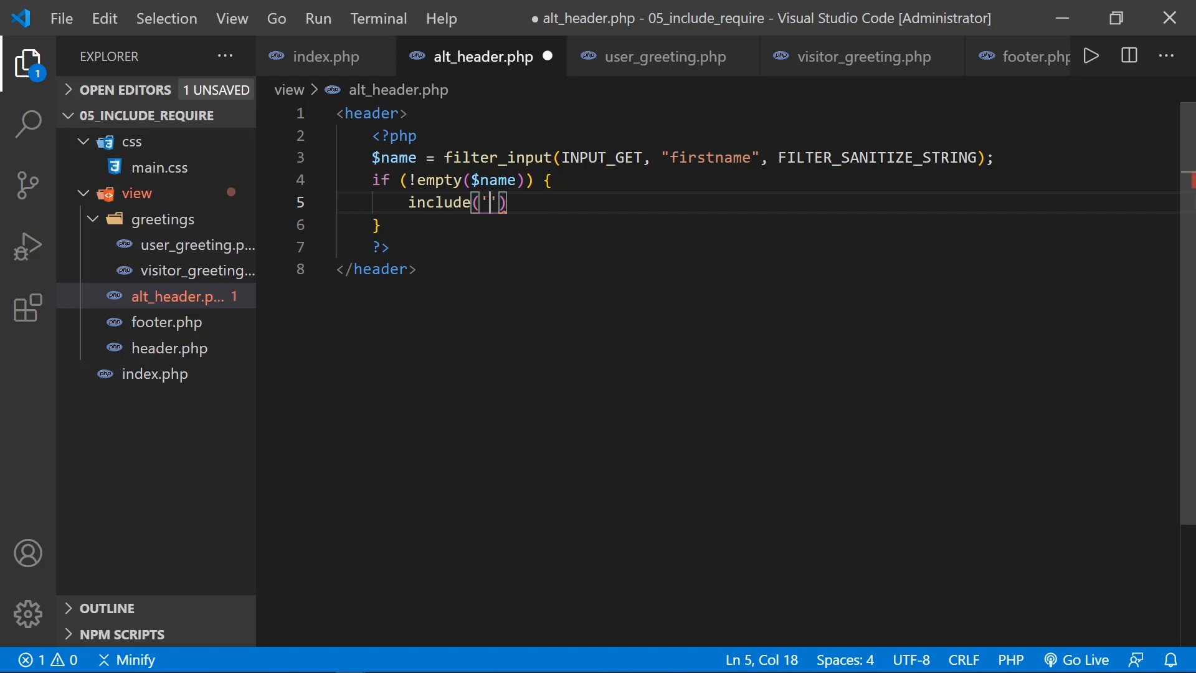
mouse_move(136, 198)
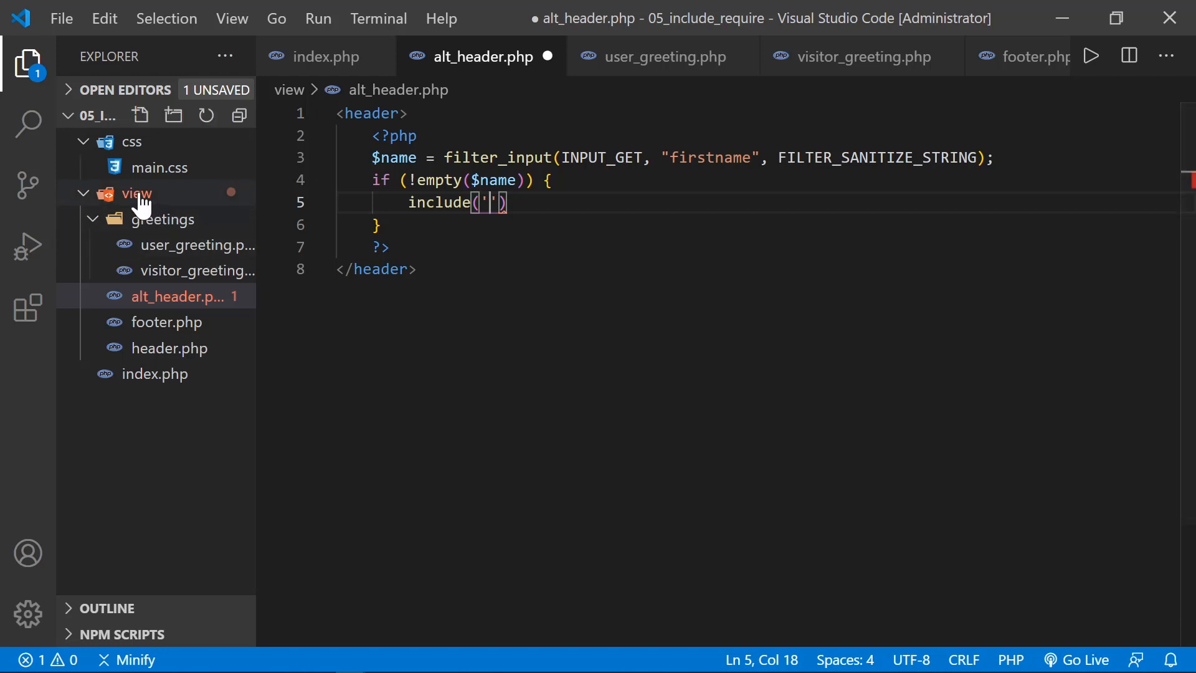
mouse_move(159, 252)
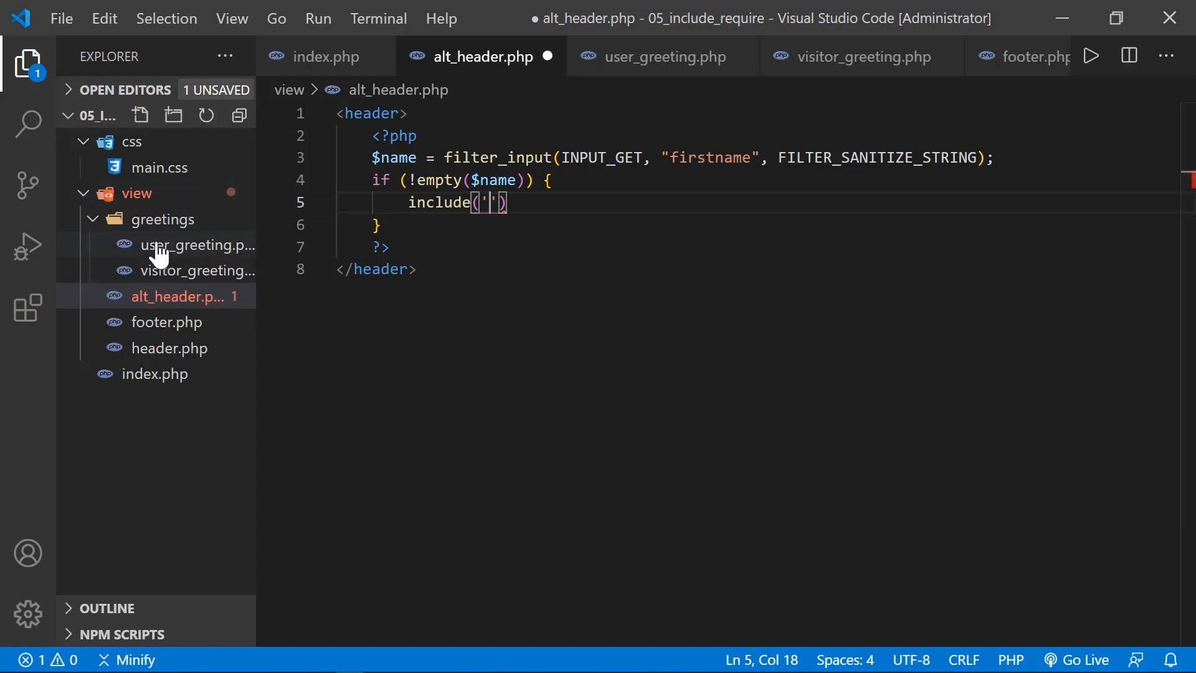
mouse_move(164, 265)
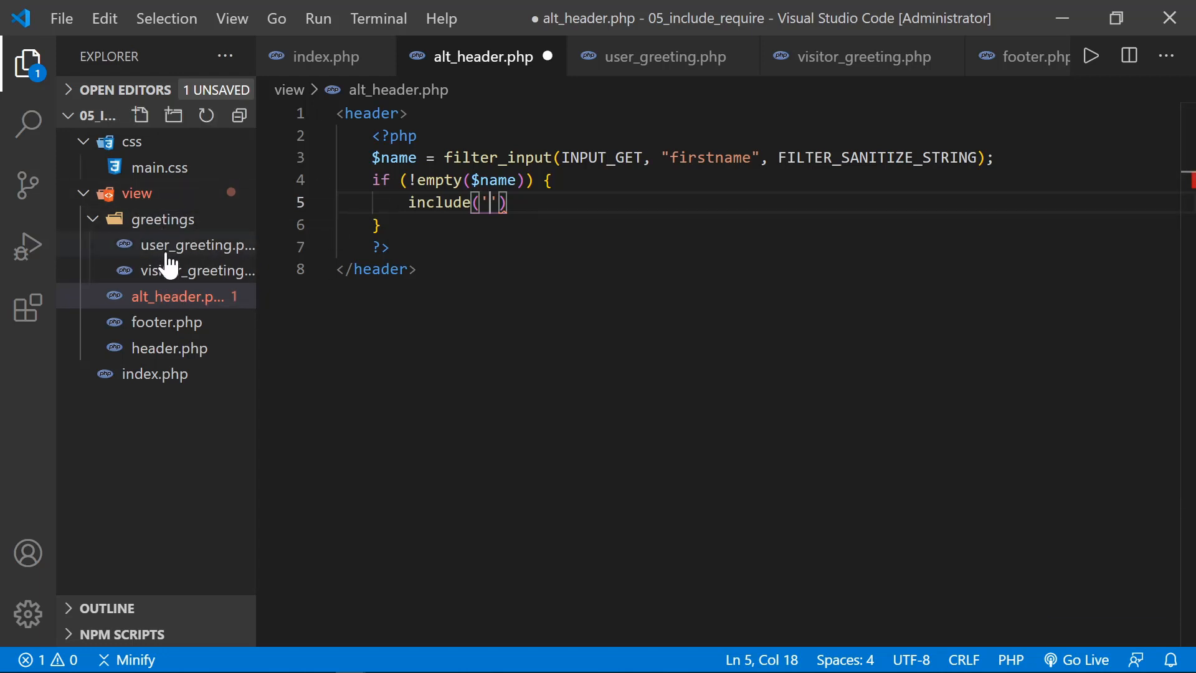
mouse_move(163, 218)
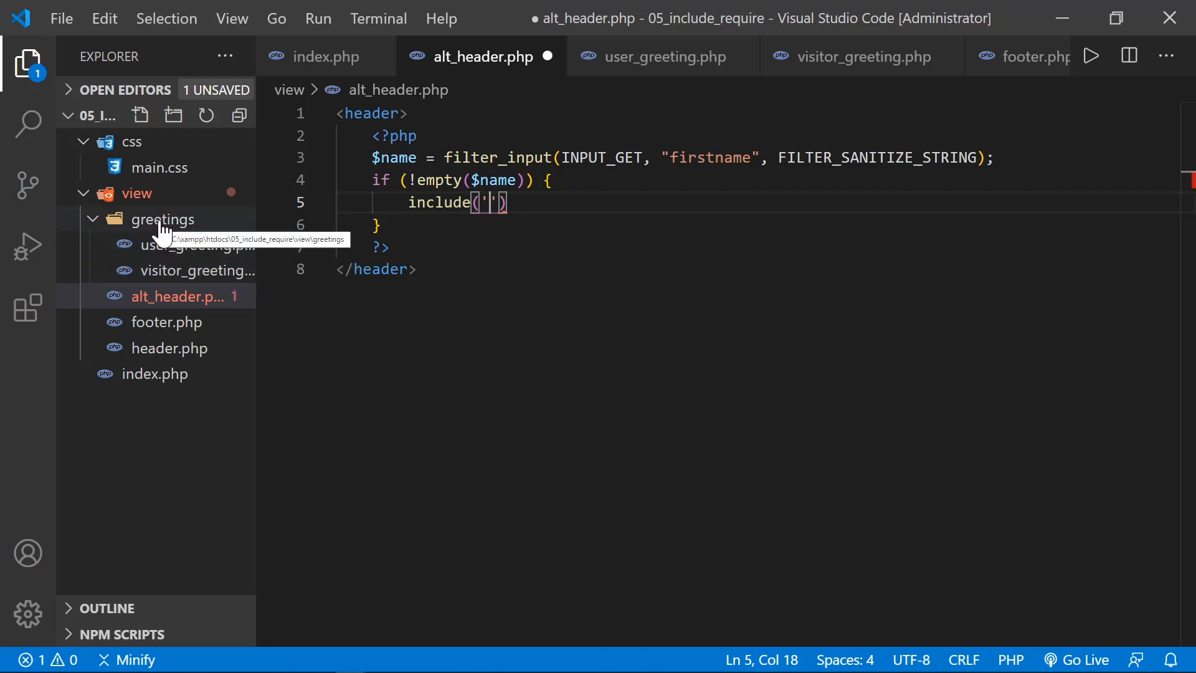
mouse_move(166, 296)
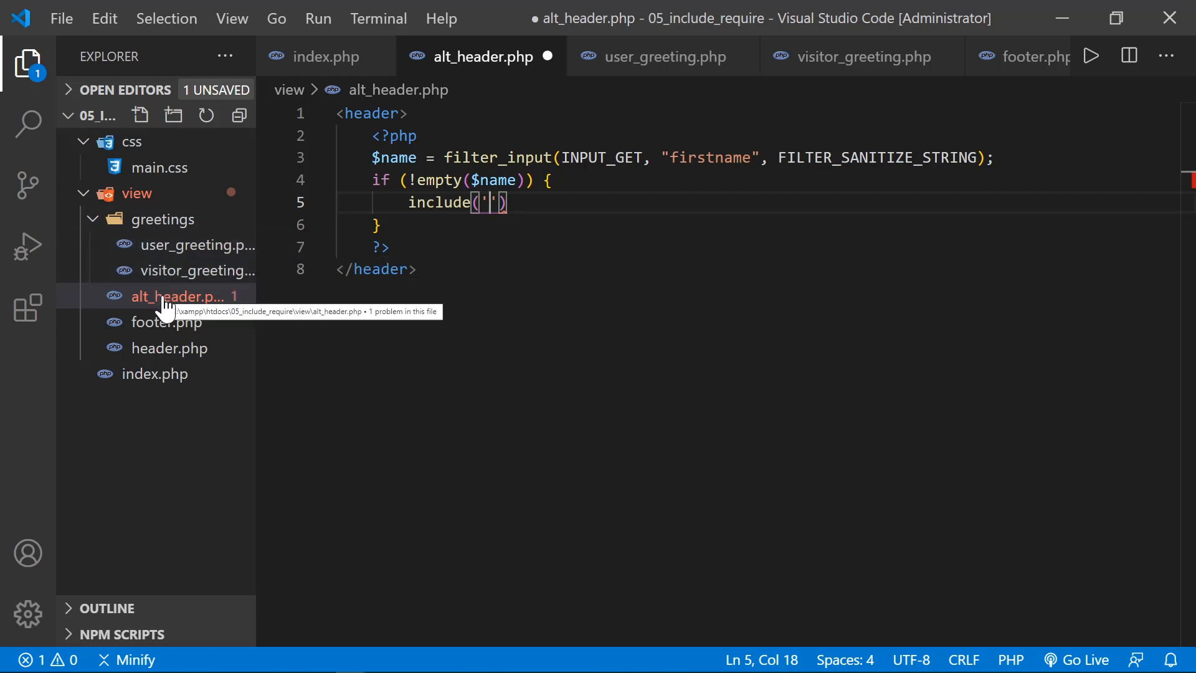
mouse_move(155, 374)
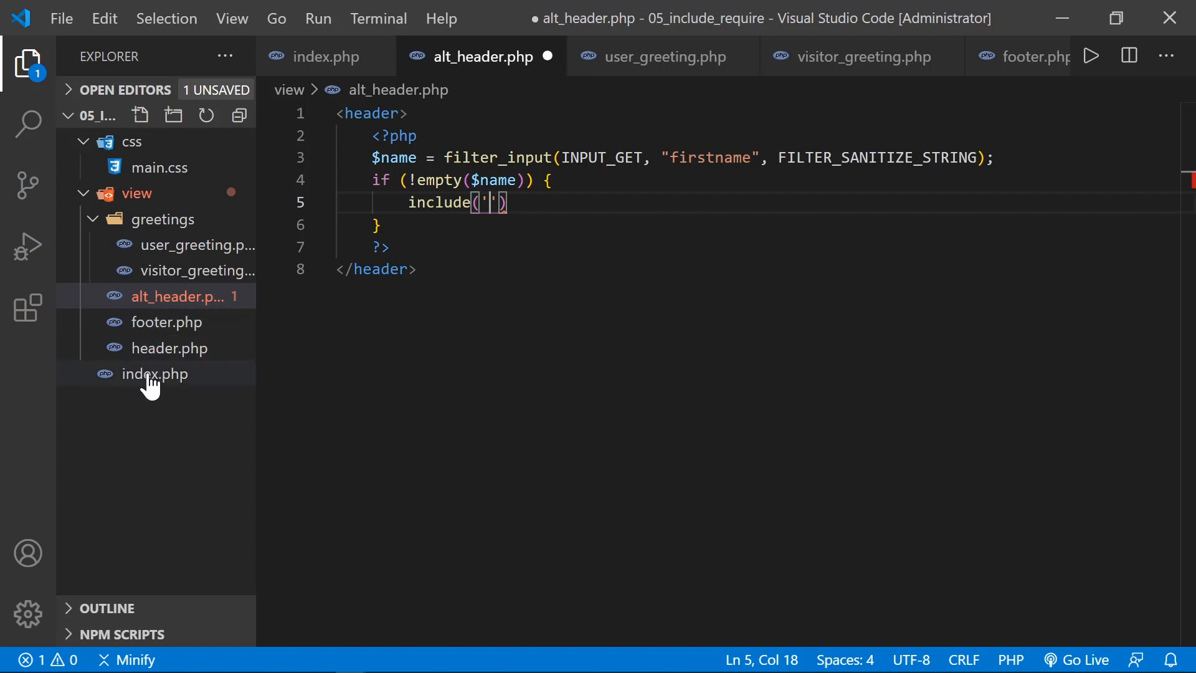
mouse_move(187, 400)
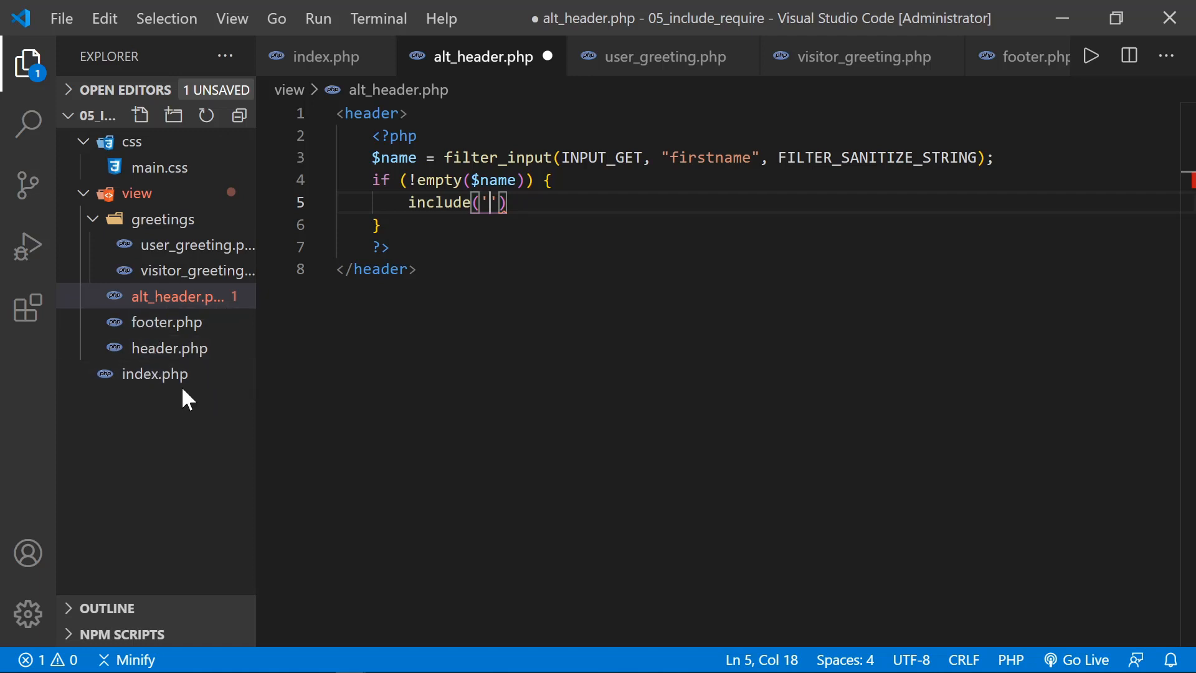
mouse_move(160, 382)
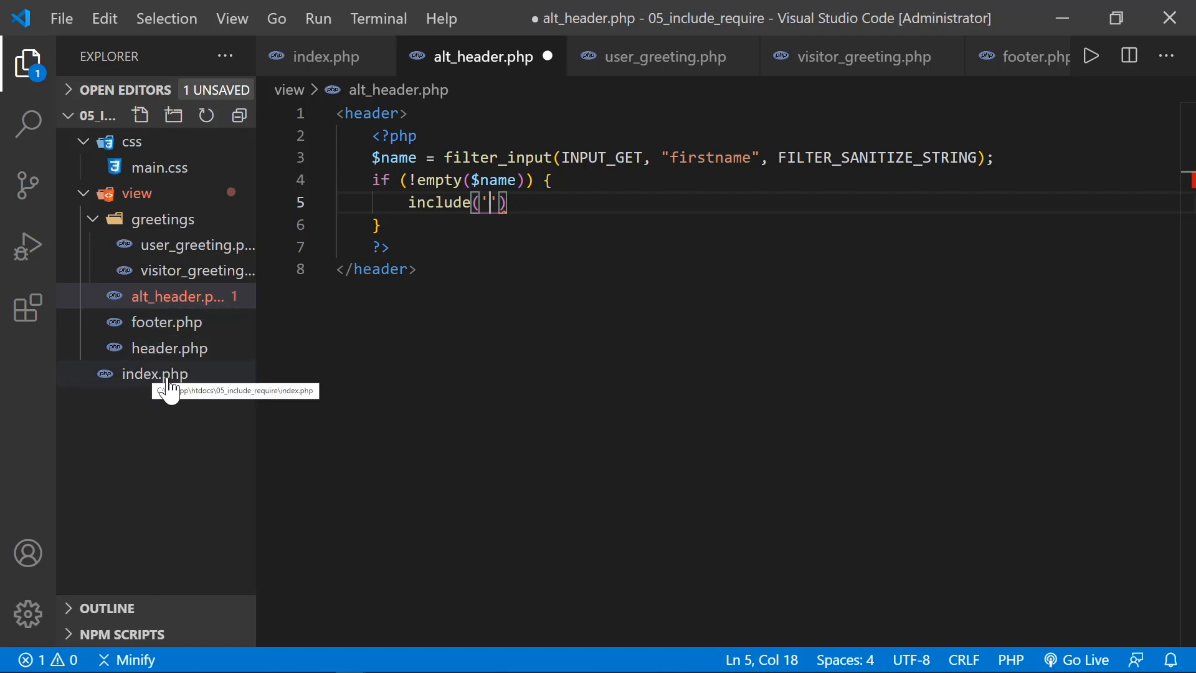
mouse_move(112, 244)
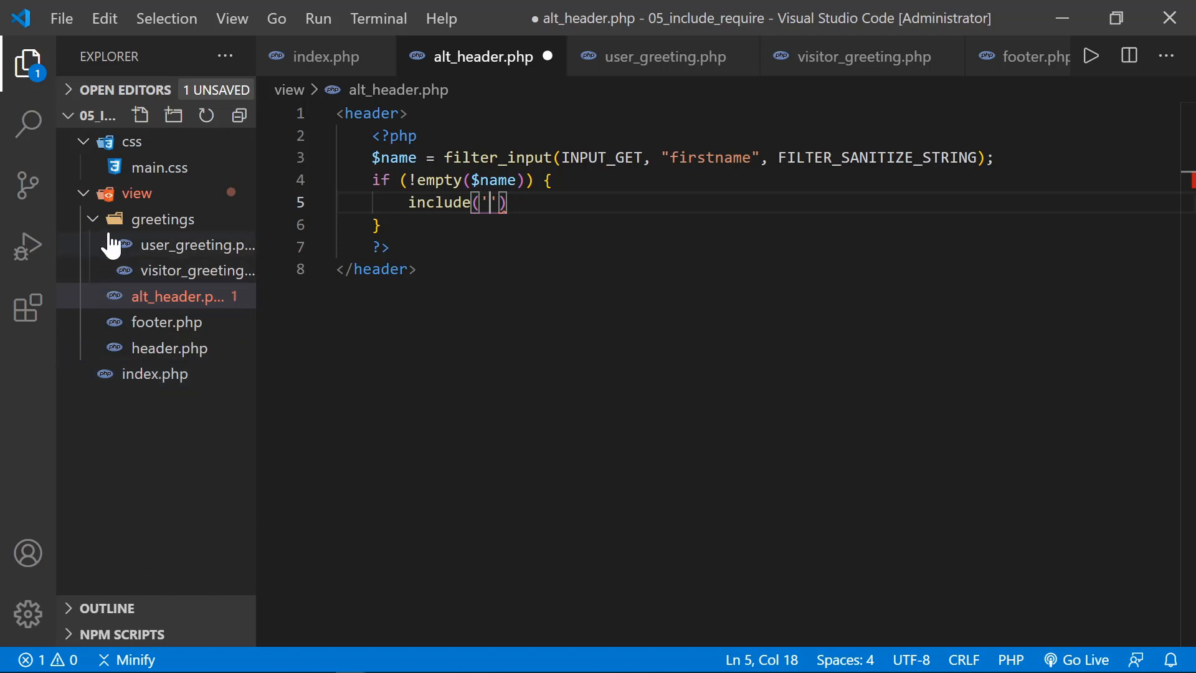
mouse_move(139, 229)
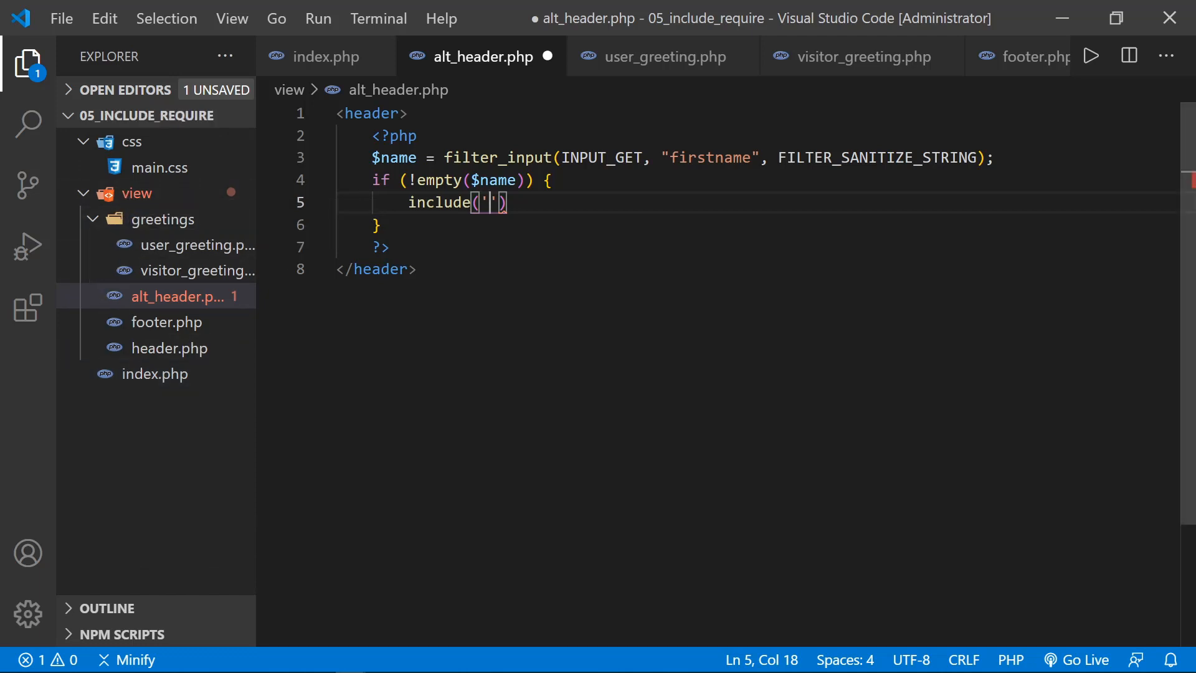
text(./v)
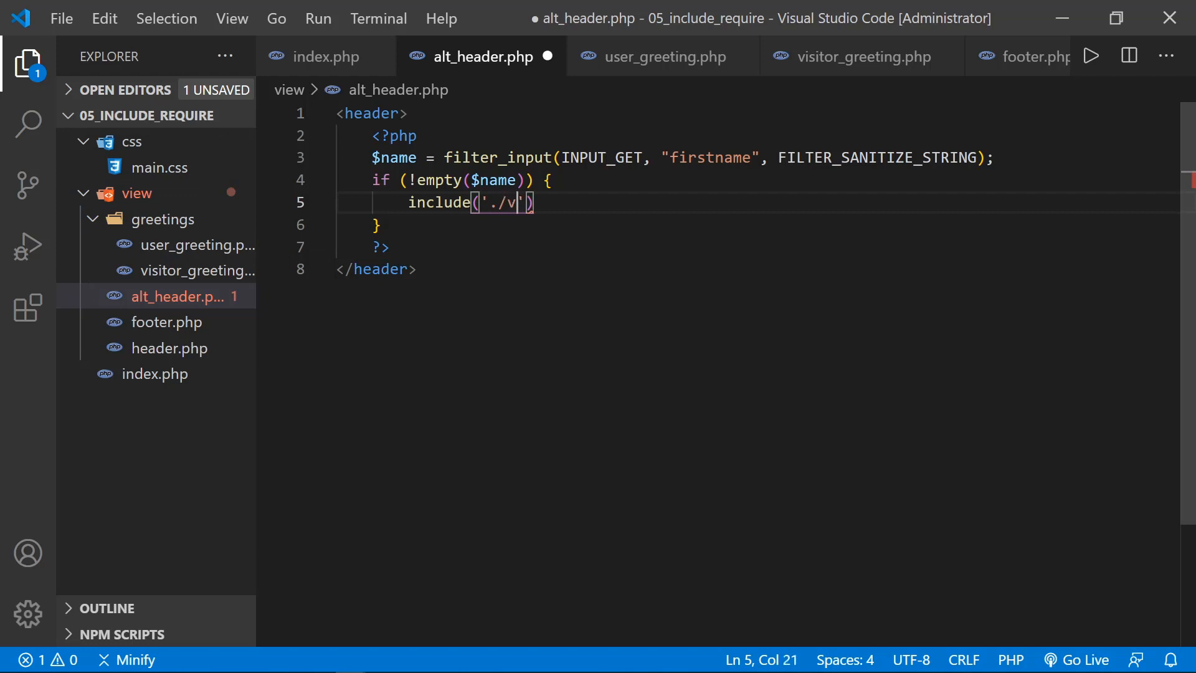
text(iew/gr)
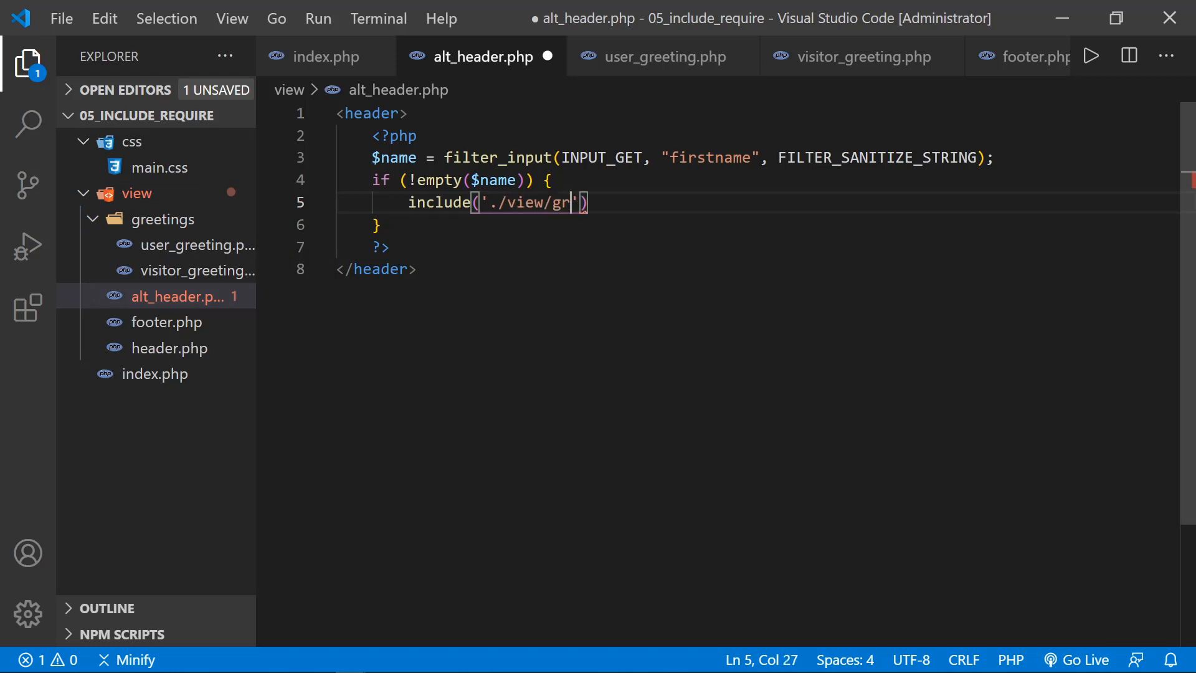
text(eetings)
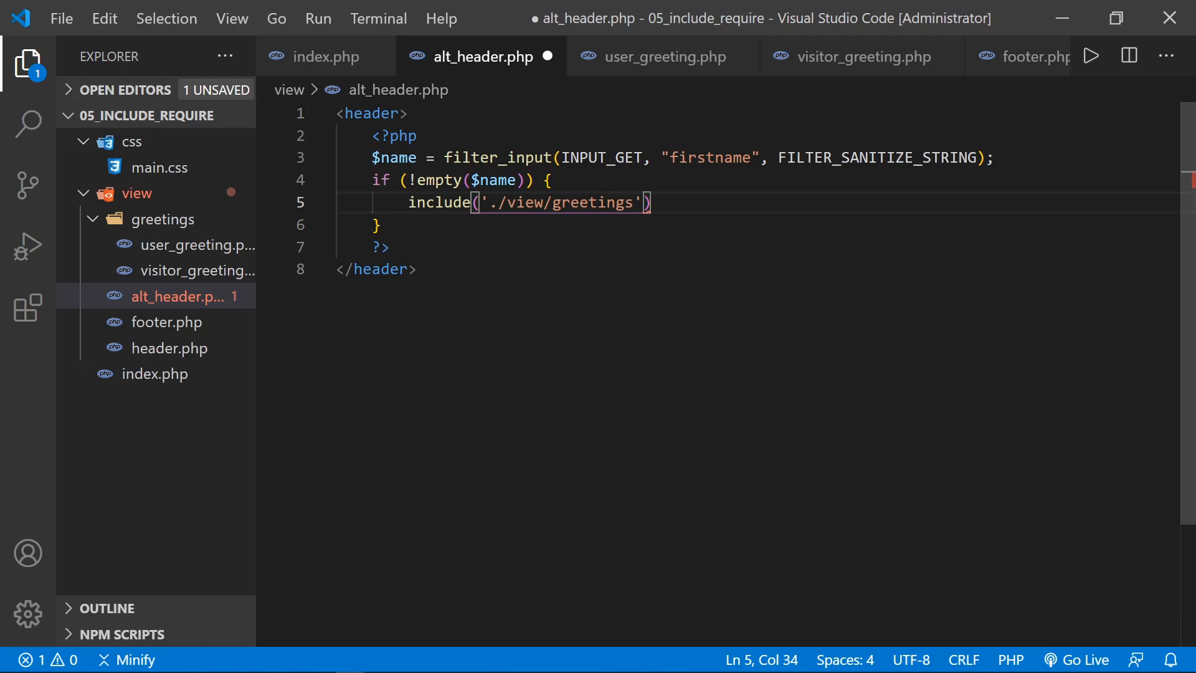
text(/user)
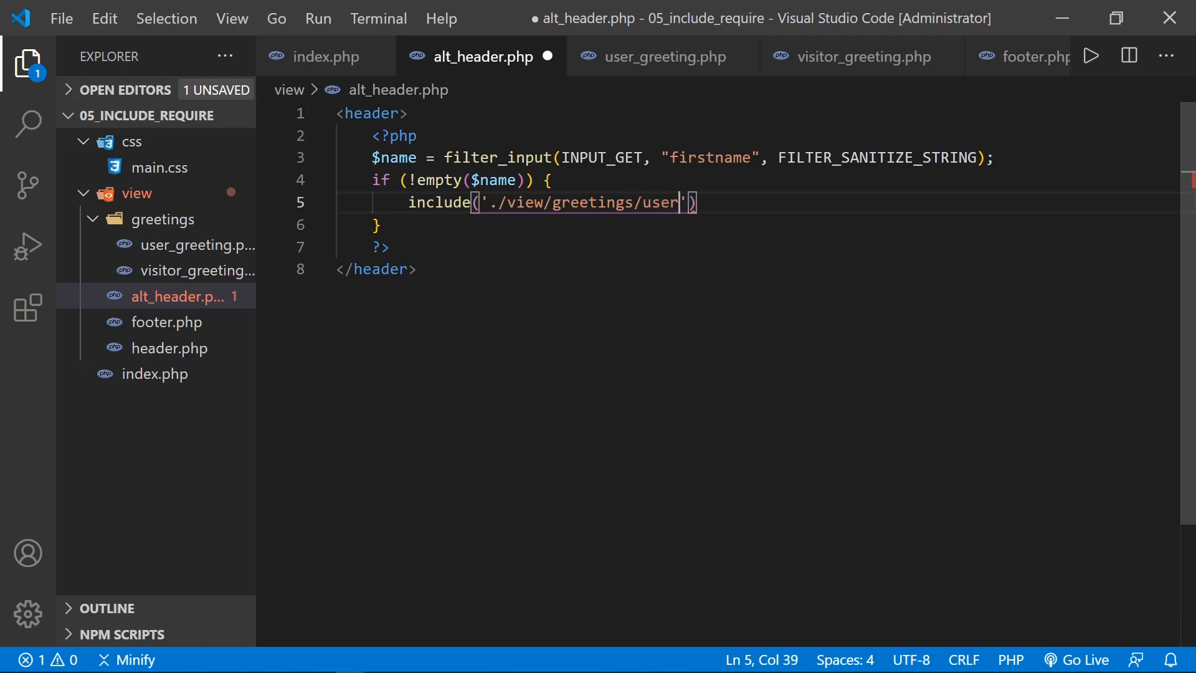
text(_greeting)
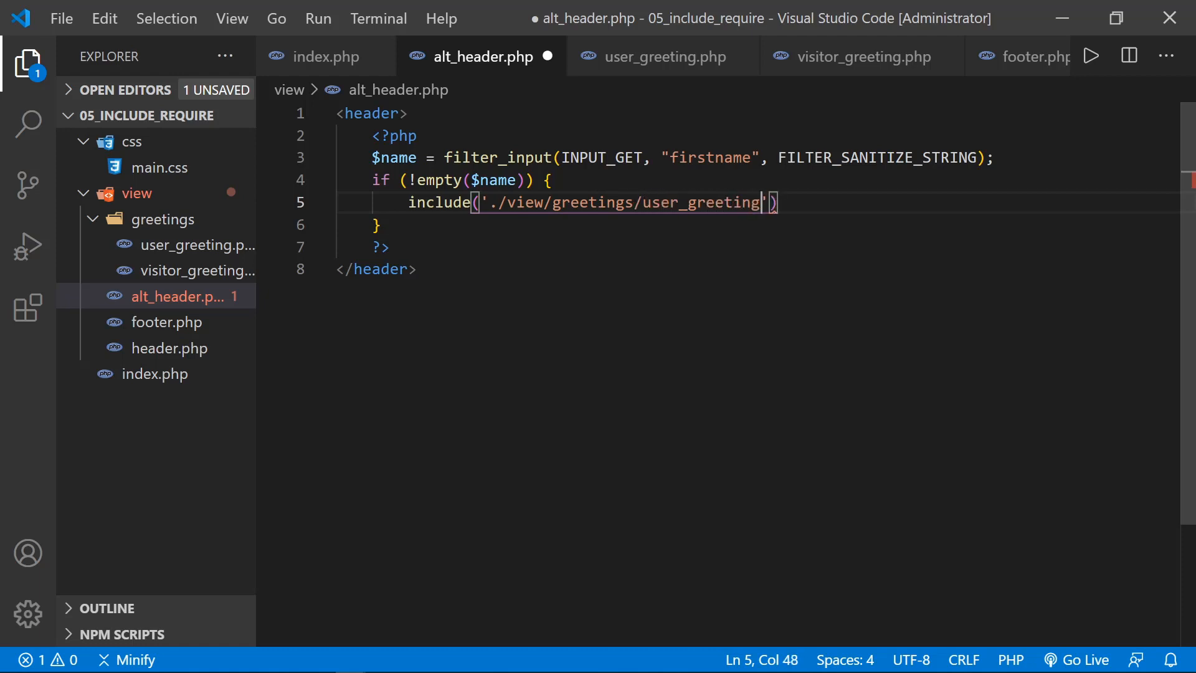
text(.php)
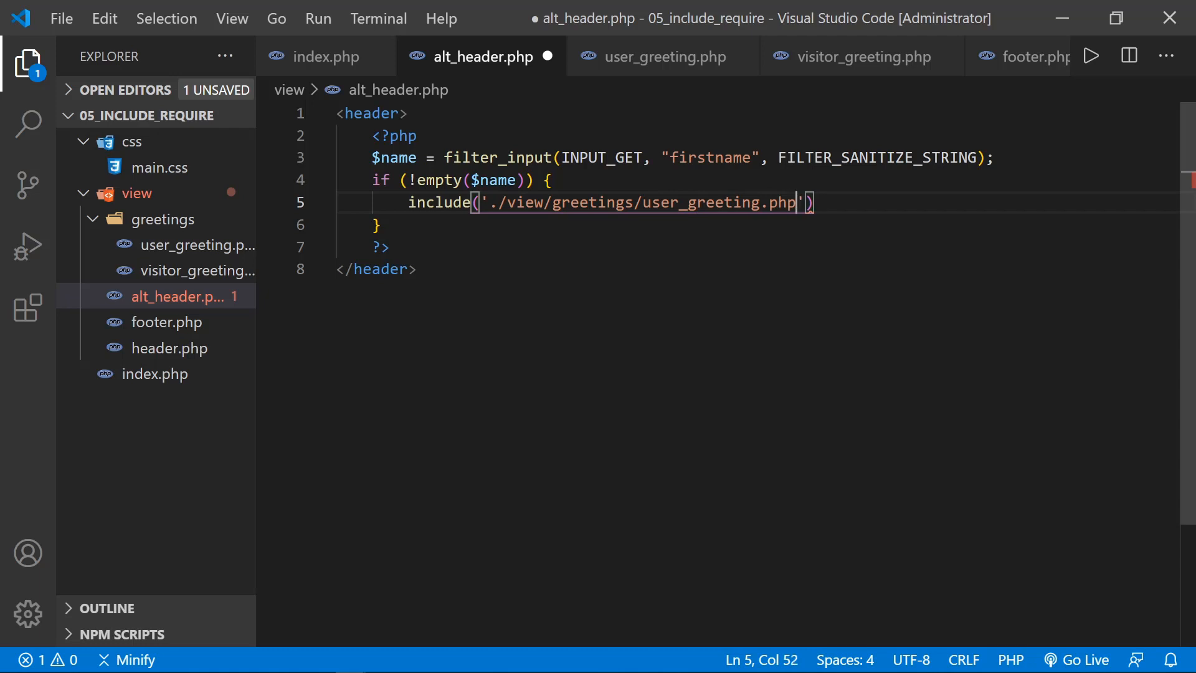
text(;)
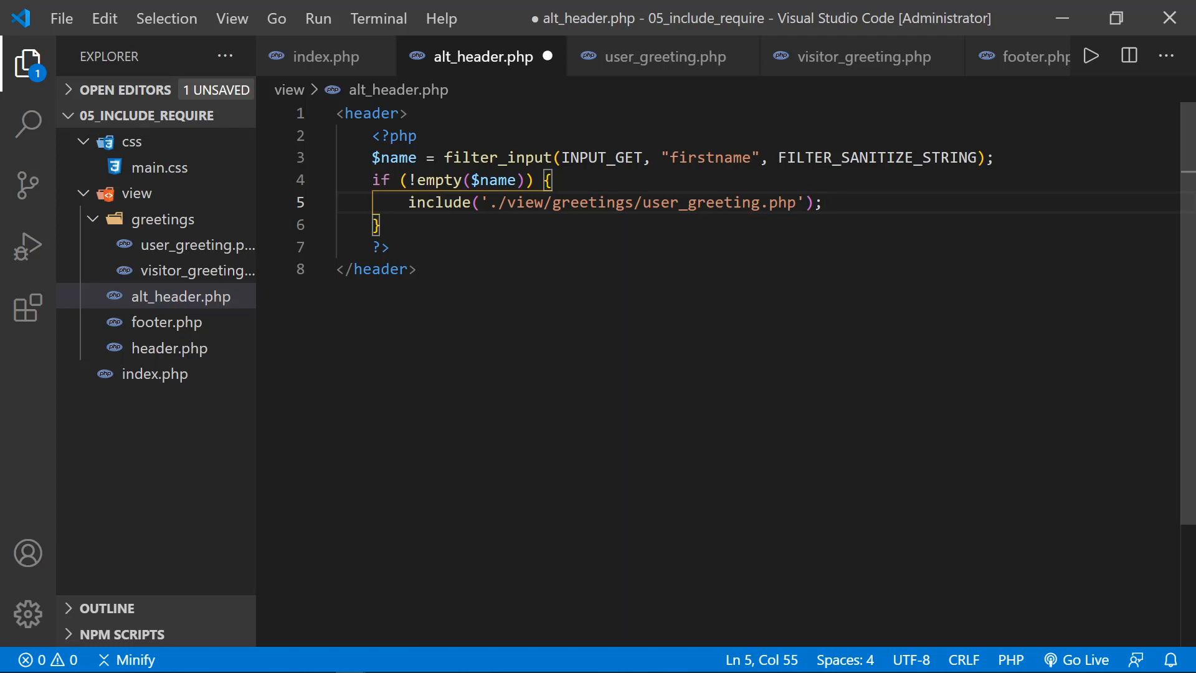
mouse_move(181, 296)
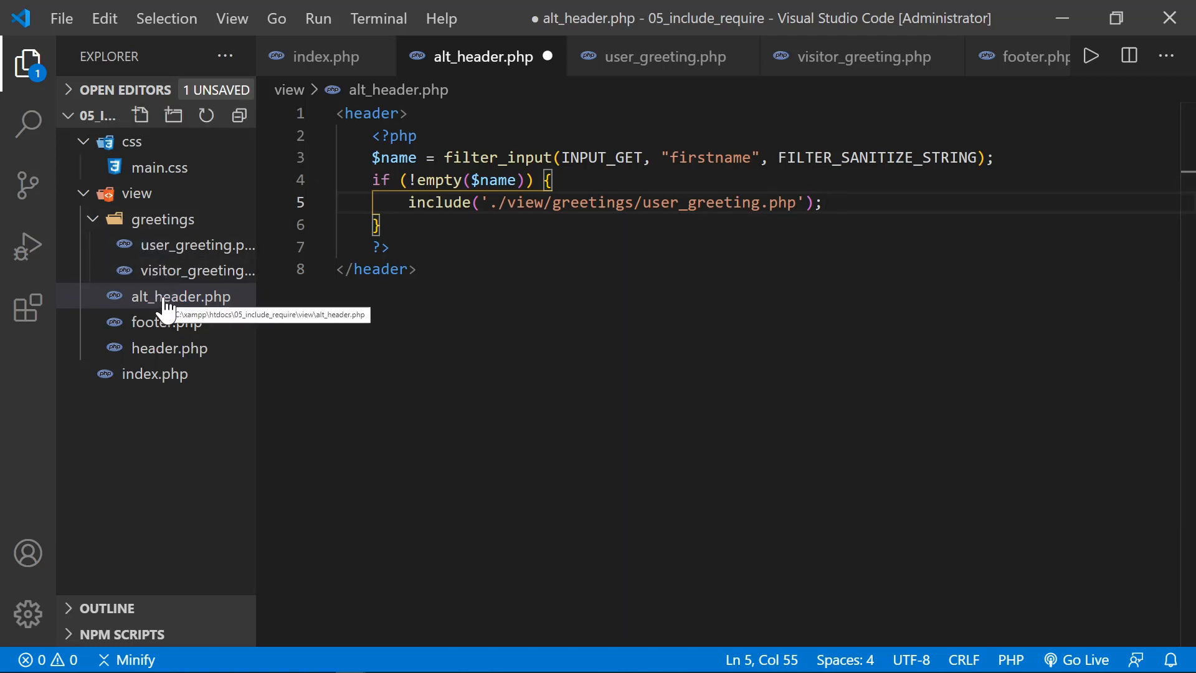
mouse_move(184, 271)
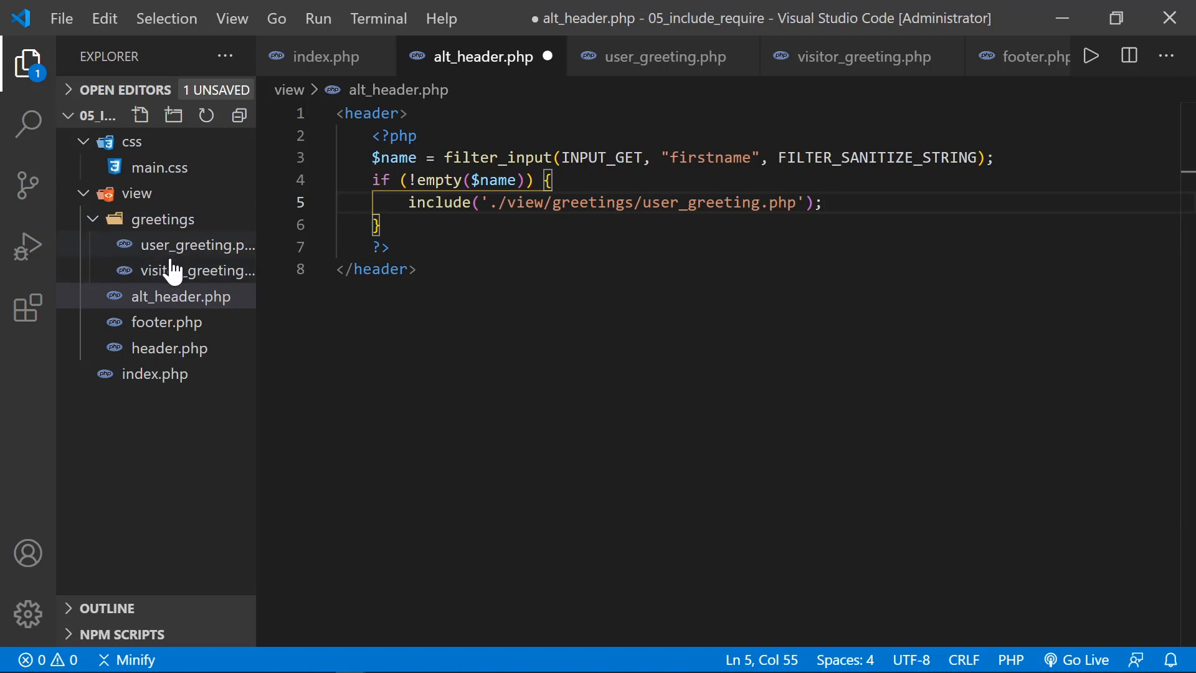
mouse_move(181, 296)
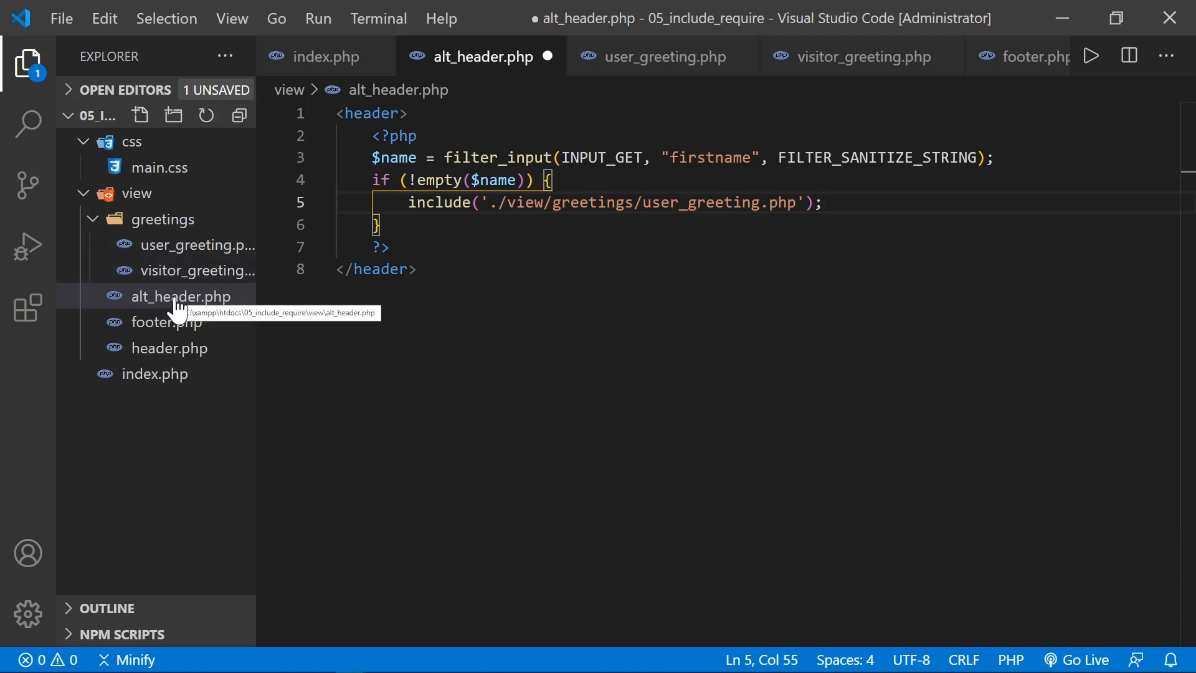
mouse_move(144, 374)
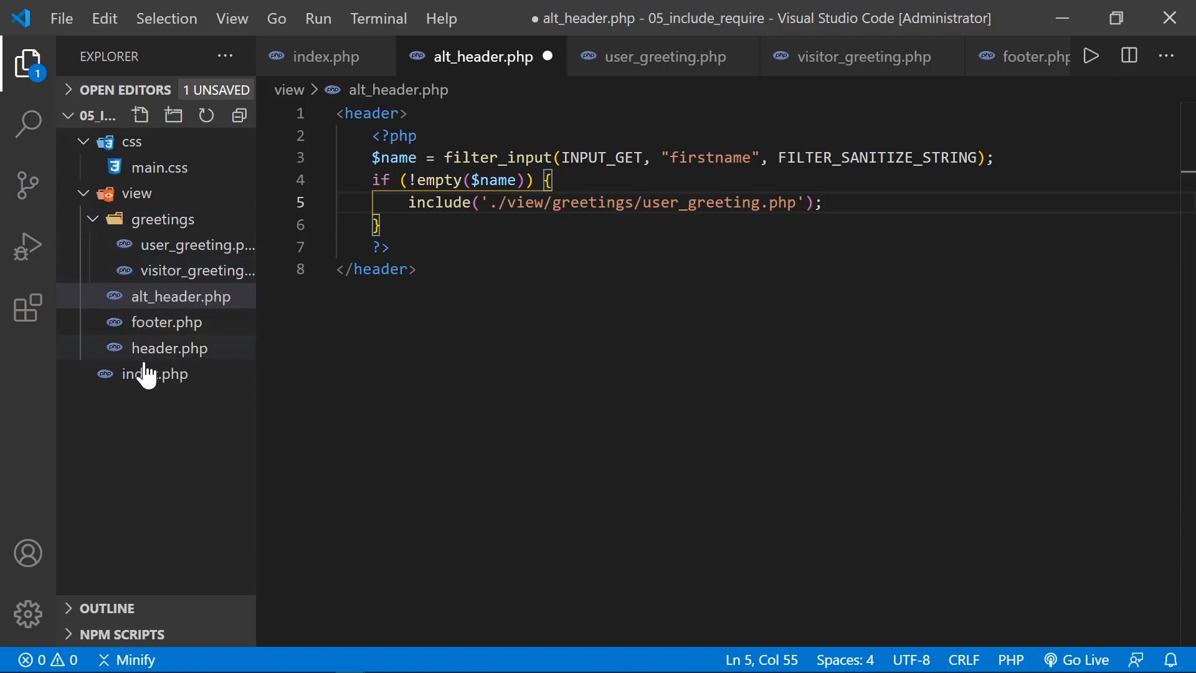
mouse_move(190, 405)
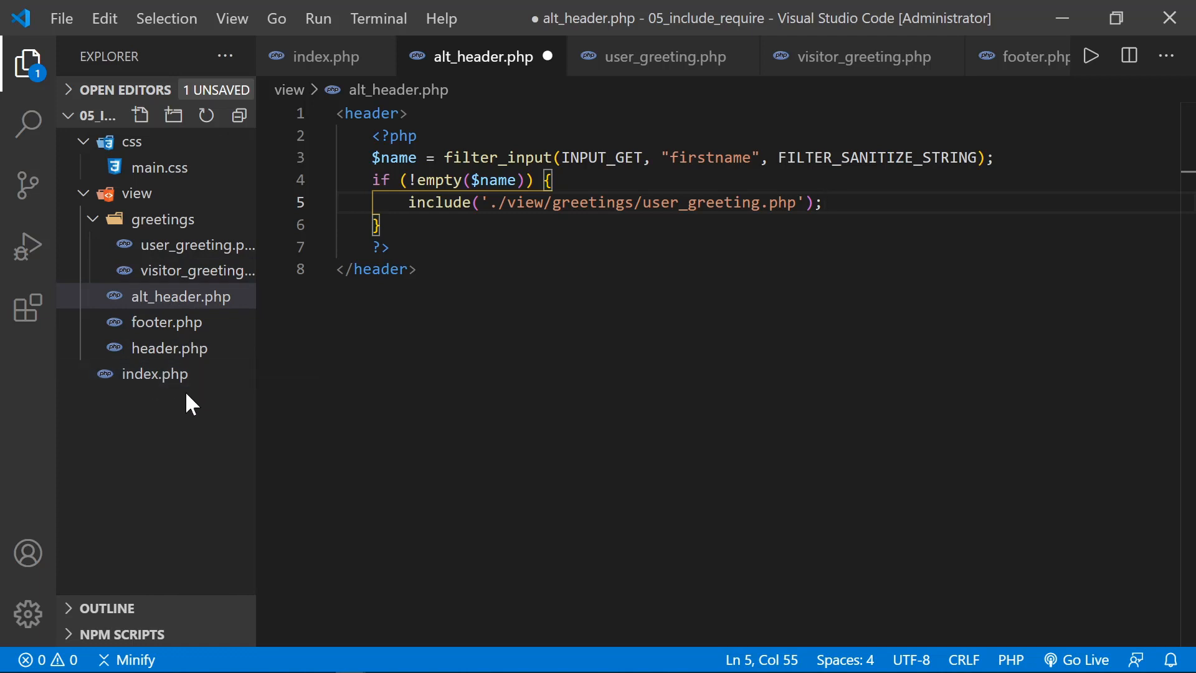
mouse_move(157, 374)
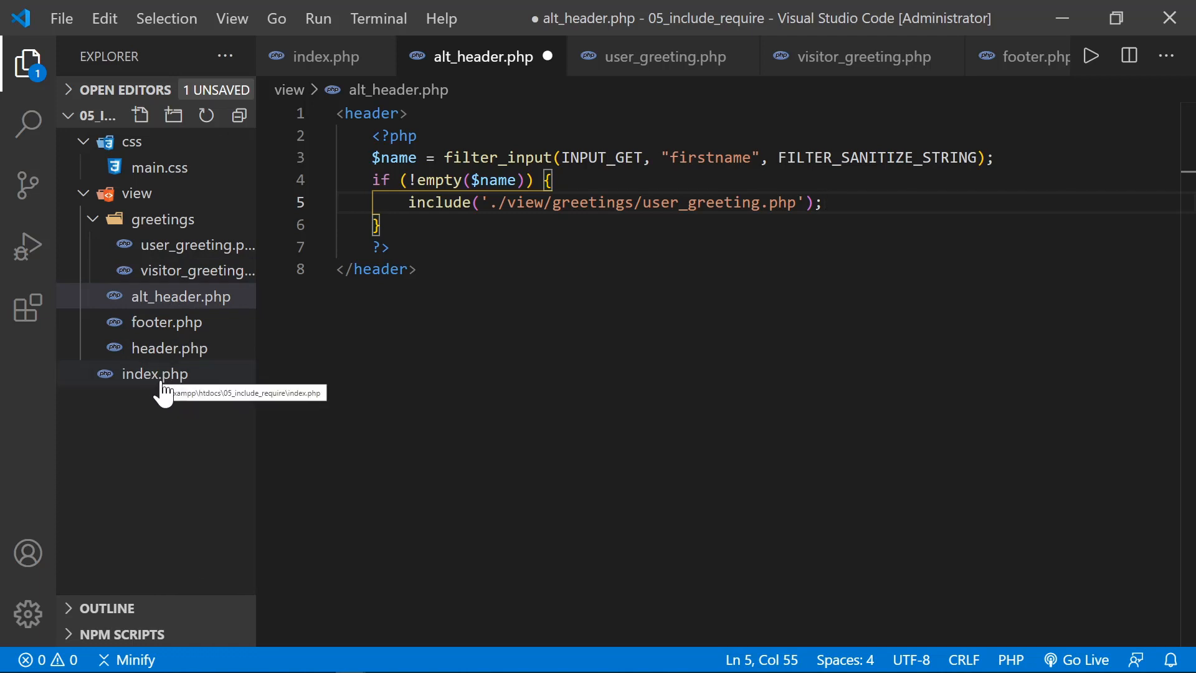
mouse_move(197, 401)
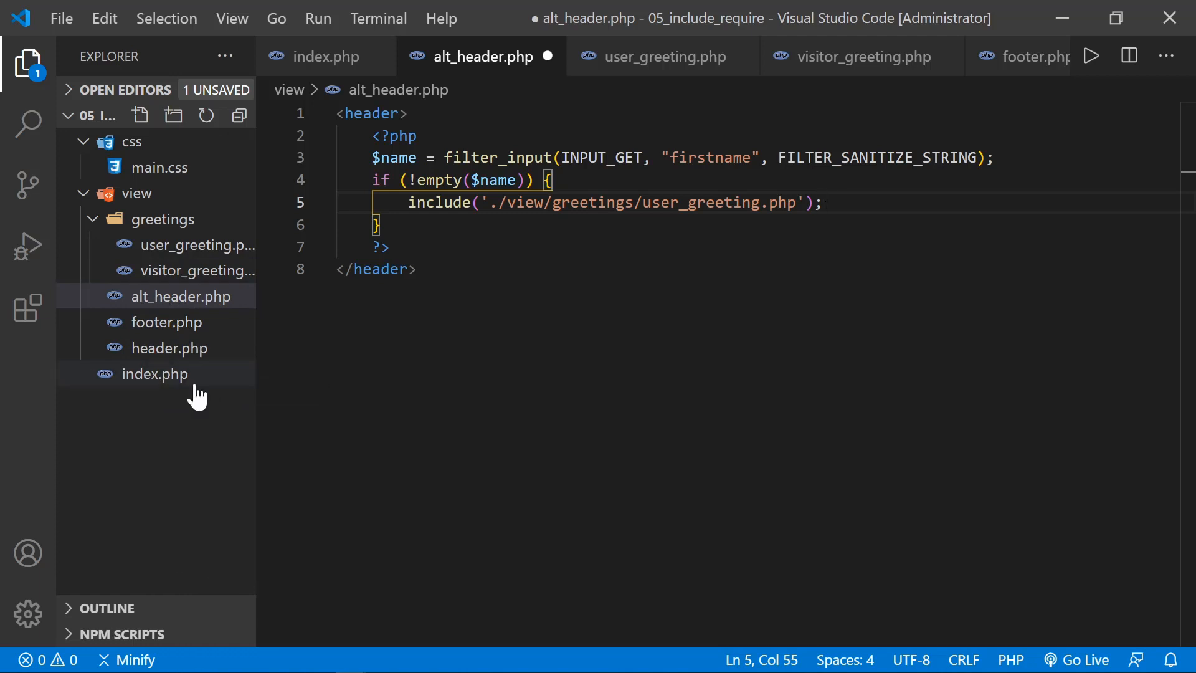
mouse_move(169, 348)
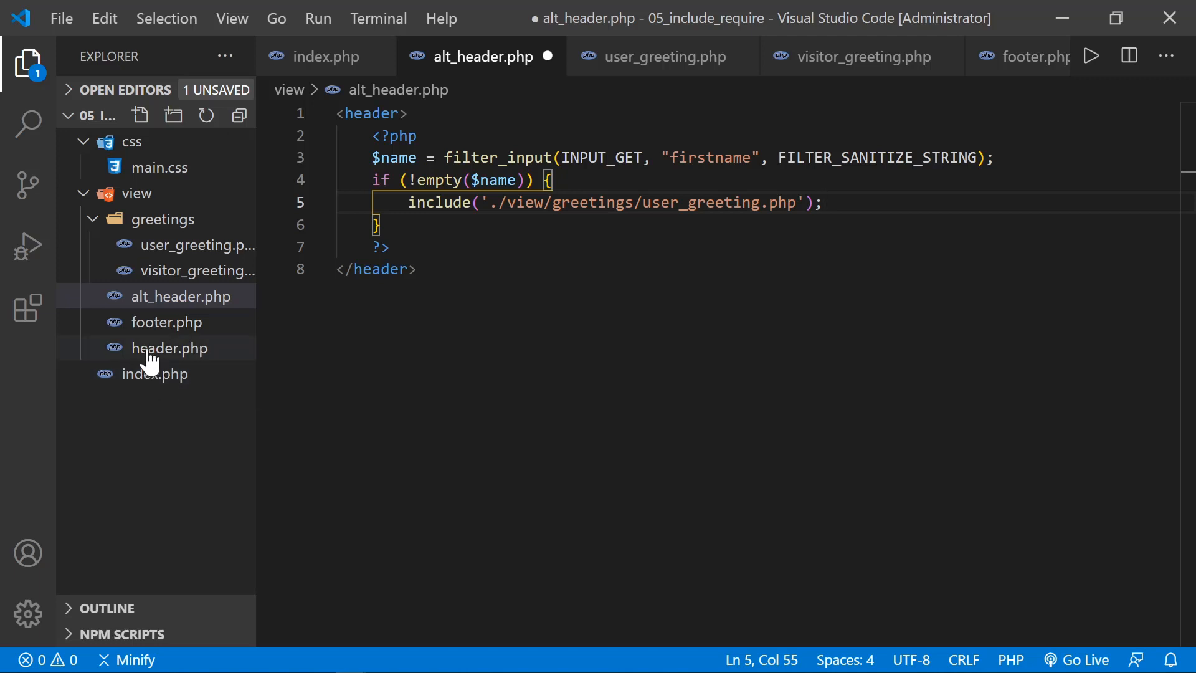
mouse_move(153, 244)
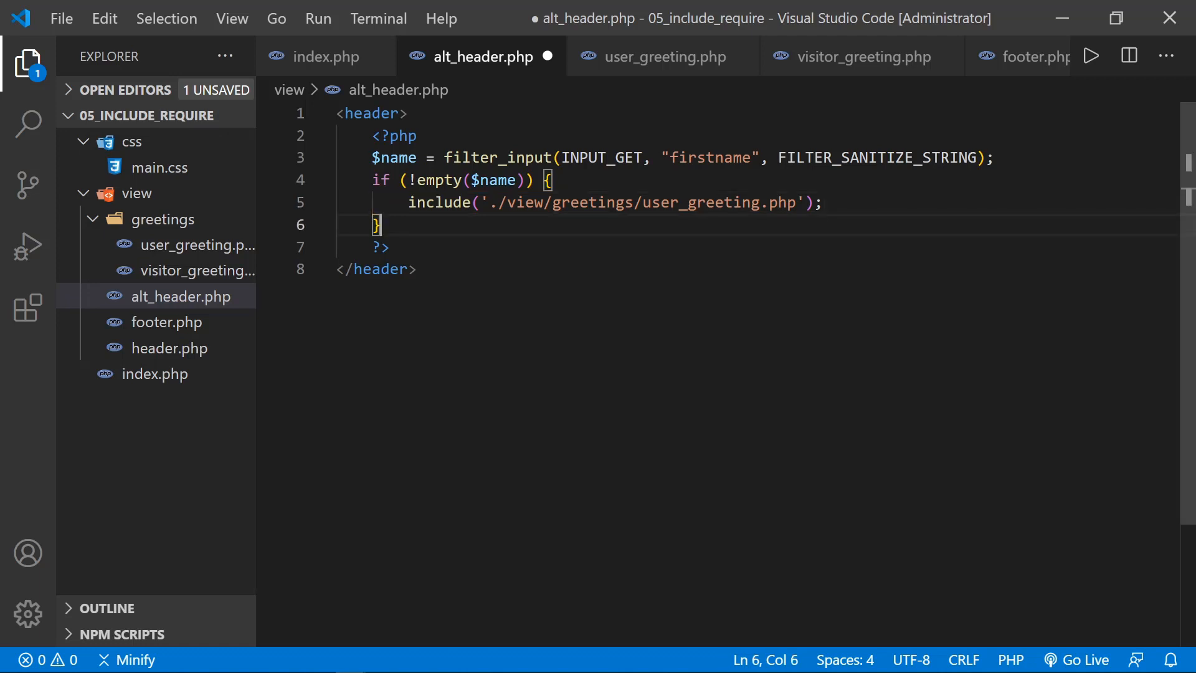
Step: Add an else branch including './view/greetings/visitor_greeting.php' and save alt_header.php
text(else {)
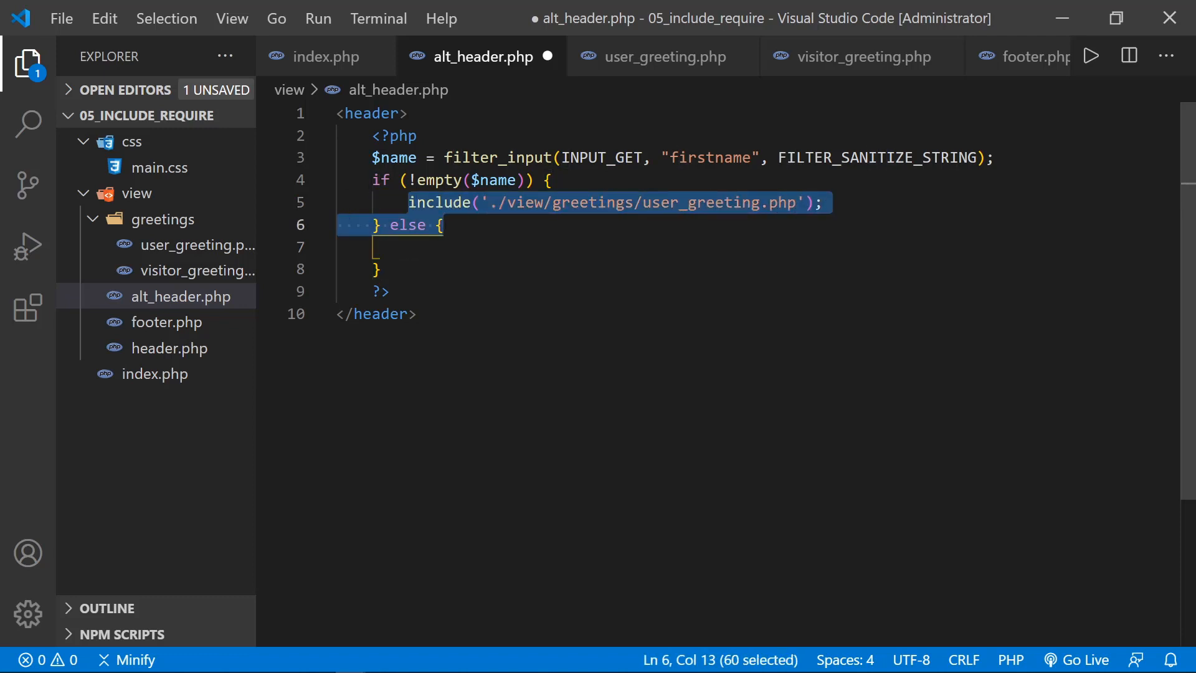
click(808, 202)
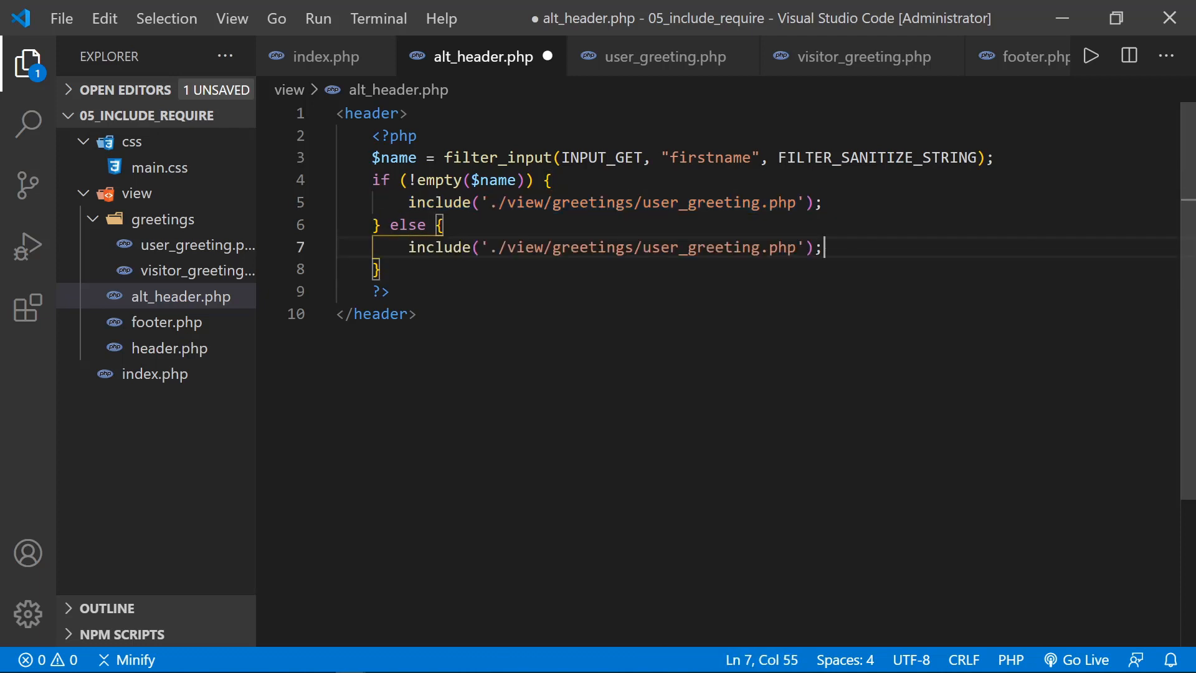
double_click(636, 246)
text(visito)
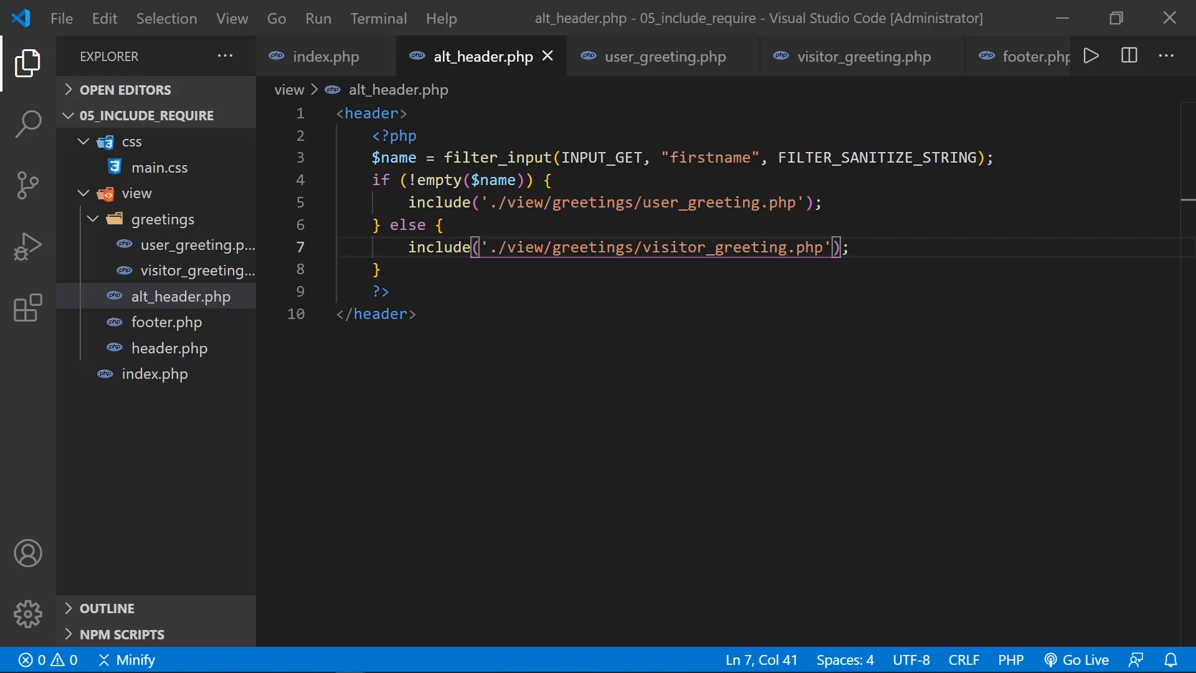
mouse_move(234, 296)
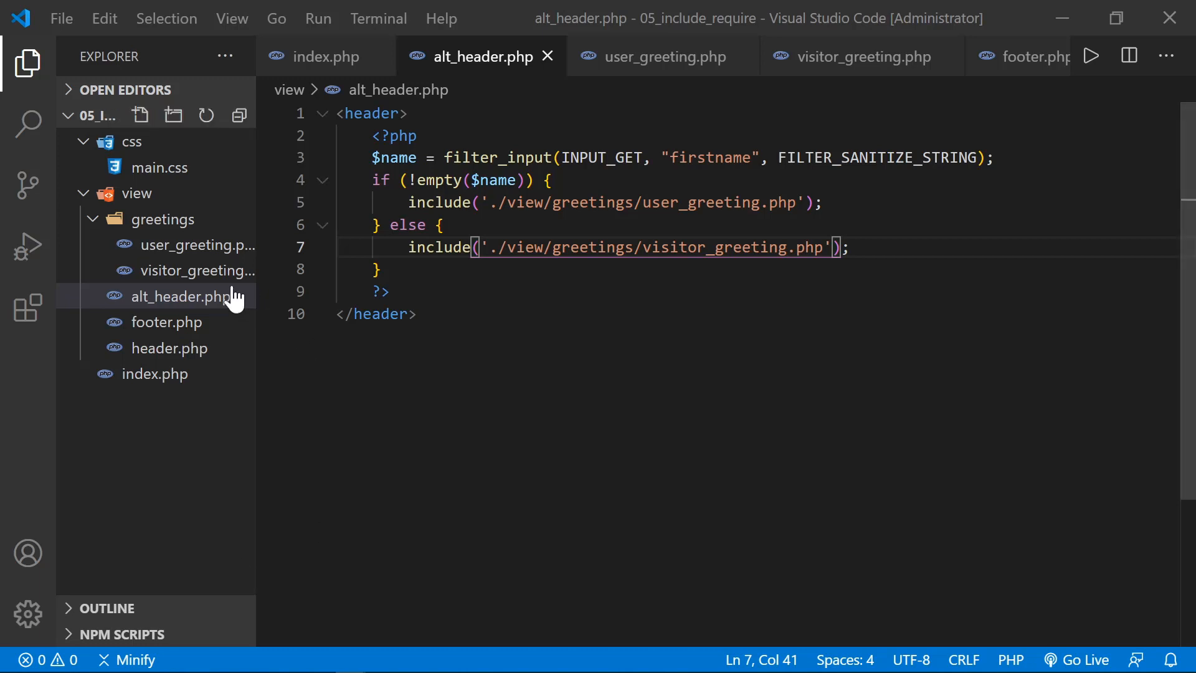
click(204, 244)
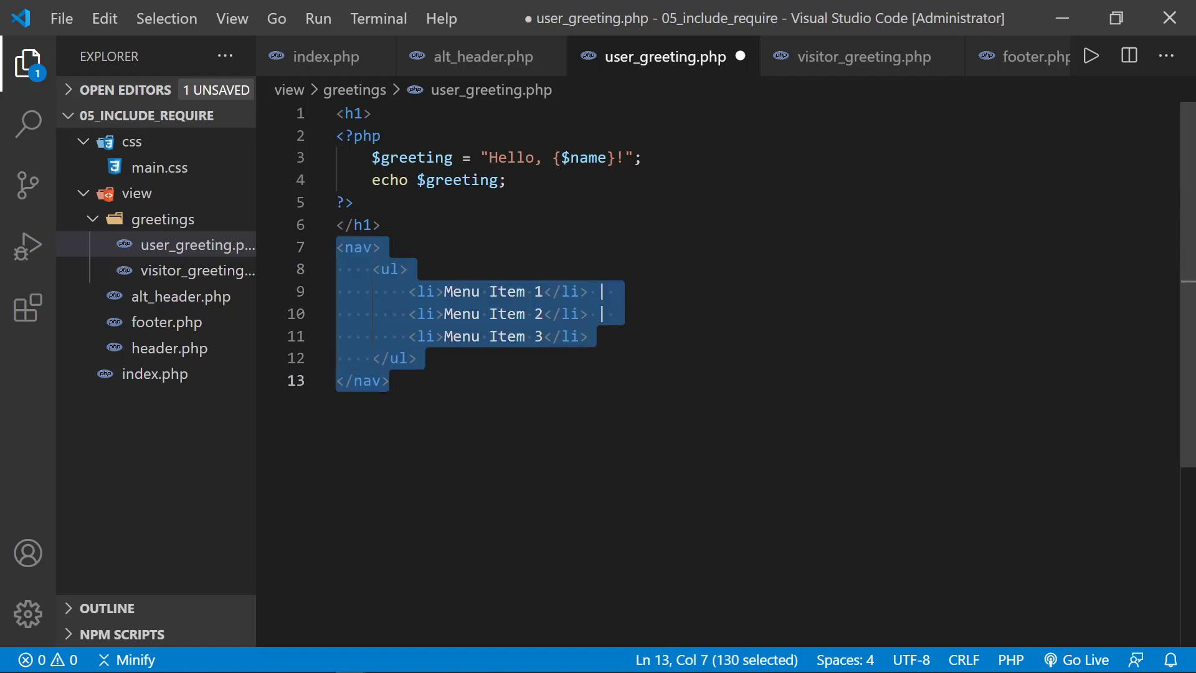
Step: Paste the three-item nav list into user_greeting.php, save visitor_greeting.php, and reopen index.php
click(379, 247)
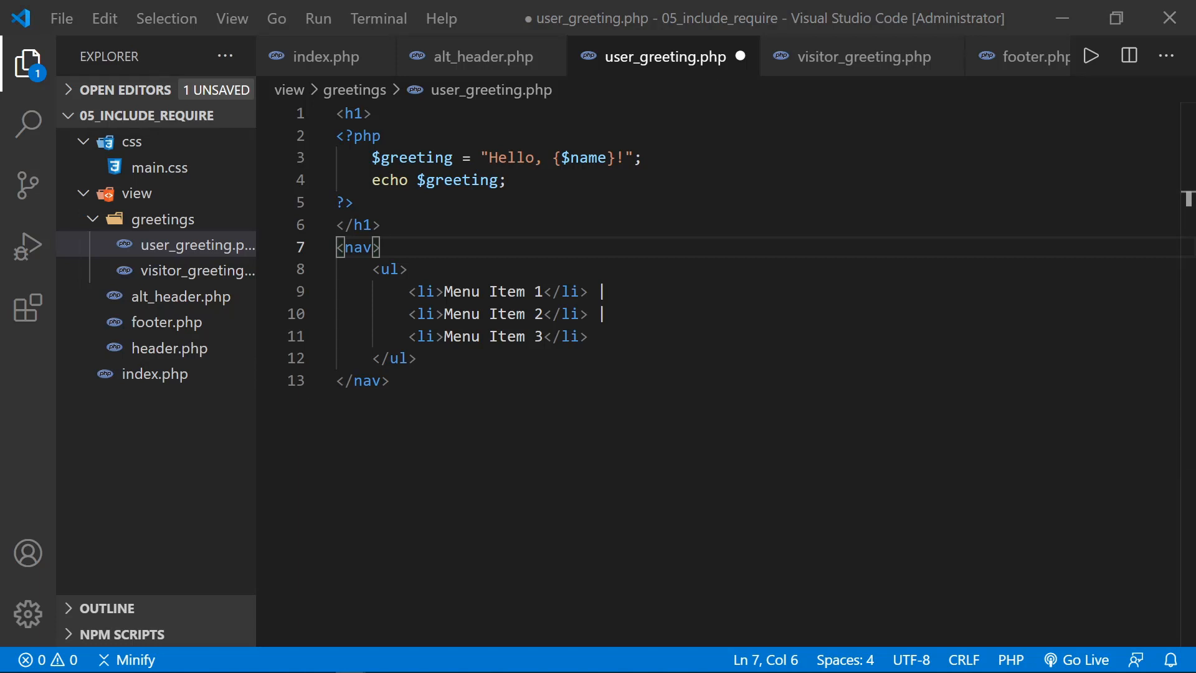
click(196, 270)
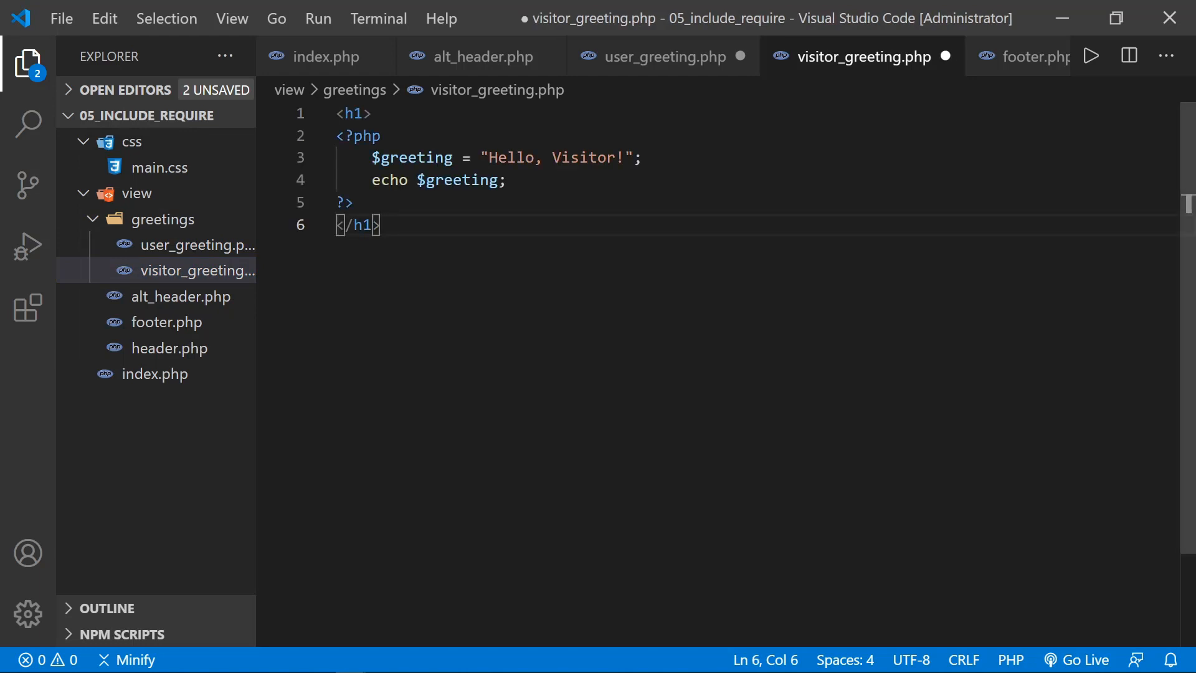
key(ctrl+s)
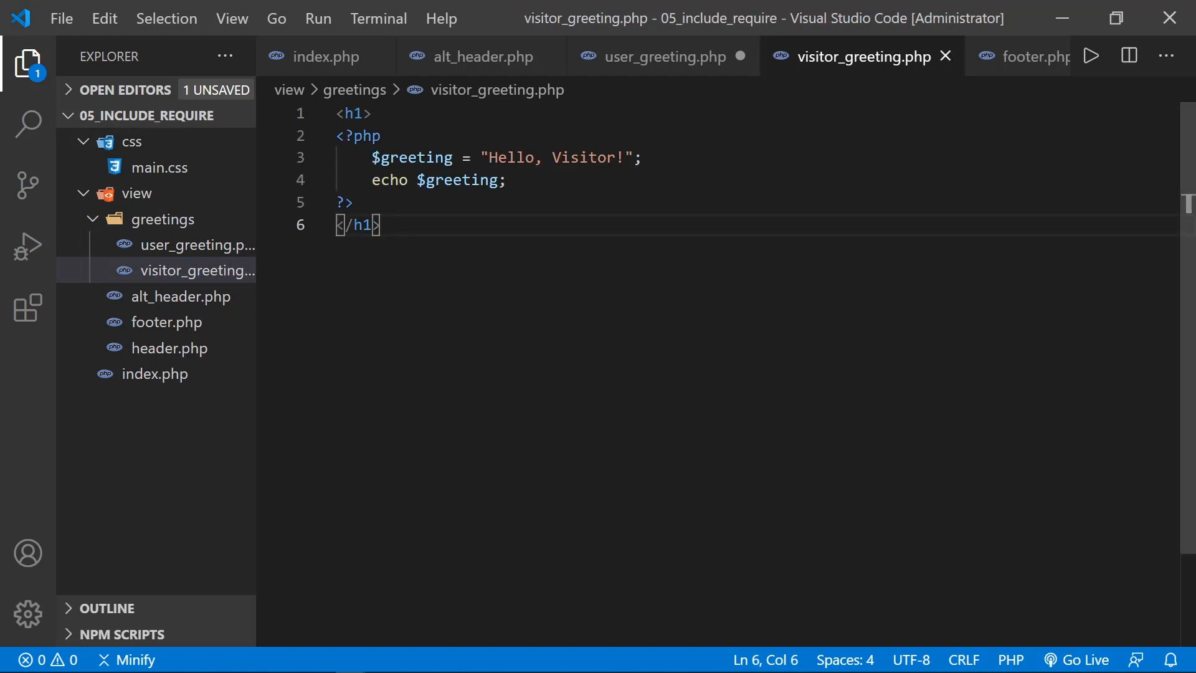
click(659, 56)
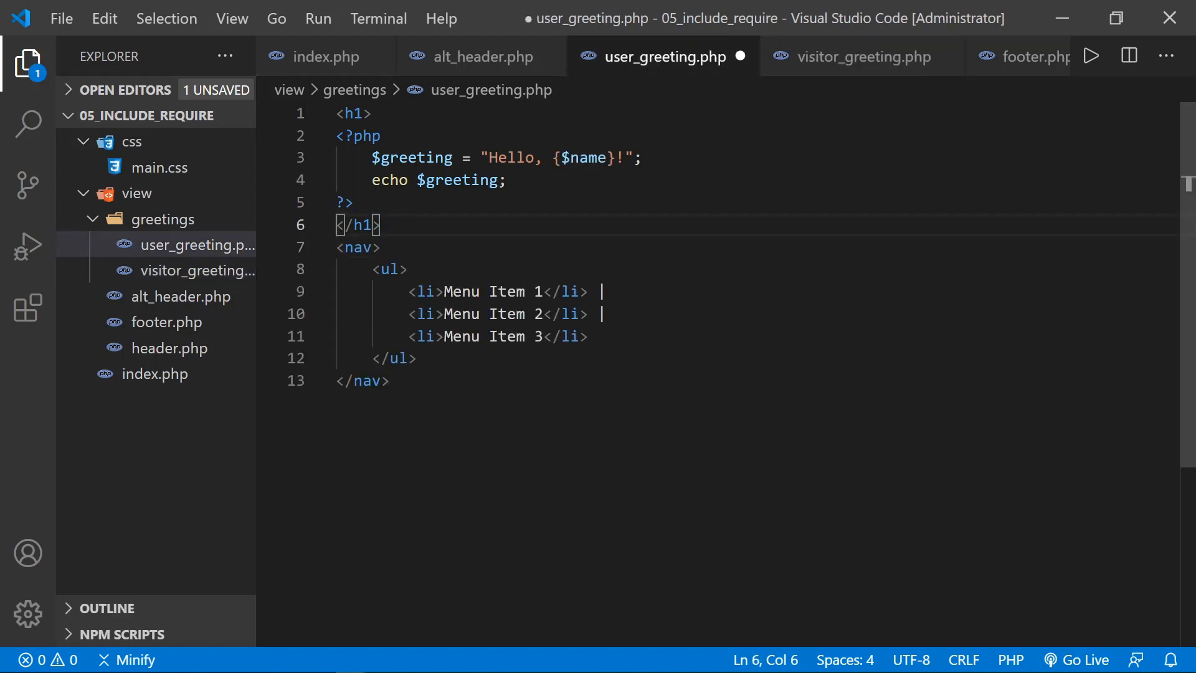
click(156, 373)
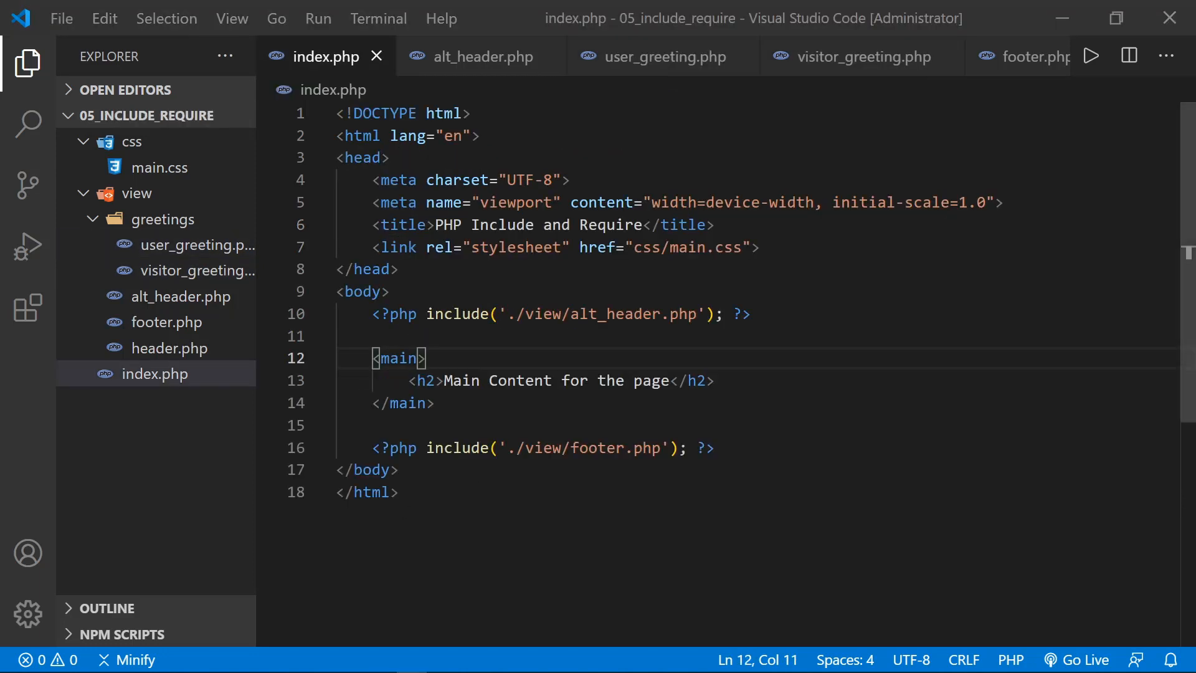
Step: Reload the browser page so the header reads 'Hello, Visitor!', then return to the end of alt_header.php
click(1075, 659)
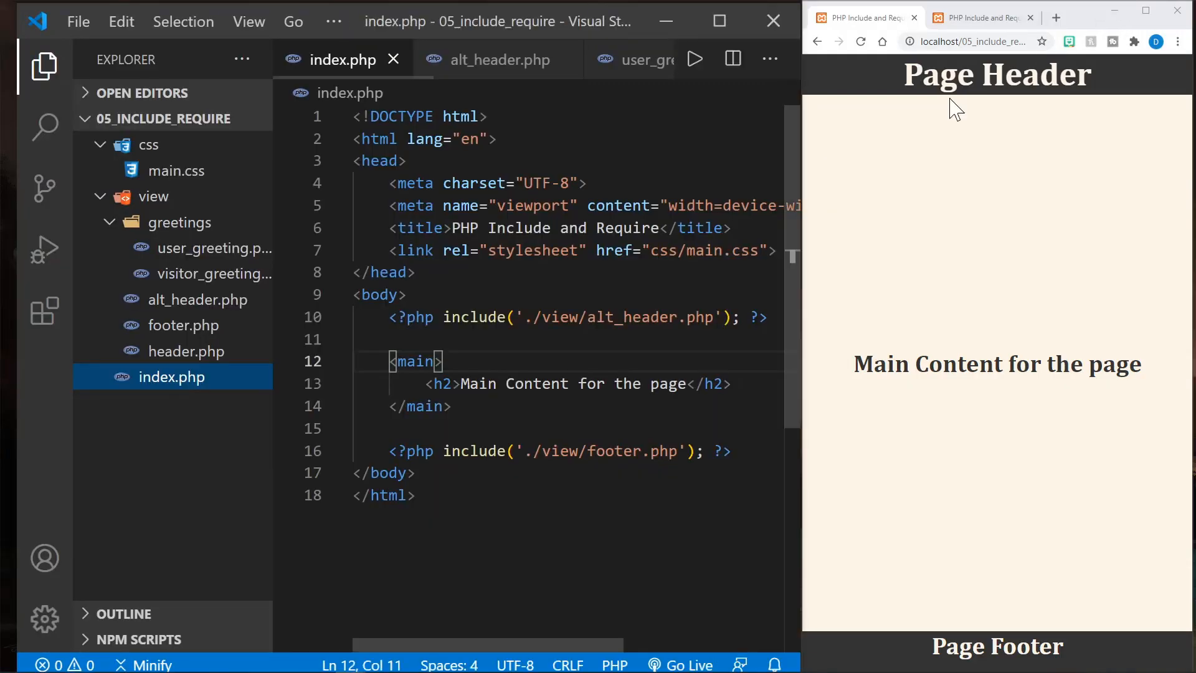
mouse_move(934, 309)
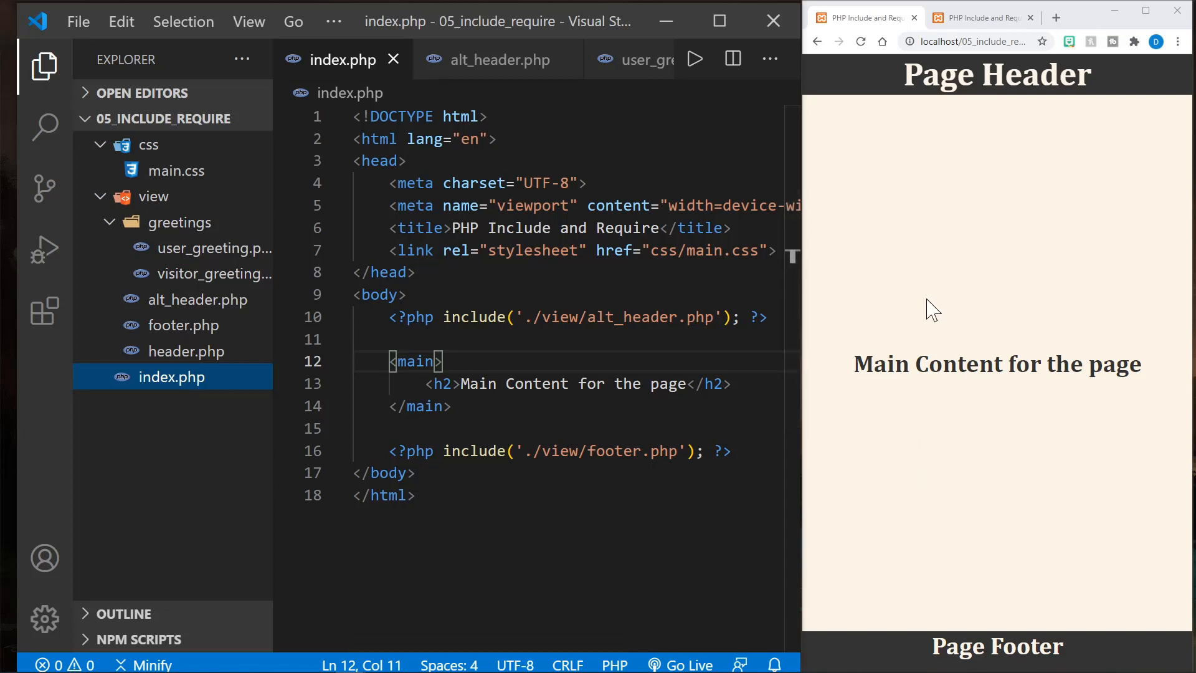
mouse_move(934, 219)
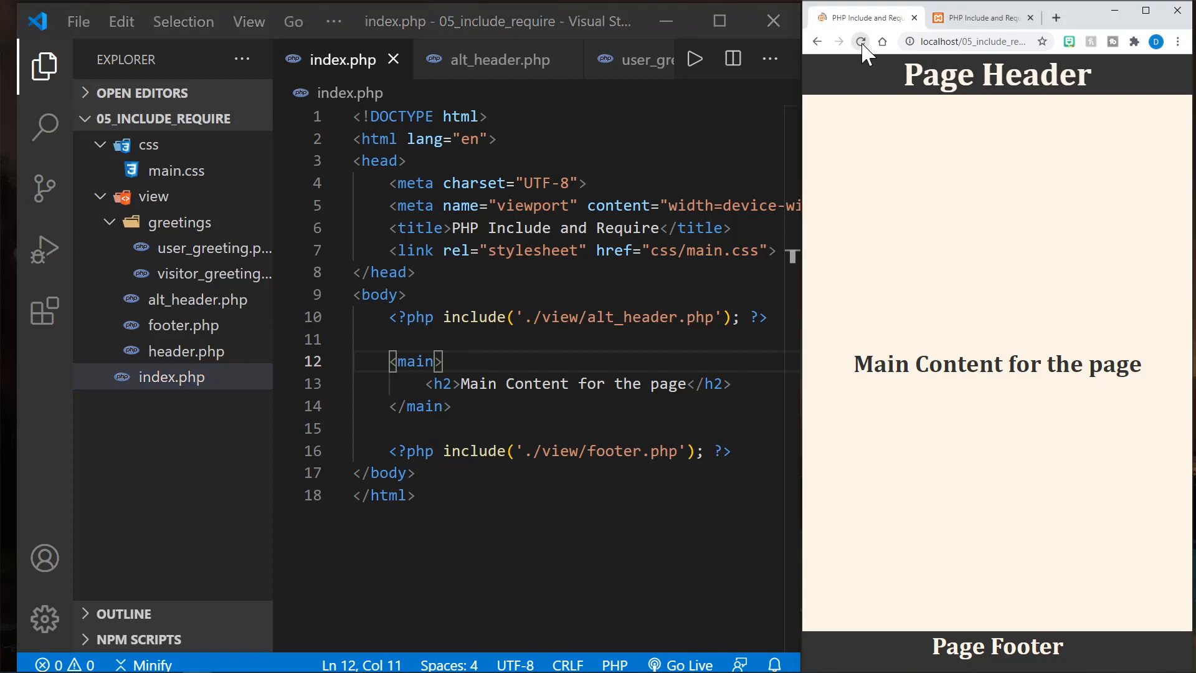
click(860, 41)
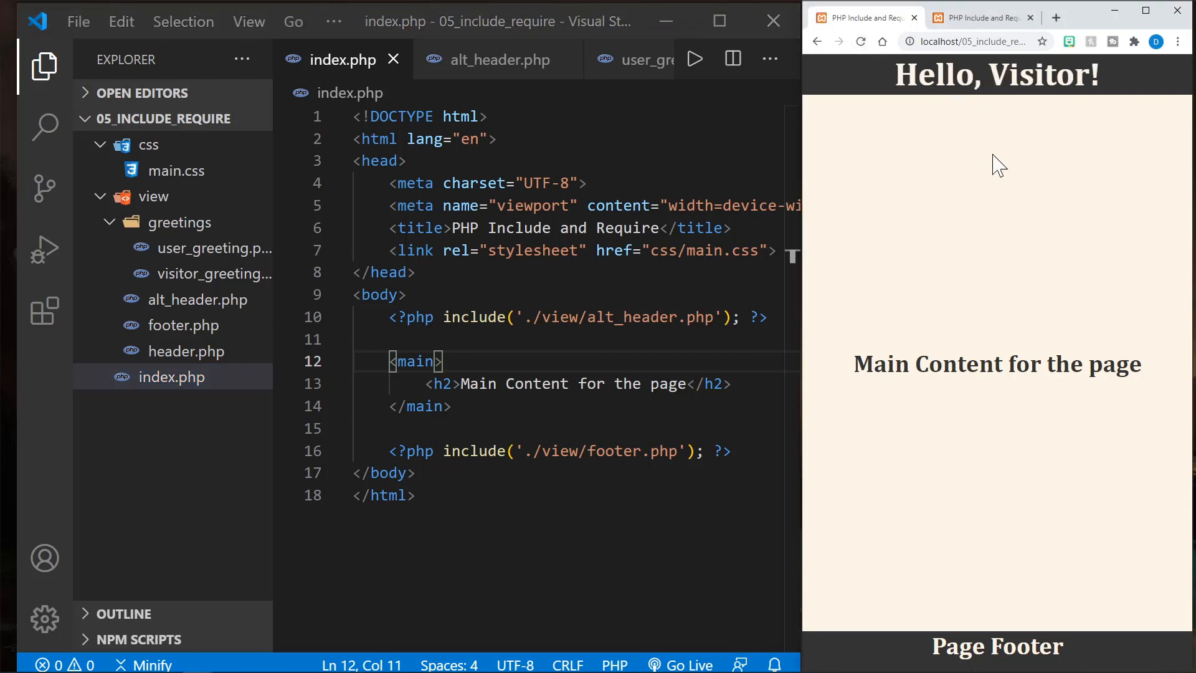
click(968, 41)
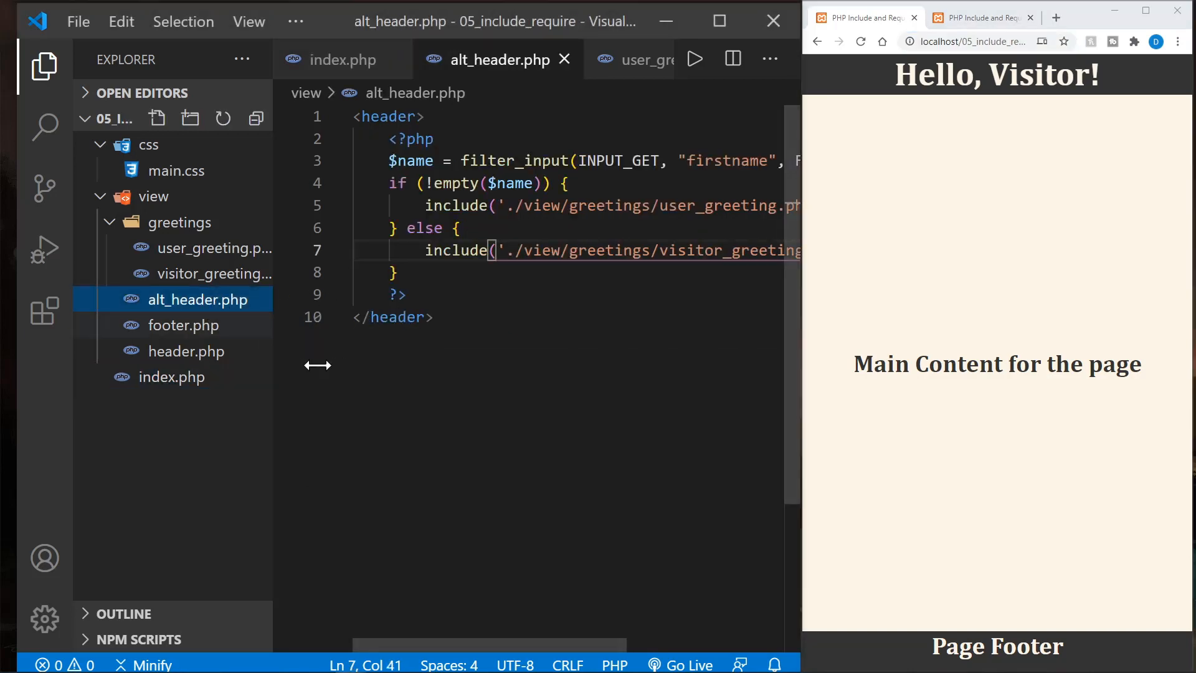
click(434, 316)
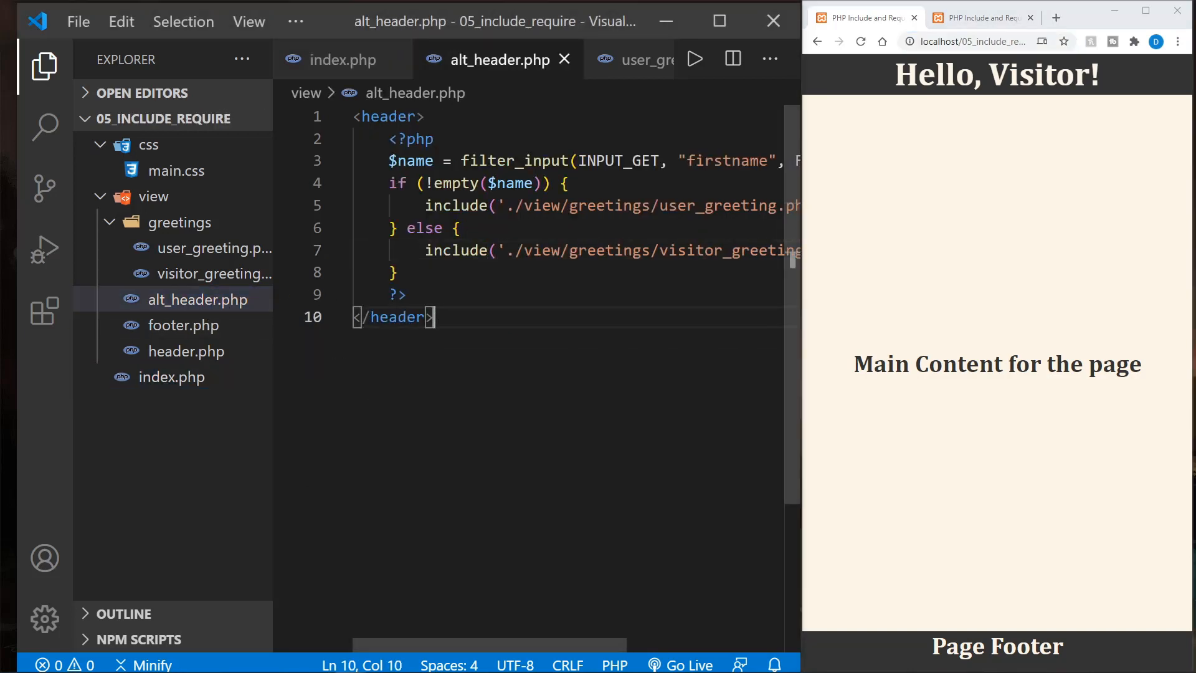
click(44, 67)
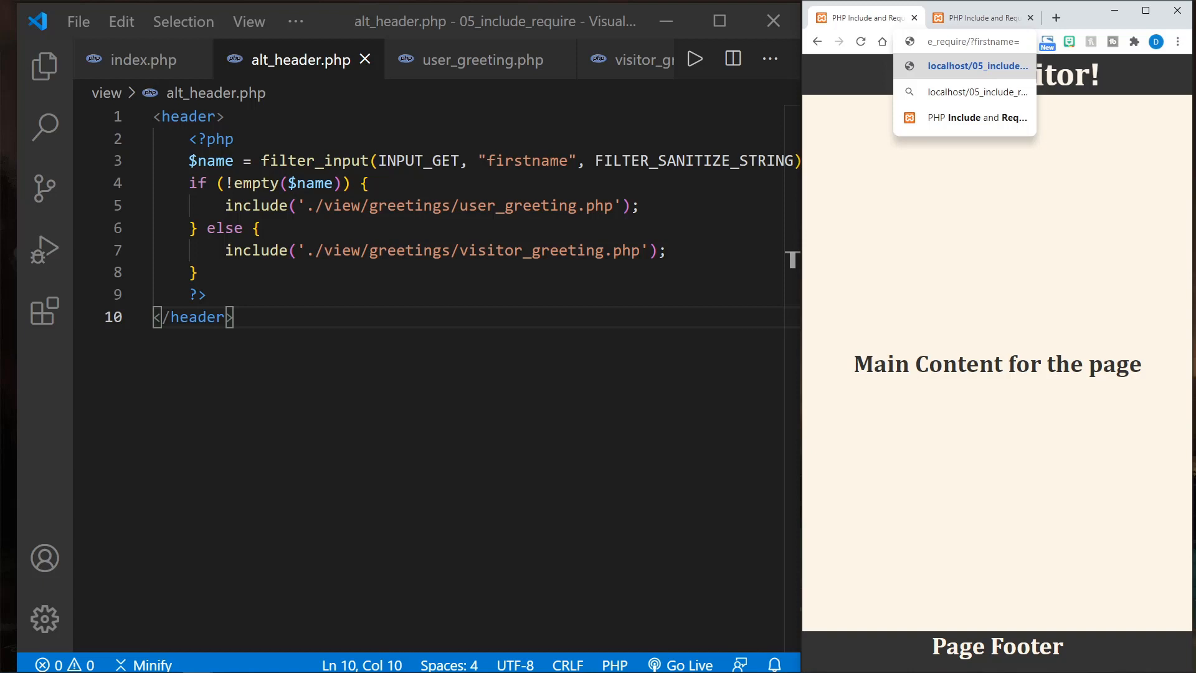
click(979, 65)
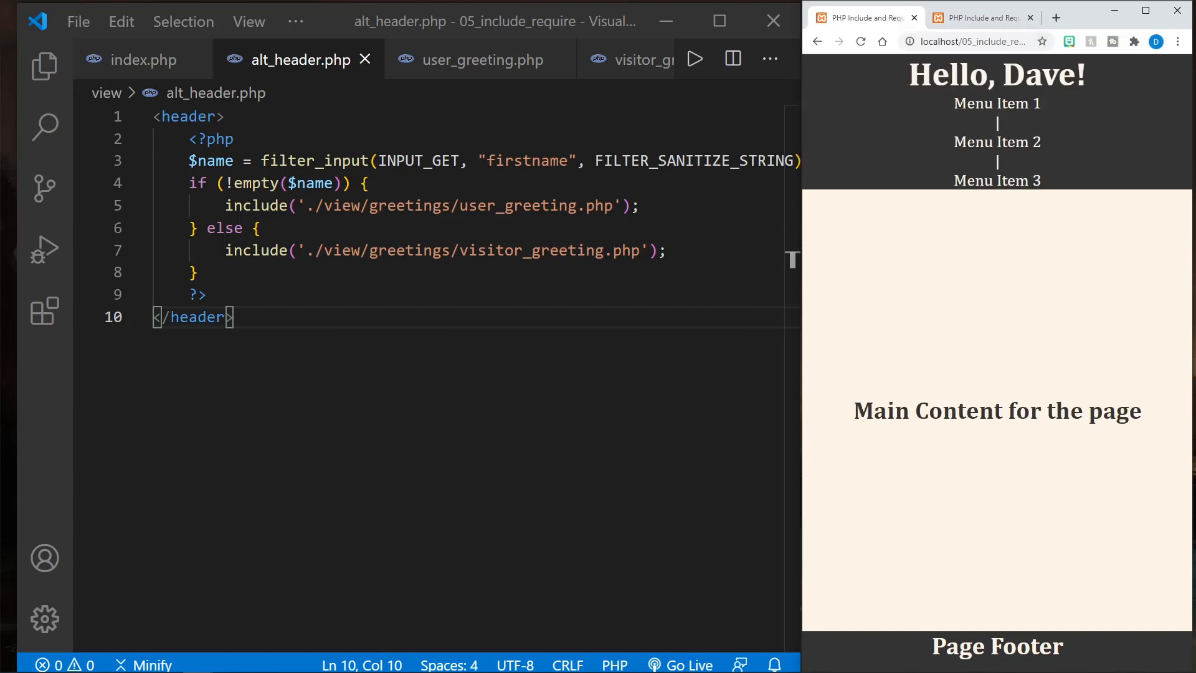
mouse_move(974, 177)
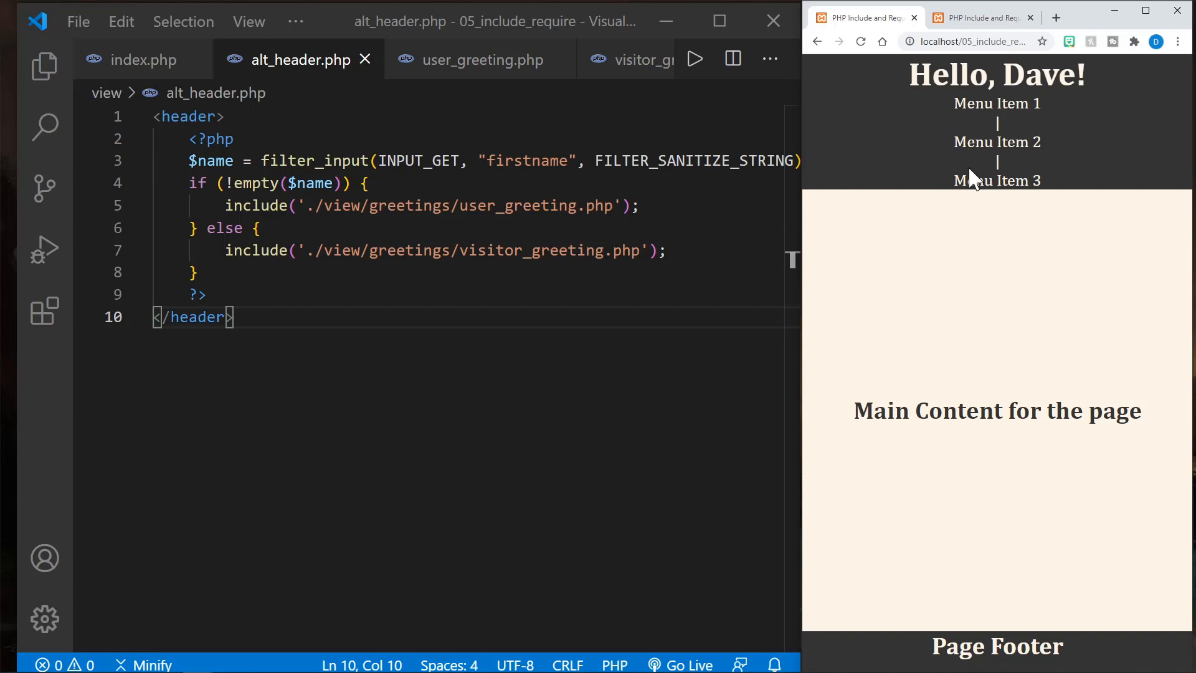
mouse_move(989, 226)
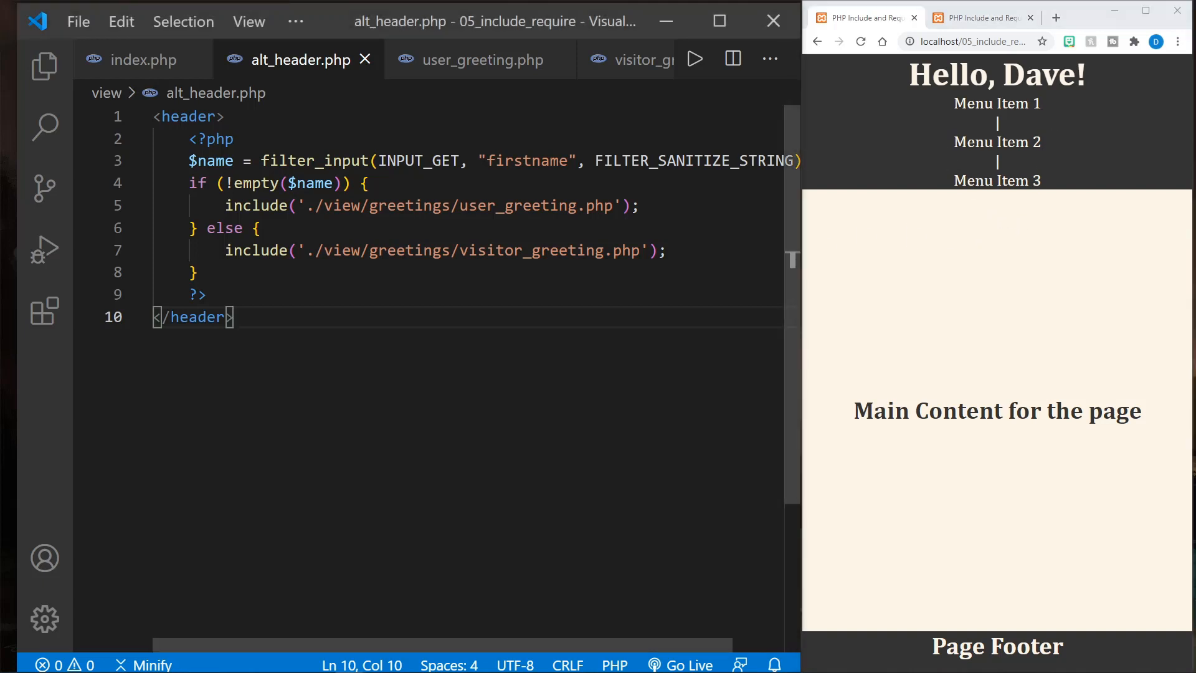
click(44, 67)
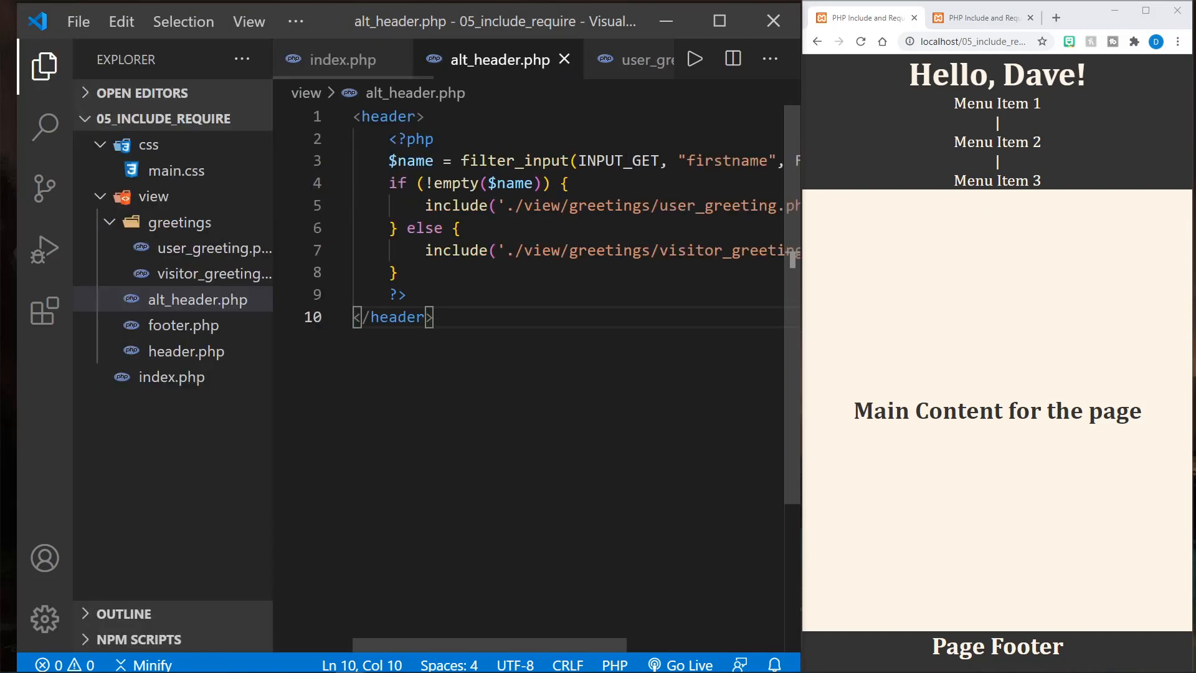
mouse_move(202, 240)
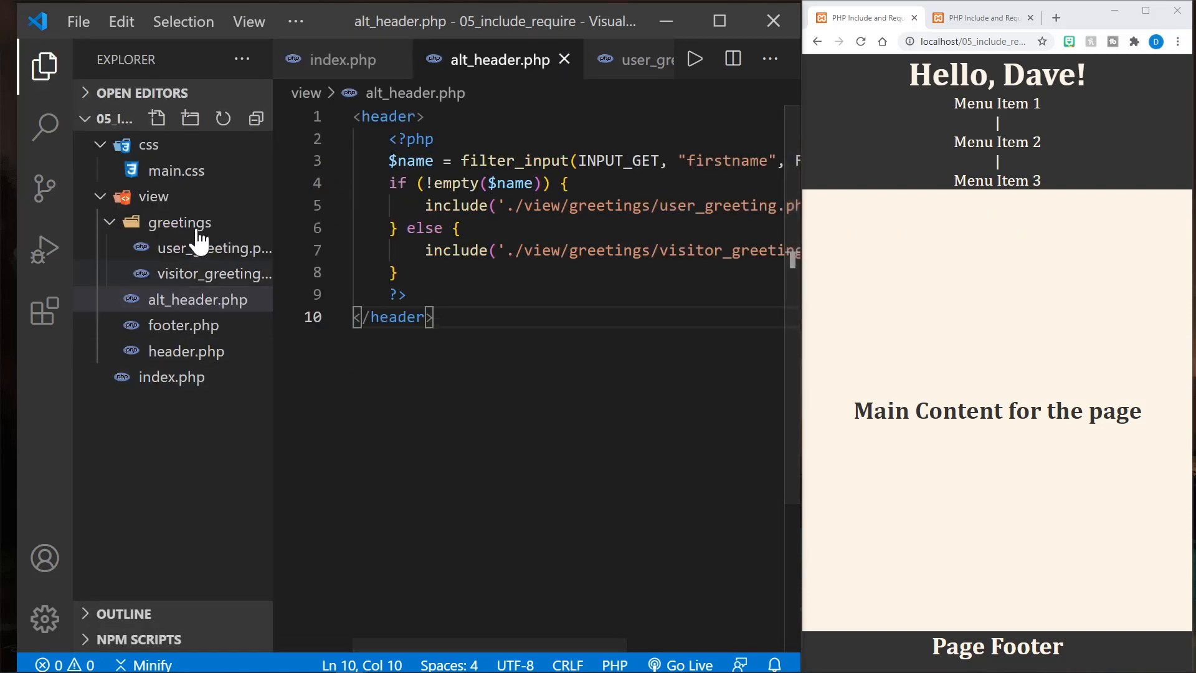
Step: Add li { display: inline-block; } to css/main.css and reload so the menu items sit on one line
click(177, 170)
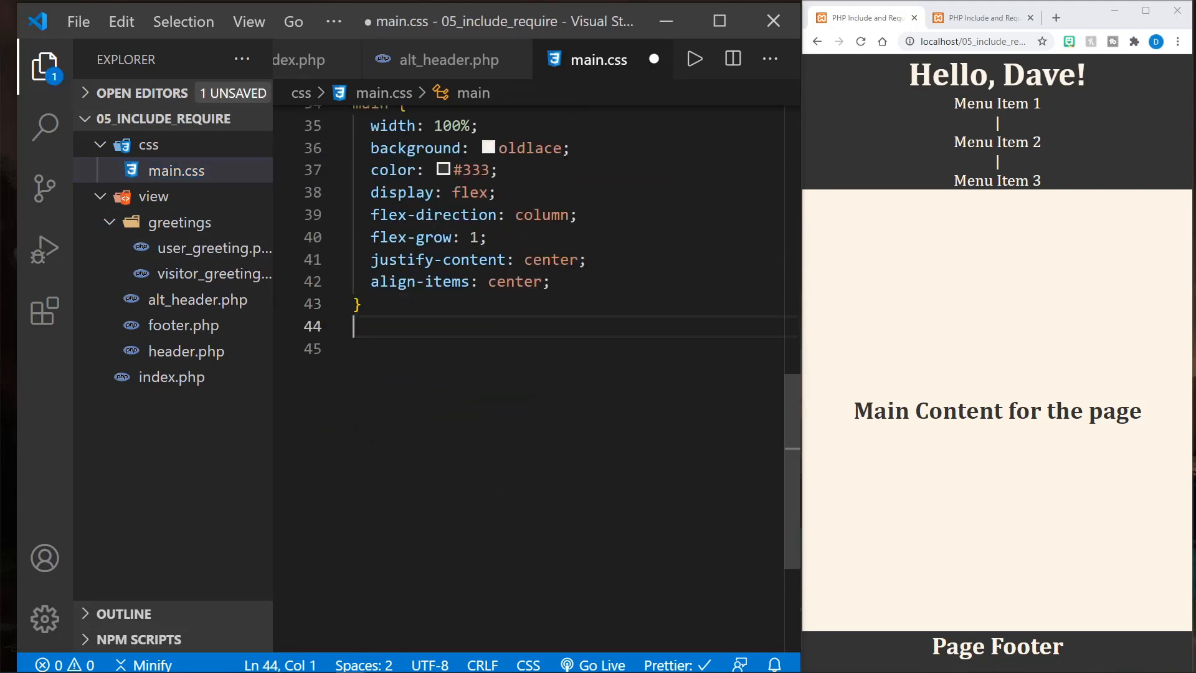
text(li {)
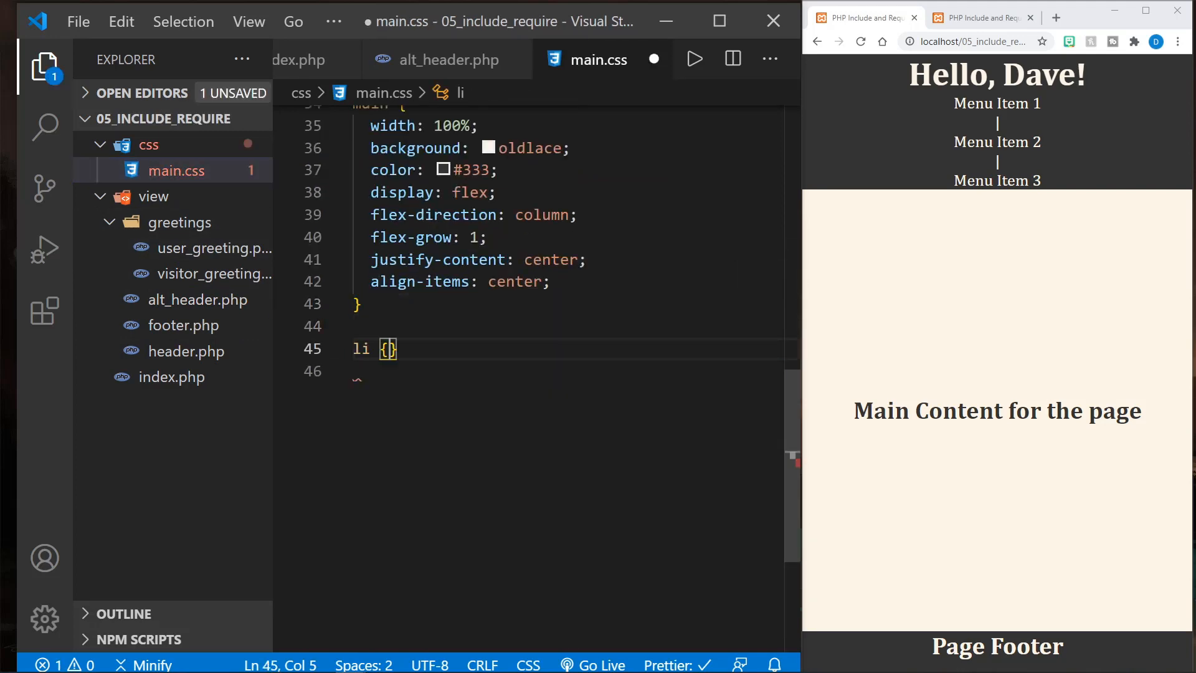
text(display:)
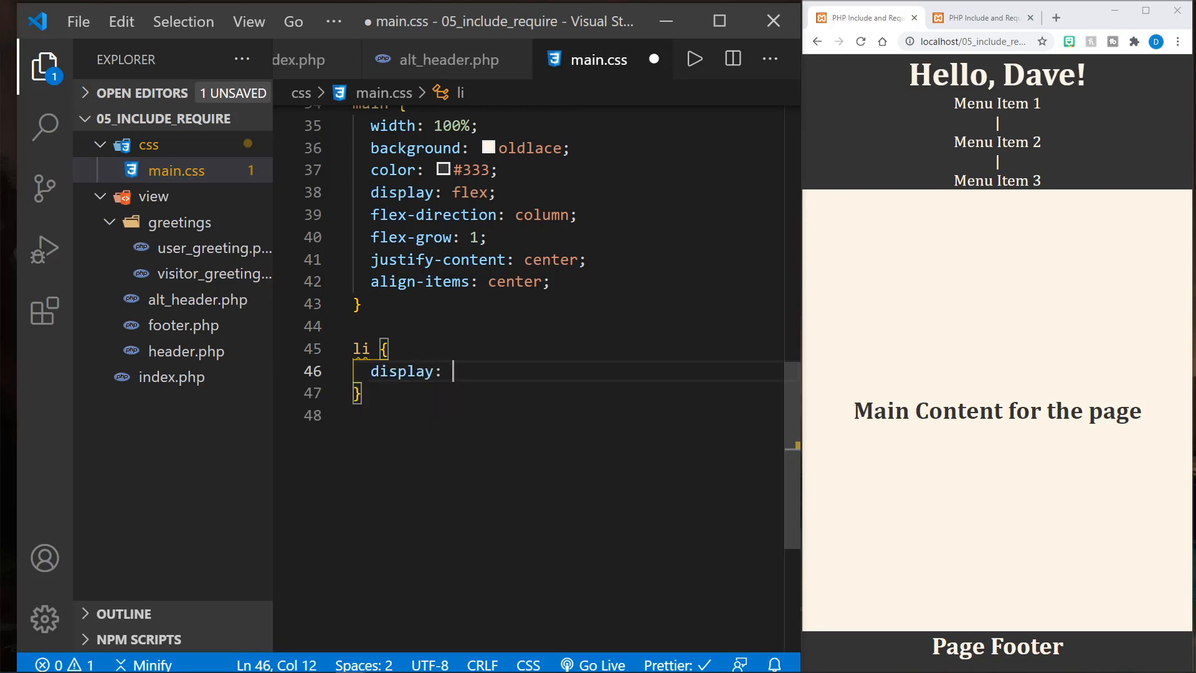
text(inline-block;)
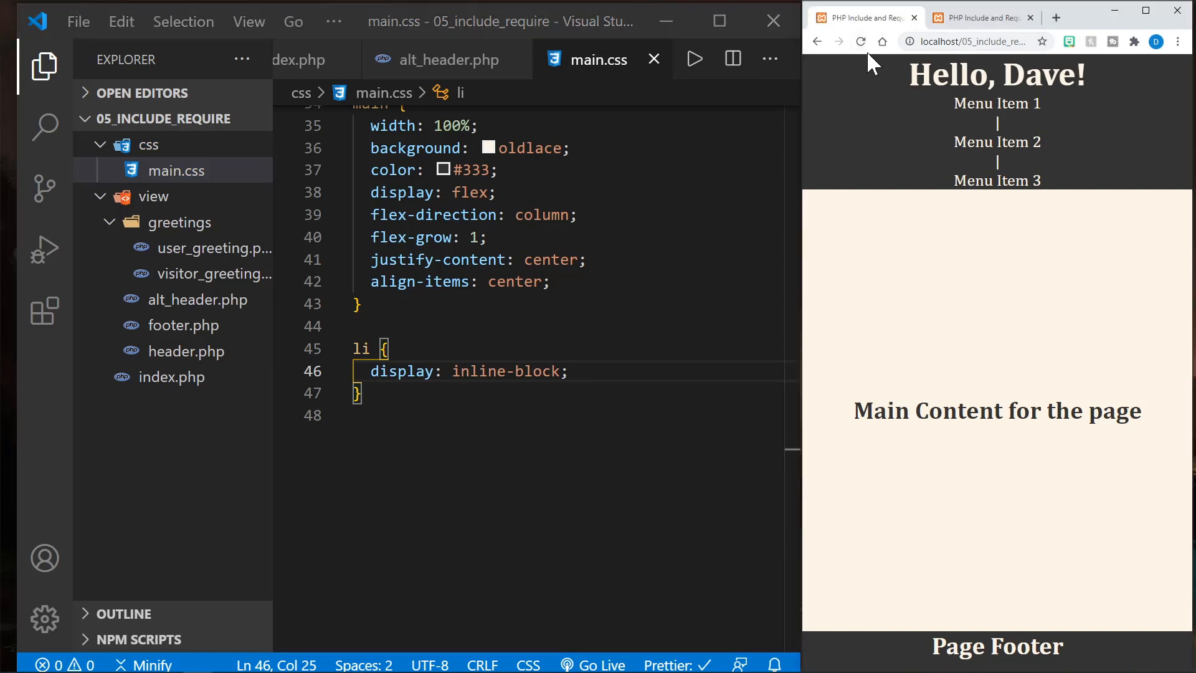
click(860, 42)
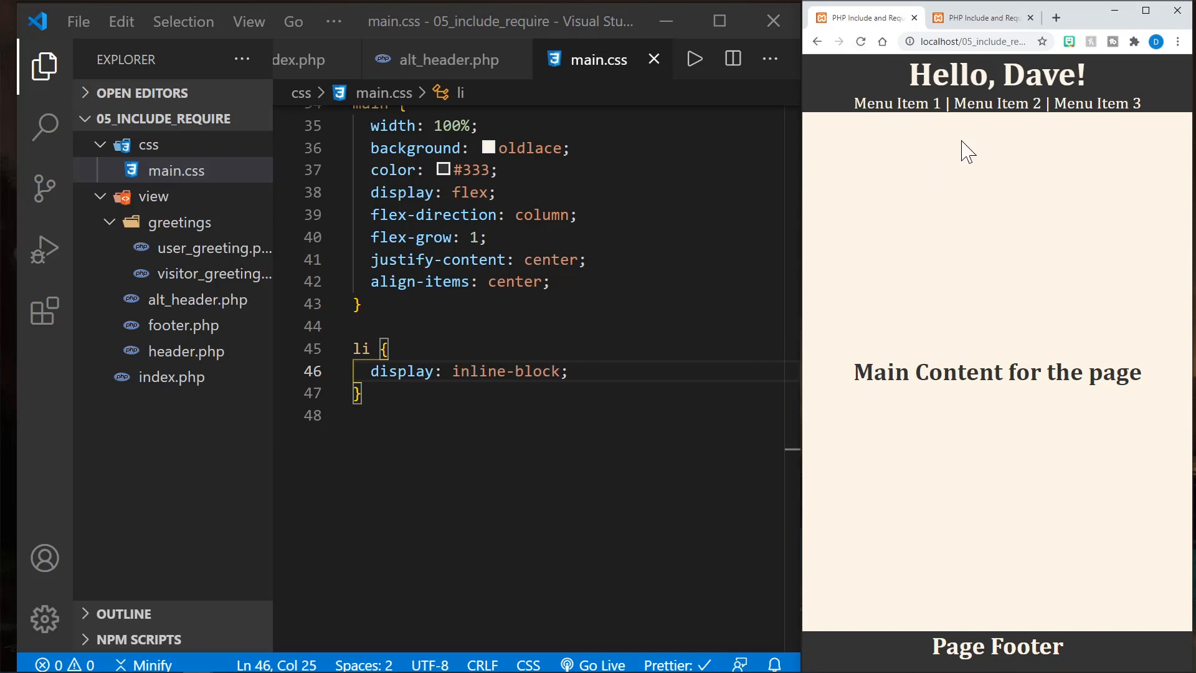
mouse_move(956, 236)
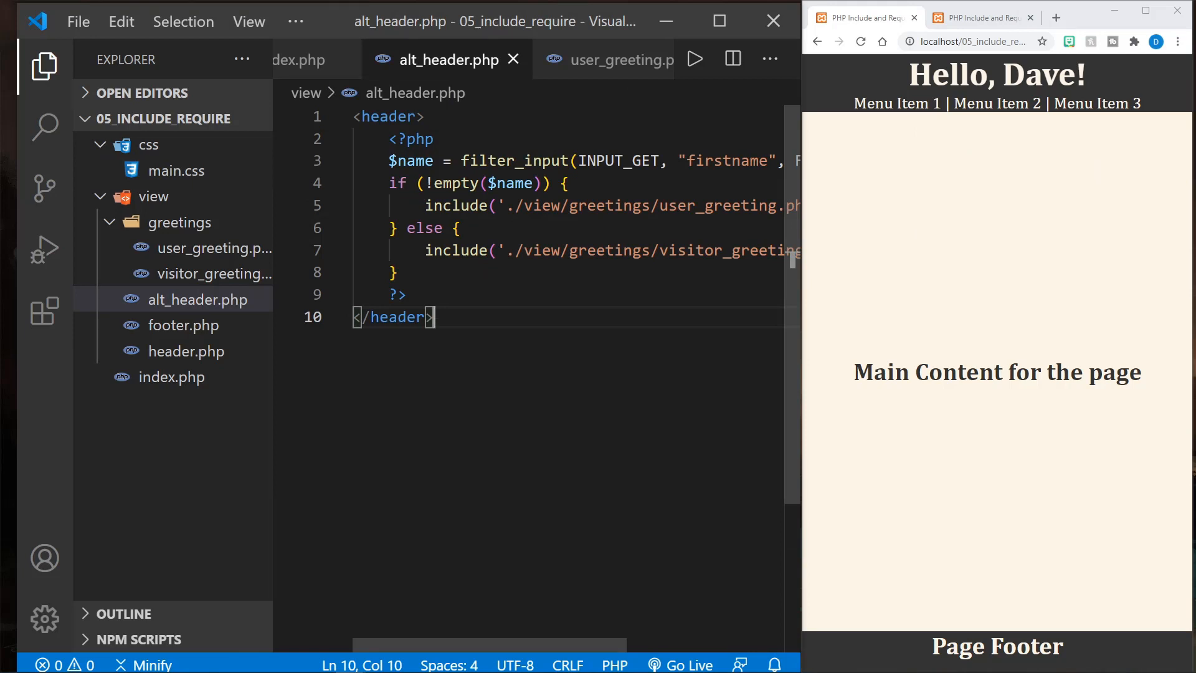
mouse_move(936, 290)
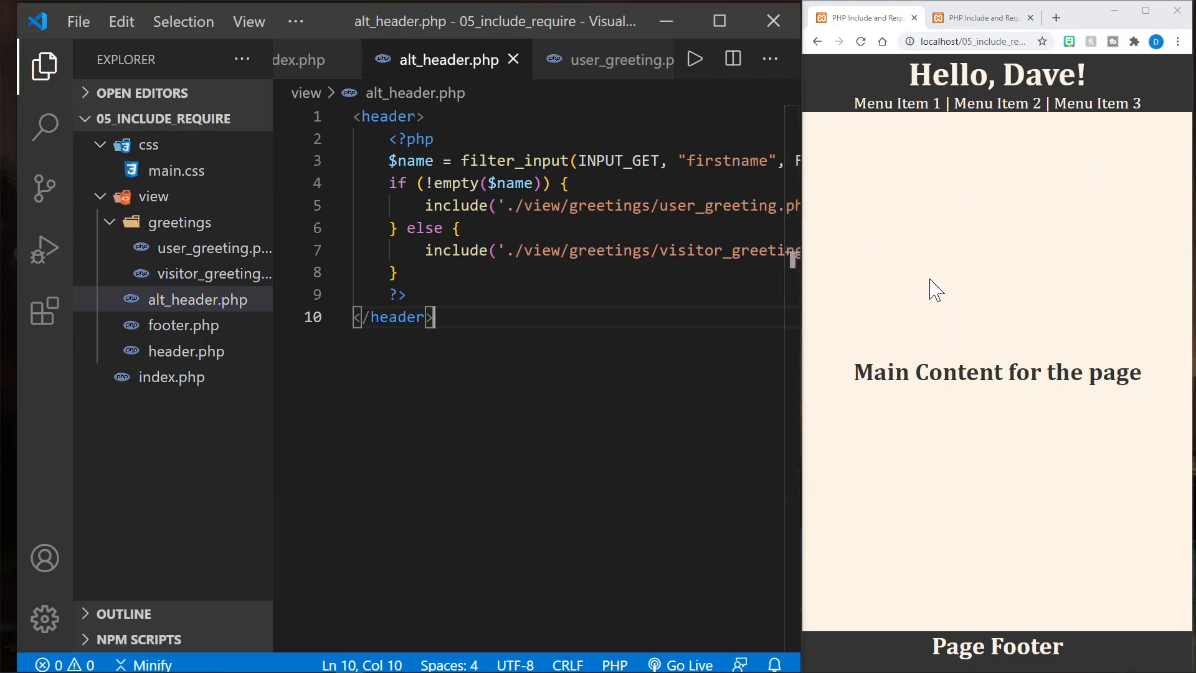
mouse_move(895, 211)
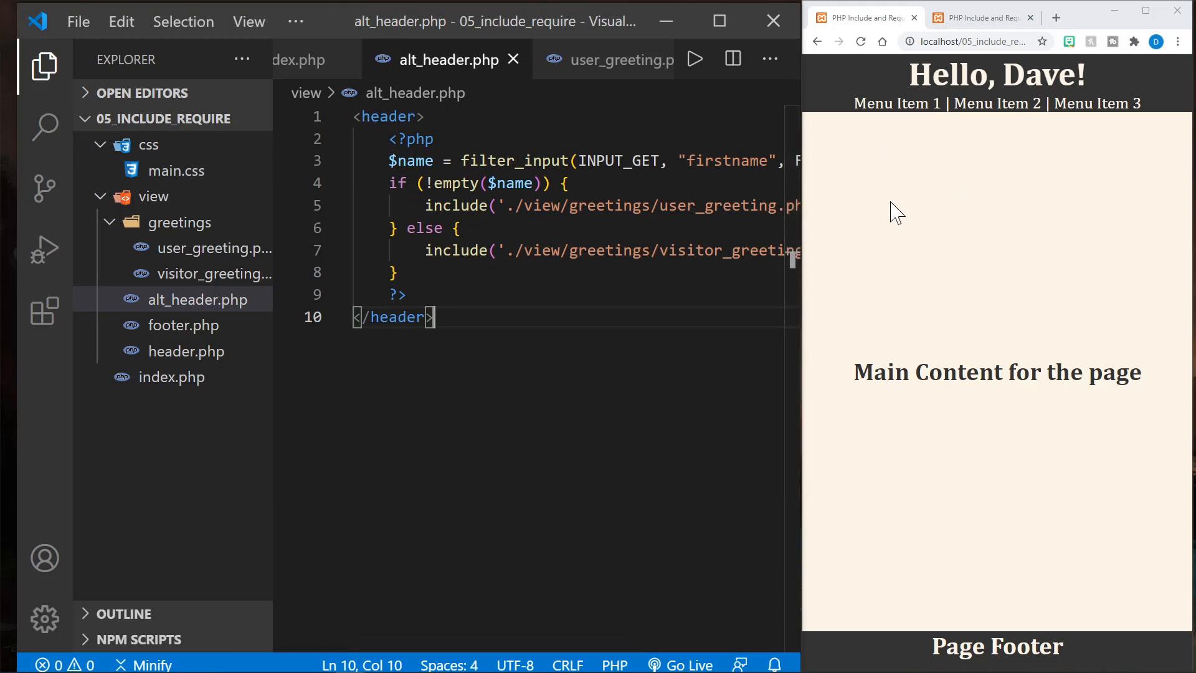
mouse_move(925, 234)
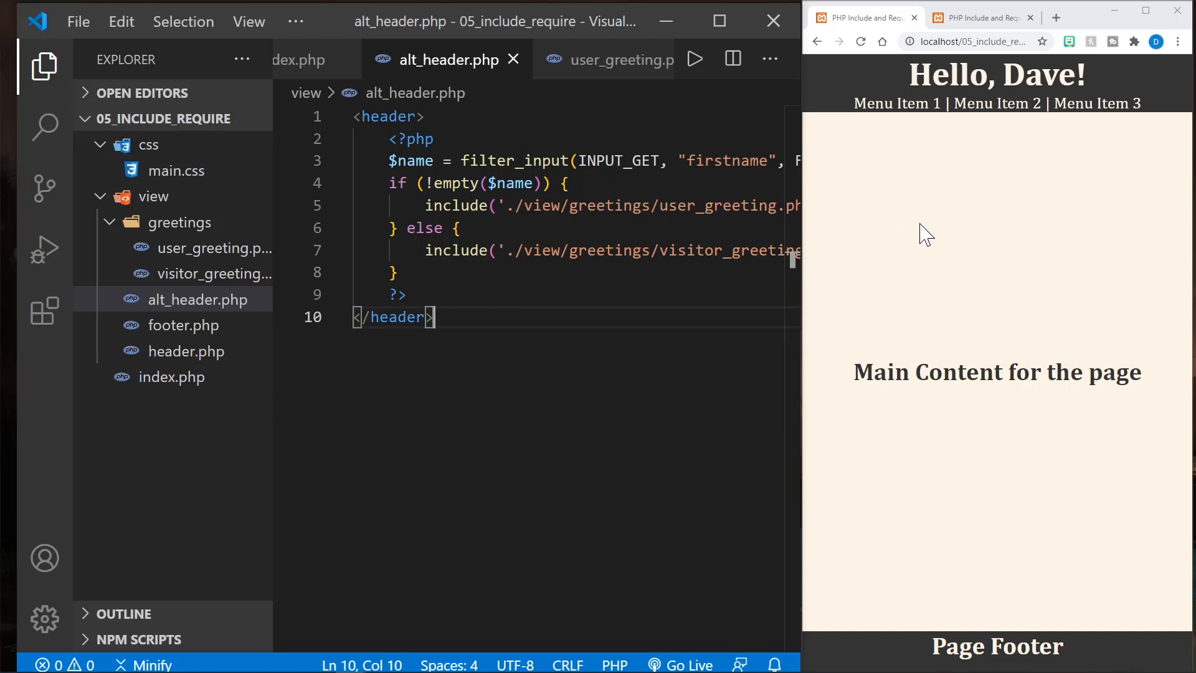
mouse_move(964, 264)
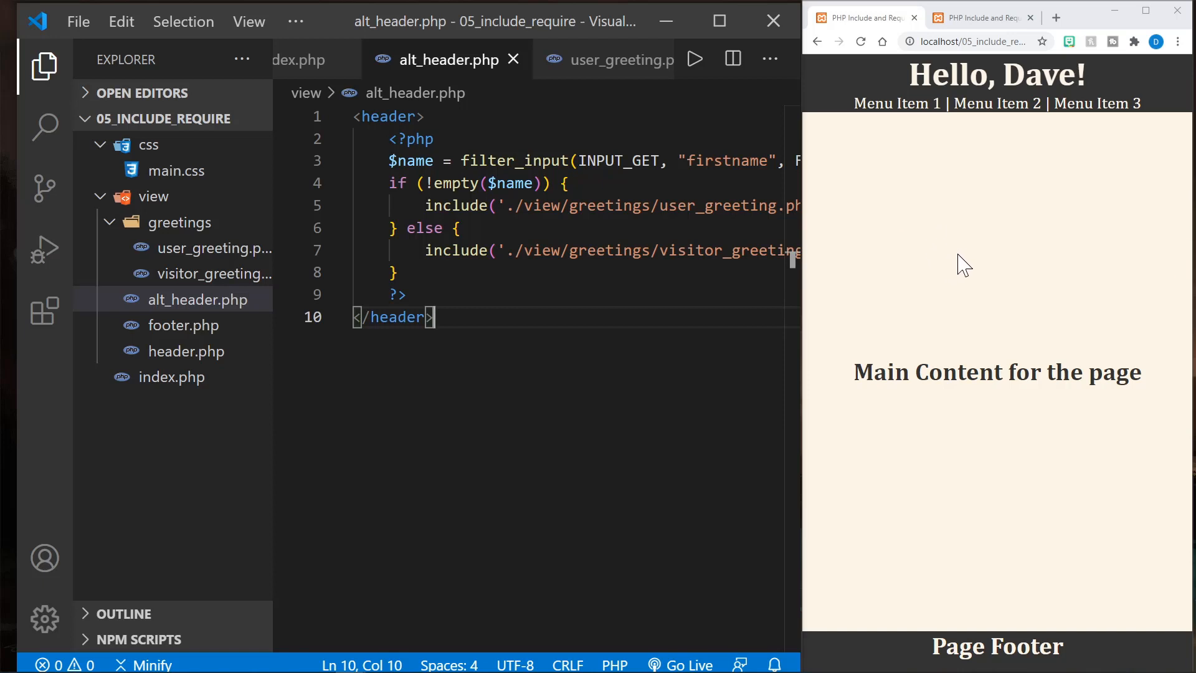
mouse_move(988, 214)
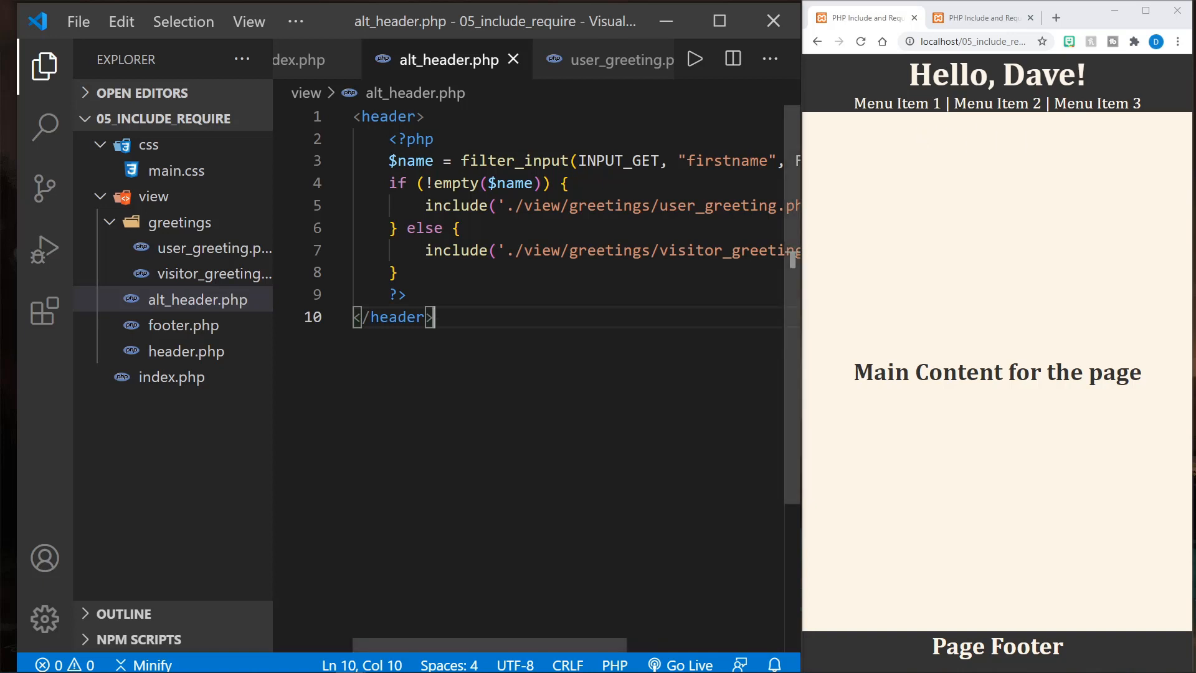
Step: Review alt_header.php with the sidebar hidden, view user_greeting.php, then reopen index.php
click(43, 67)
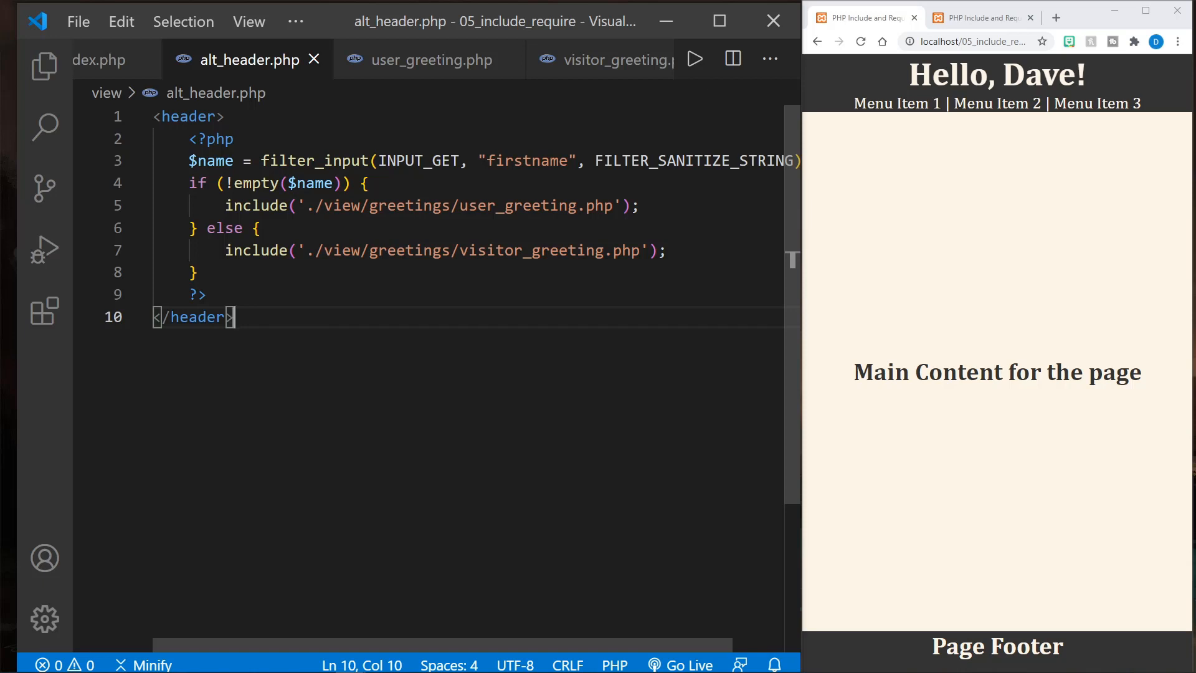
click(44, 67)
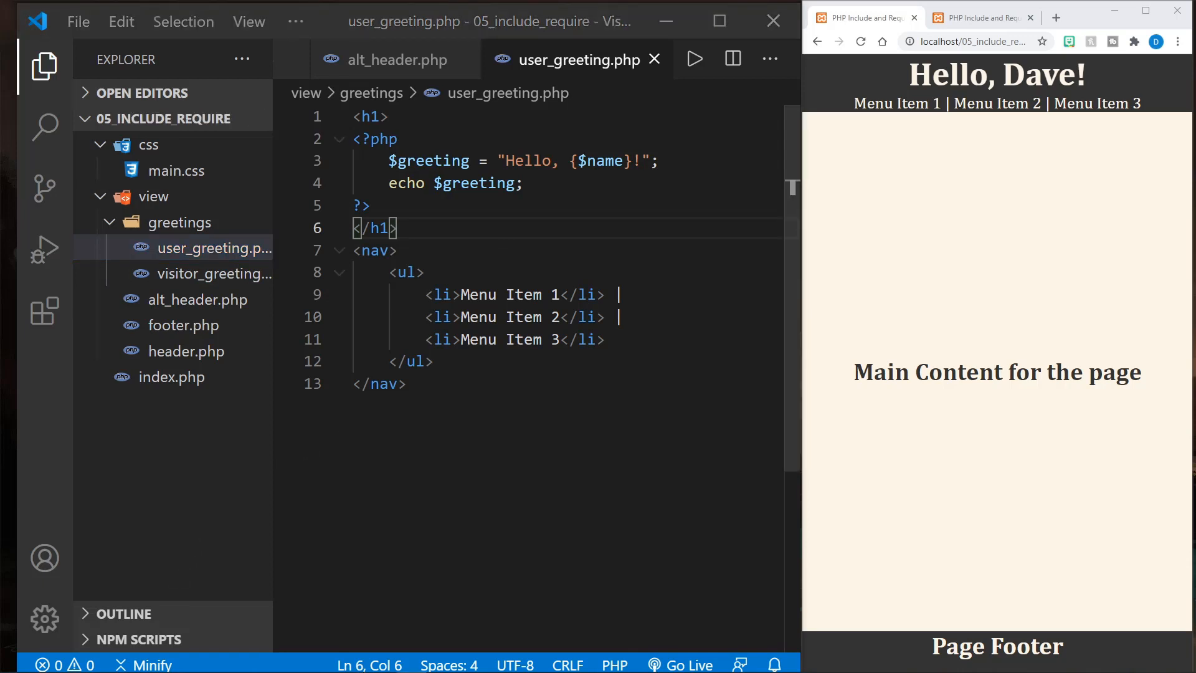
click(170, 376)
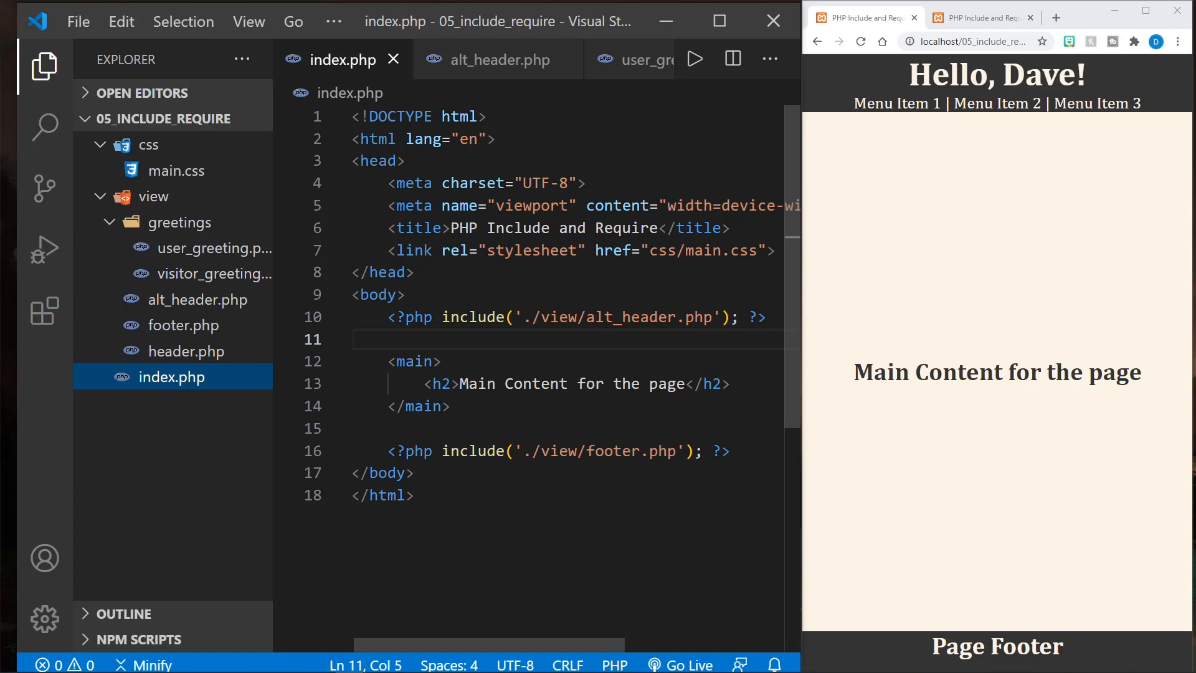
mouse_move(471, 316)
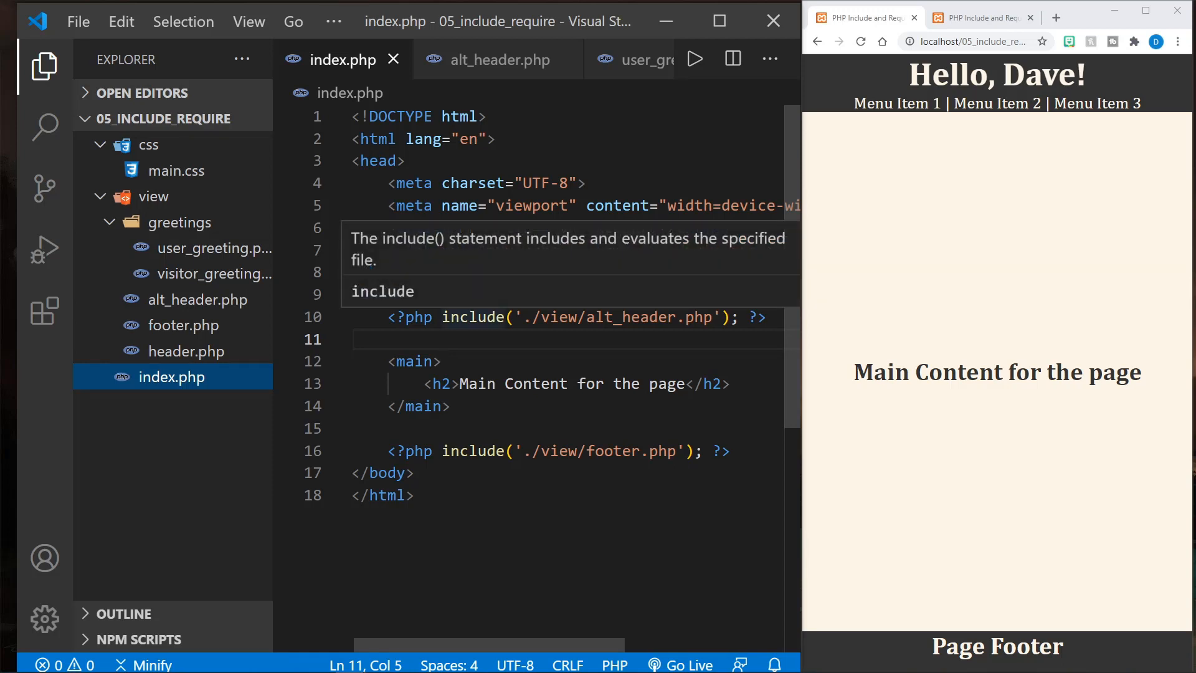
Step: Duplicate the alt_header.php include in index.php so the page shows two headers, then make the first include_once
double_click(410, 317)
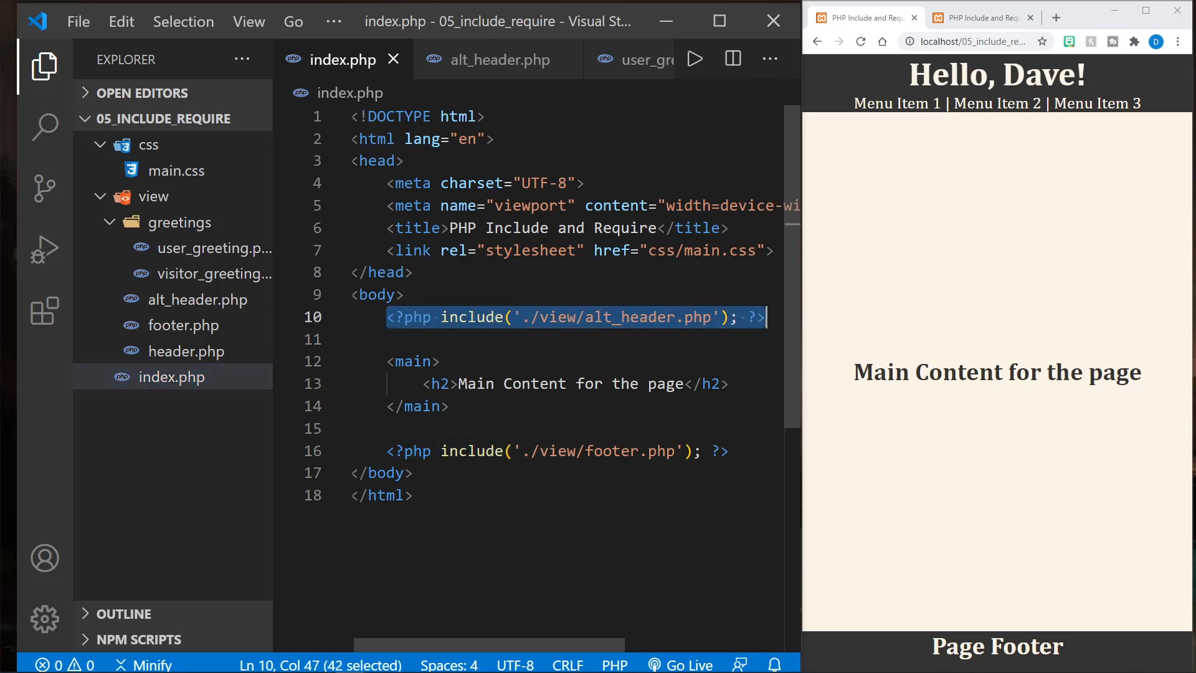
click(419, 339)
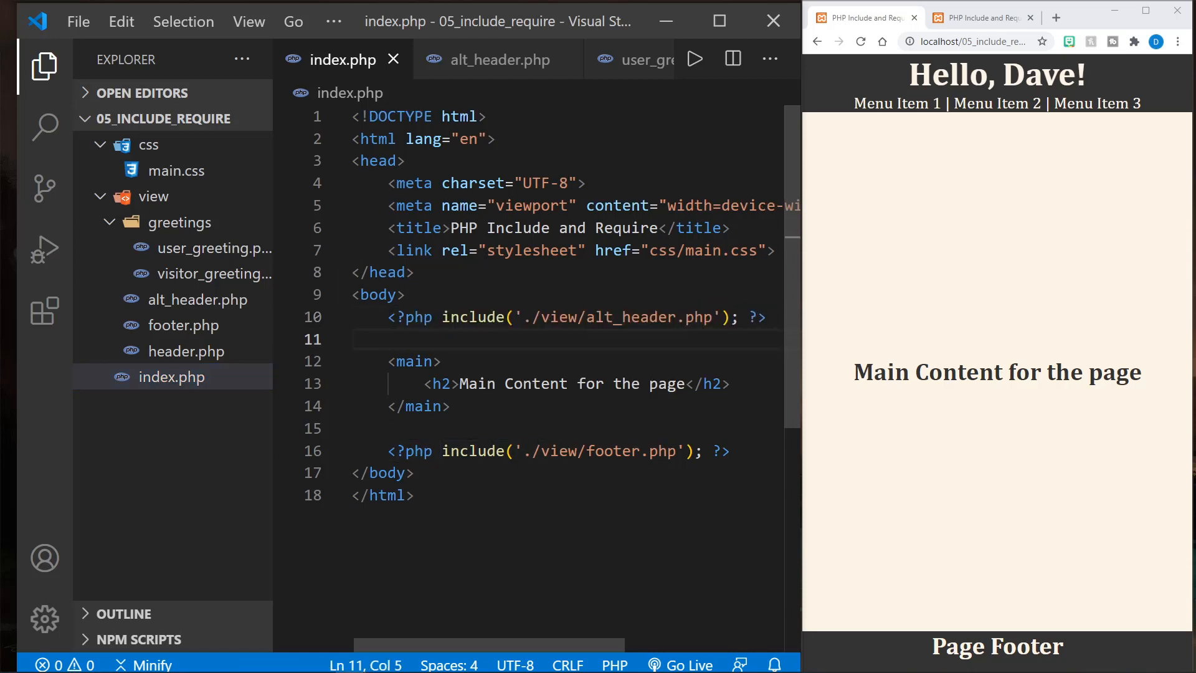
text(<?php include('./view/alt_header.php'); ?>)
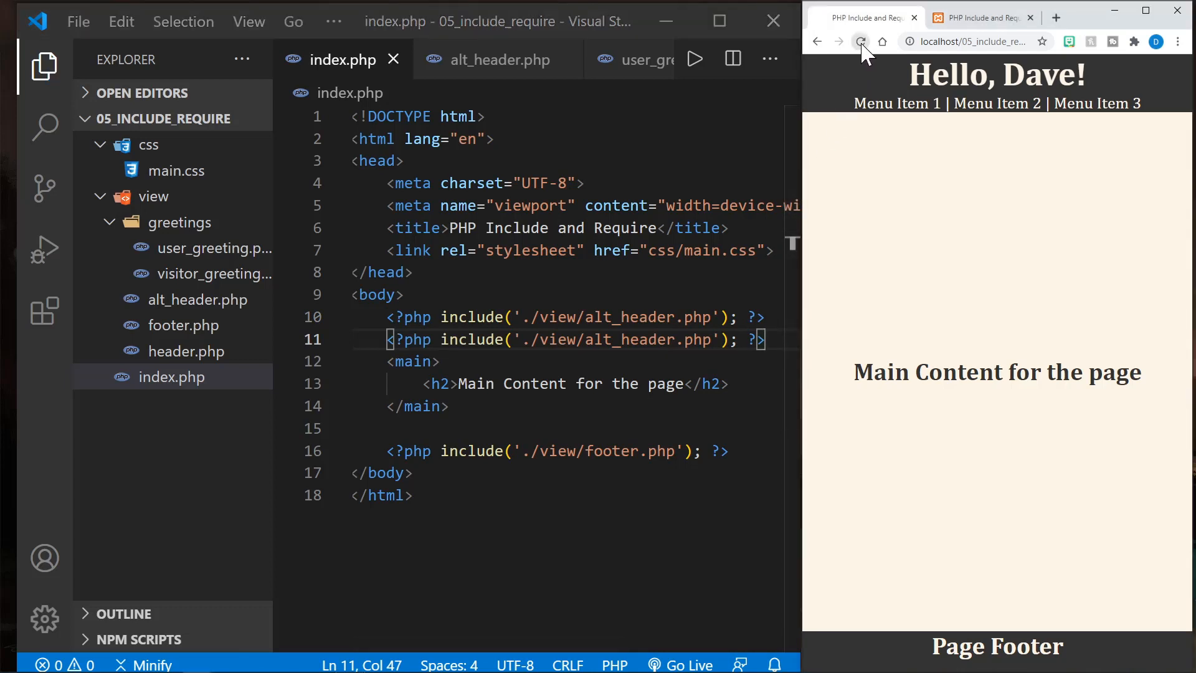
click(861, 41)
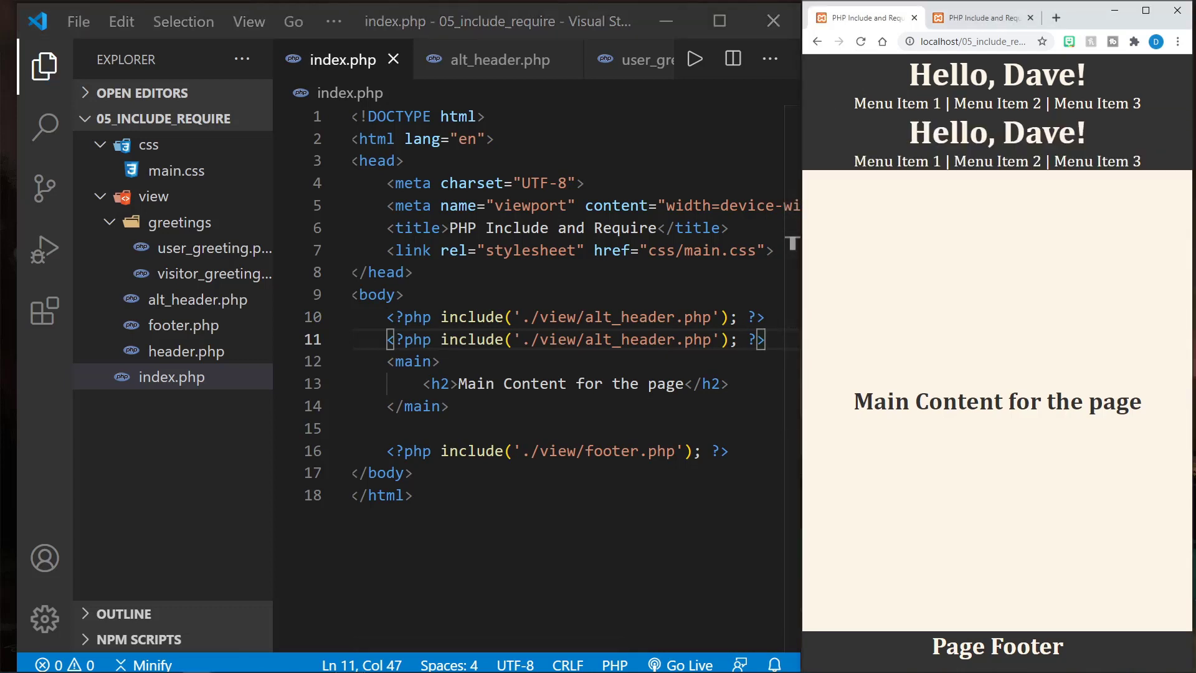
mouse_move(837, 330)
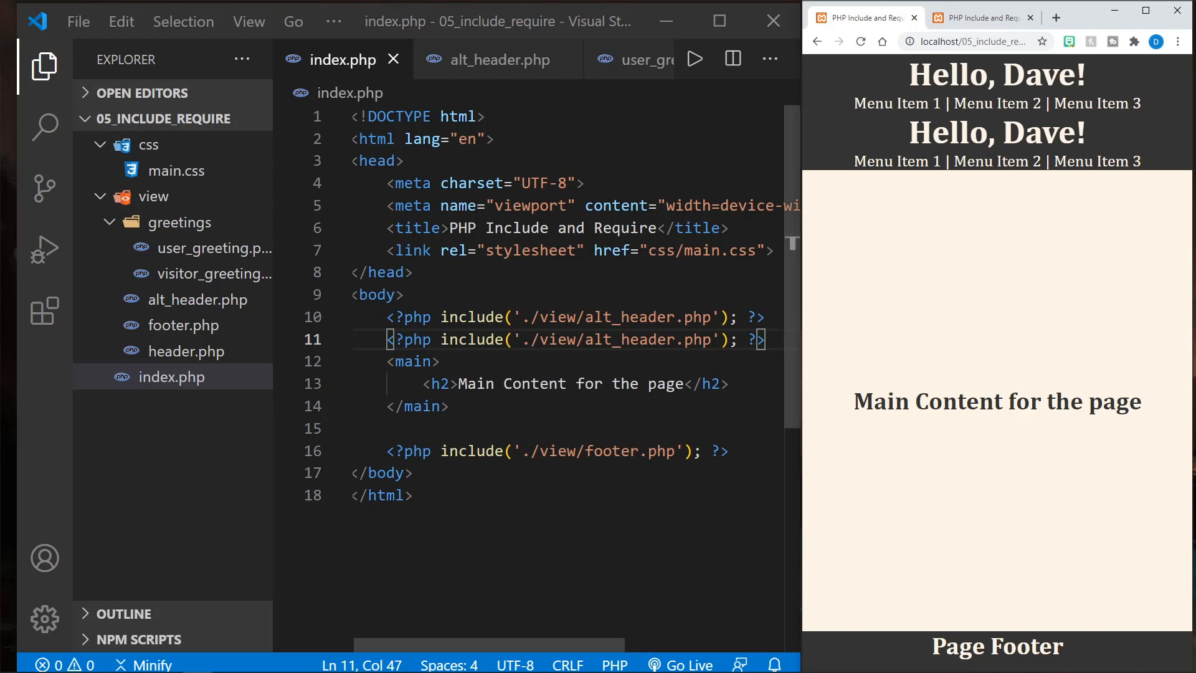
click(509, 316)
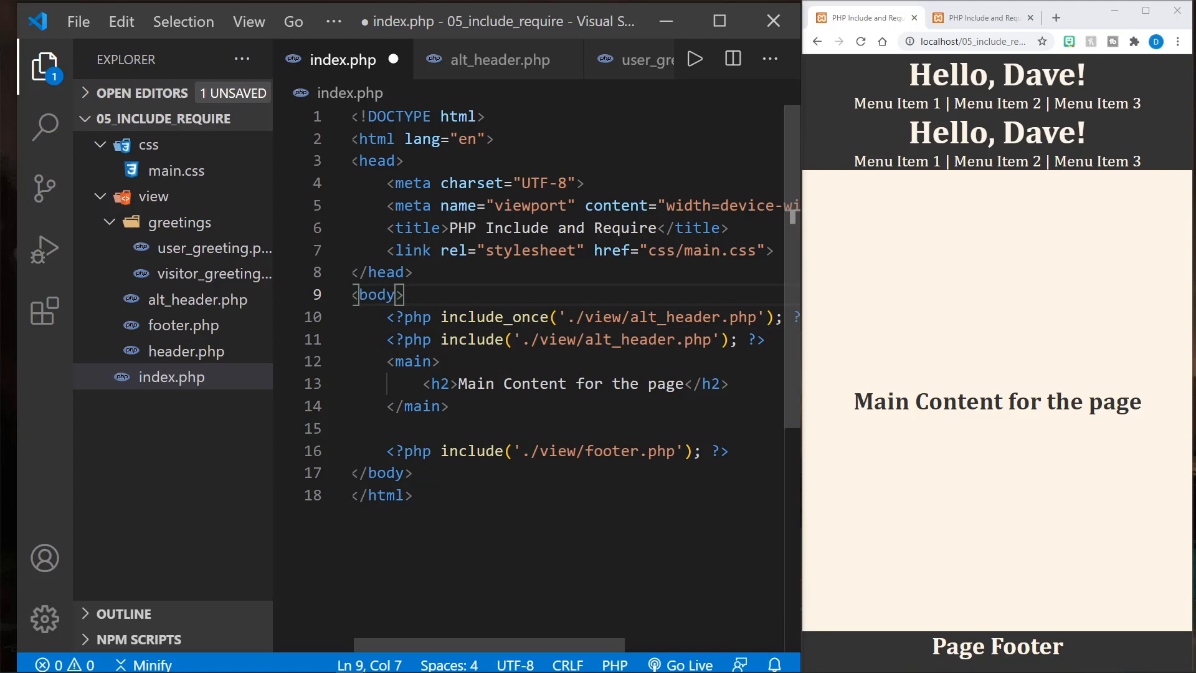
Step: Make the second include include_once so one header shows, then revert index.php to a single include
key(ctrl+s)
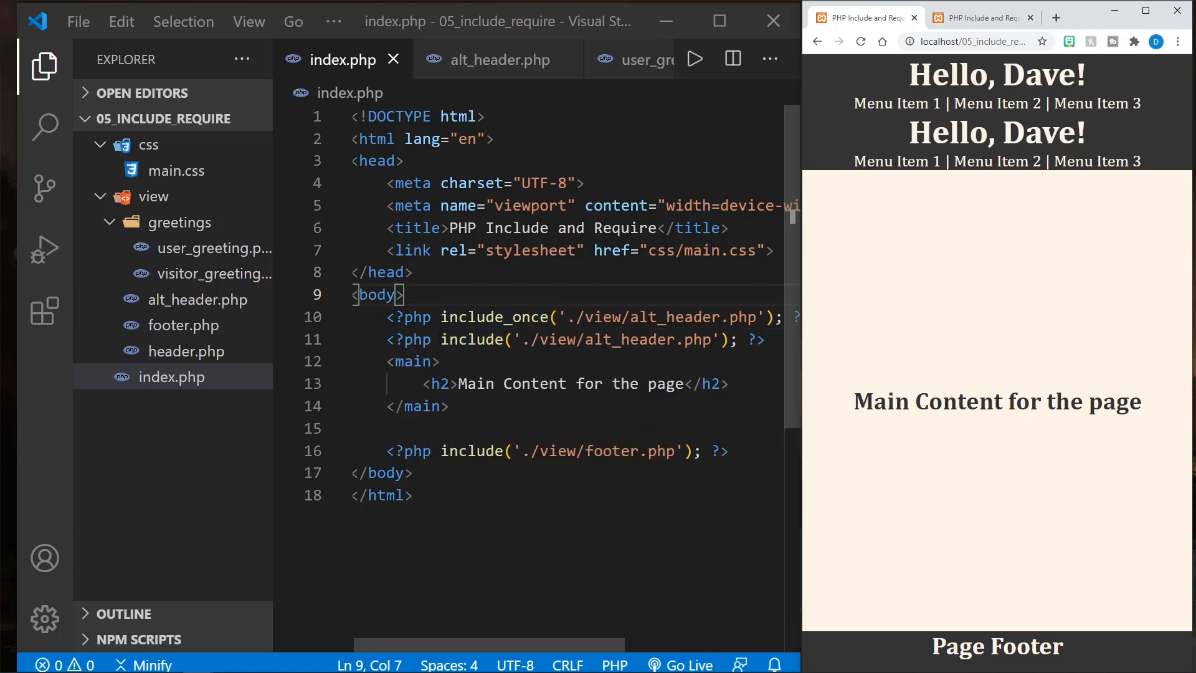
click(473, 339)
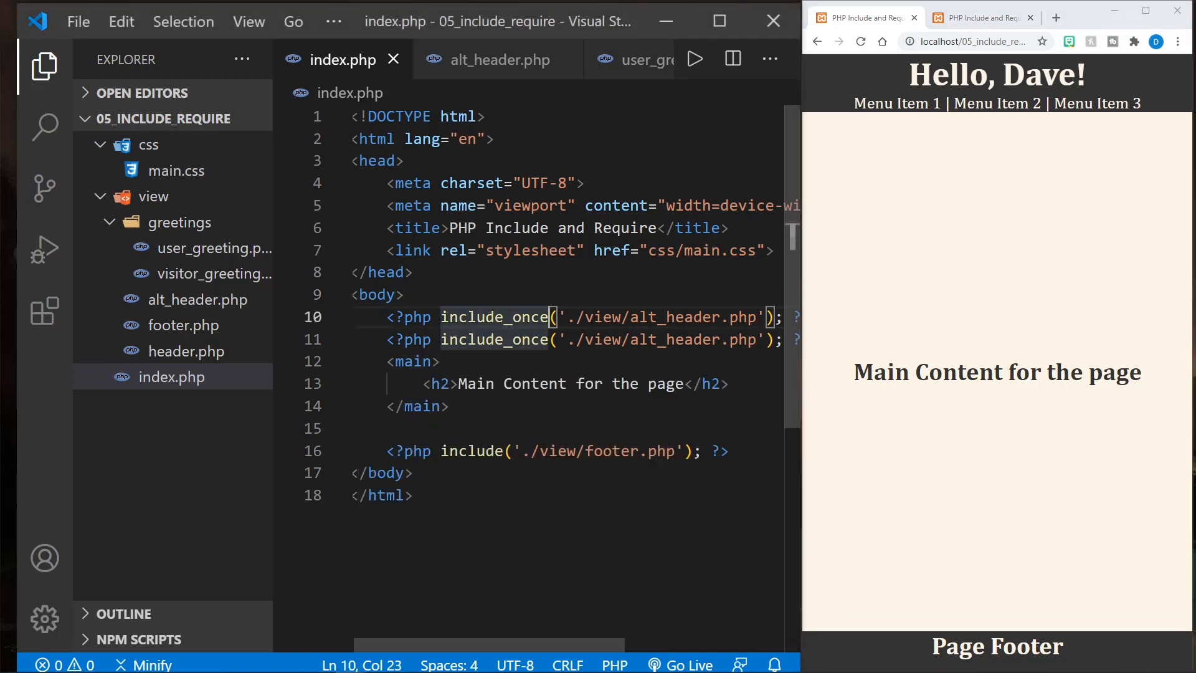
text(include)
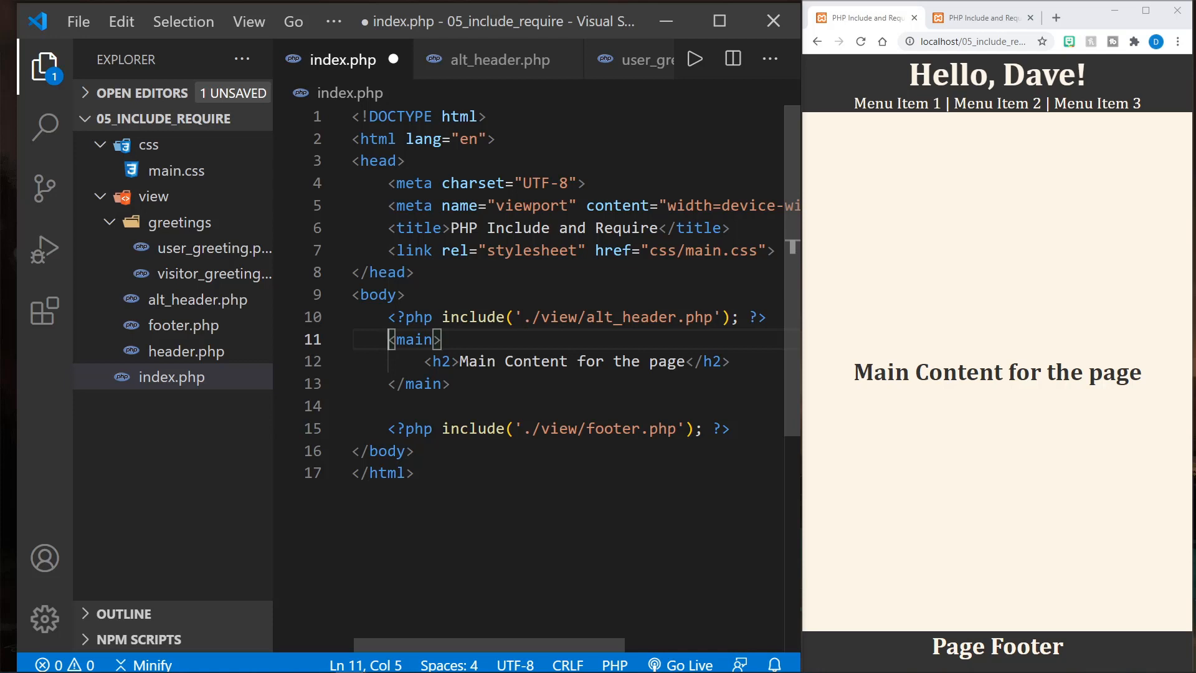
Step: Save index.php with the single alt_header include and add a blank line before <main>
key(ctrl+s)
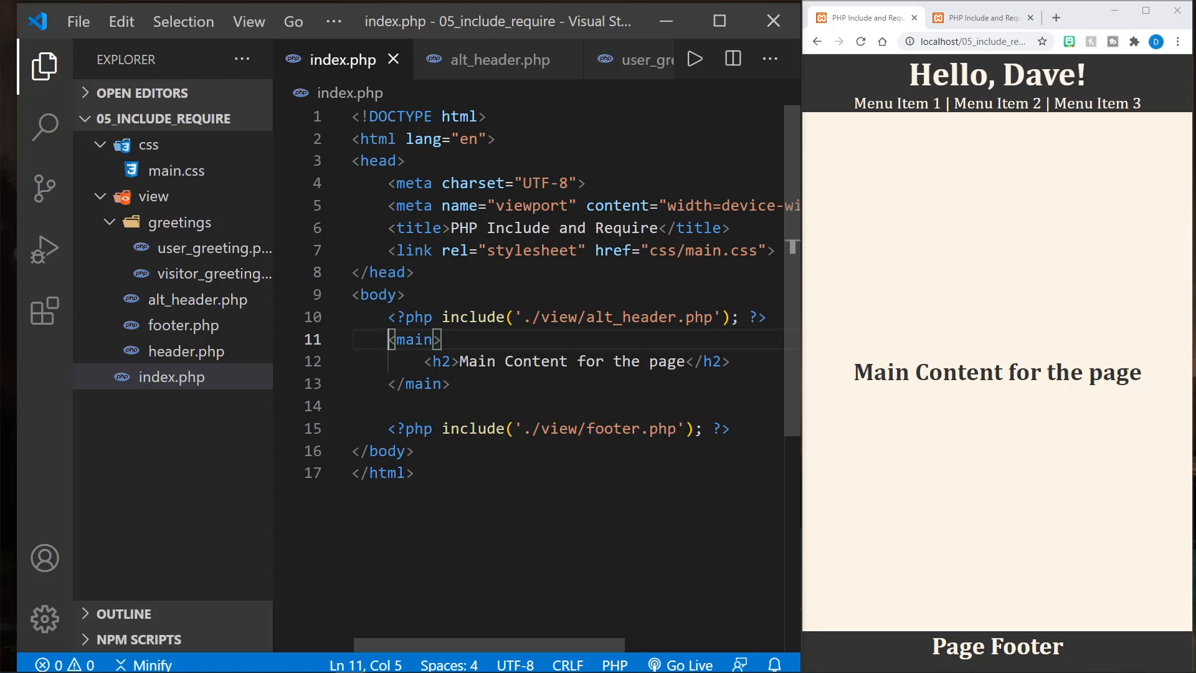
key(Enter)
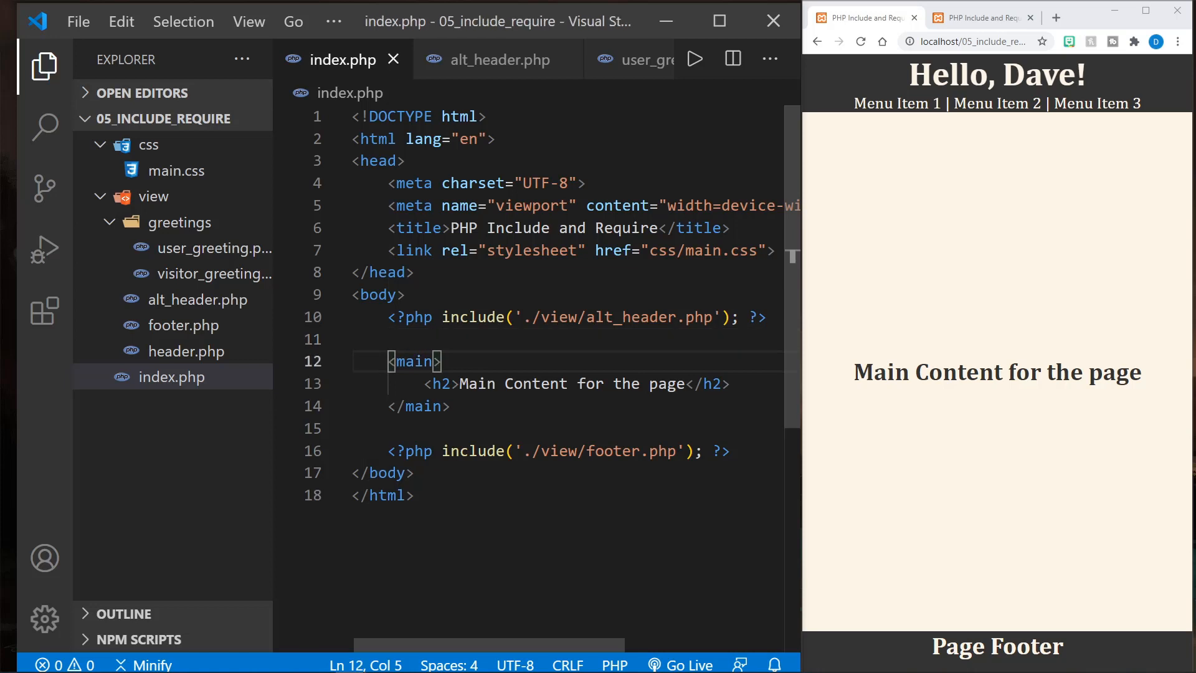
mouse_move(473, 317)
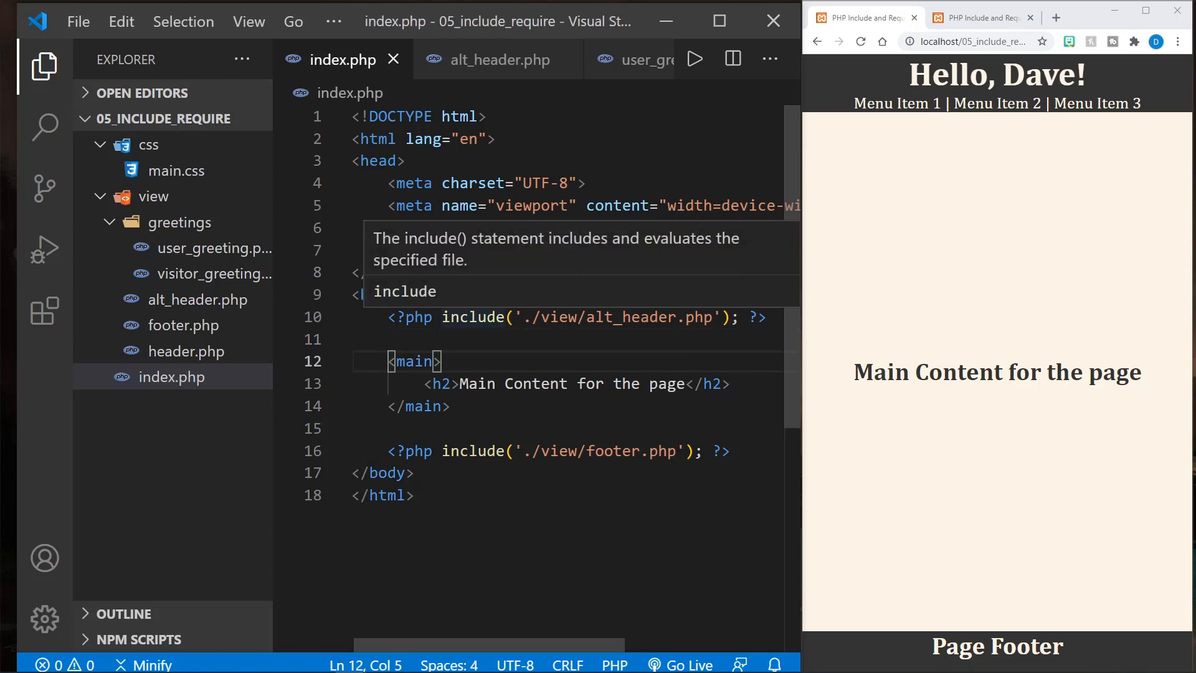